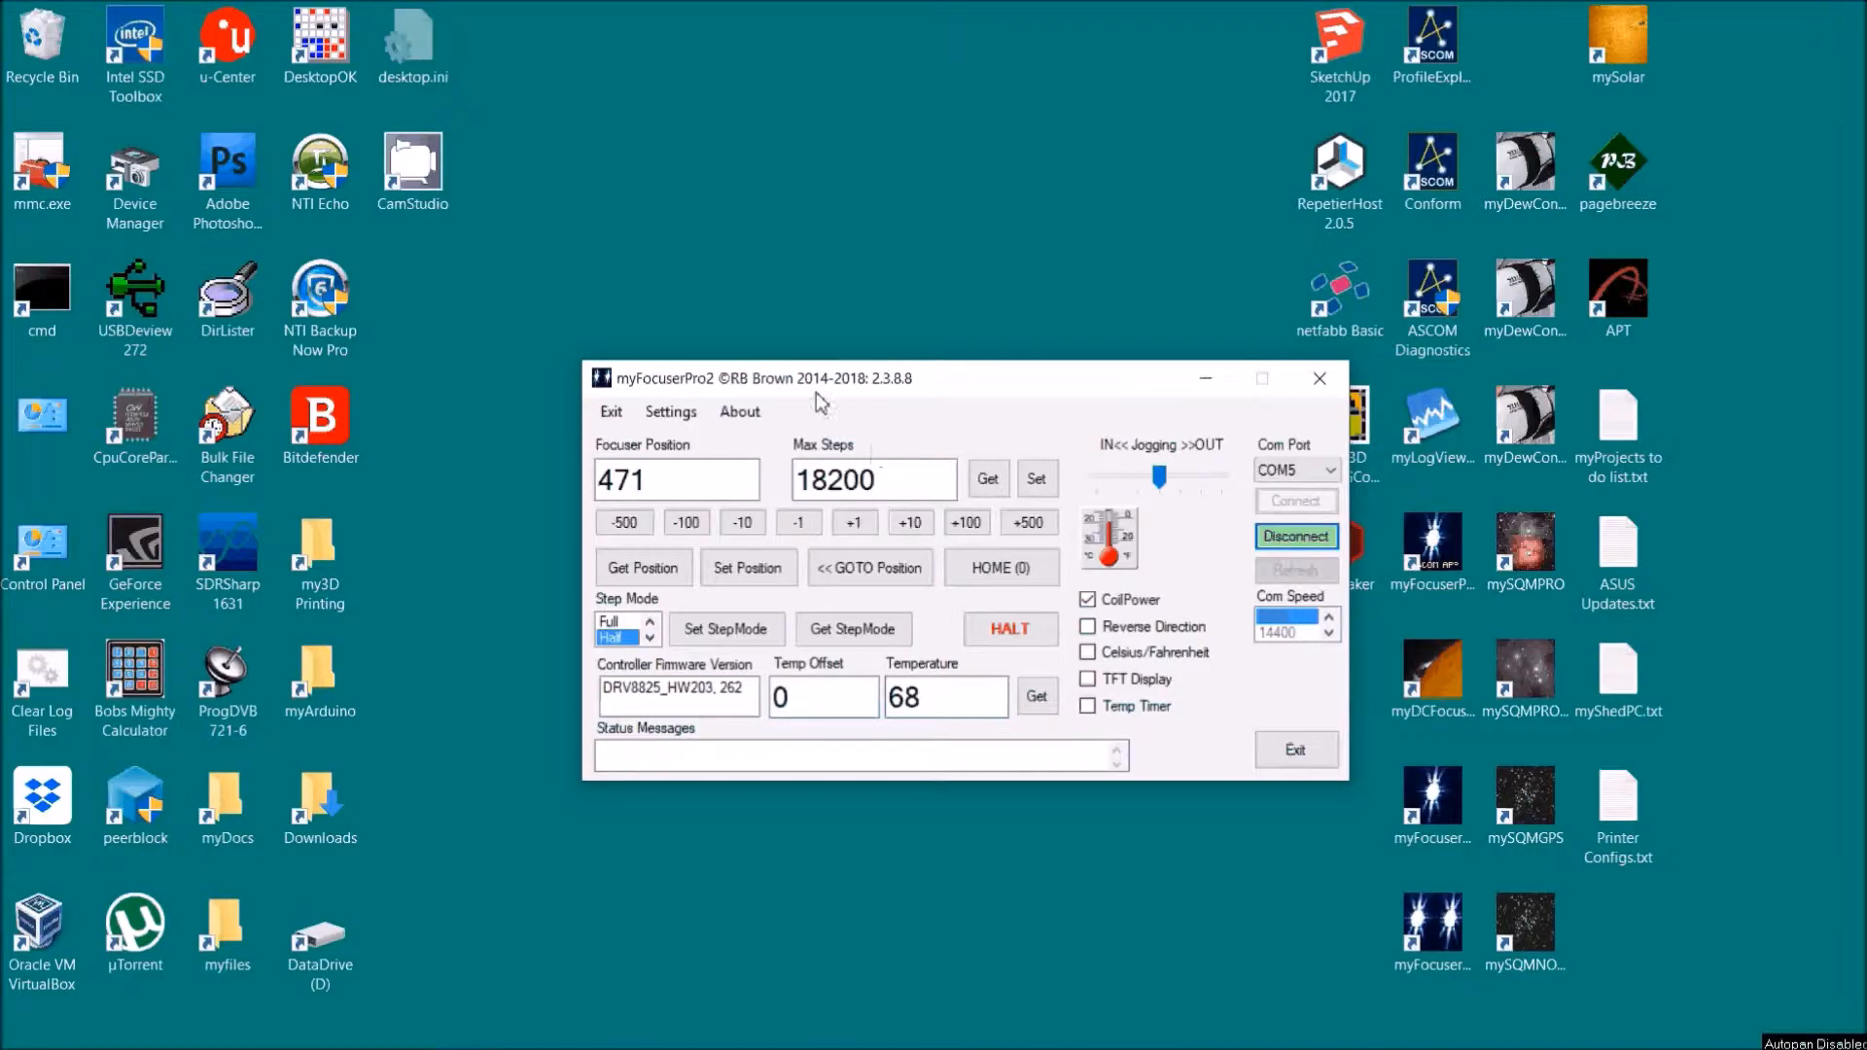
# Step: Check inward backlash status, then cancel the step-mode change at the warning, keeping Half step
pyautogui.click(668, 411)
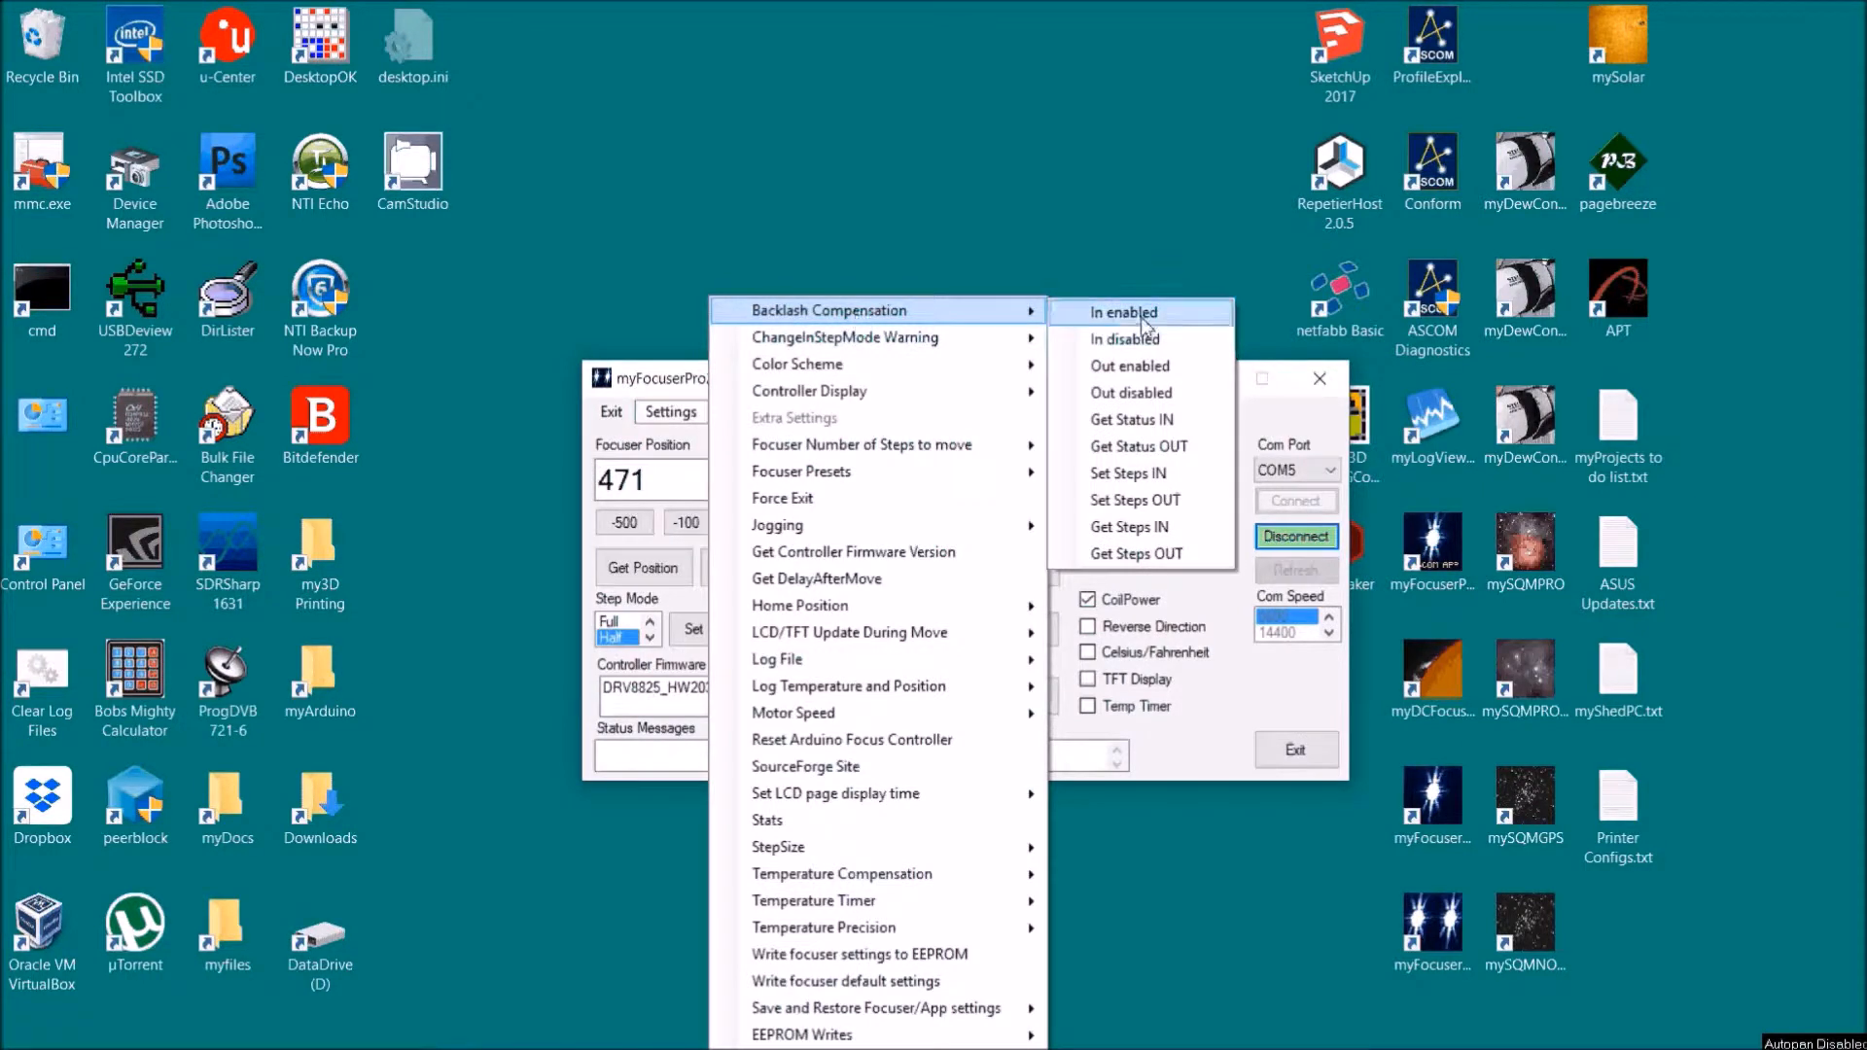
pyautogui.moveTo(1137, 445)
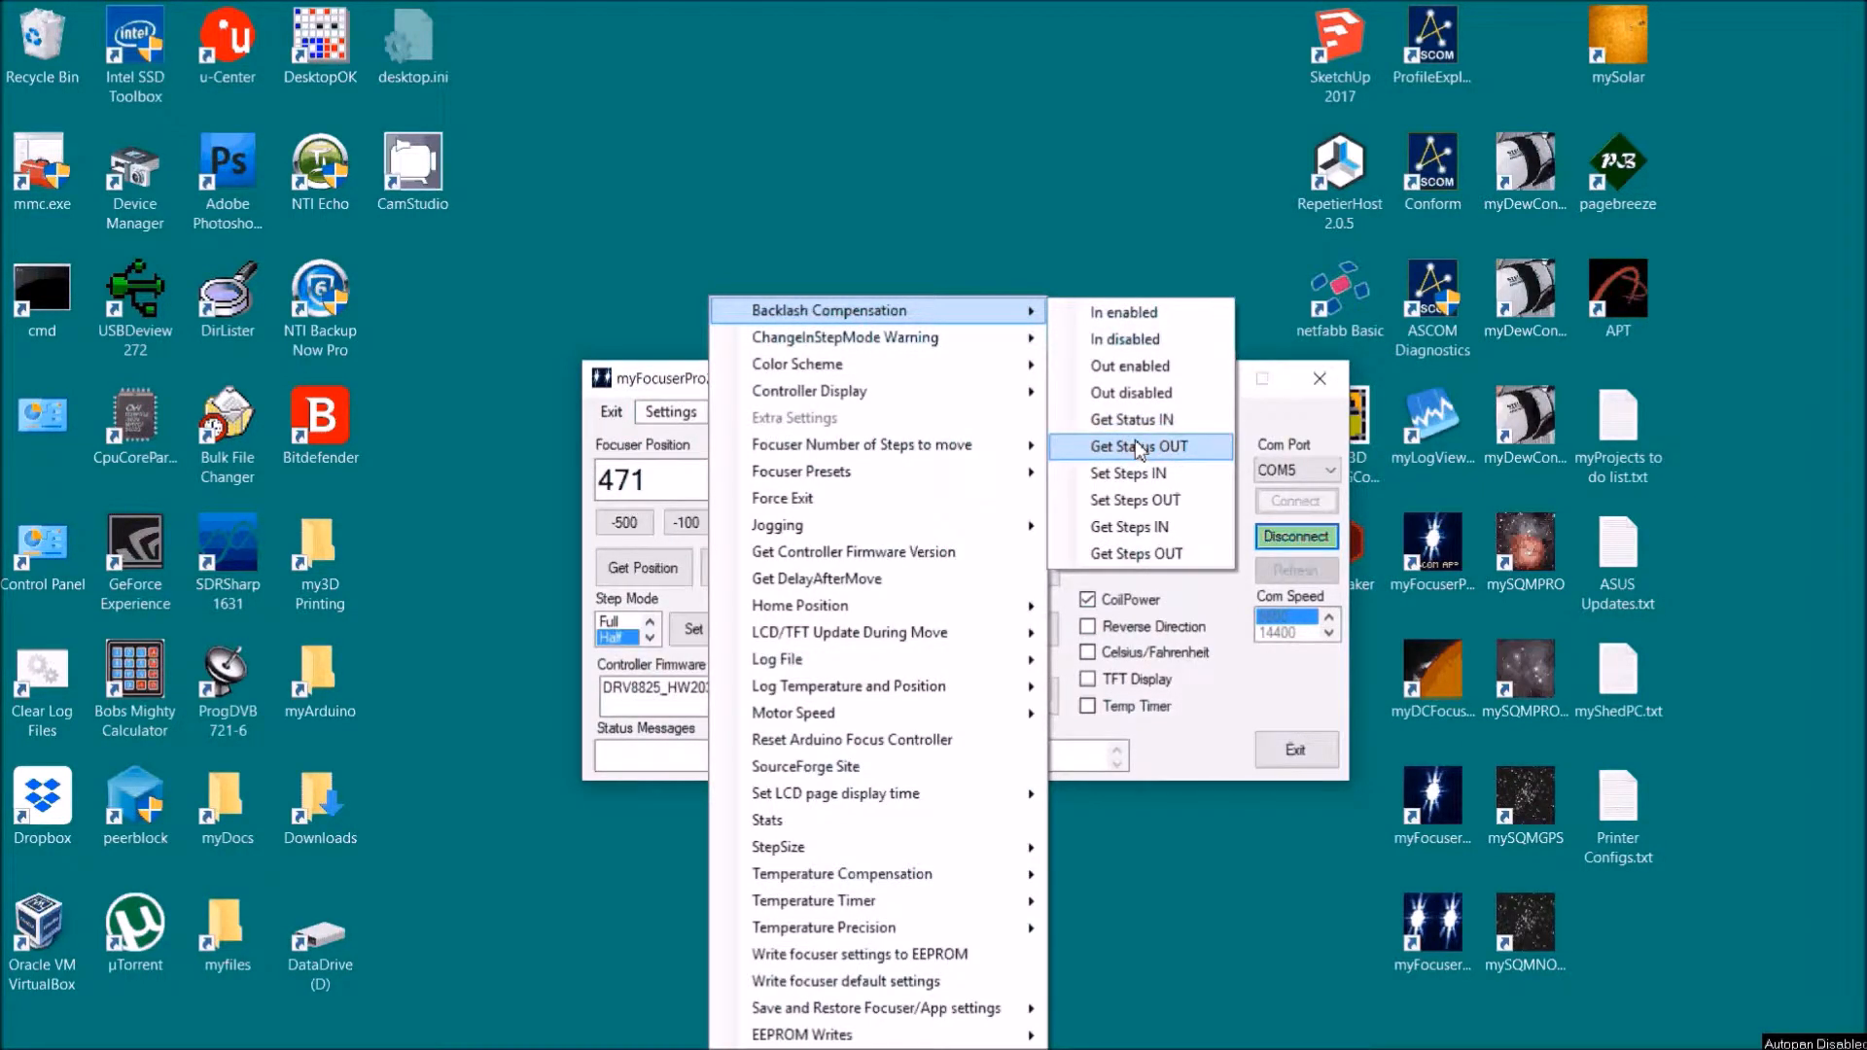
pyautogui.moveTo(1137, 419)
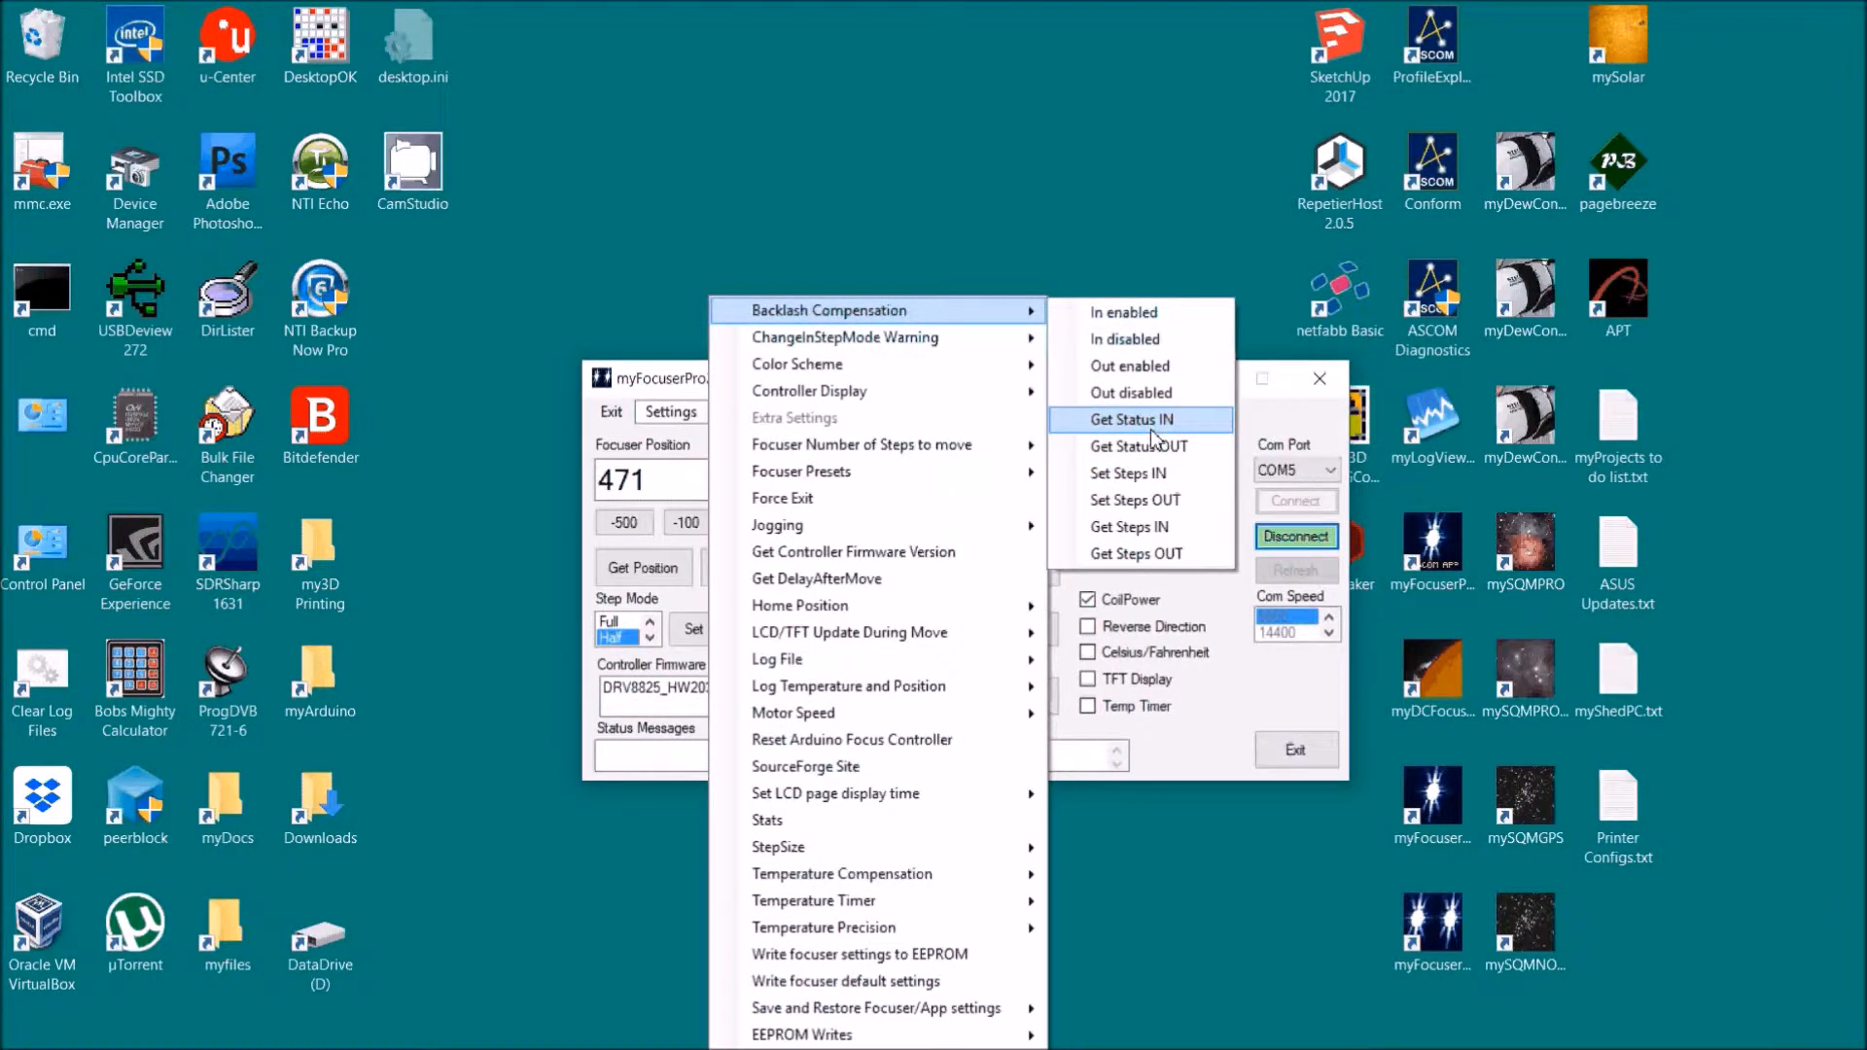
pyautogui.click(1136, 419)
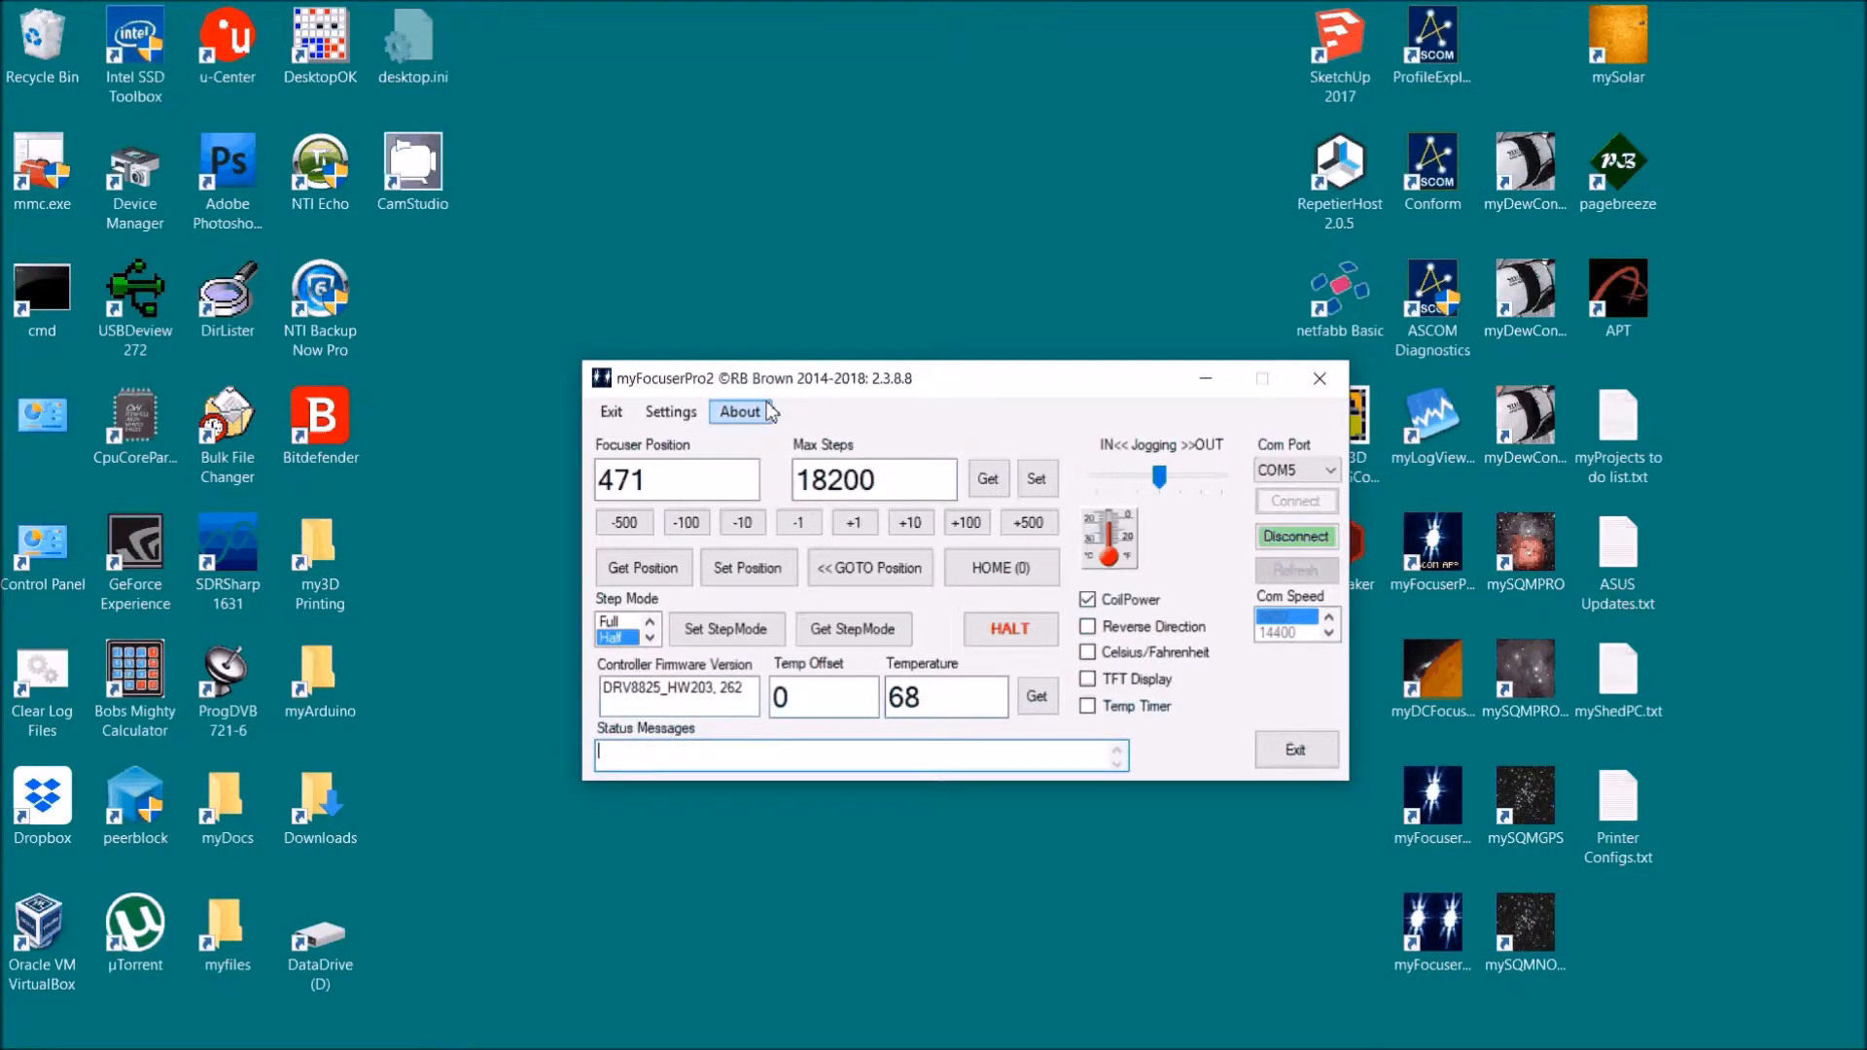
pyautogui.click(669, 411)
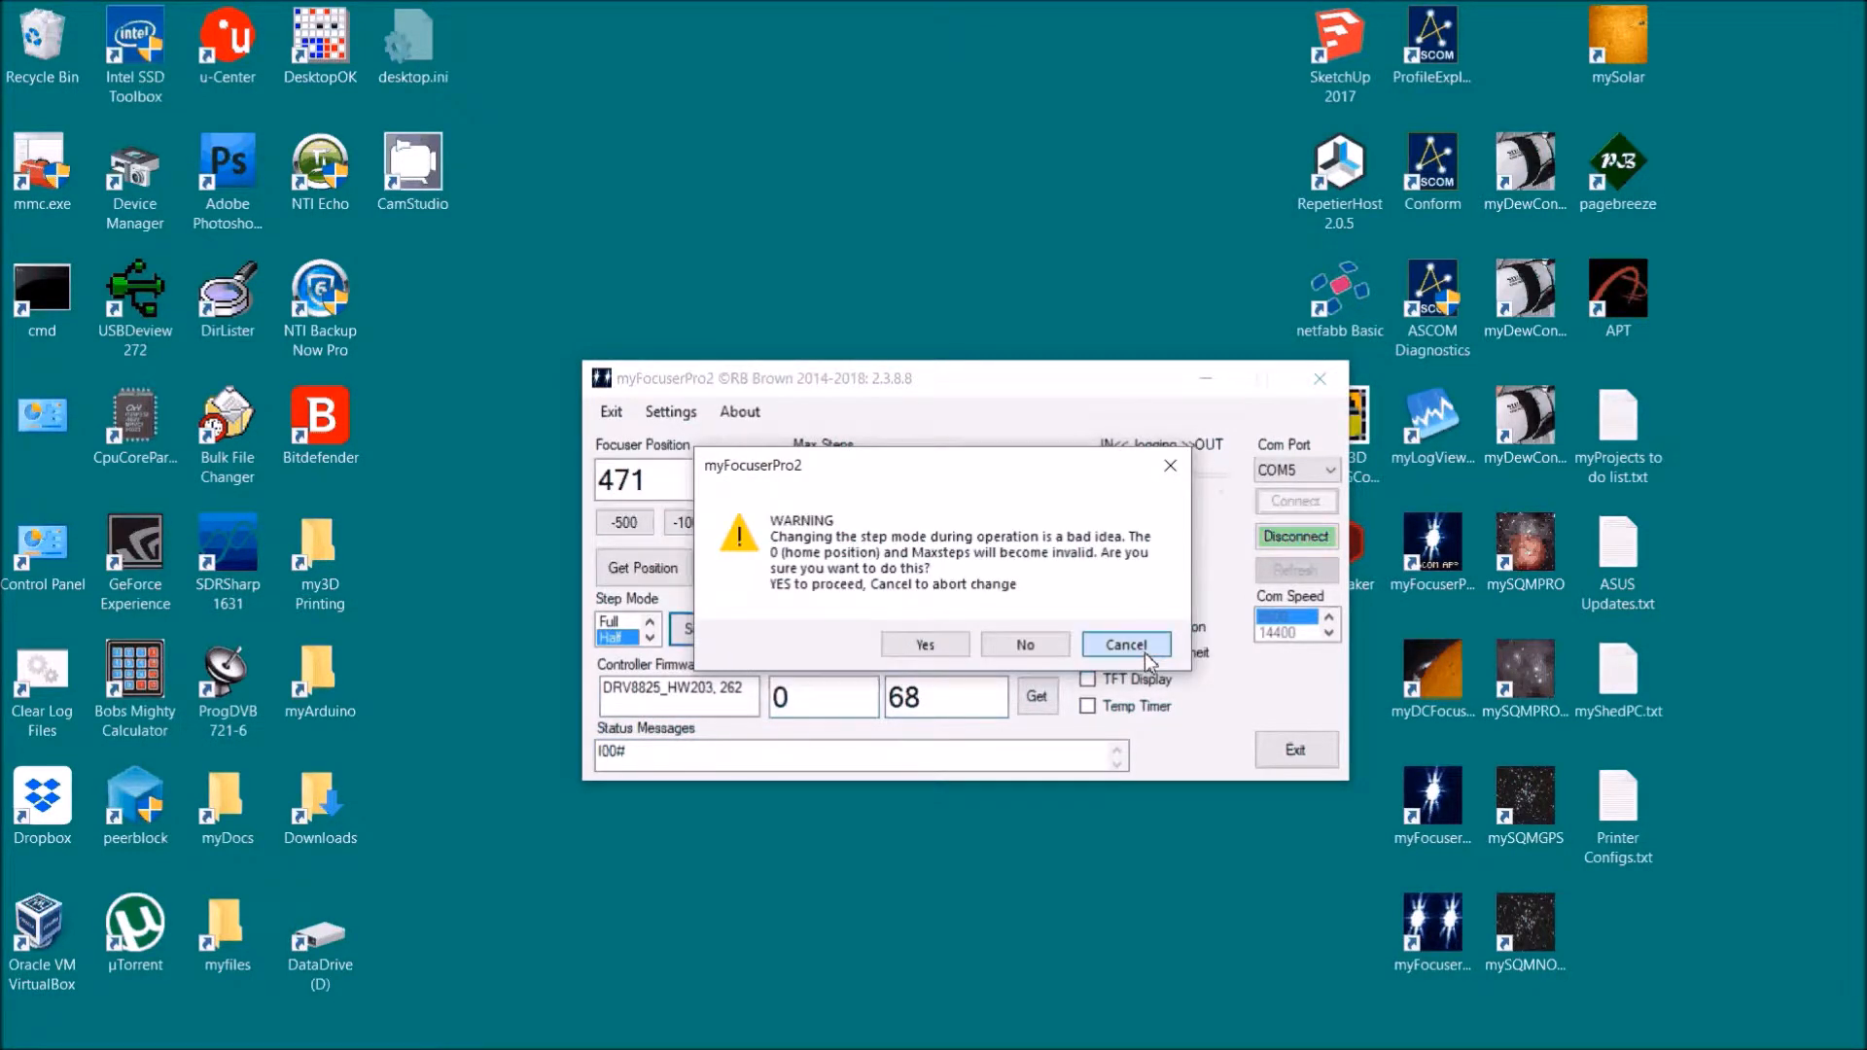
pyautogui.click(1123, 643)
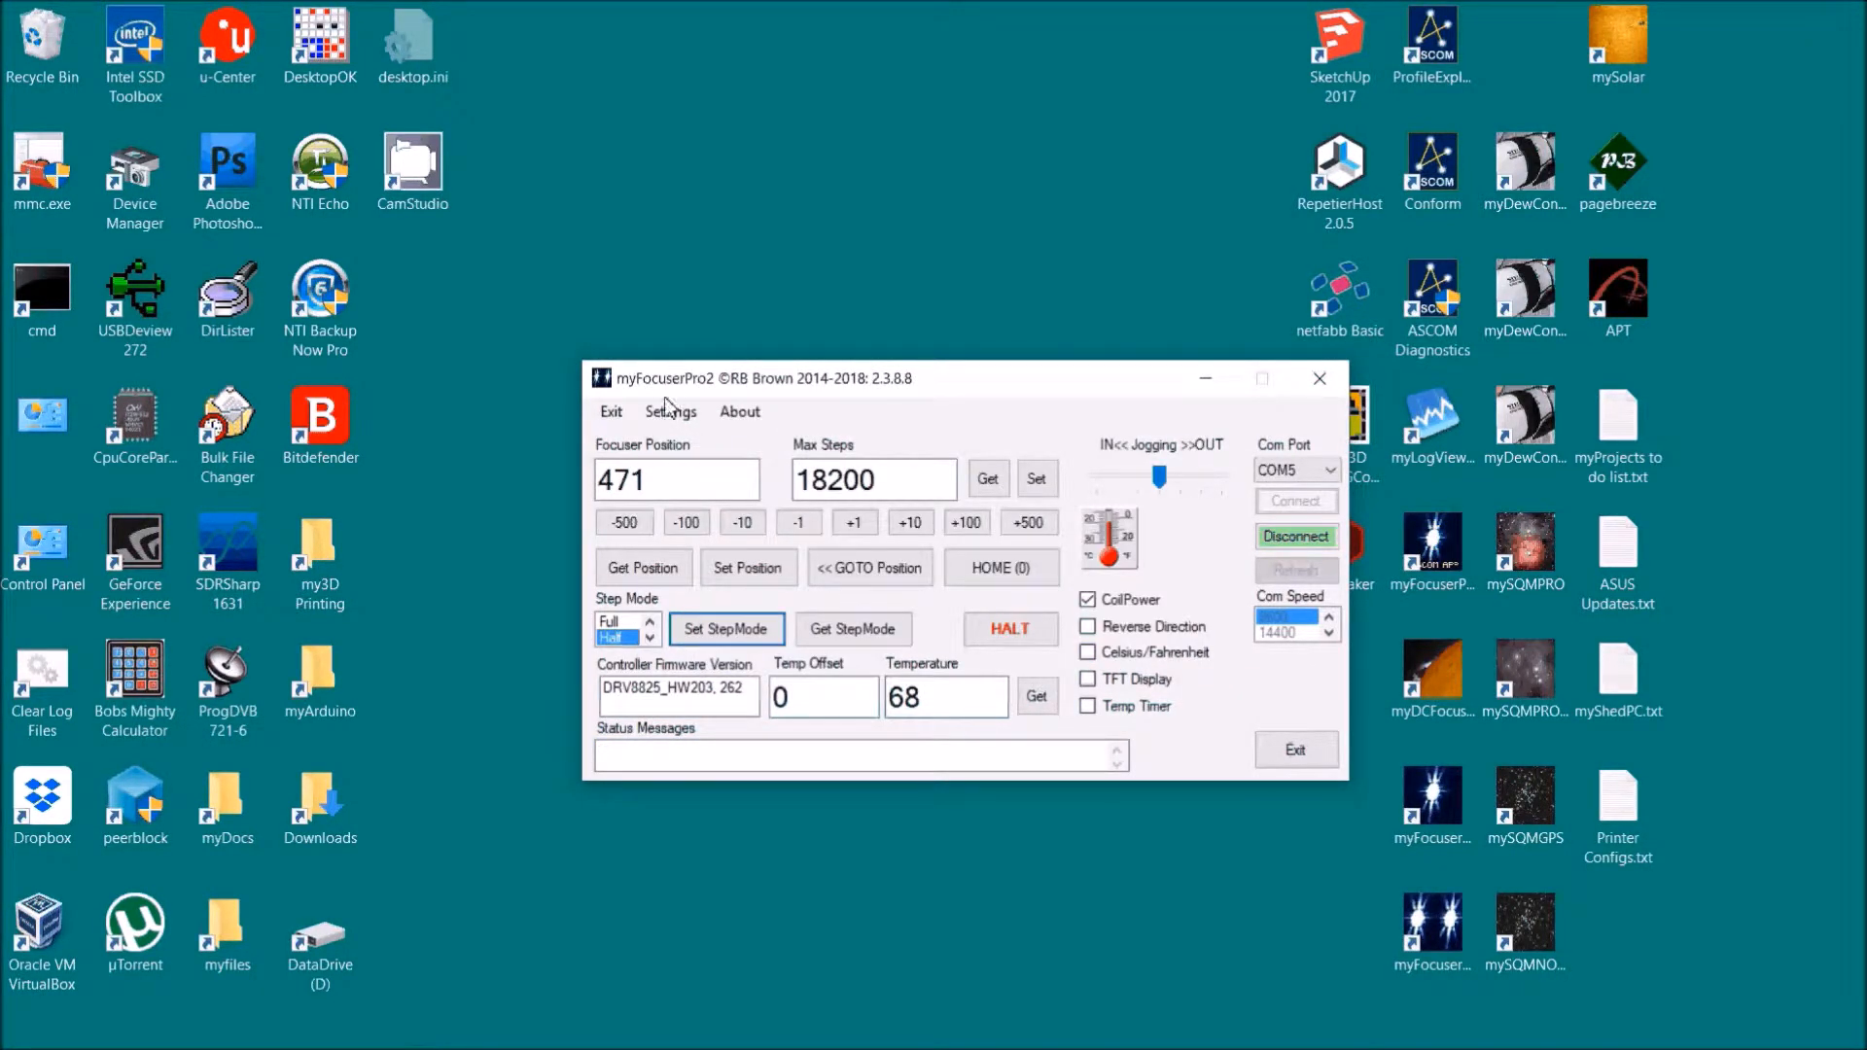
pyautogui.click(670, 410)
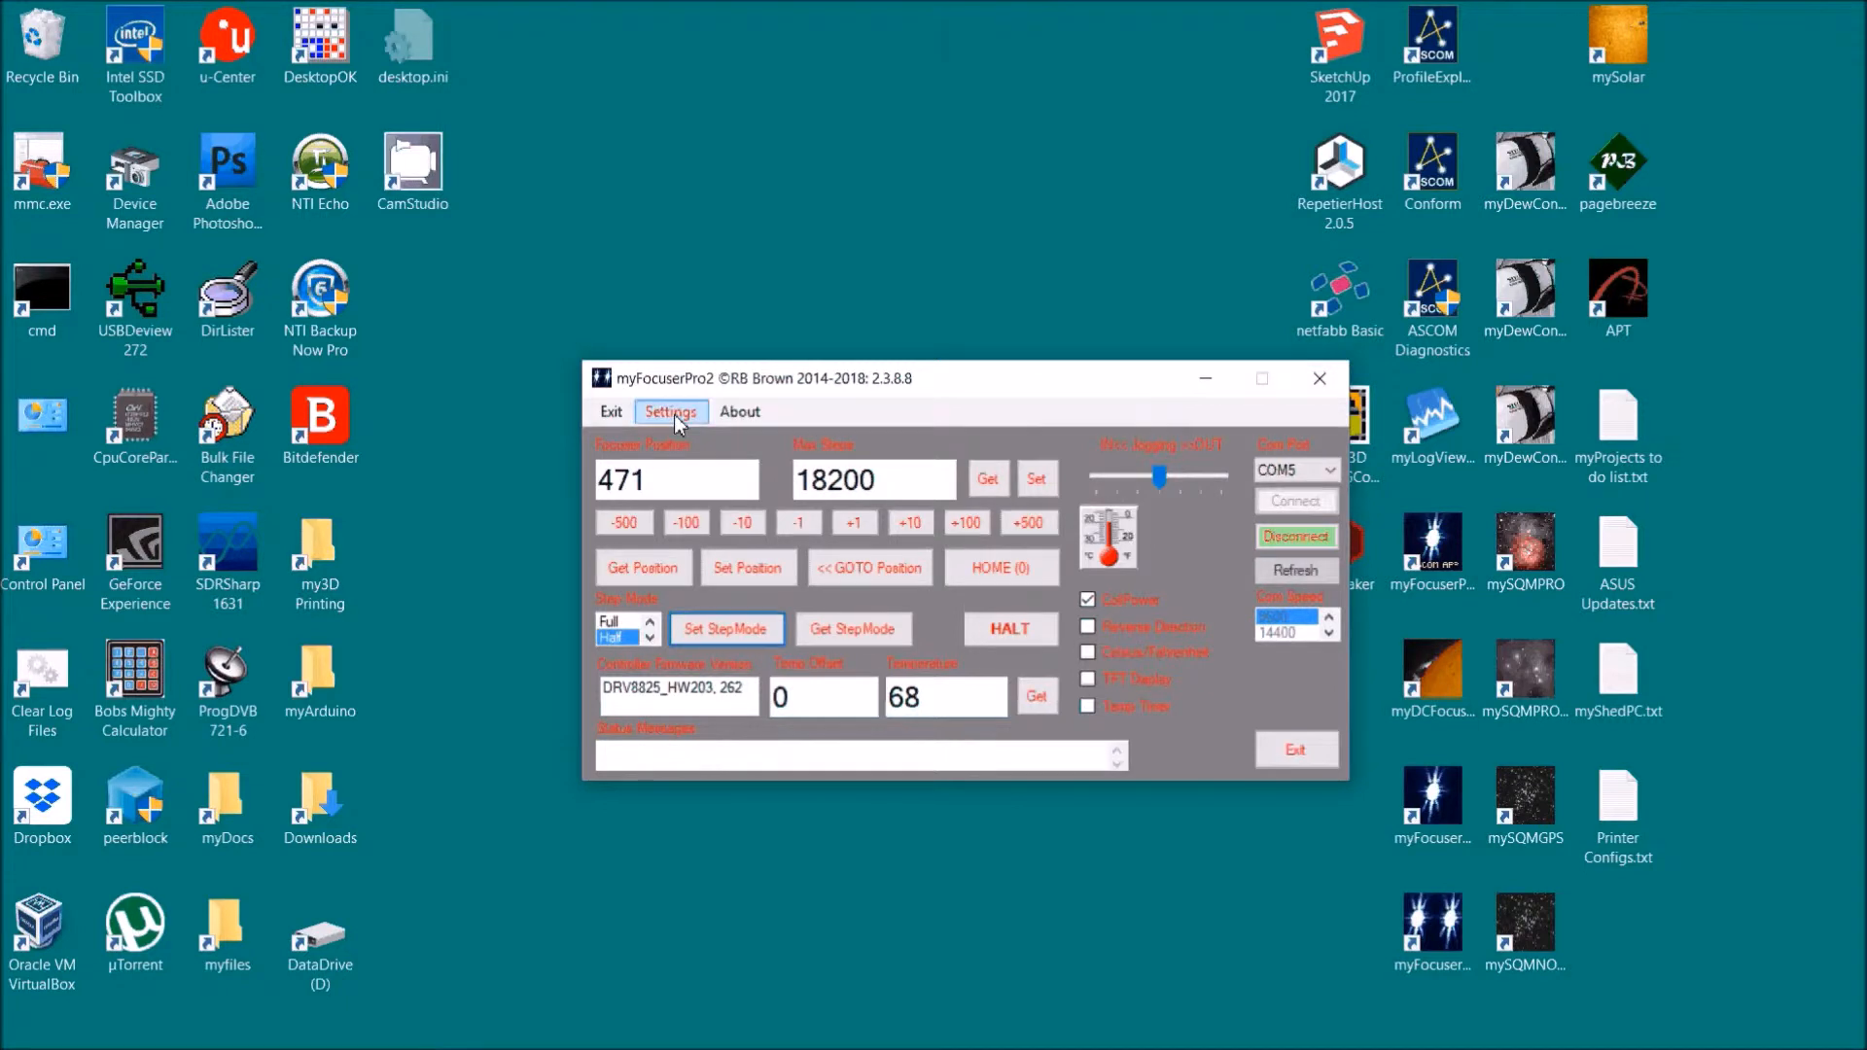
pyautogui.click(670, 410)
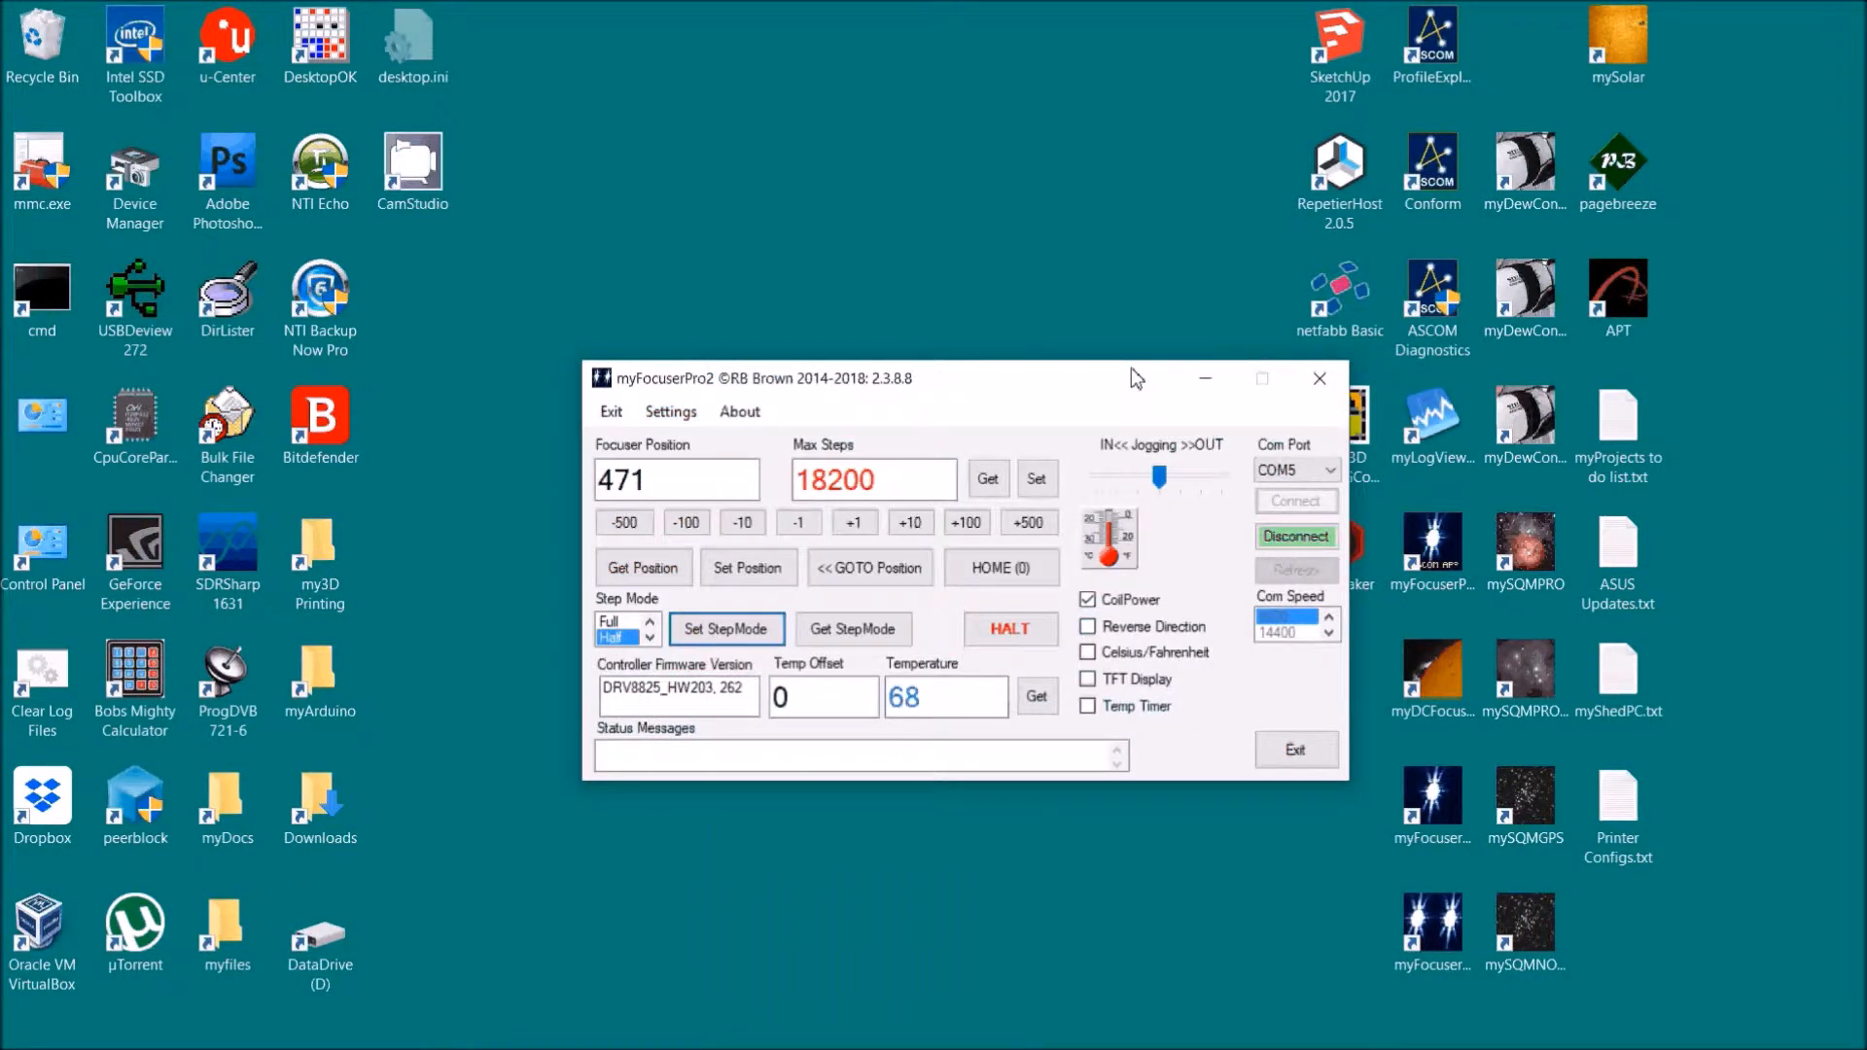
# Step: Check the controller display status and move the focuser out 200 steps to 671
pyautogui.click(670, 411)
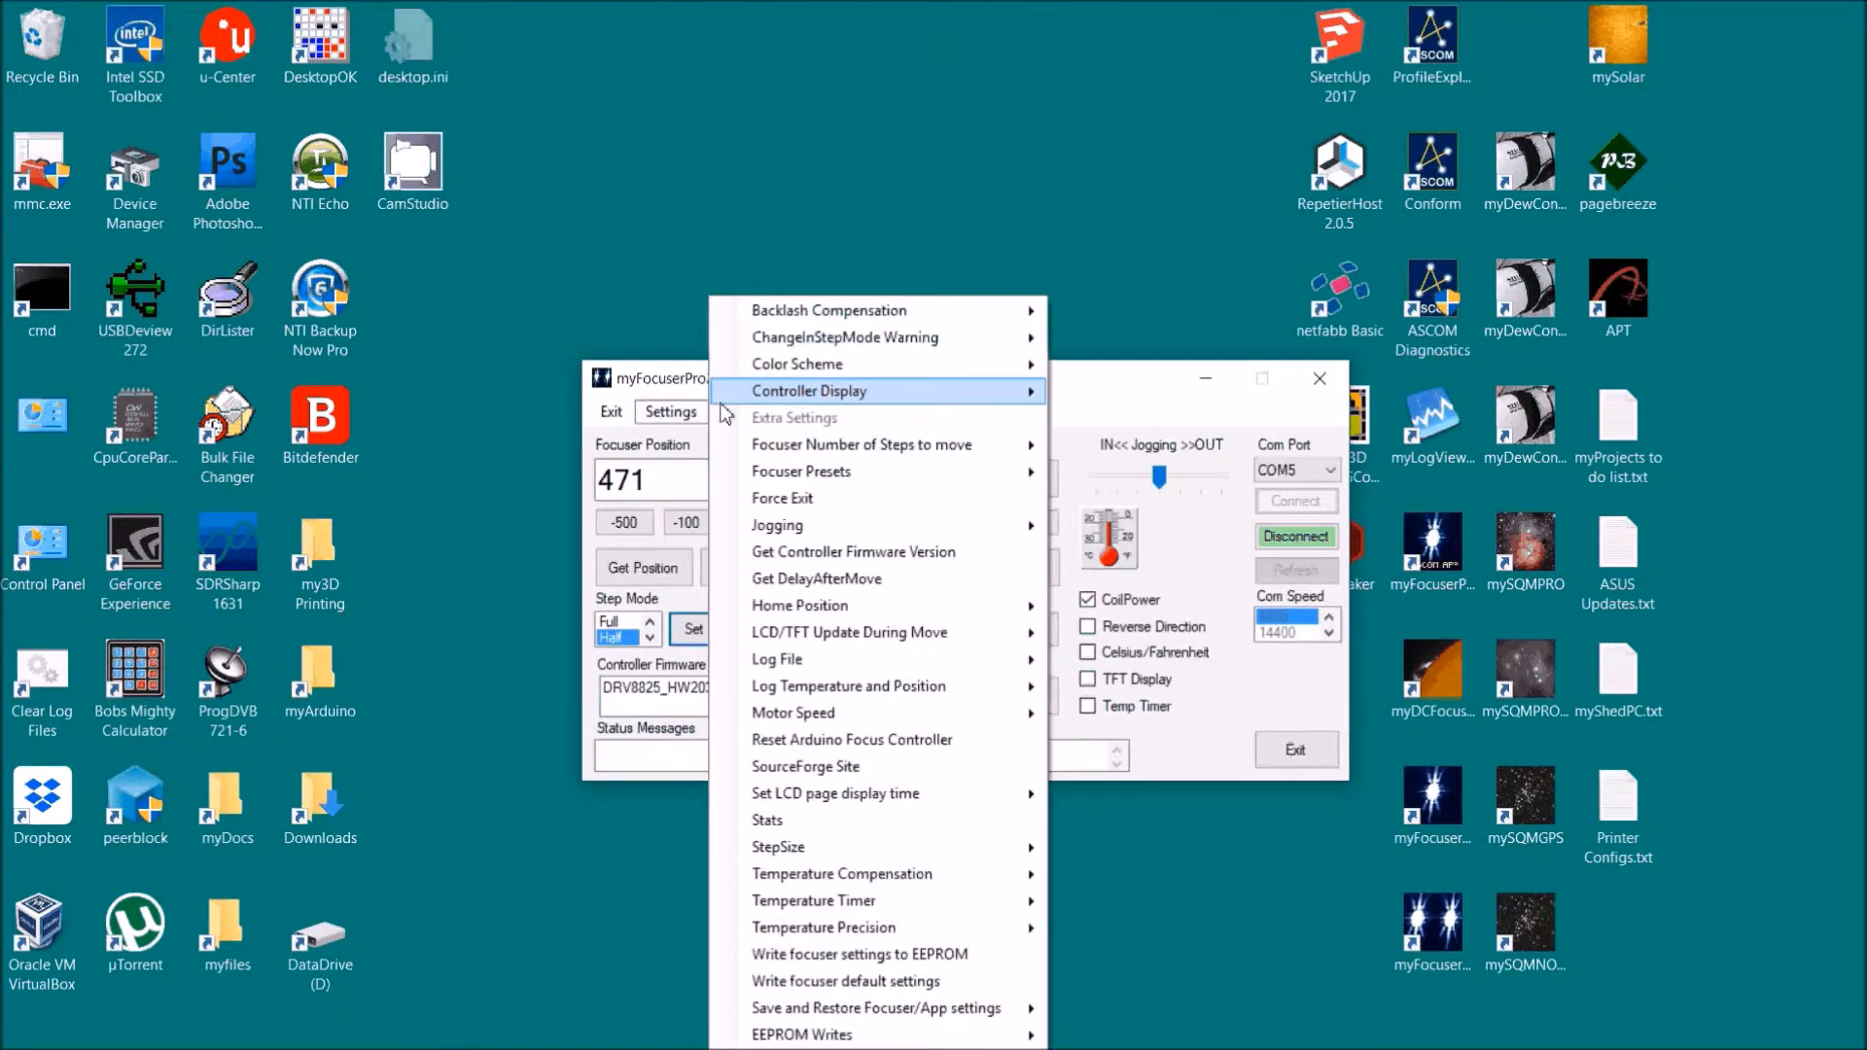
pyautogui.click(808, 391)
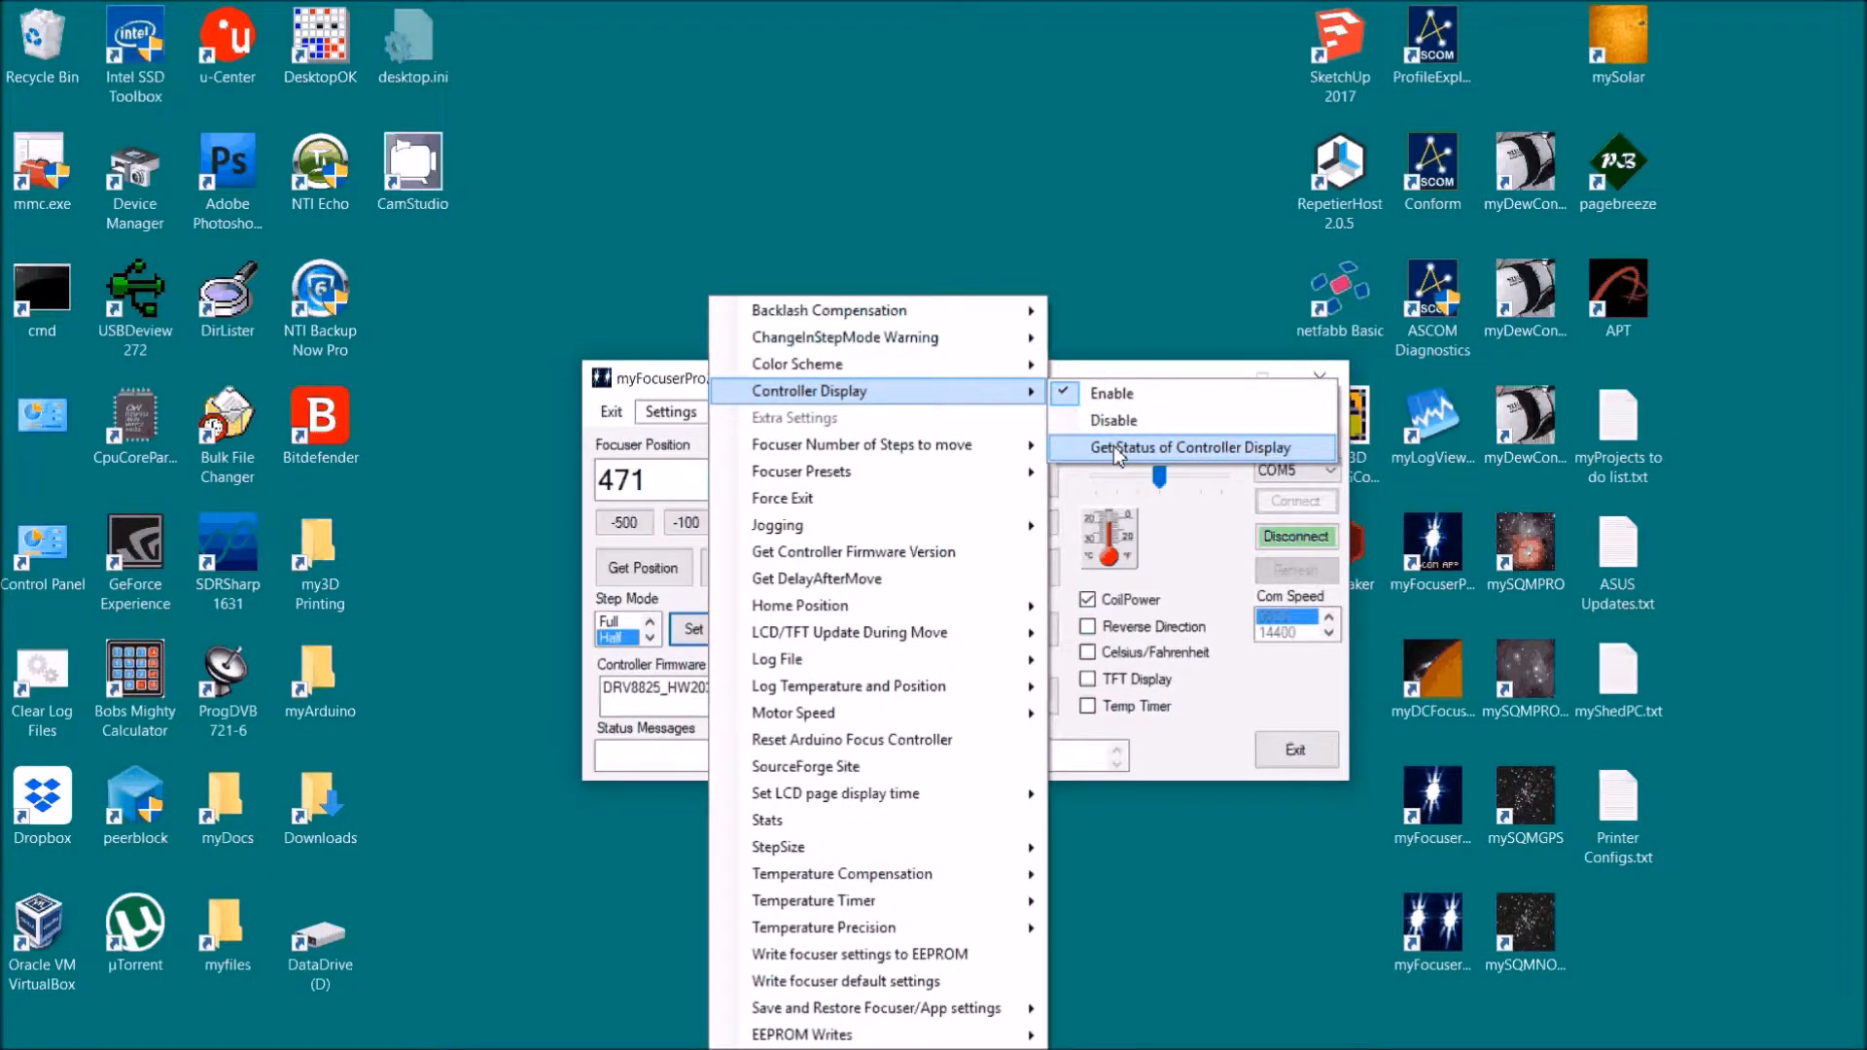
pyautogui.moveTo(940, 409)
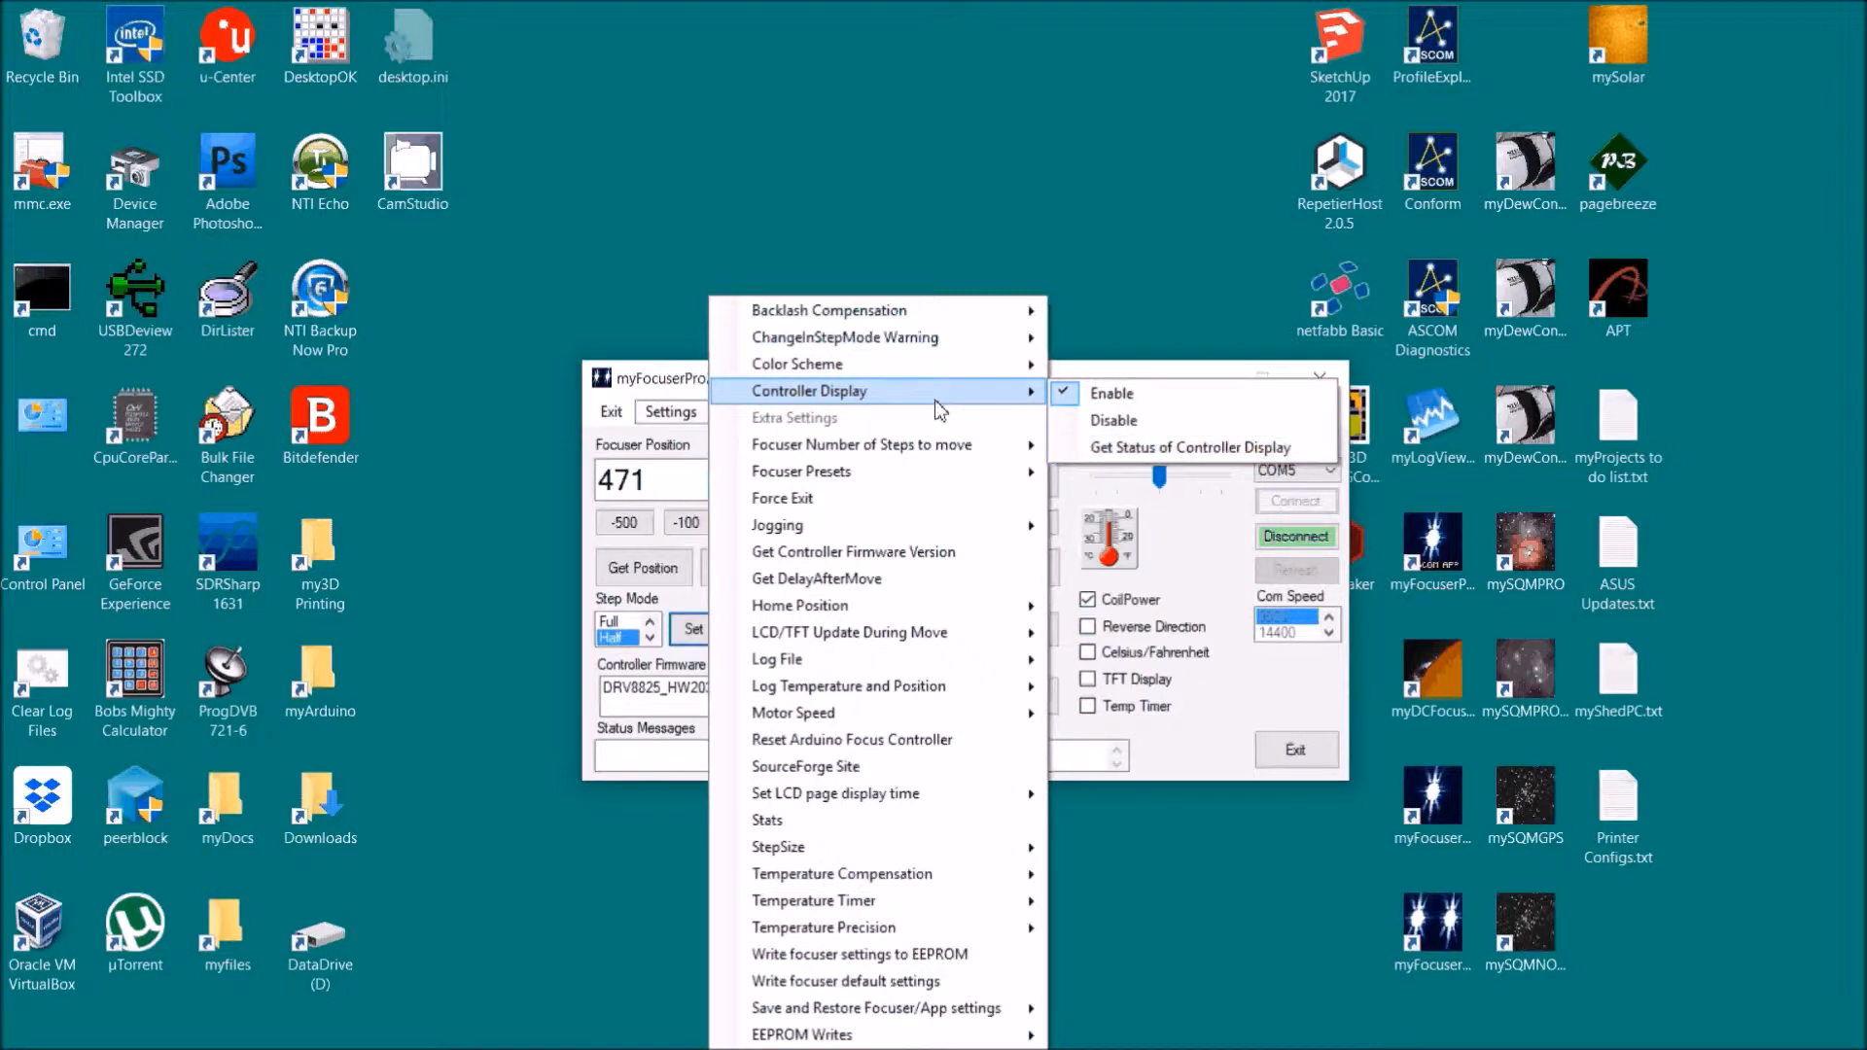
pyautogui.moveTo(869, 444)
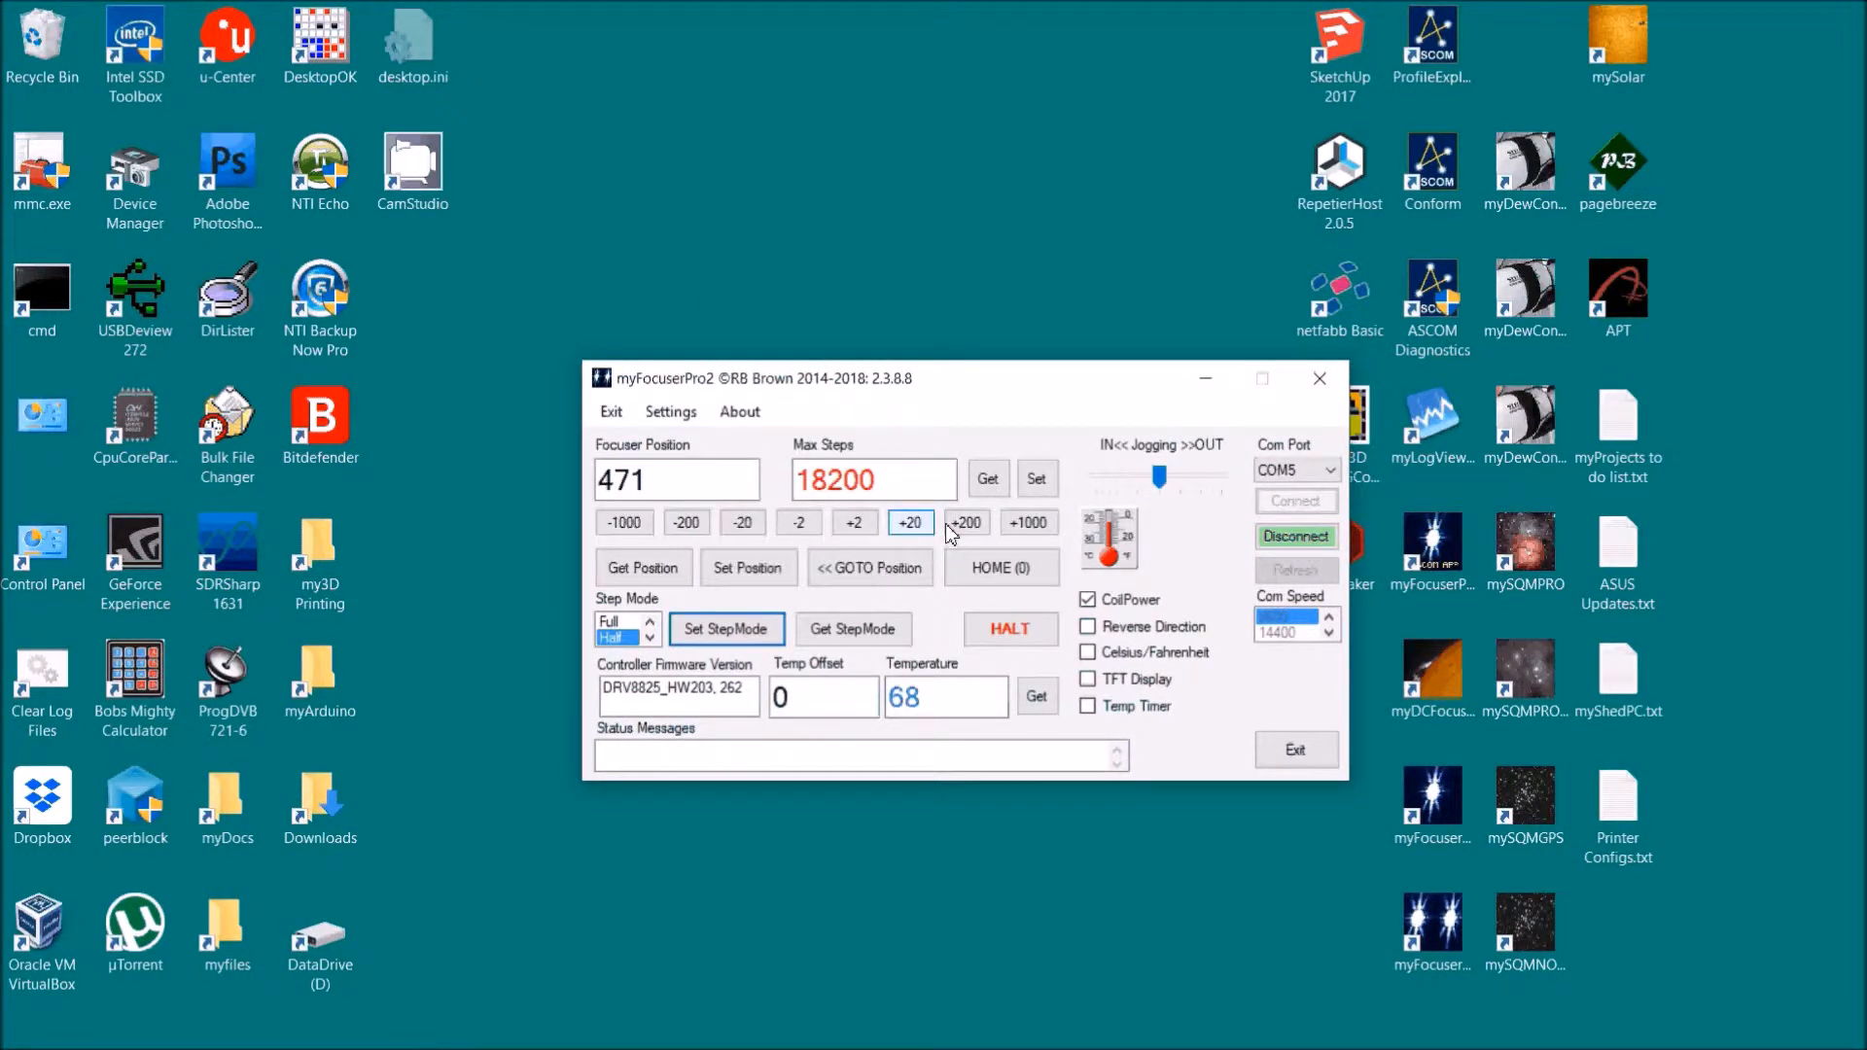
pyautogui.click(965, 521)
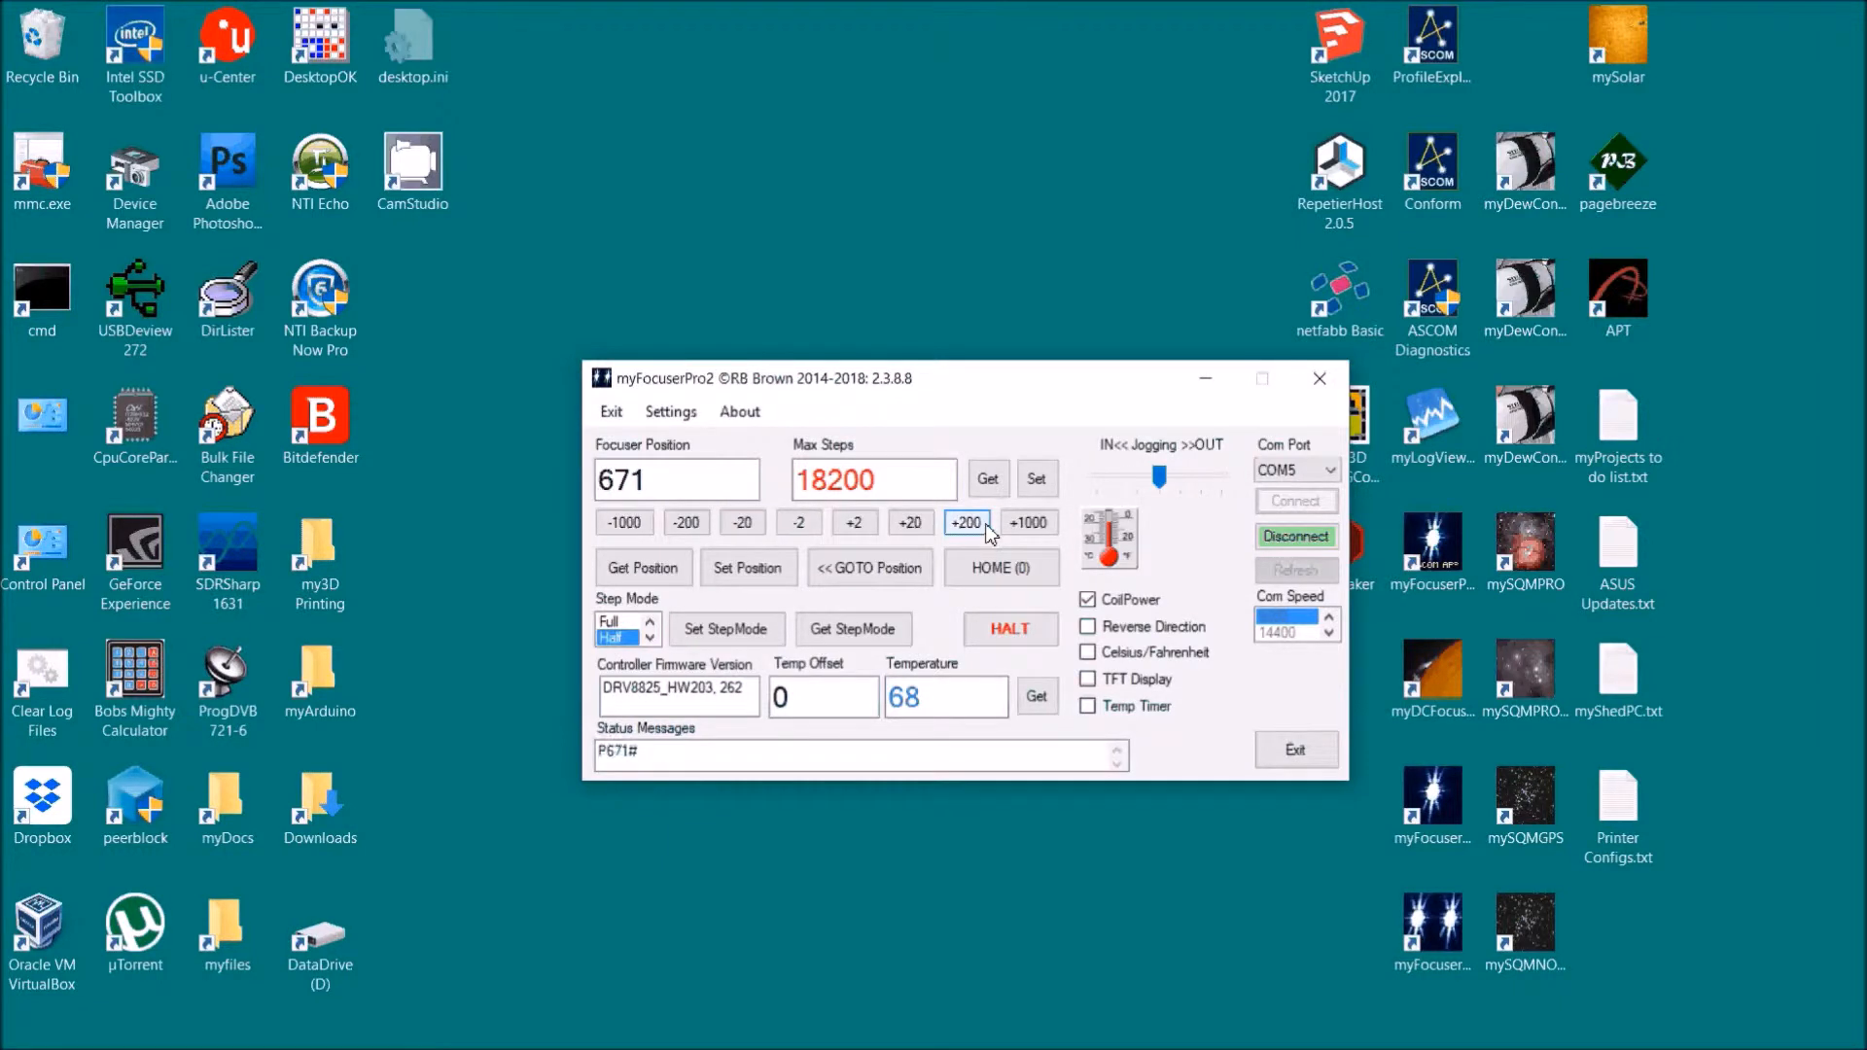
# Step: Set the focuser move step sizes back to Normal
pyautogui.click(669, 410)
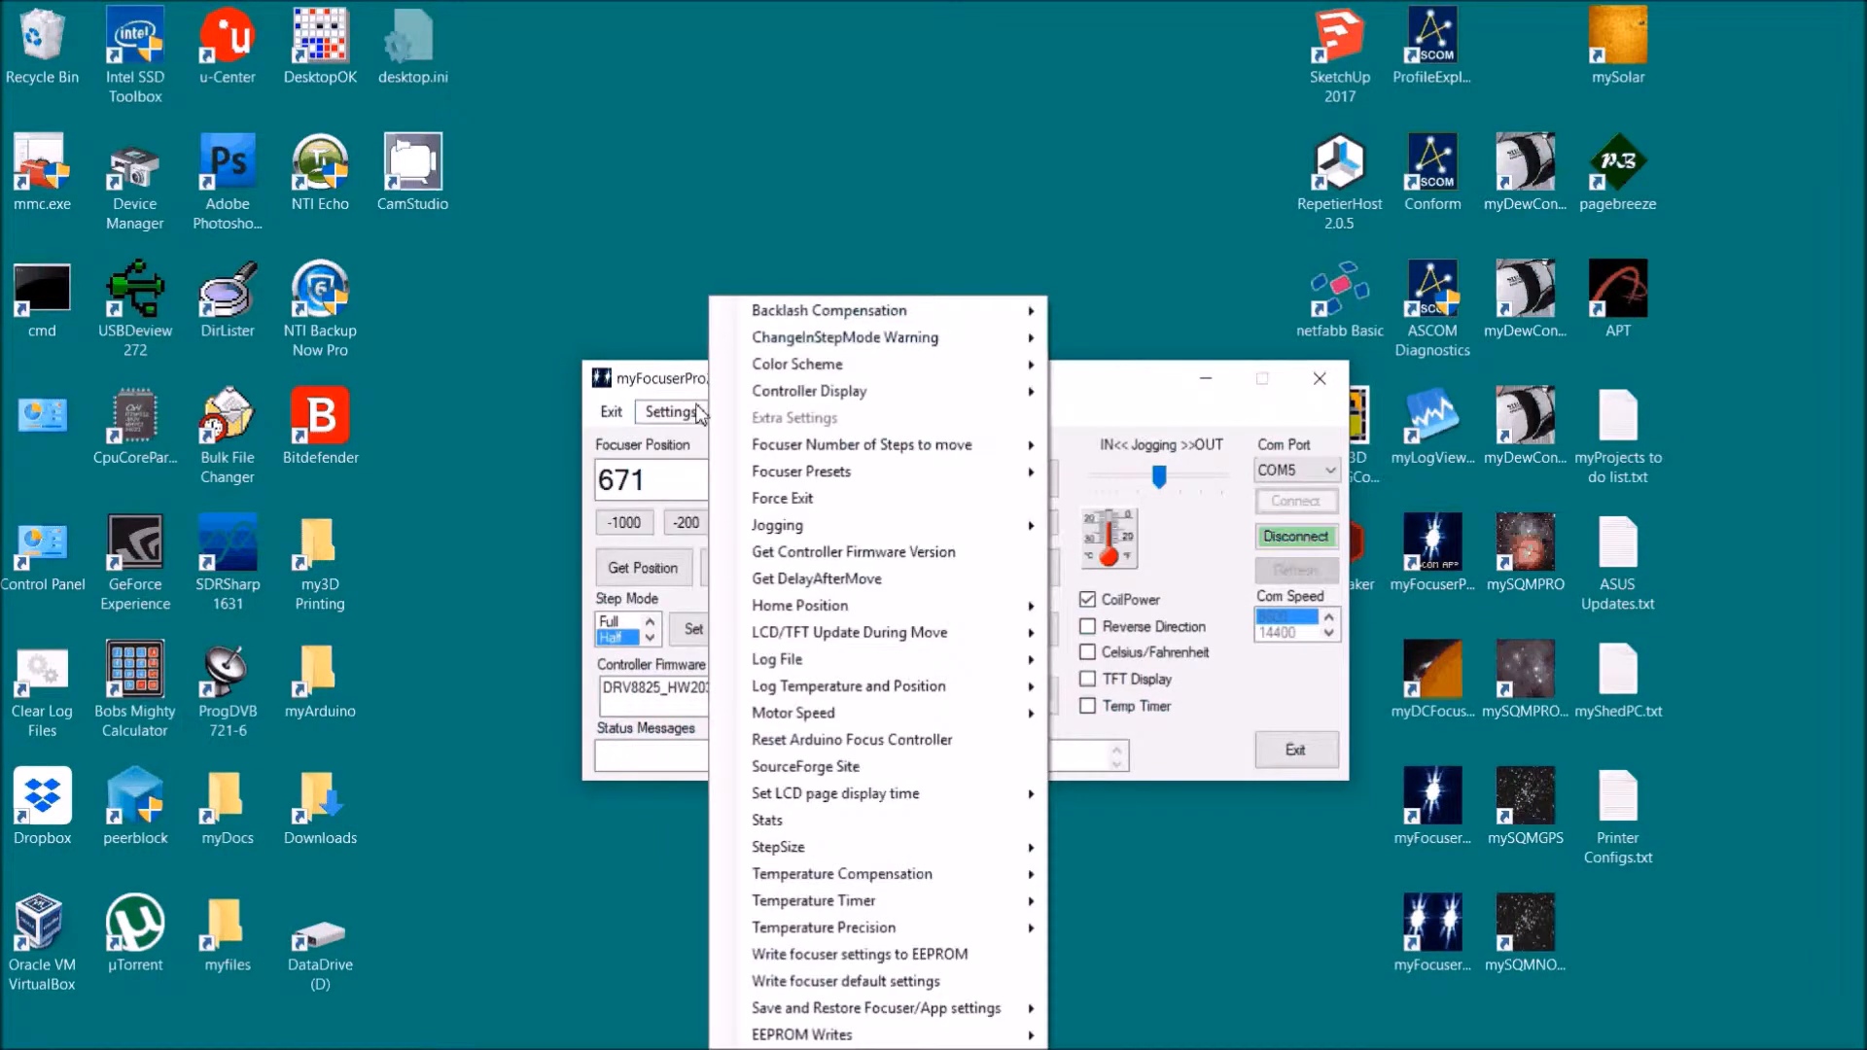
pyautogui.click(860, 445)
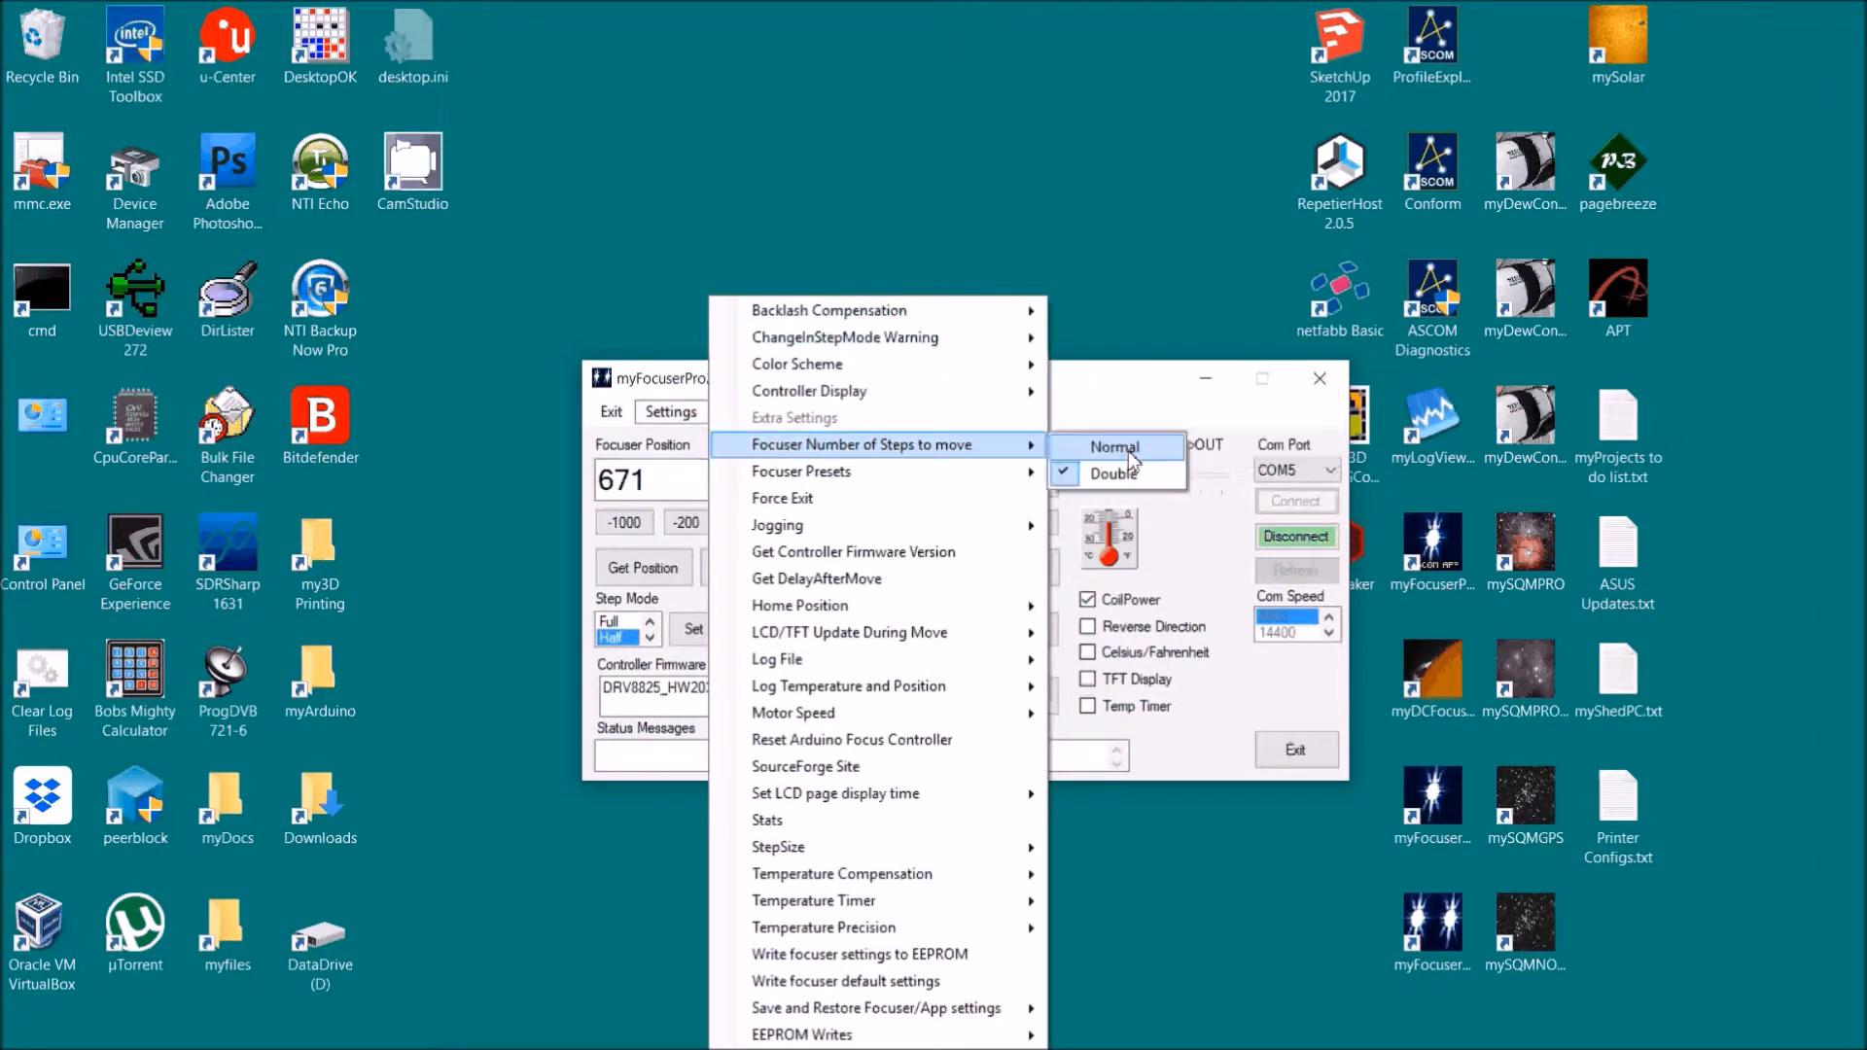
pyautogui.click(1114, 447)
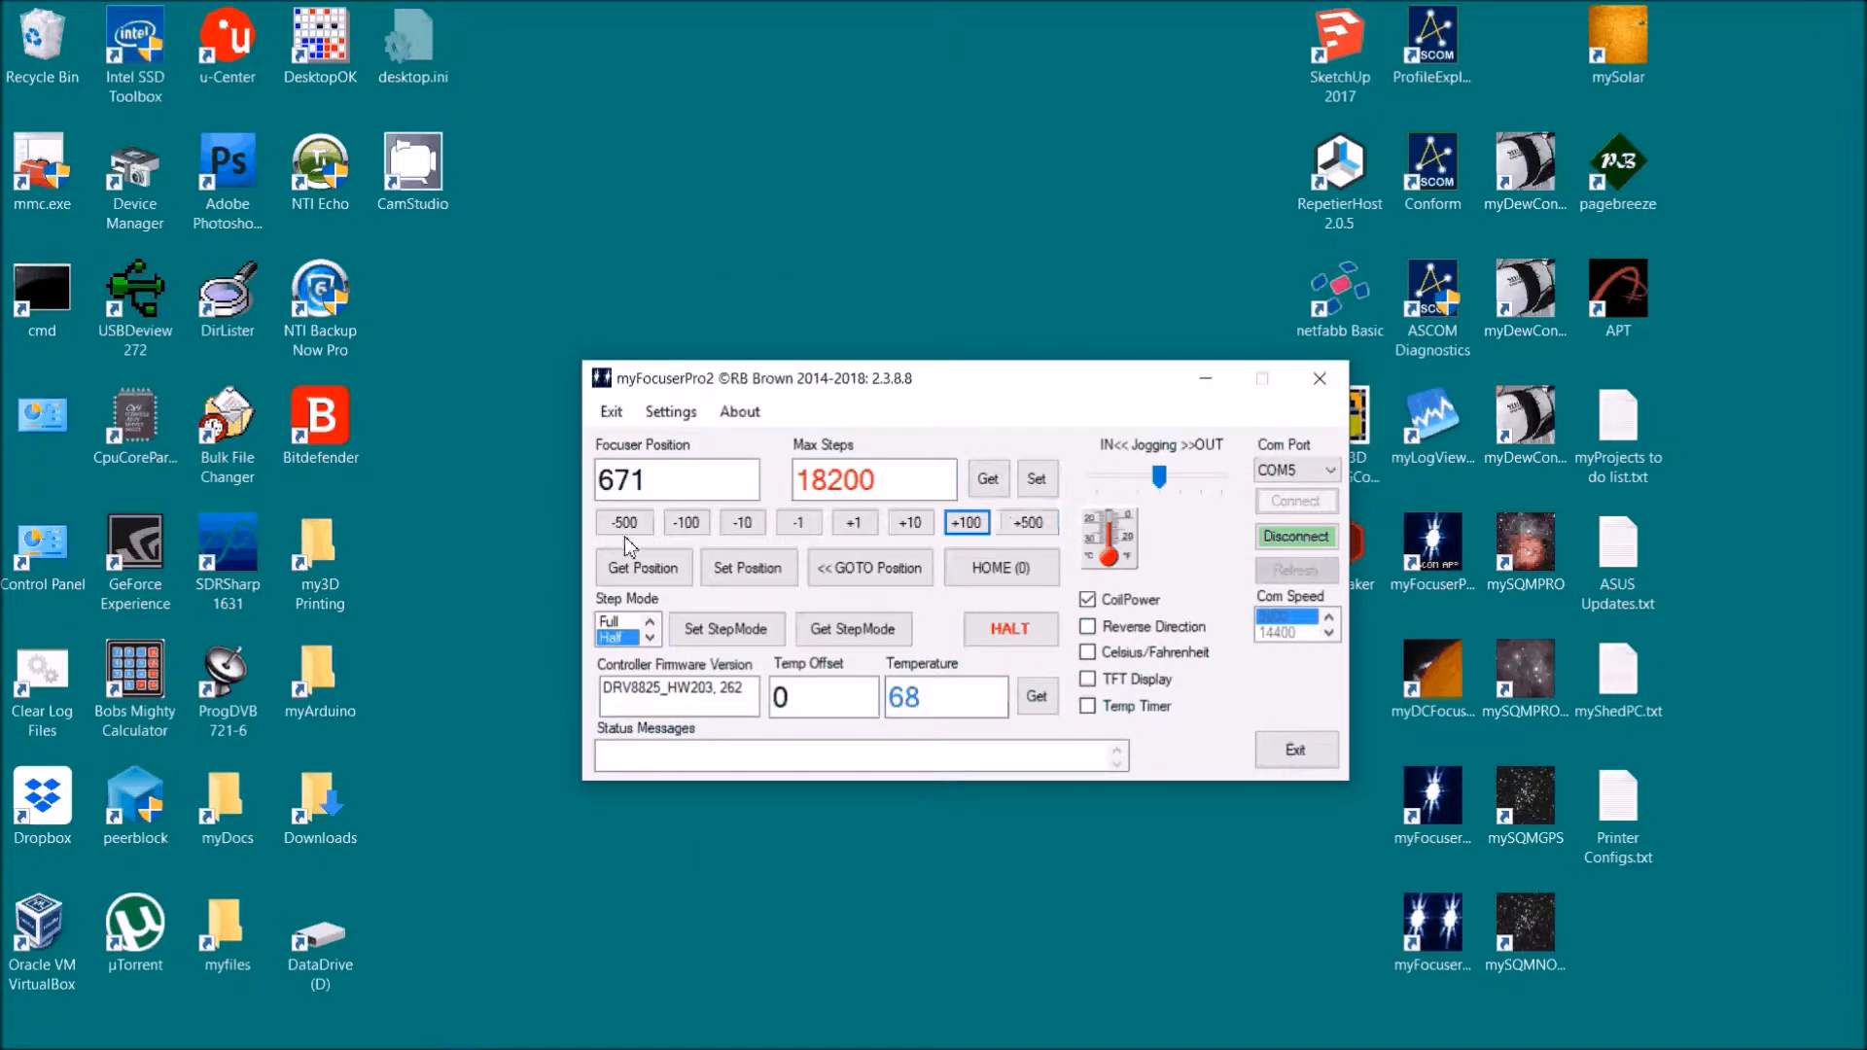
# Step: Enter presets: current position 471 as preset 1 and 1200 as preset 2
pyautogui.click(670, 410)
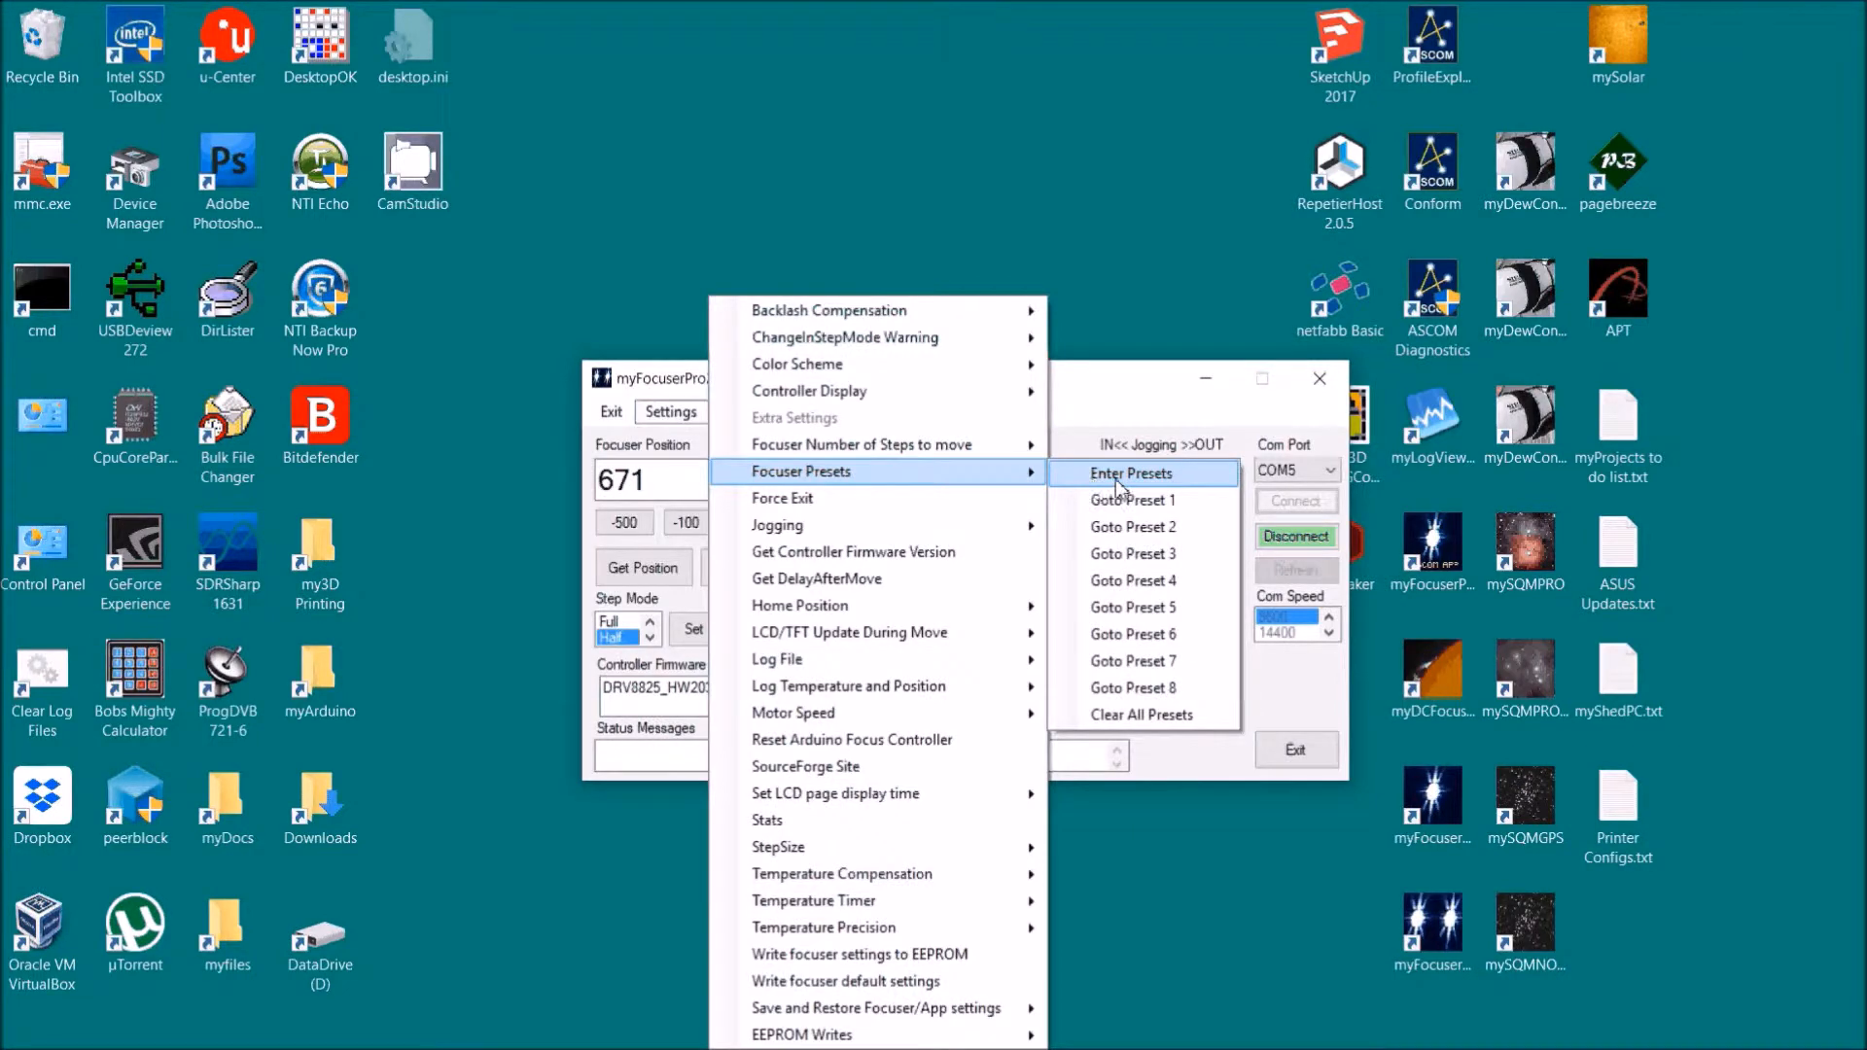
pyautogui.click(1129, 472)
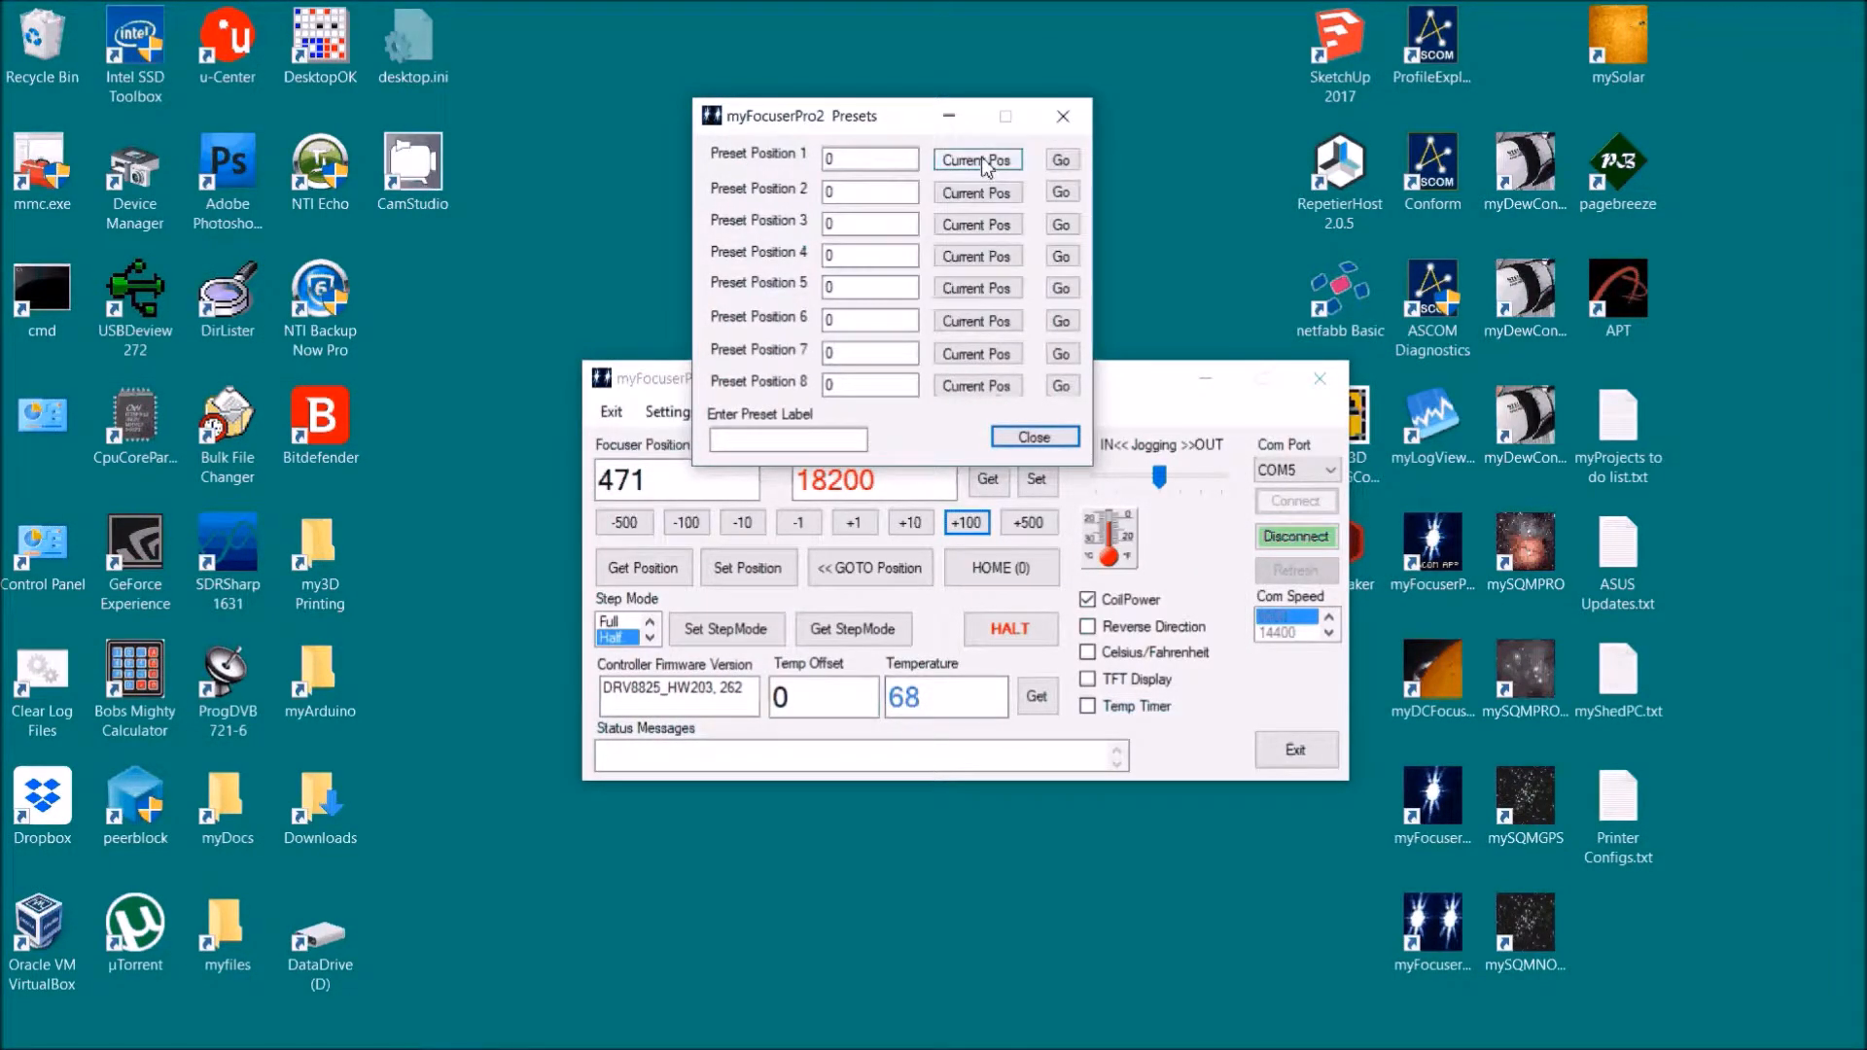
pyautogui.click(976, 159)
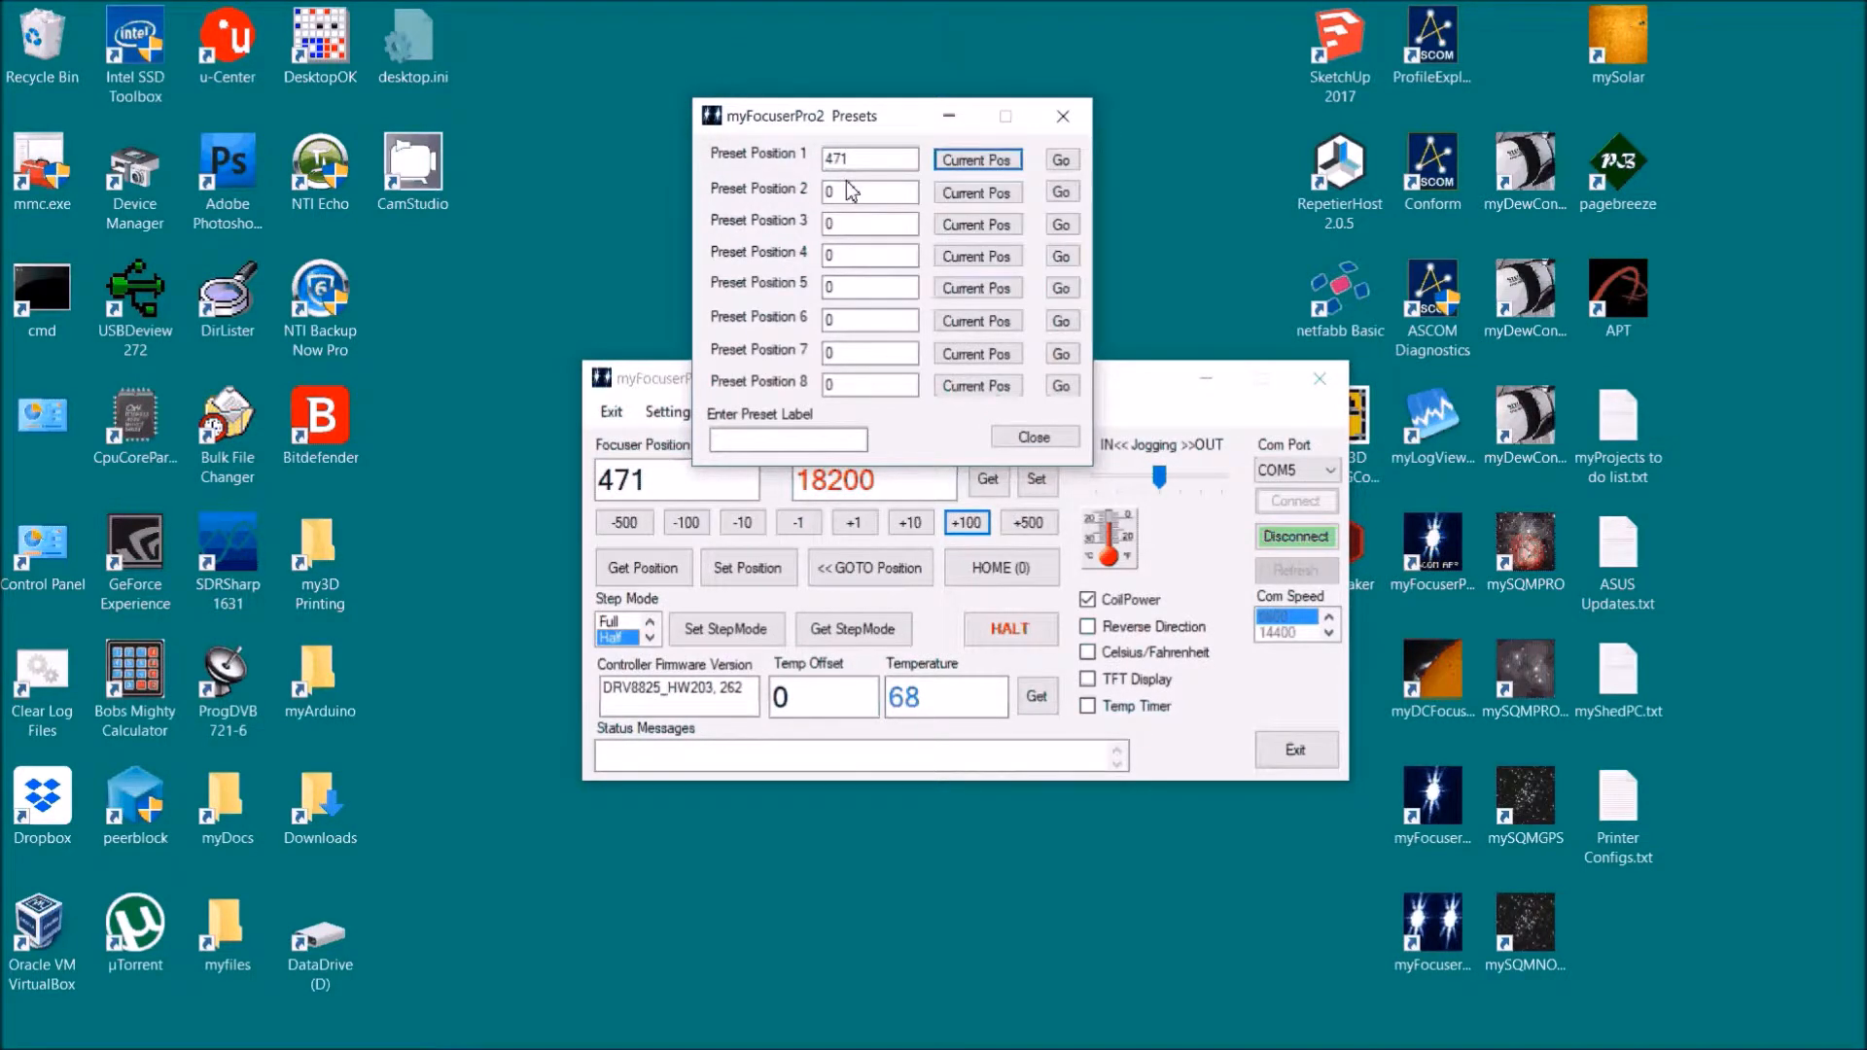
pyautogui.click(869, 192)
pyautogui.write('1200')
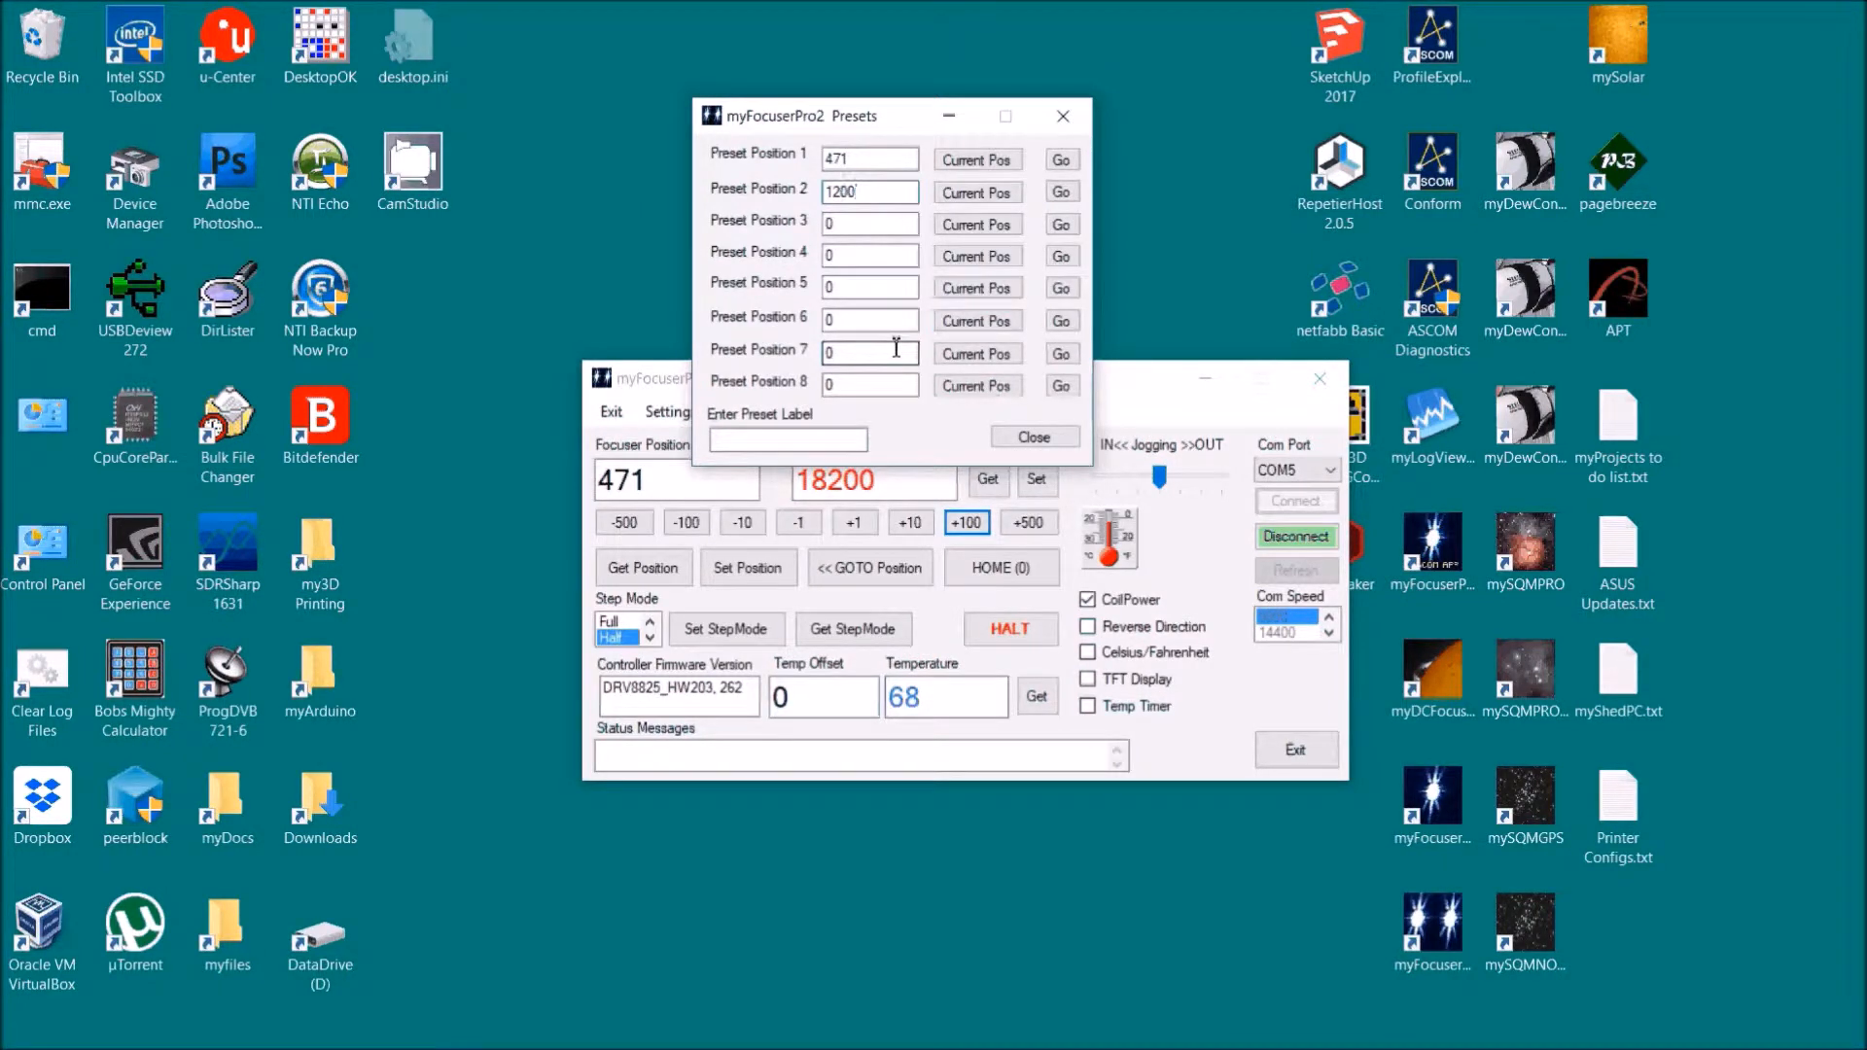
pyautogui.moveTo(780, 193)
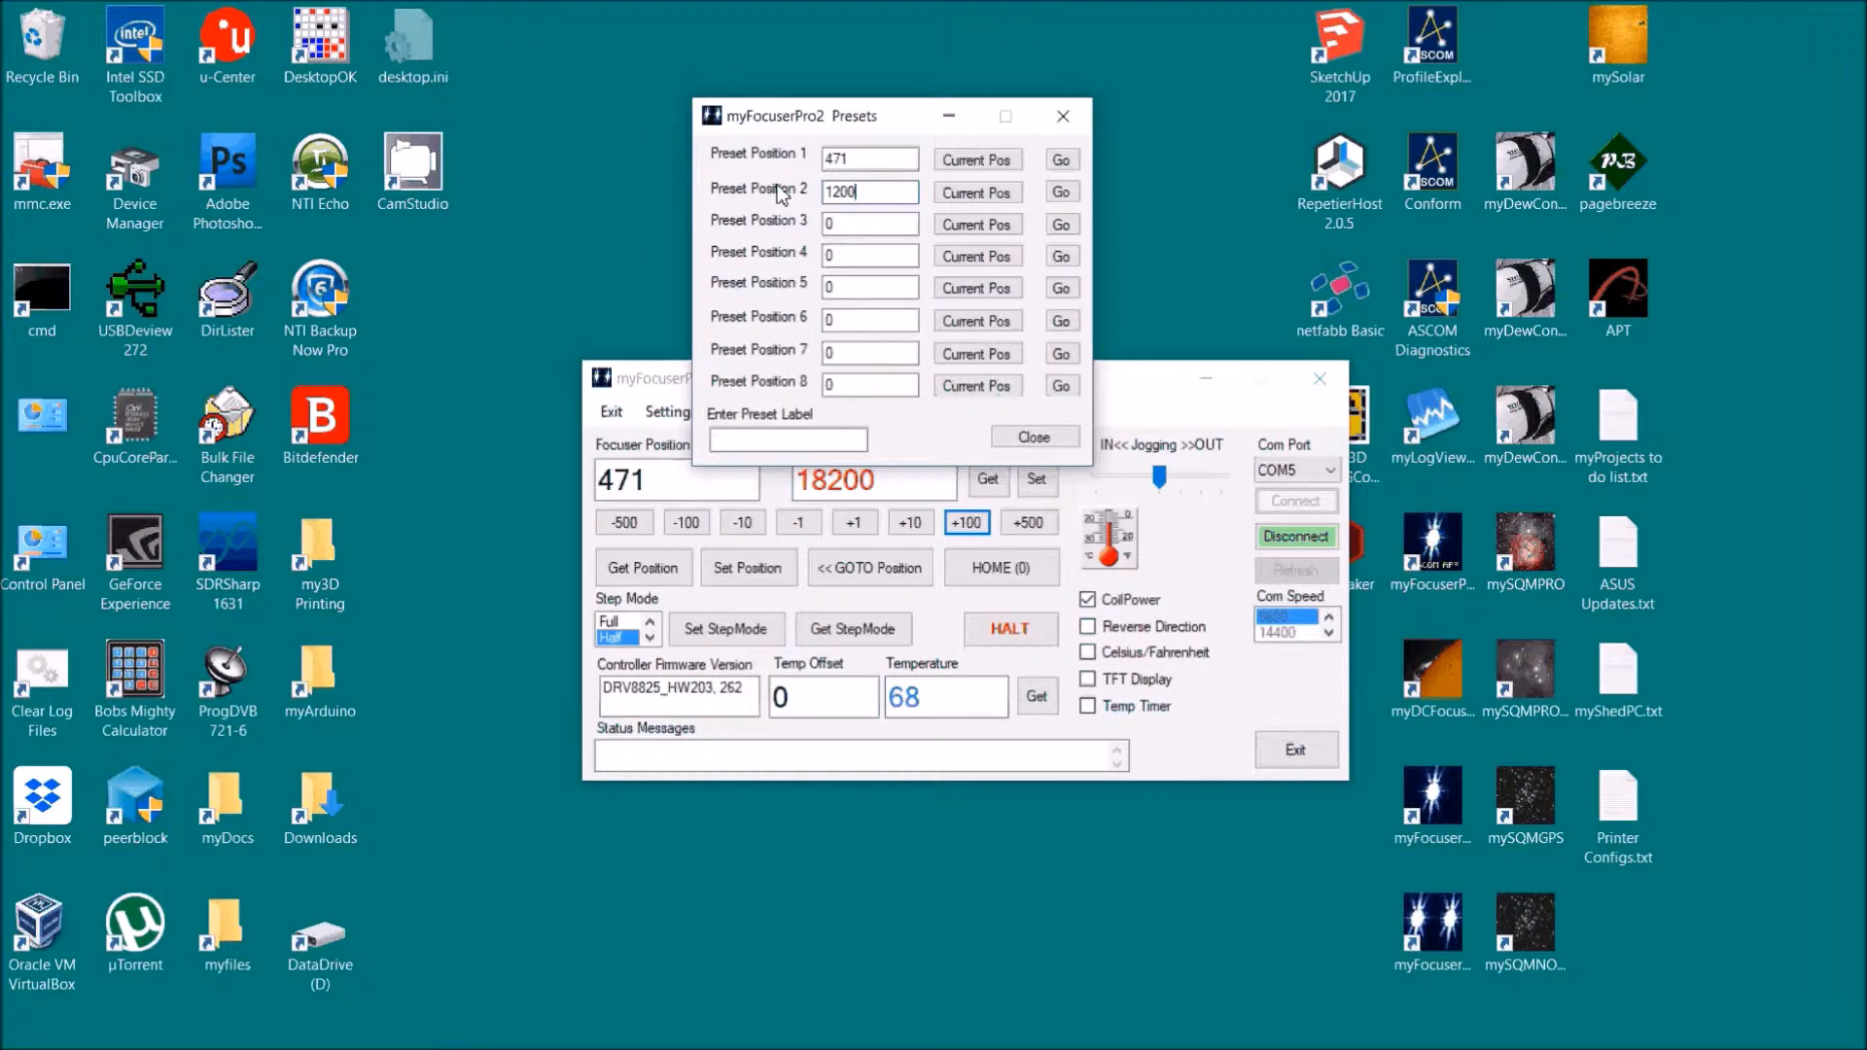
pyautogui.click(787, 440)
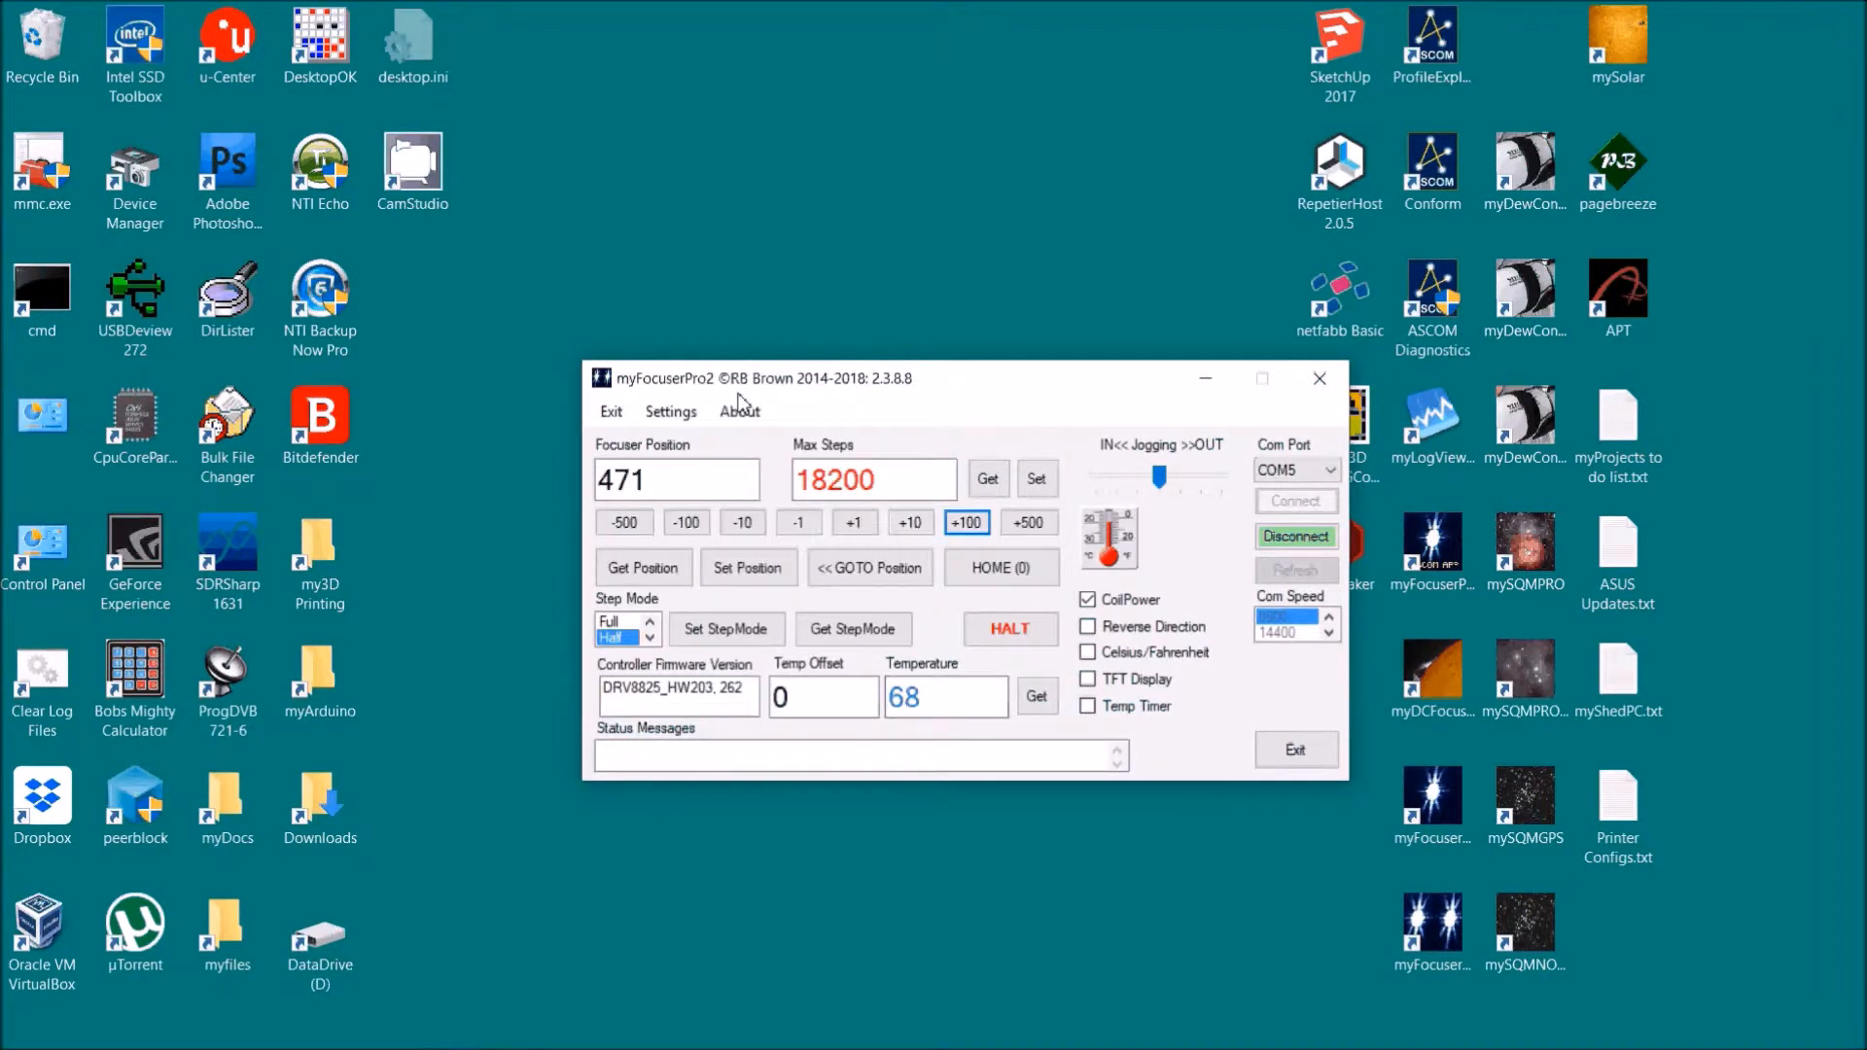
# Step: Go to preset 2 at 1200, then bring the focuser back to position 471
pyautogui.click(669, 411)
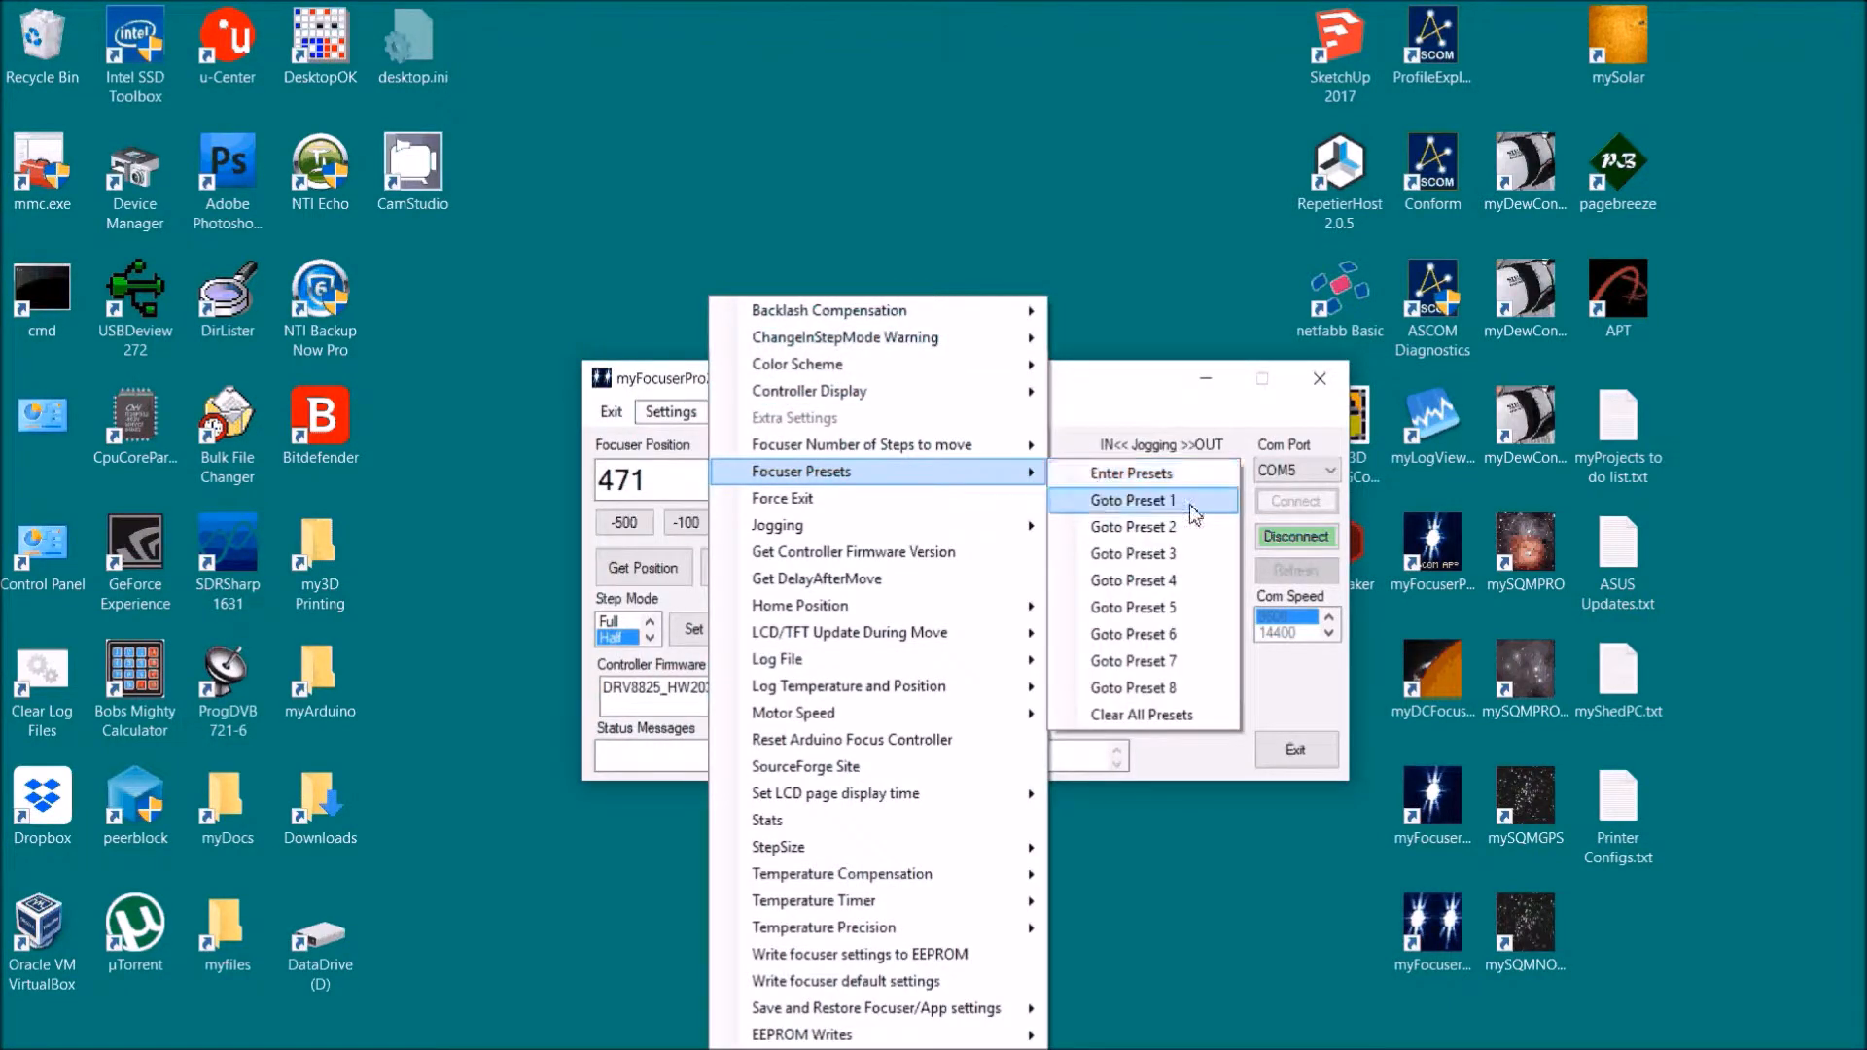
pyautogui.click(1131, 499)
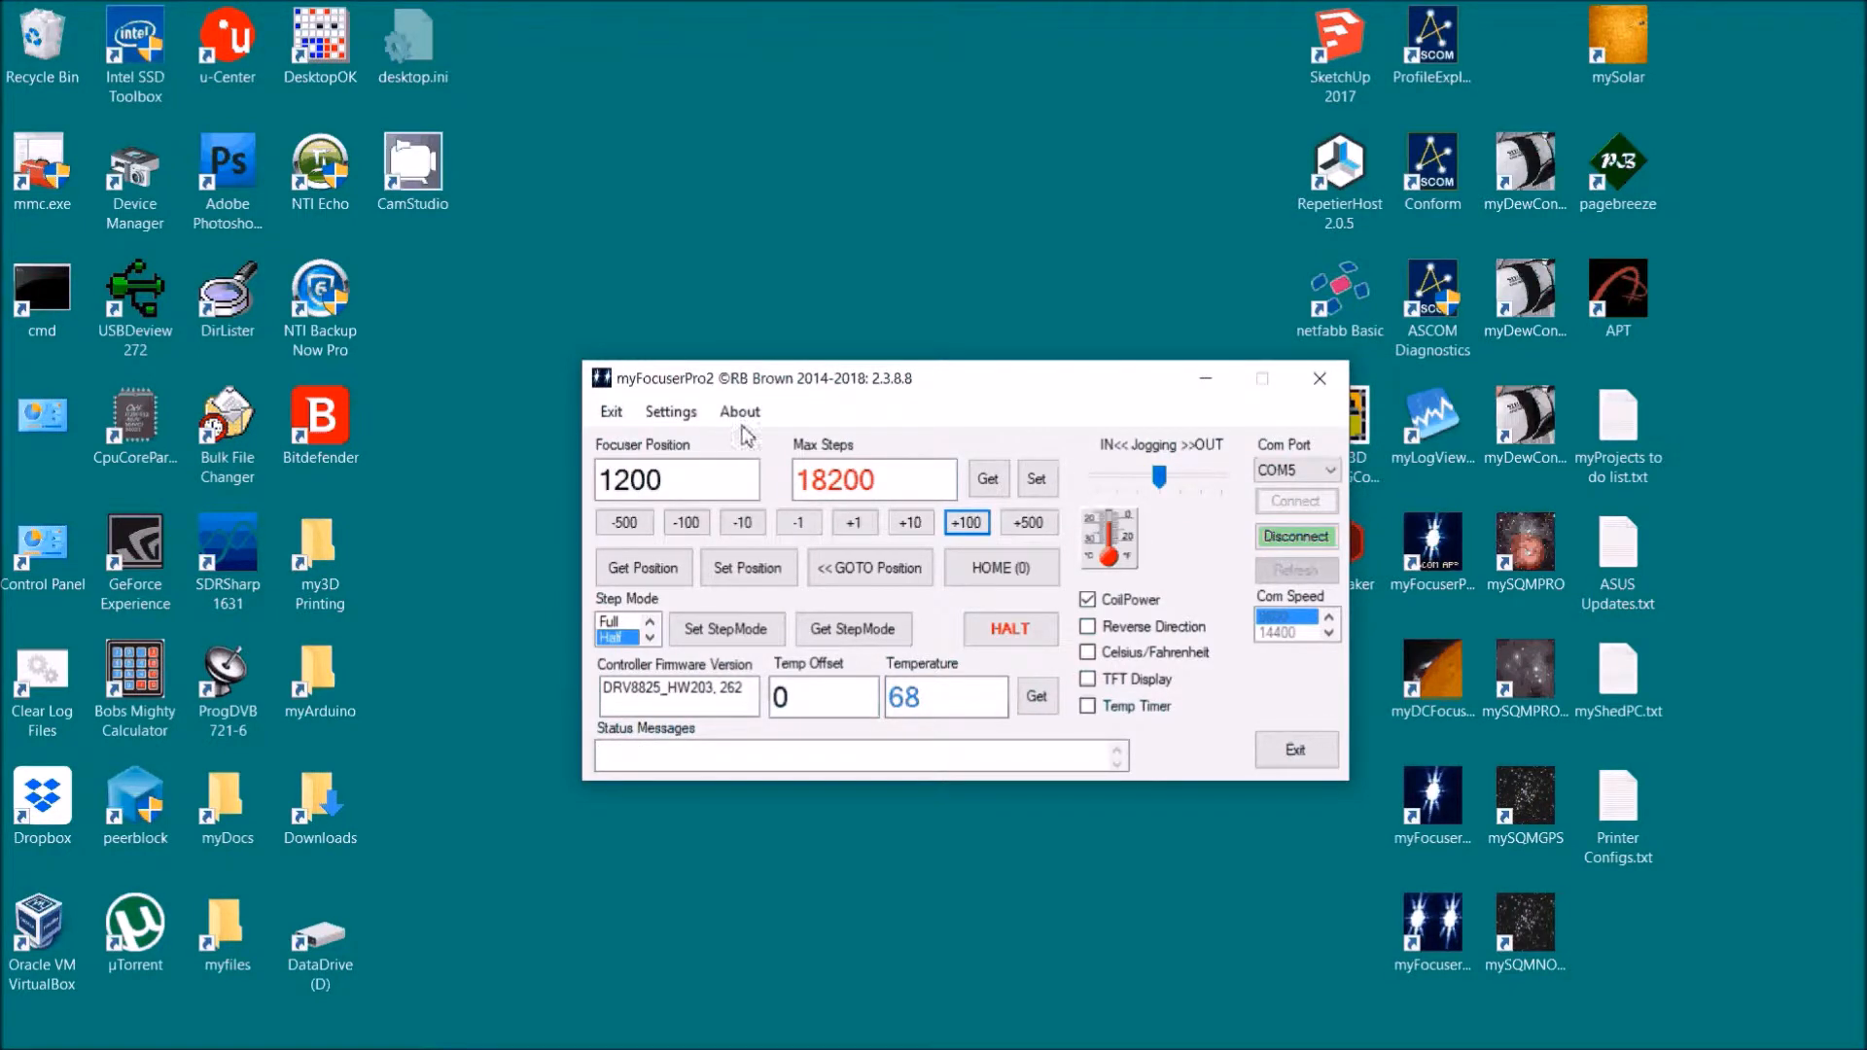
pyautogui.click(670, 411)
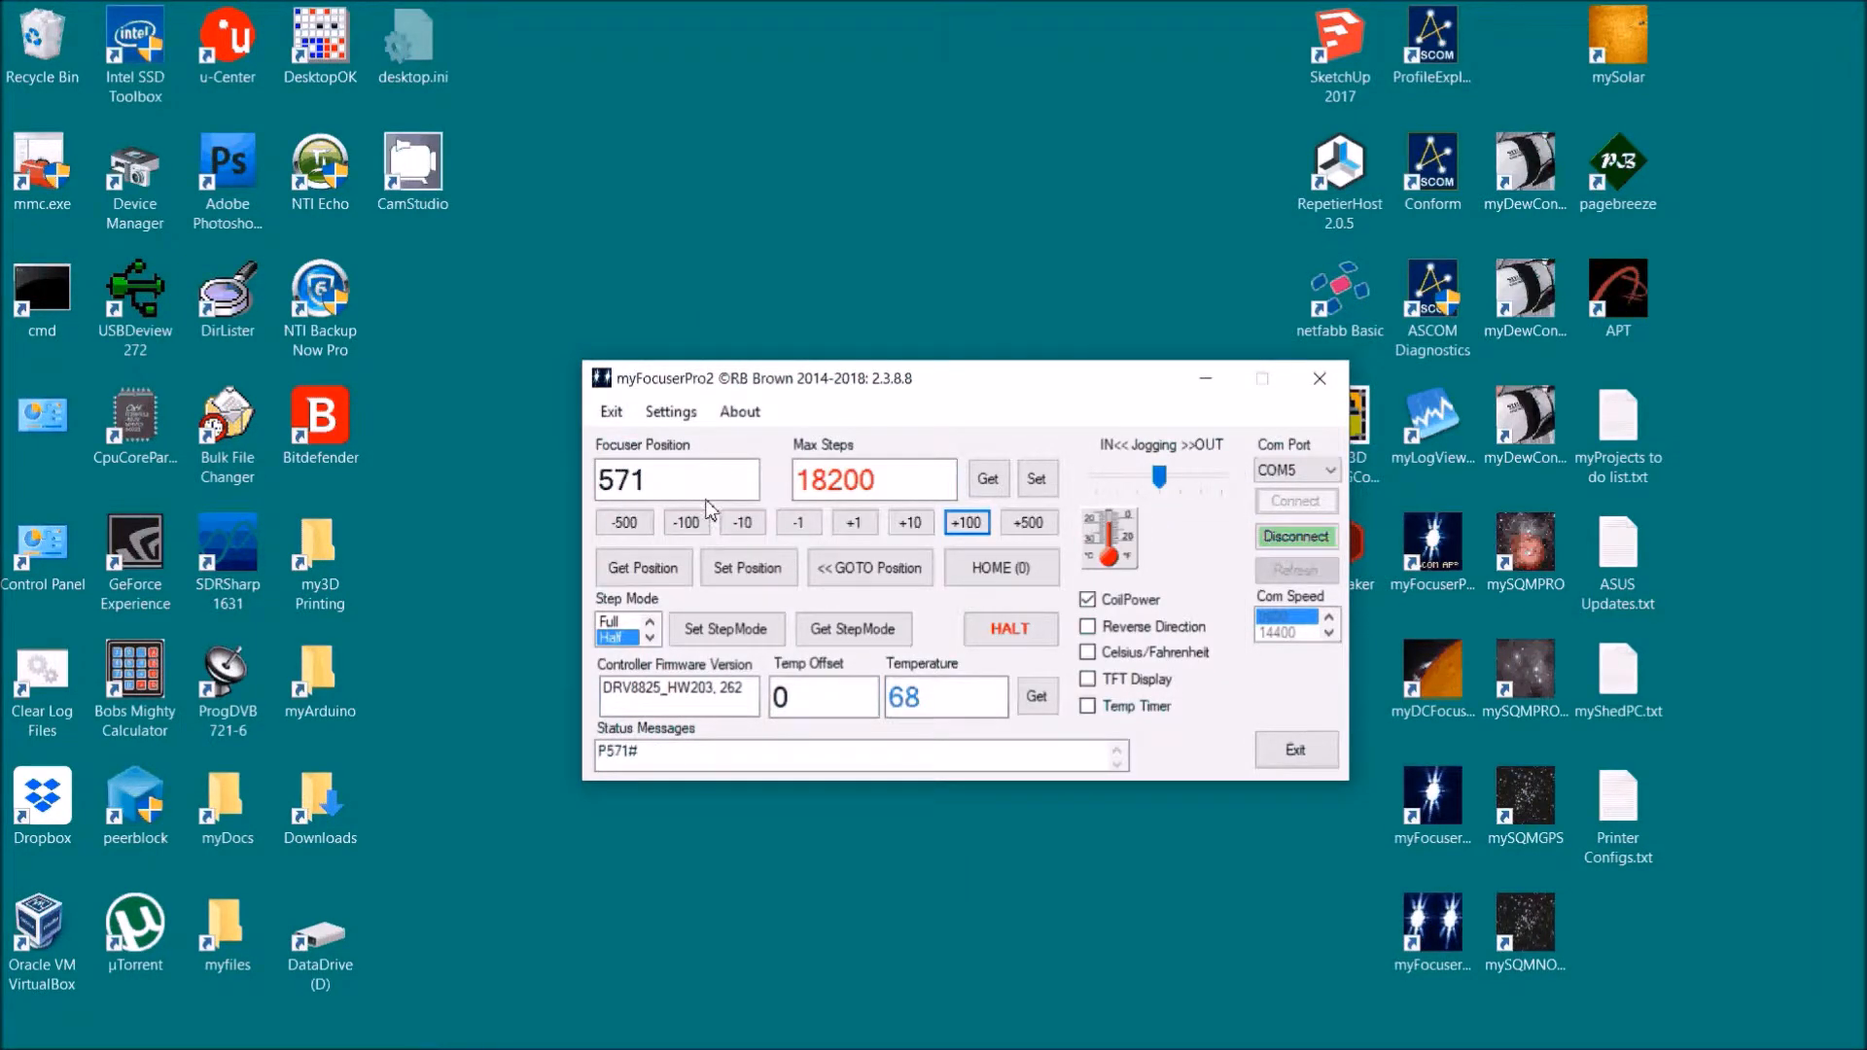
pyautogui.click(684, 521)
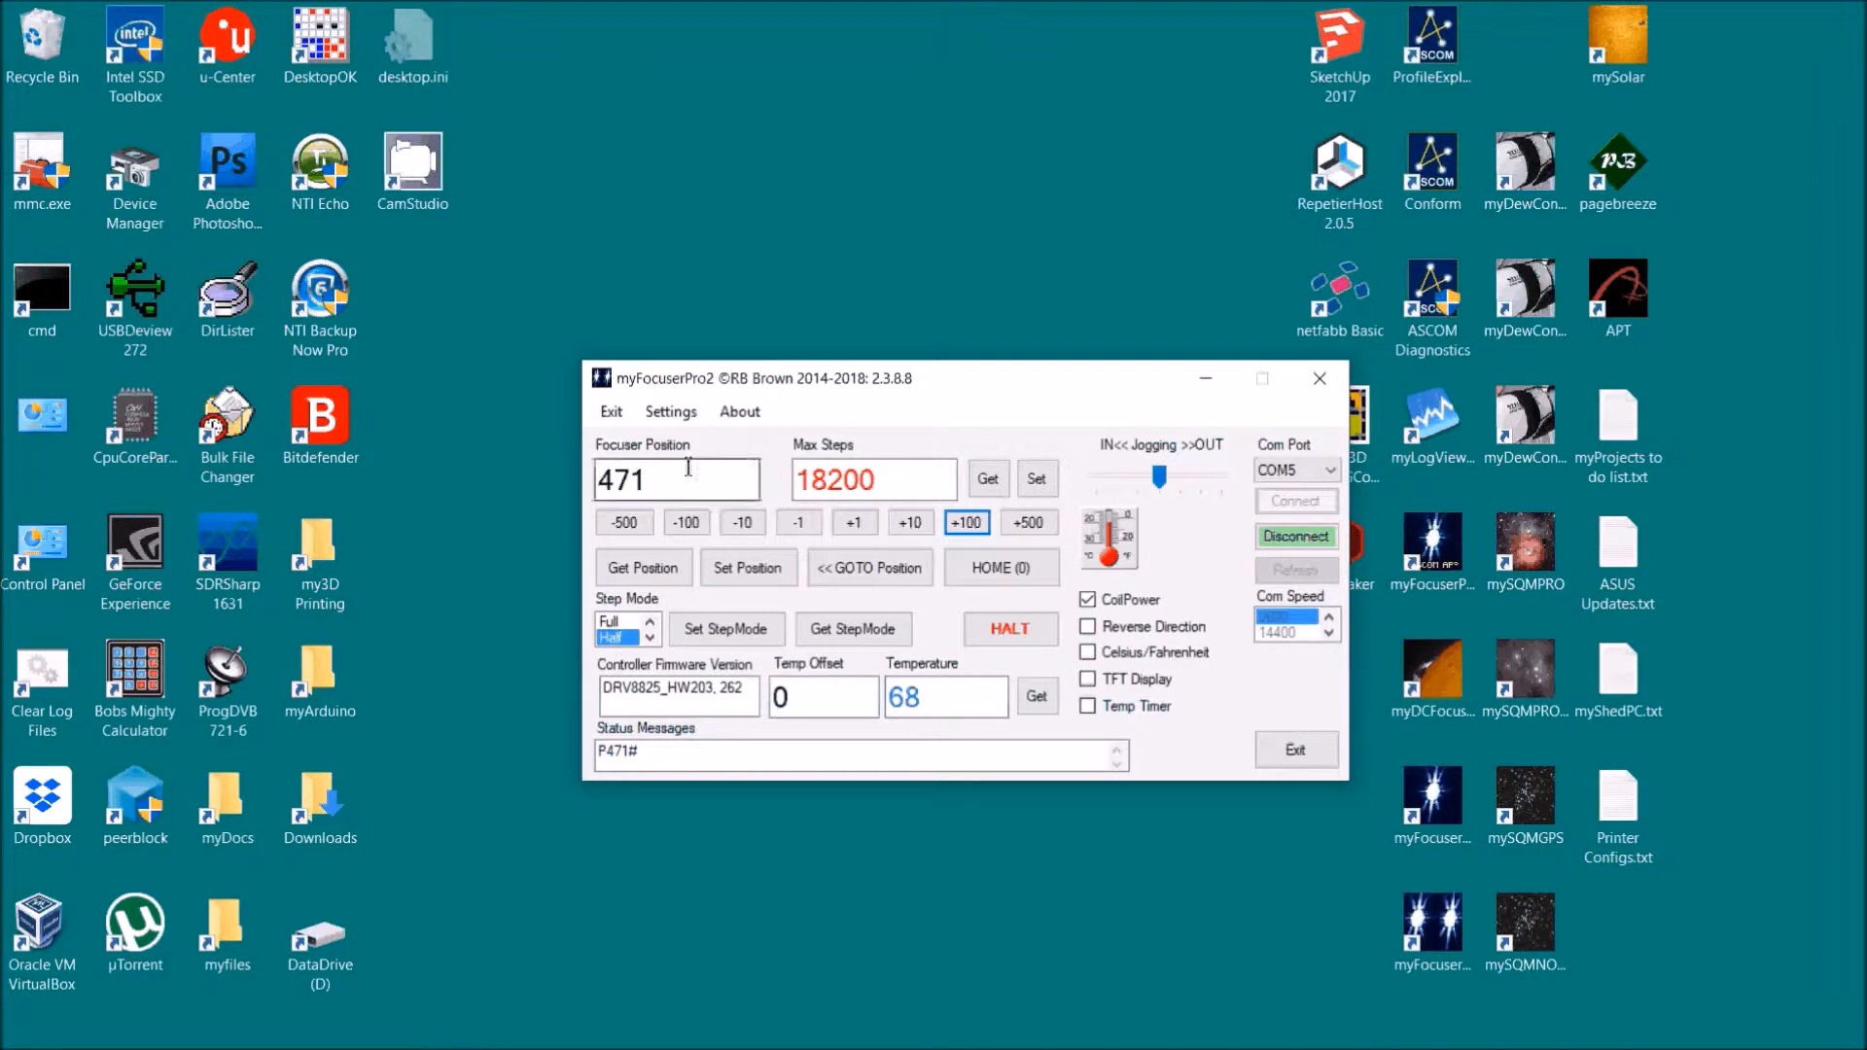
pyautogui.click(670, 410)
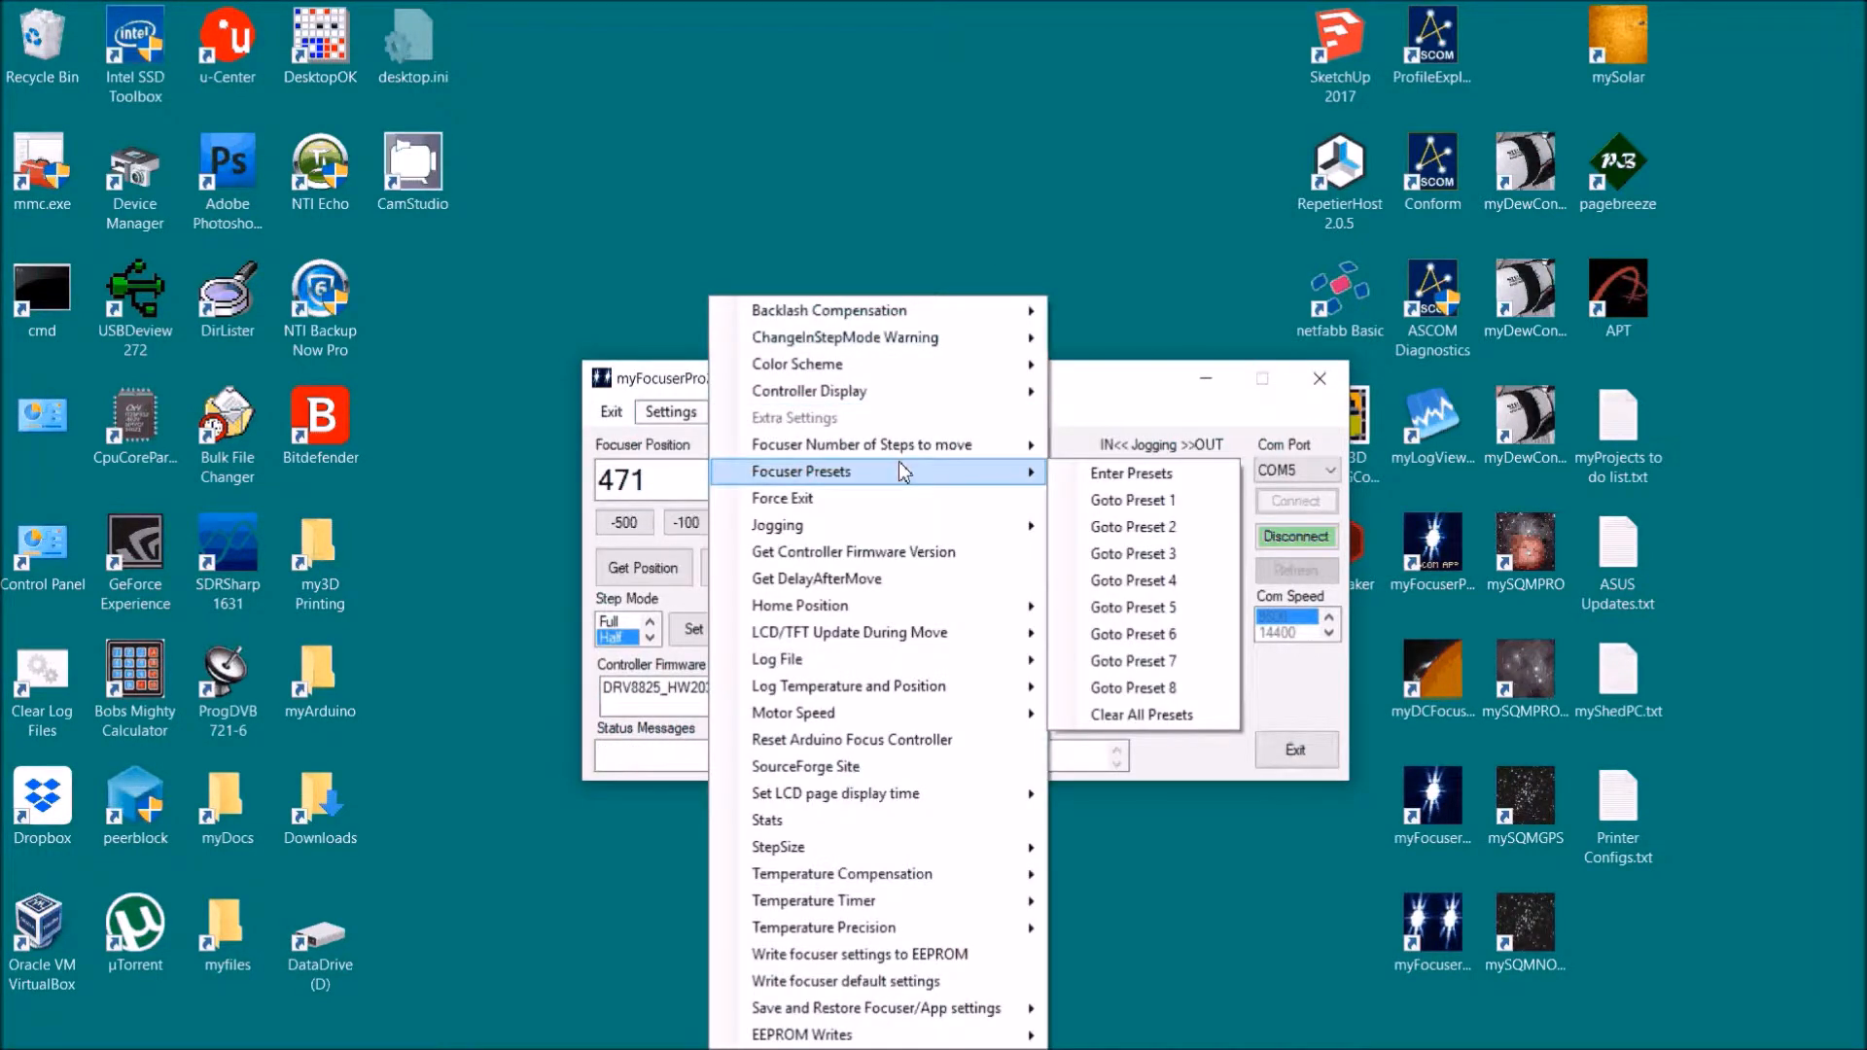
pyautogui.moveTo(776, 525)
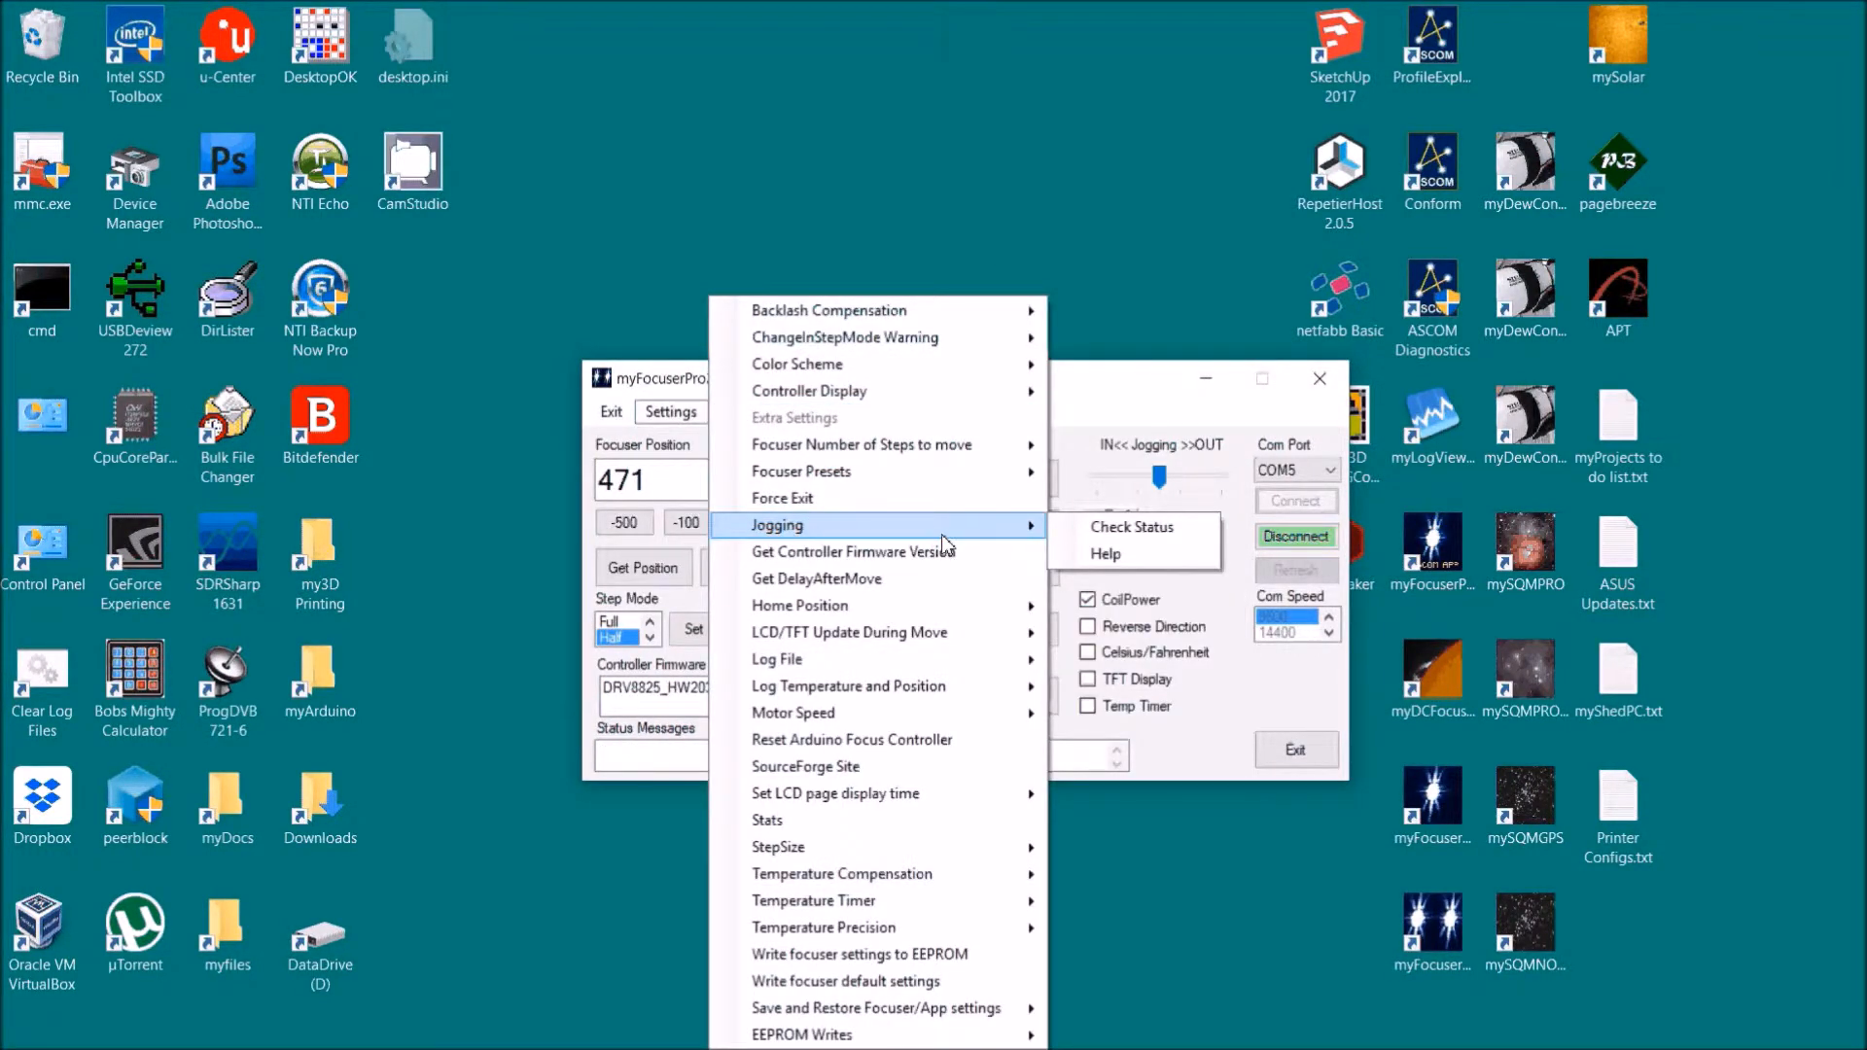
pyautogui.moveTo(945, 563)
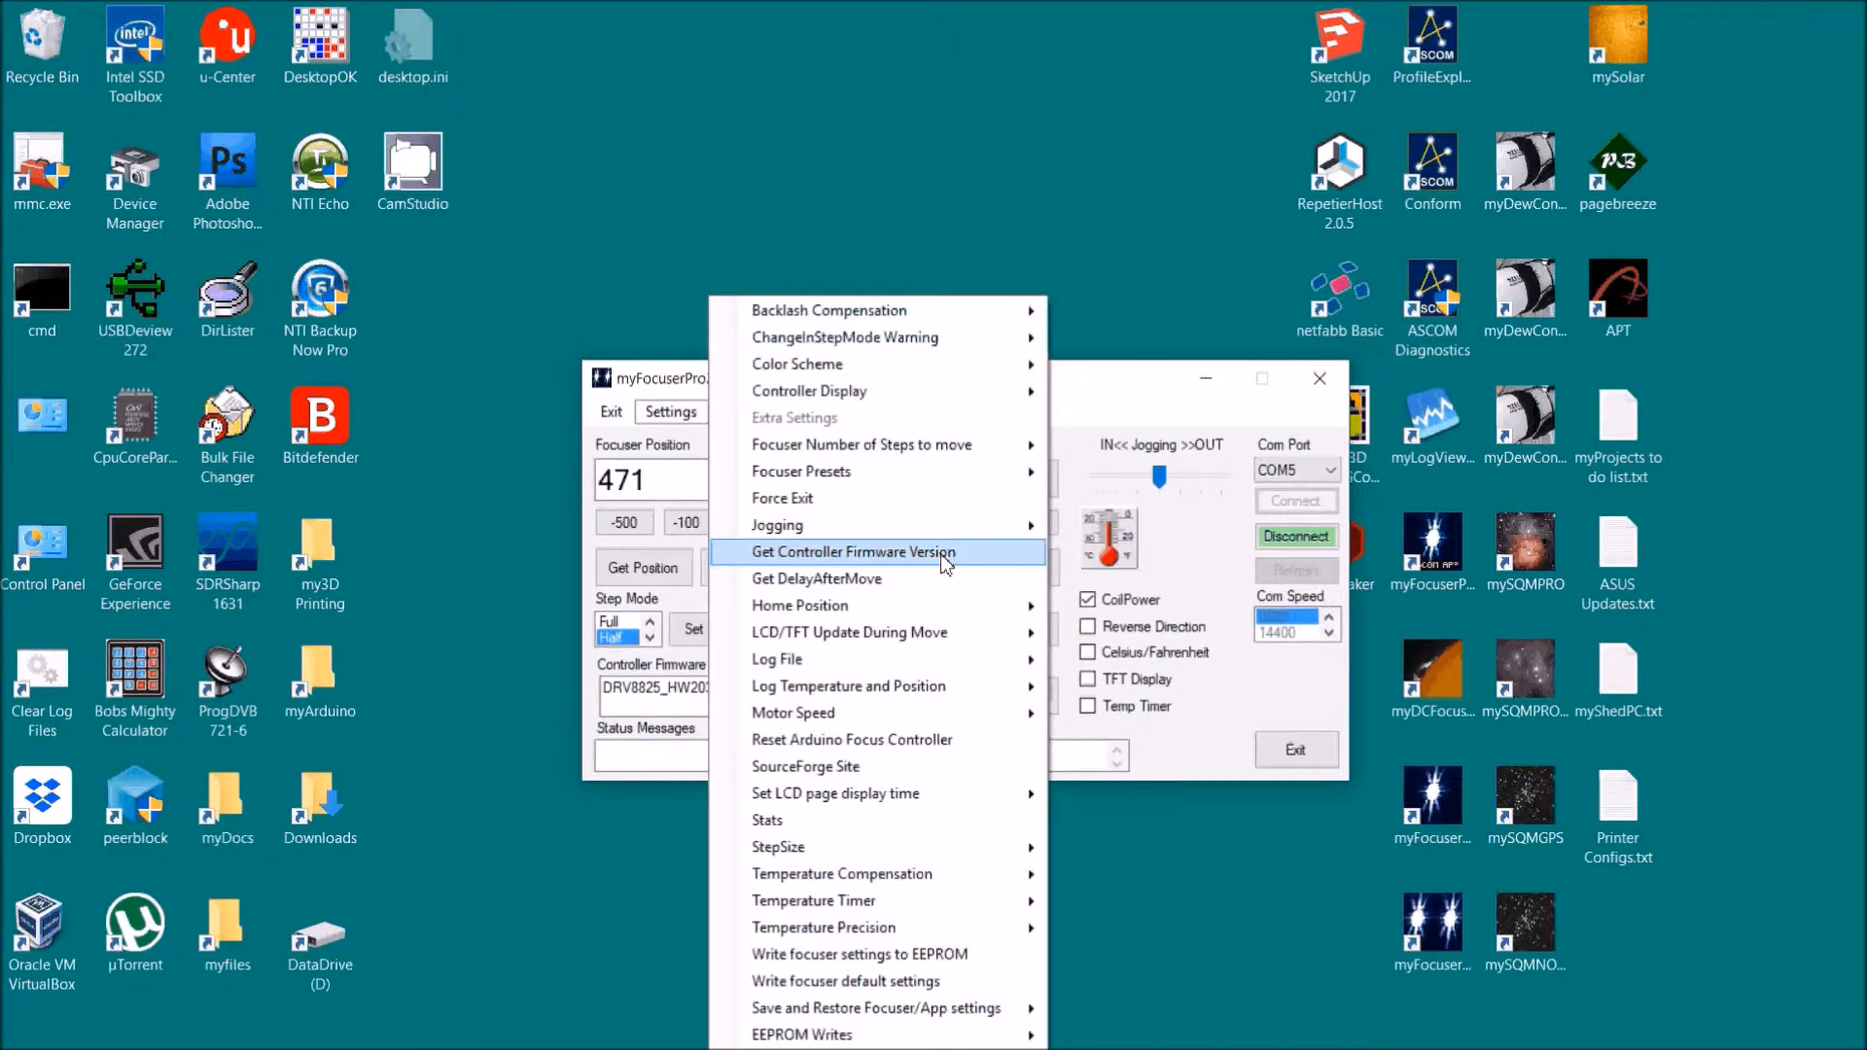
# Step: Read firmware version DRV8825_HW203, 262 and confirm the home switch reads open
pyautogui.click(854, 551)
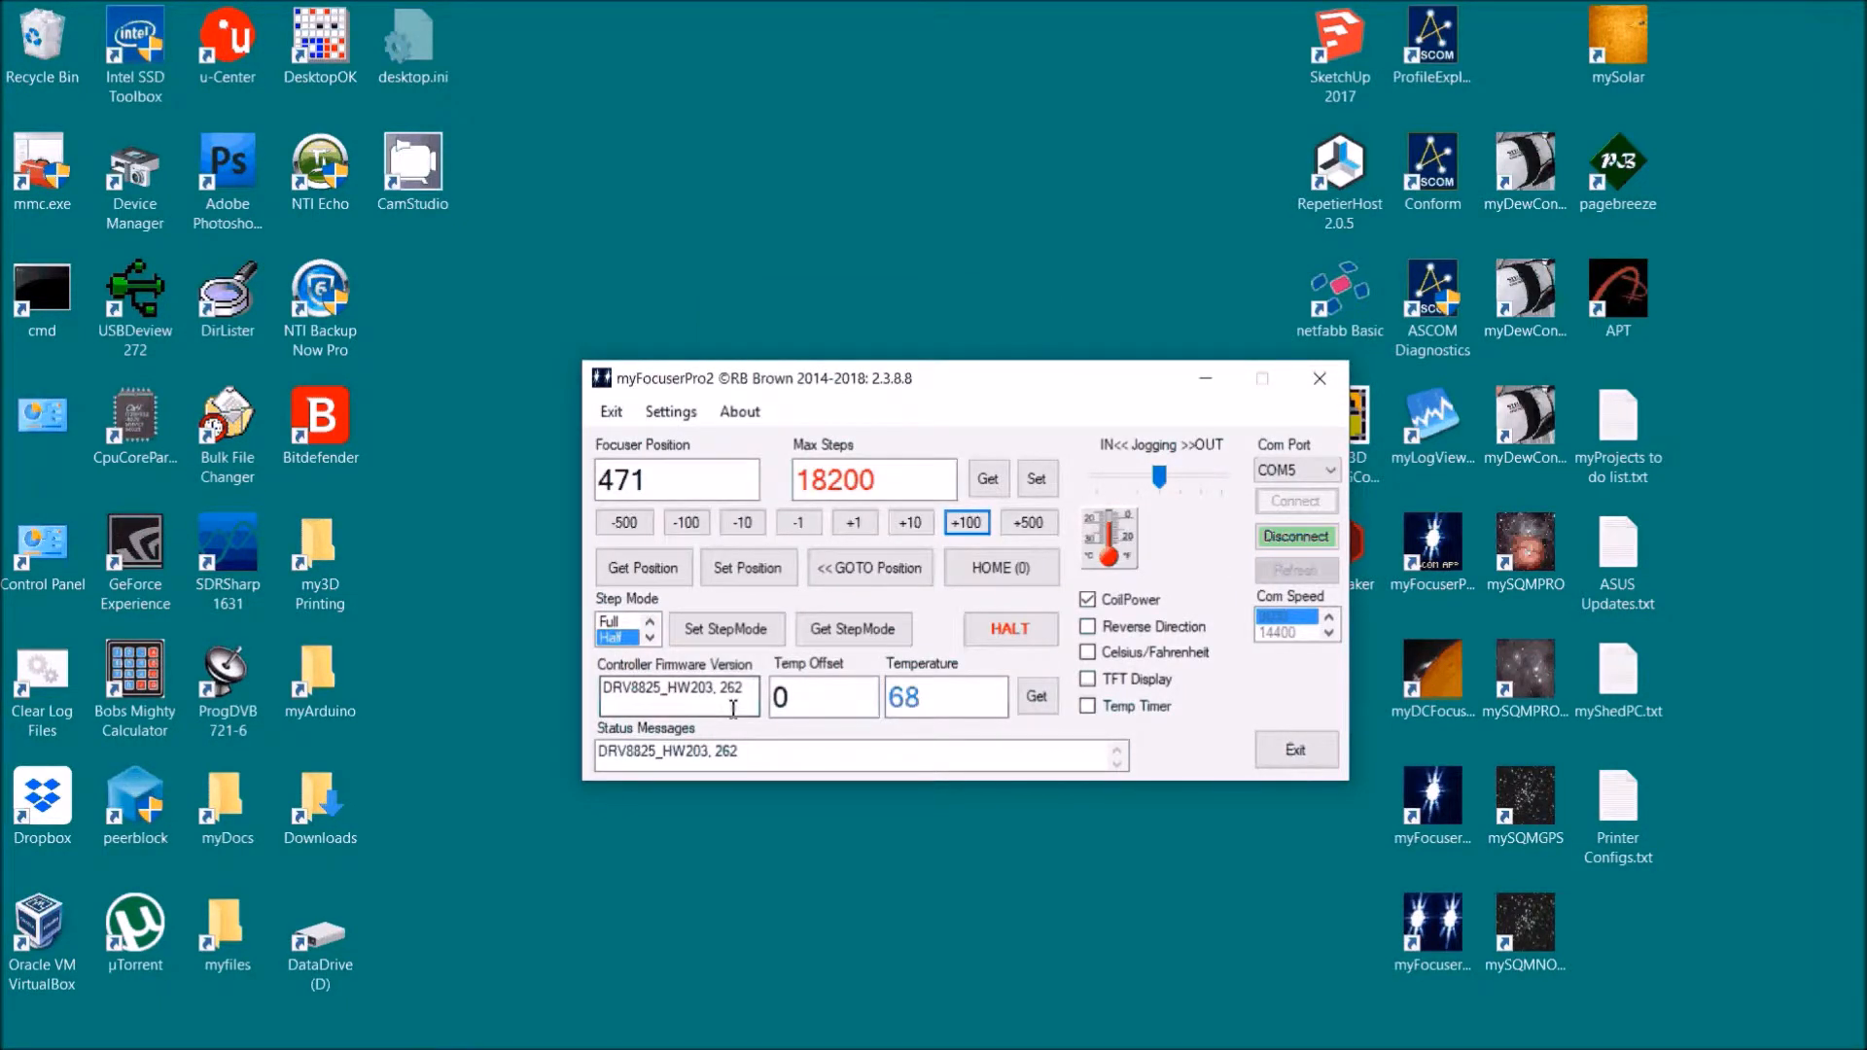
pyautogui.click(670, 410)
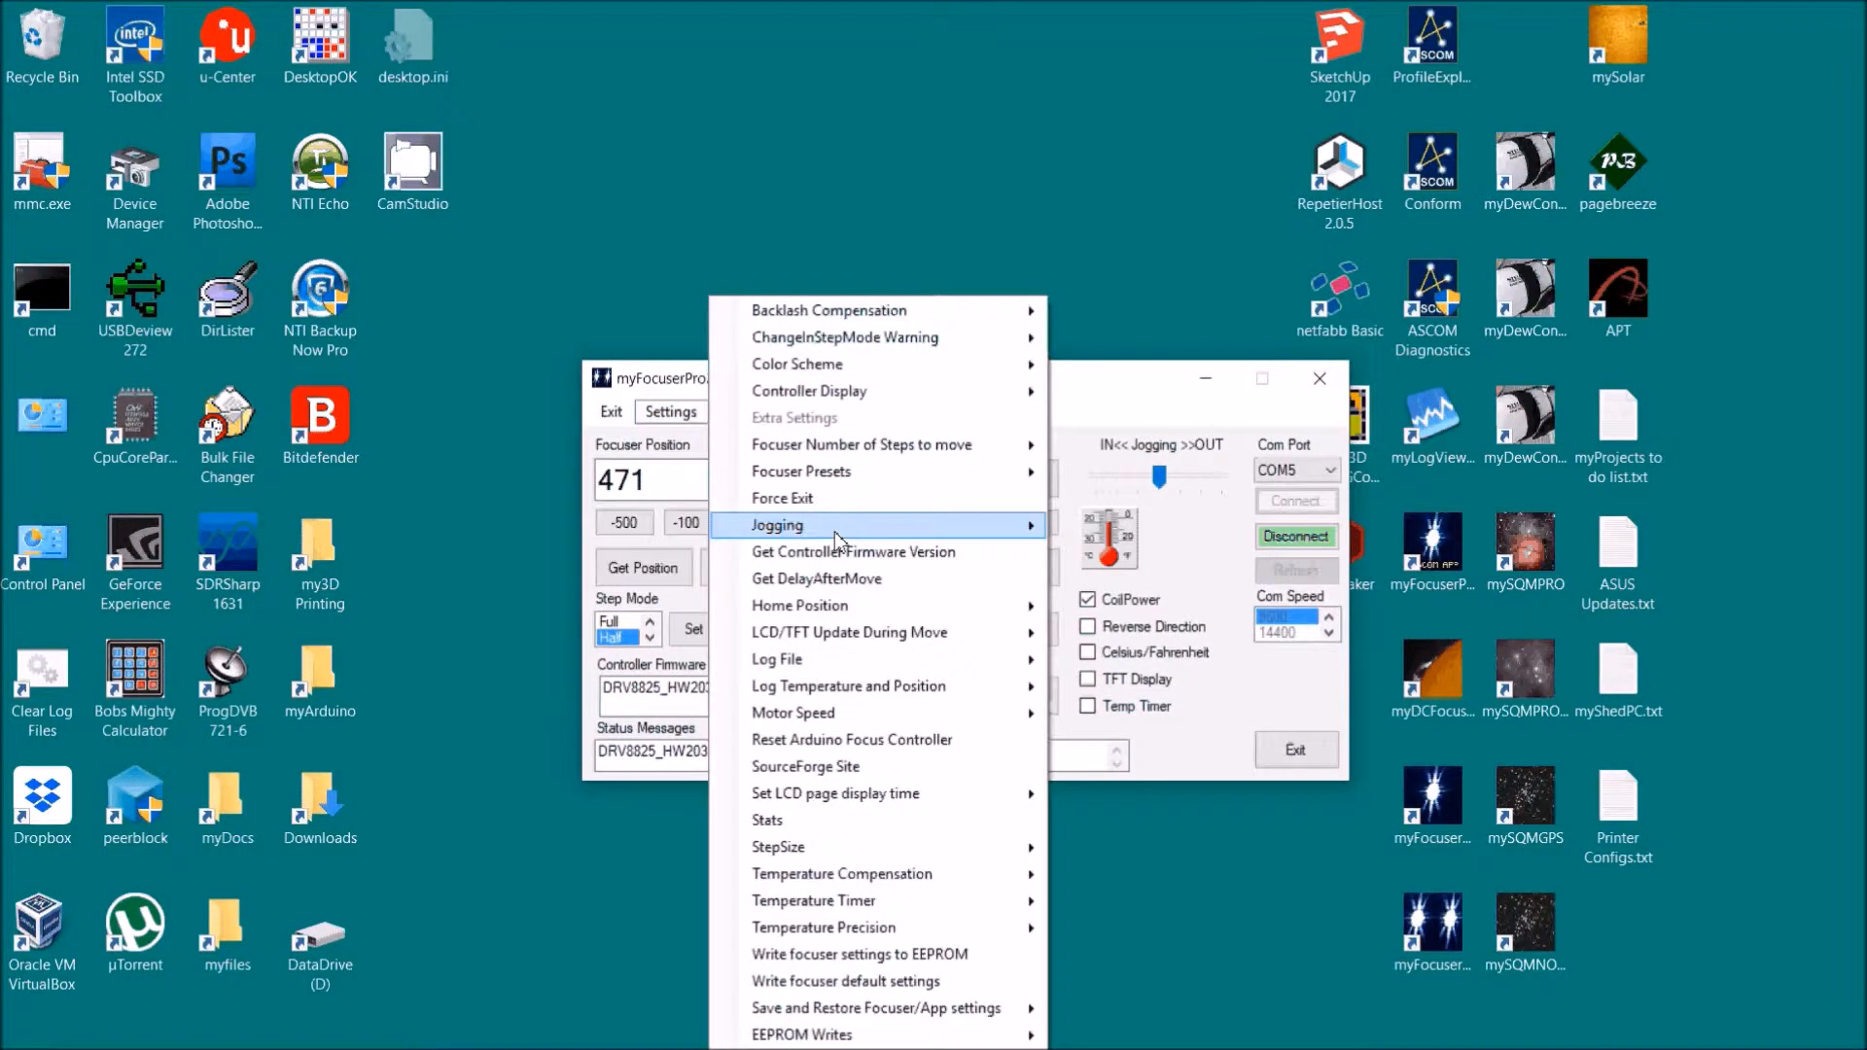
pyautogui.moveTo(845, 583)
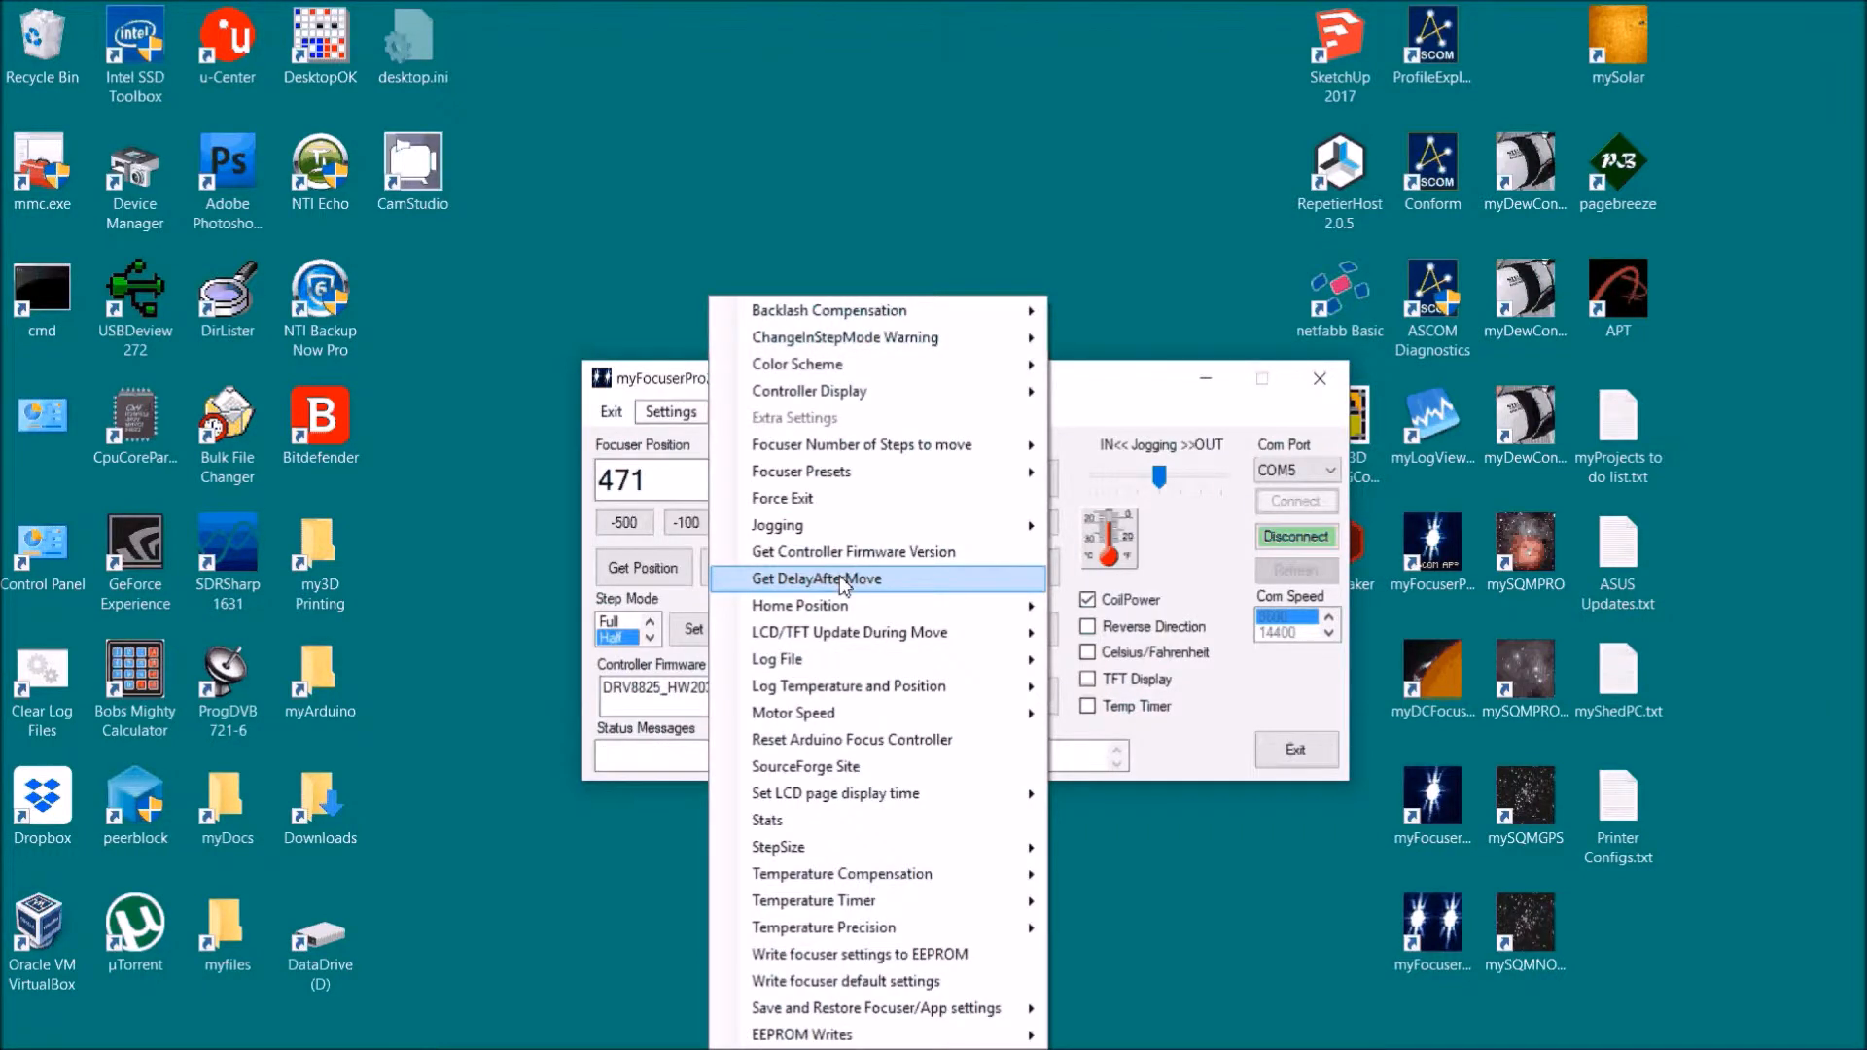
pyautogui.moveTo(800, 605)
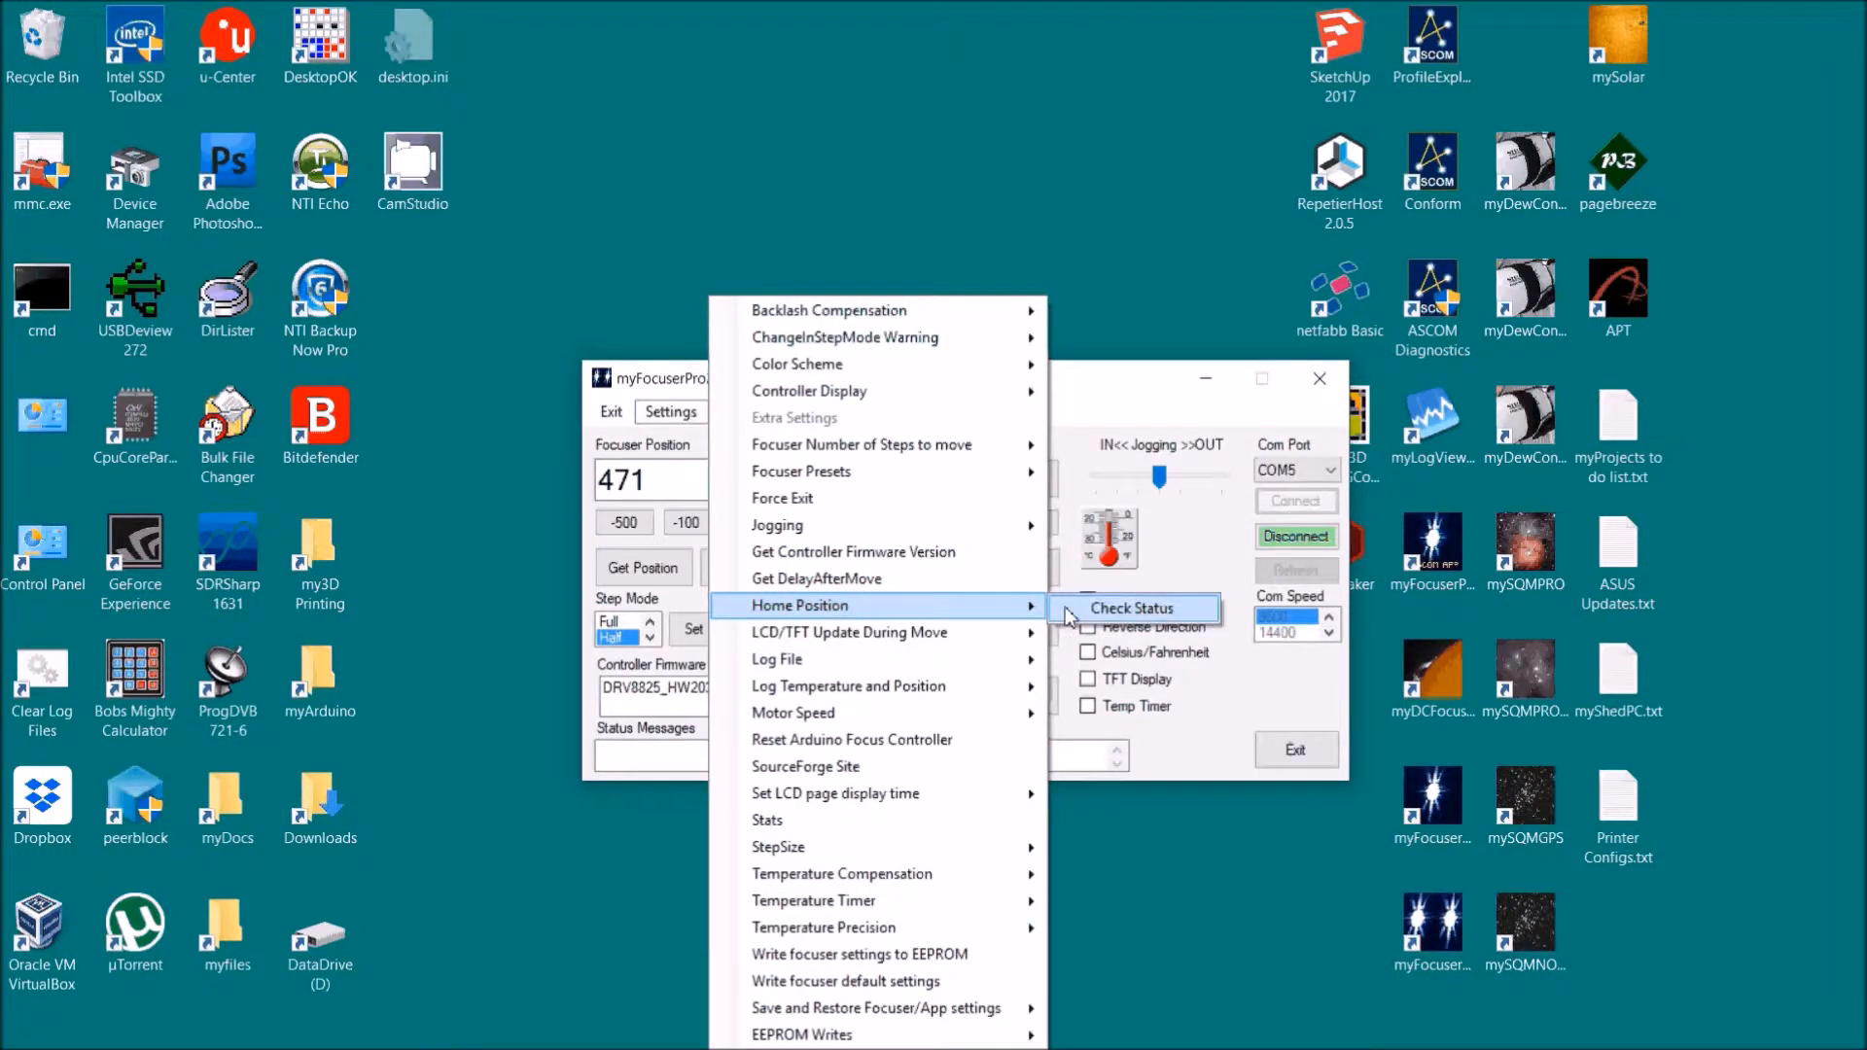
pyautogui.click(1131, 609)
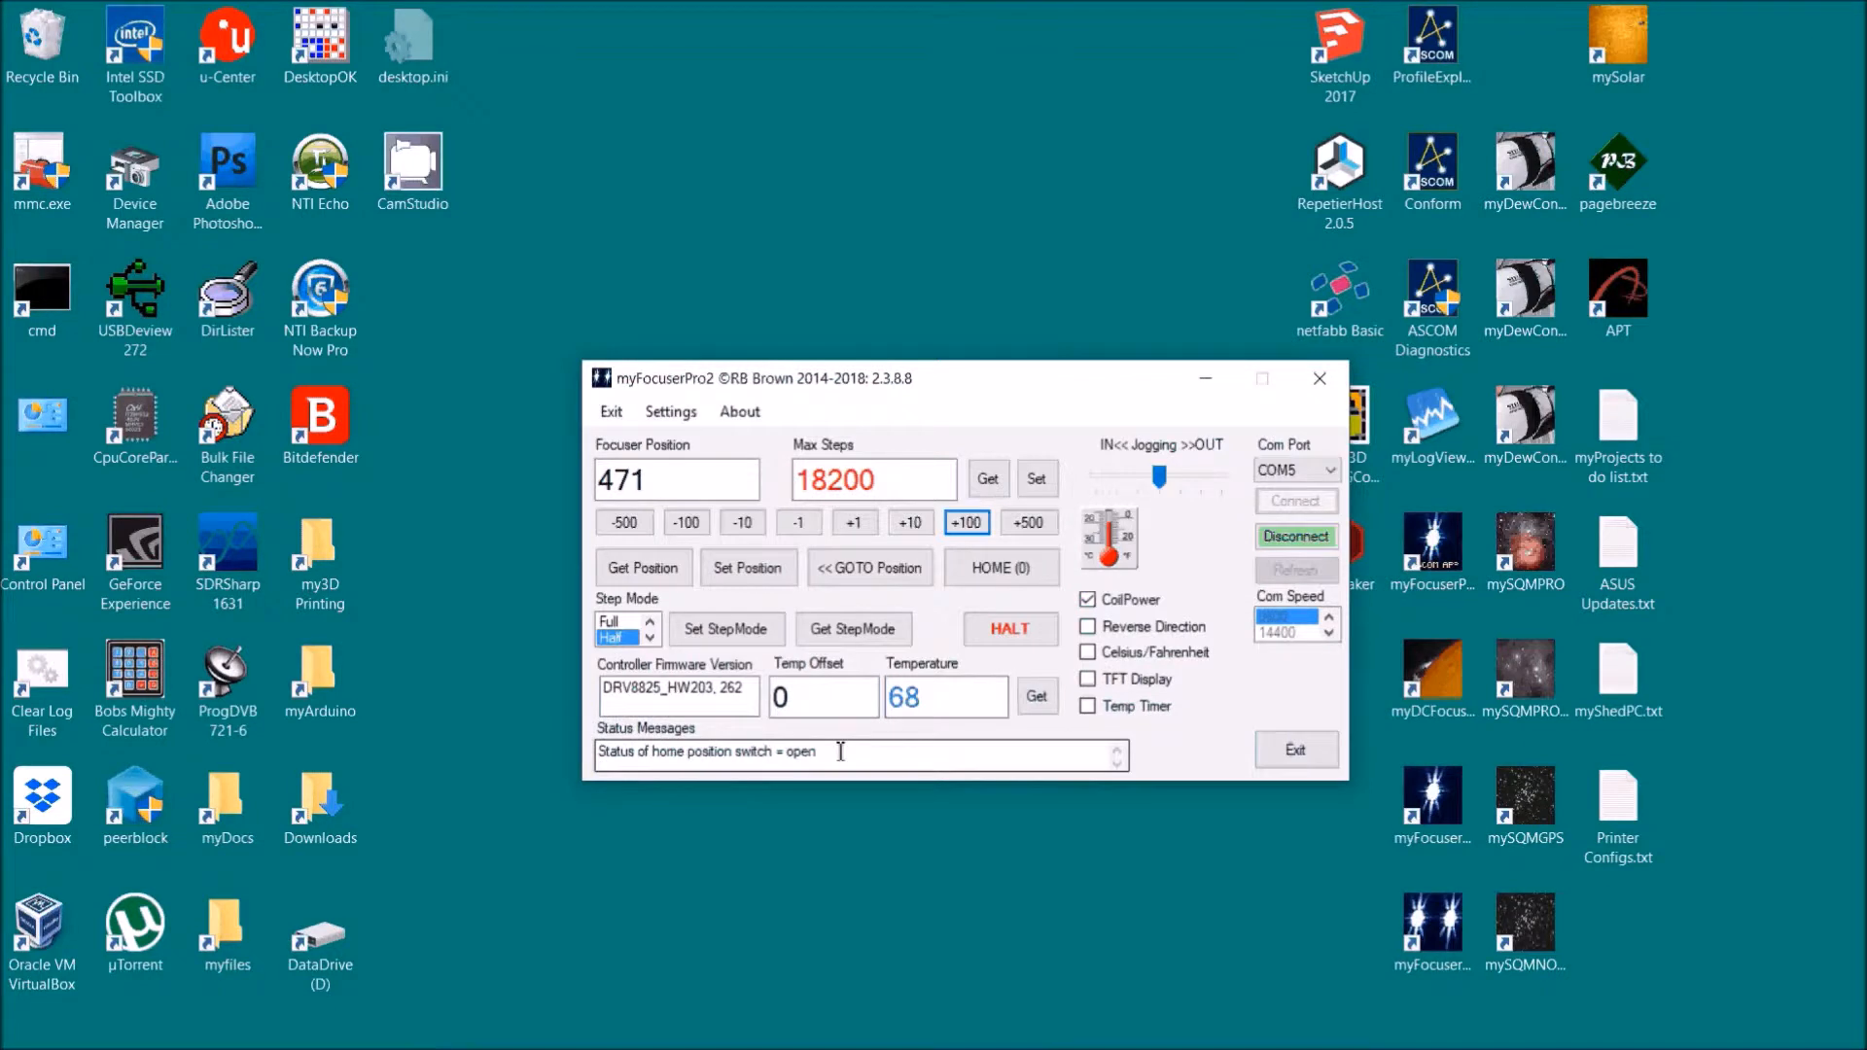
pyautogui.click(669, 410)
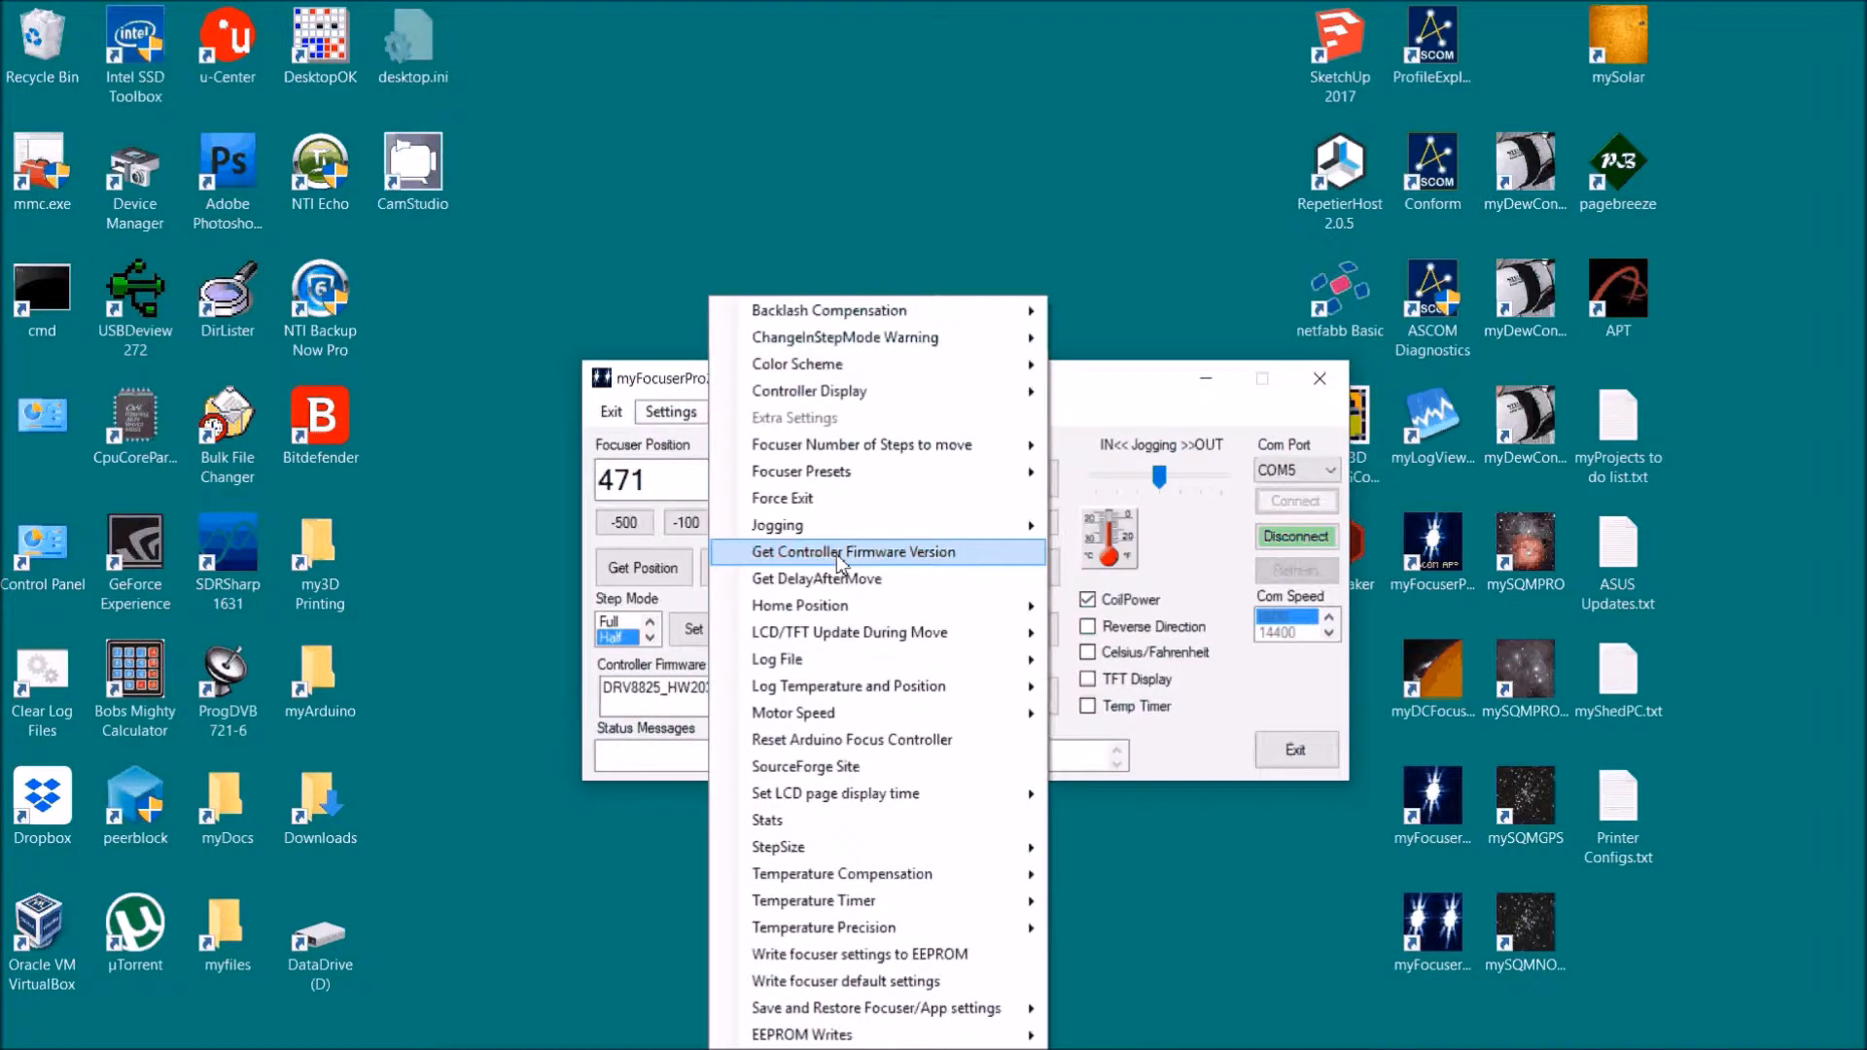
pyautogui.moveTo(870, 632)
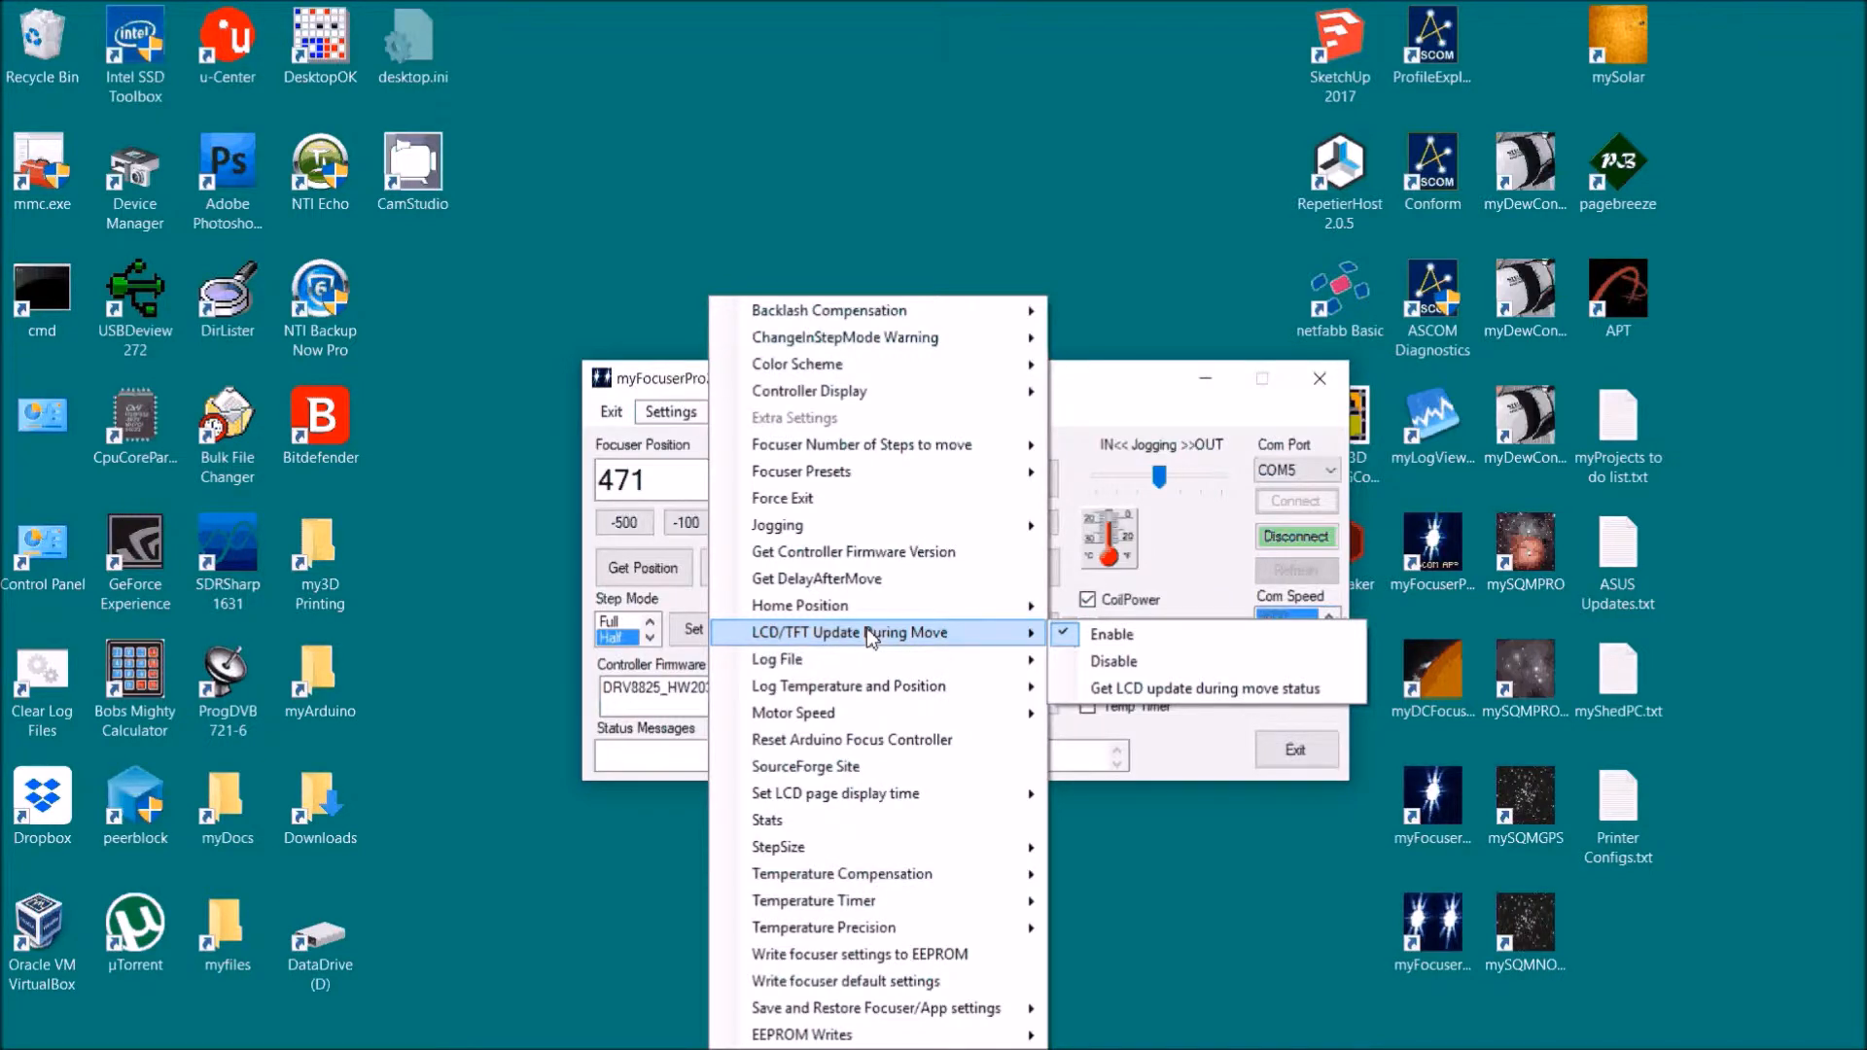
pyautogui.moveTo(830, 643)
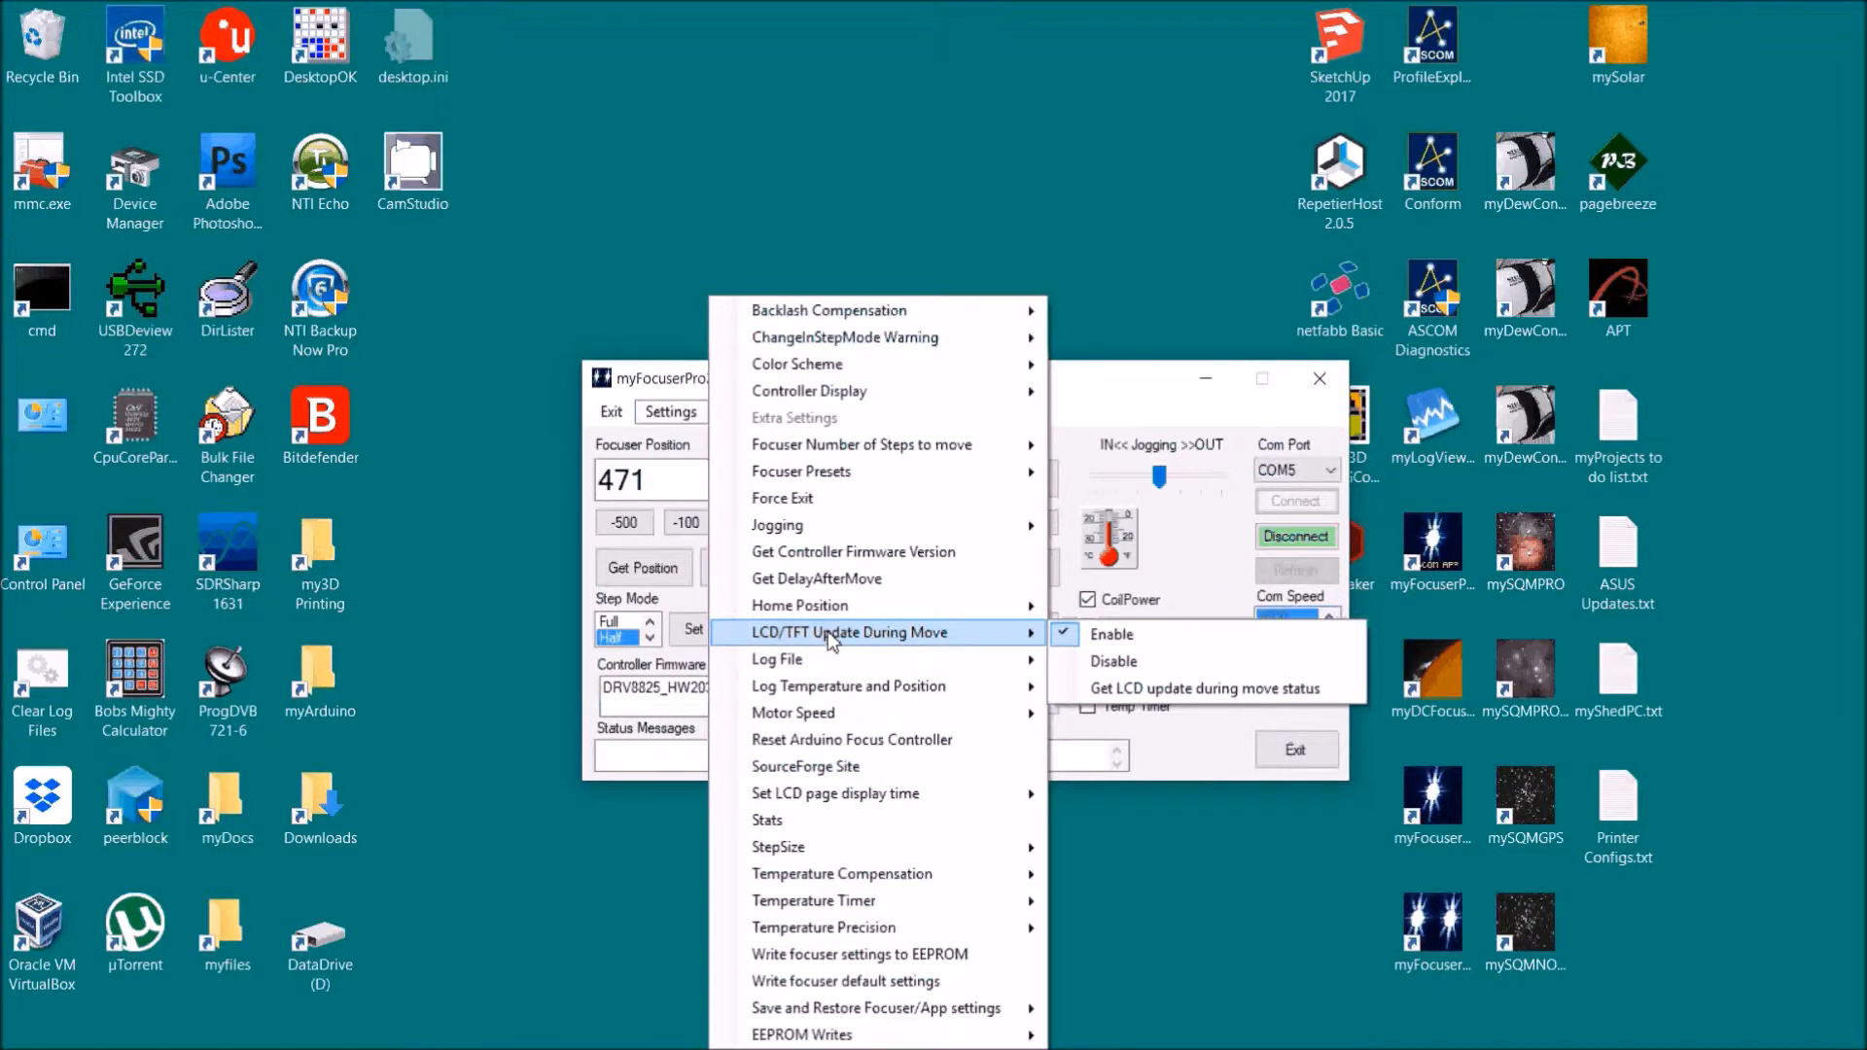
pyautogui.moveTo(1163, 674)
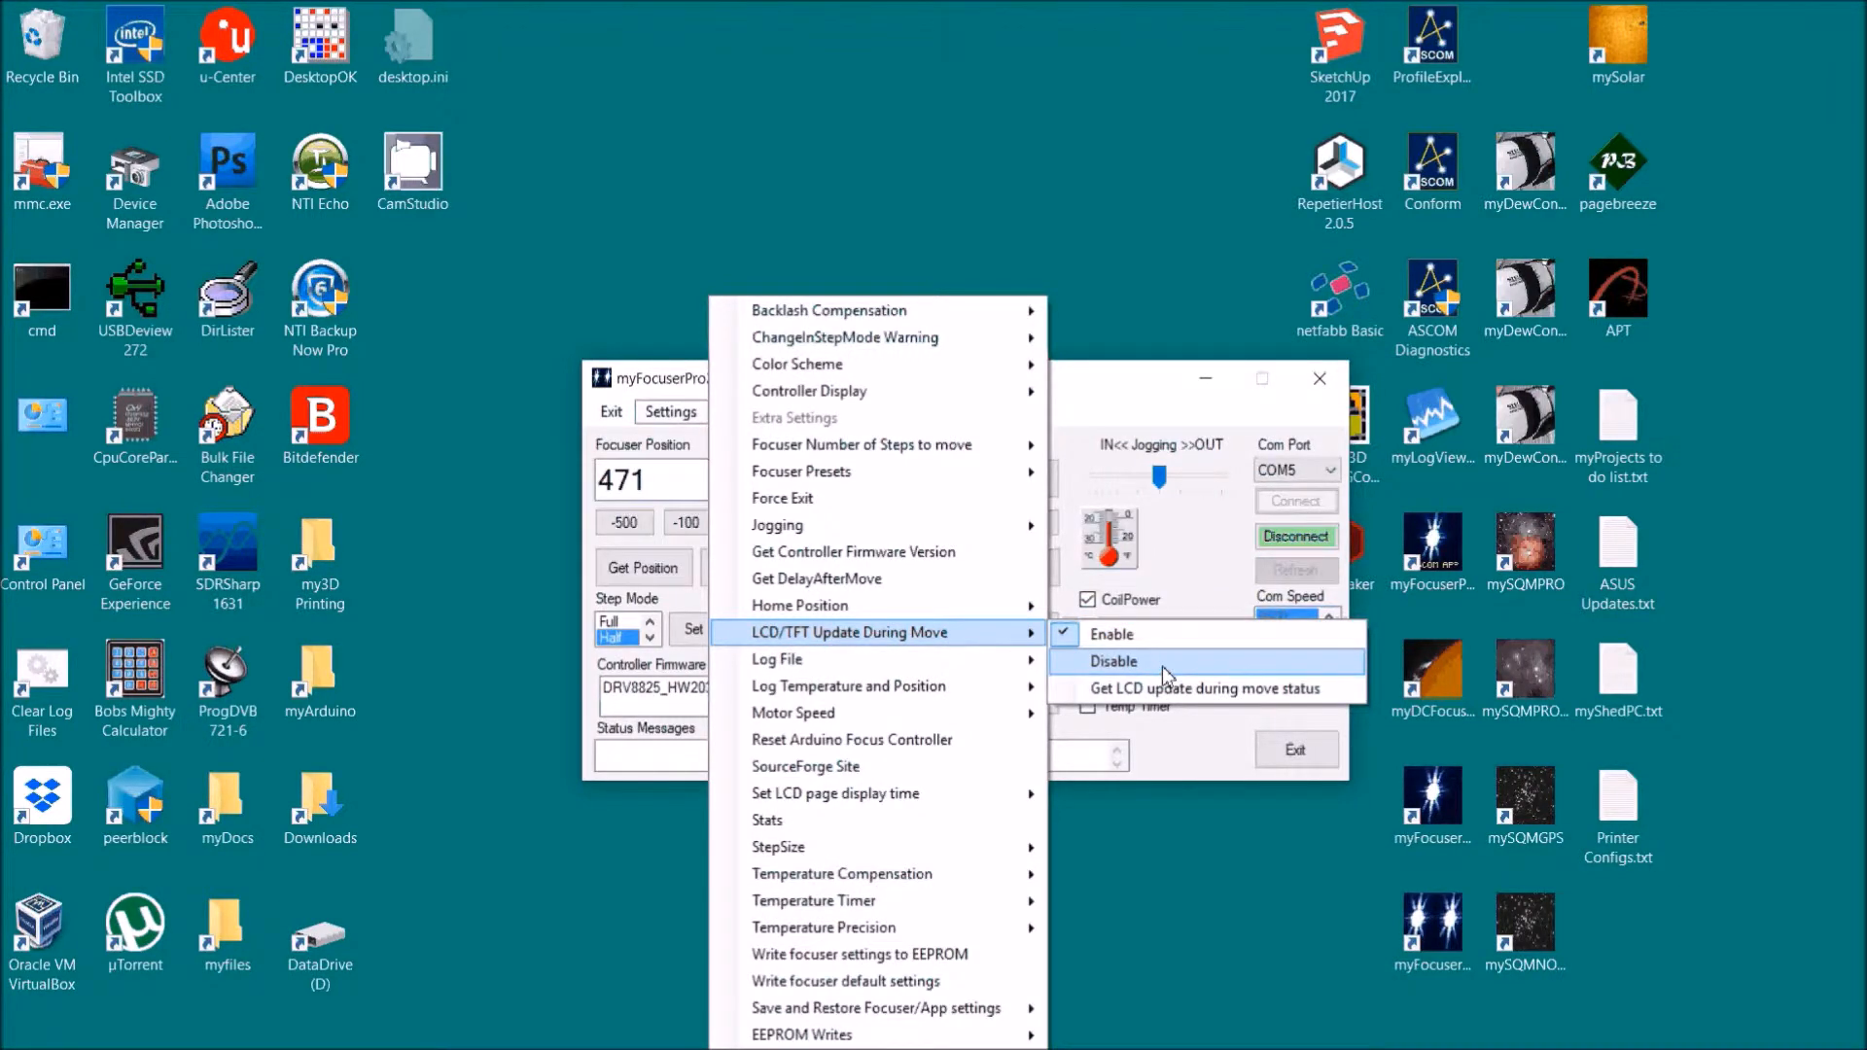
pyautogui.moveTo(775, 658)
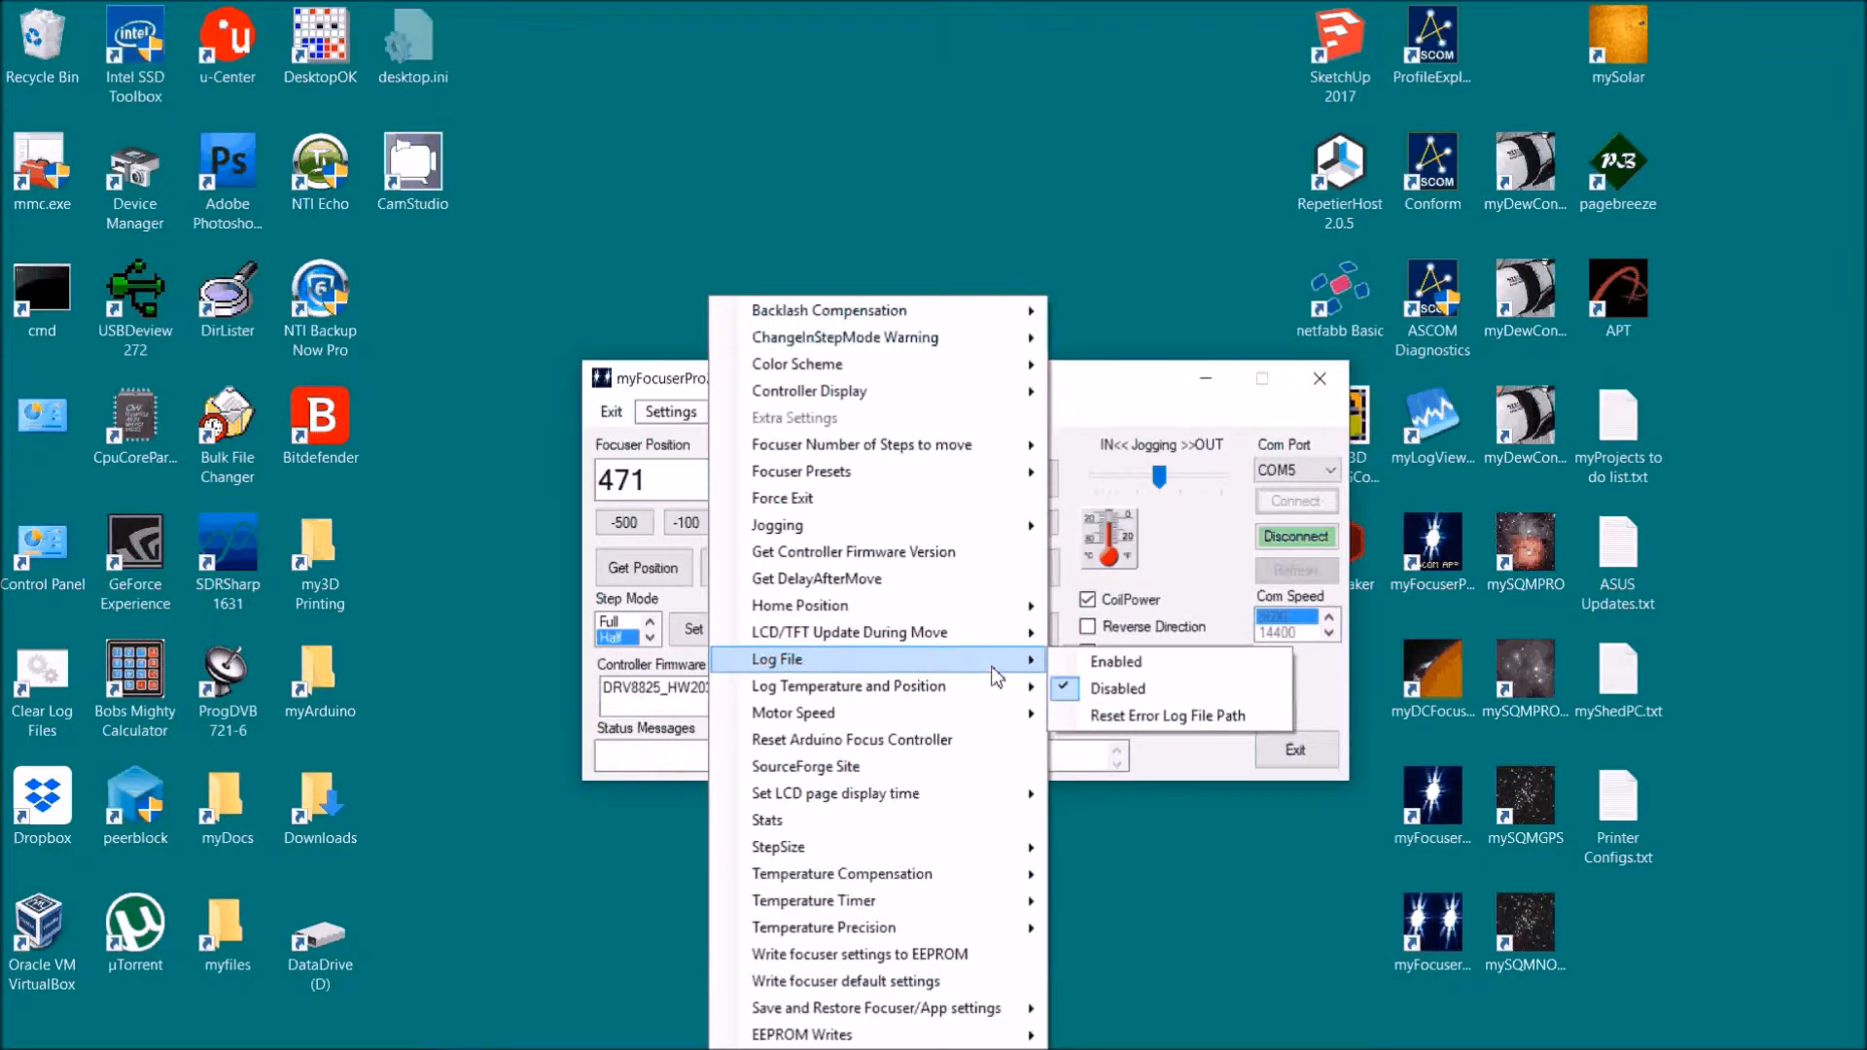
pyautogui.moveTo(848, 686)
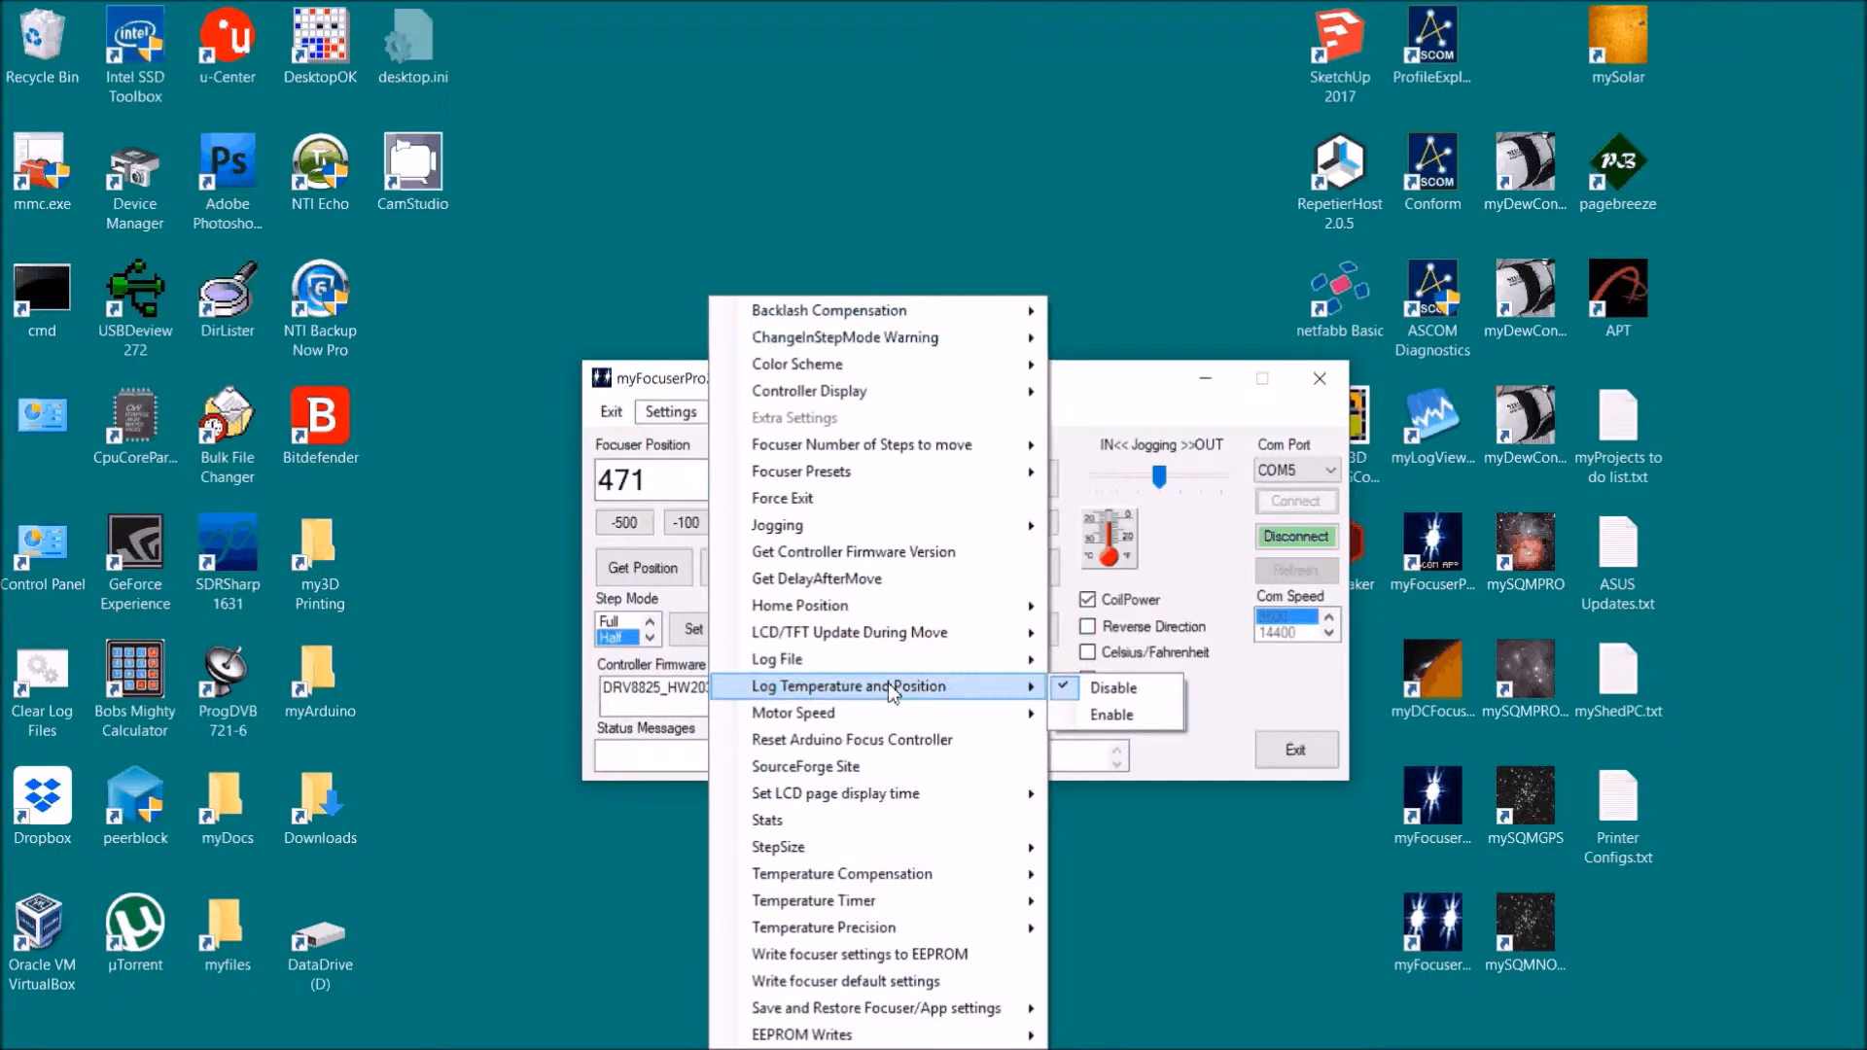
pyautogui.moveTo(869, 700)
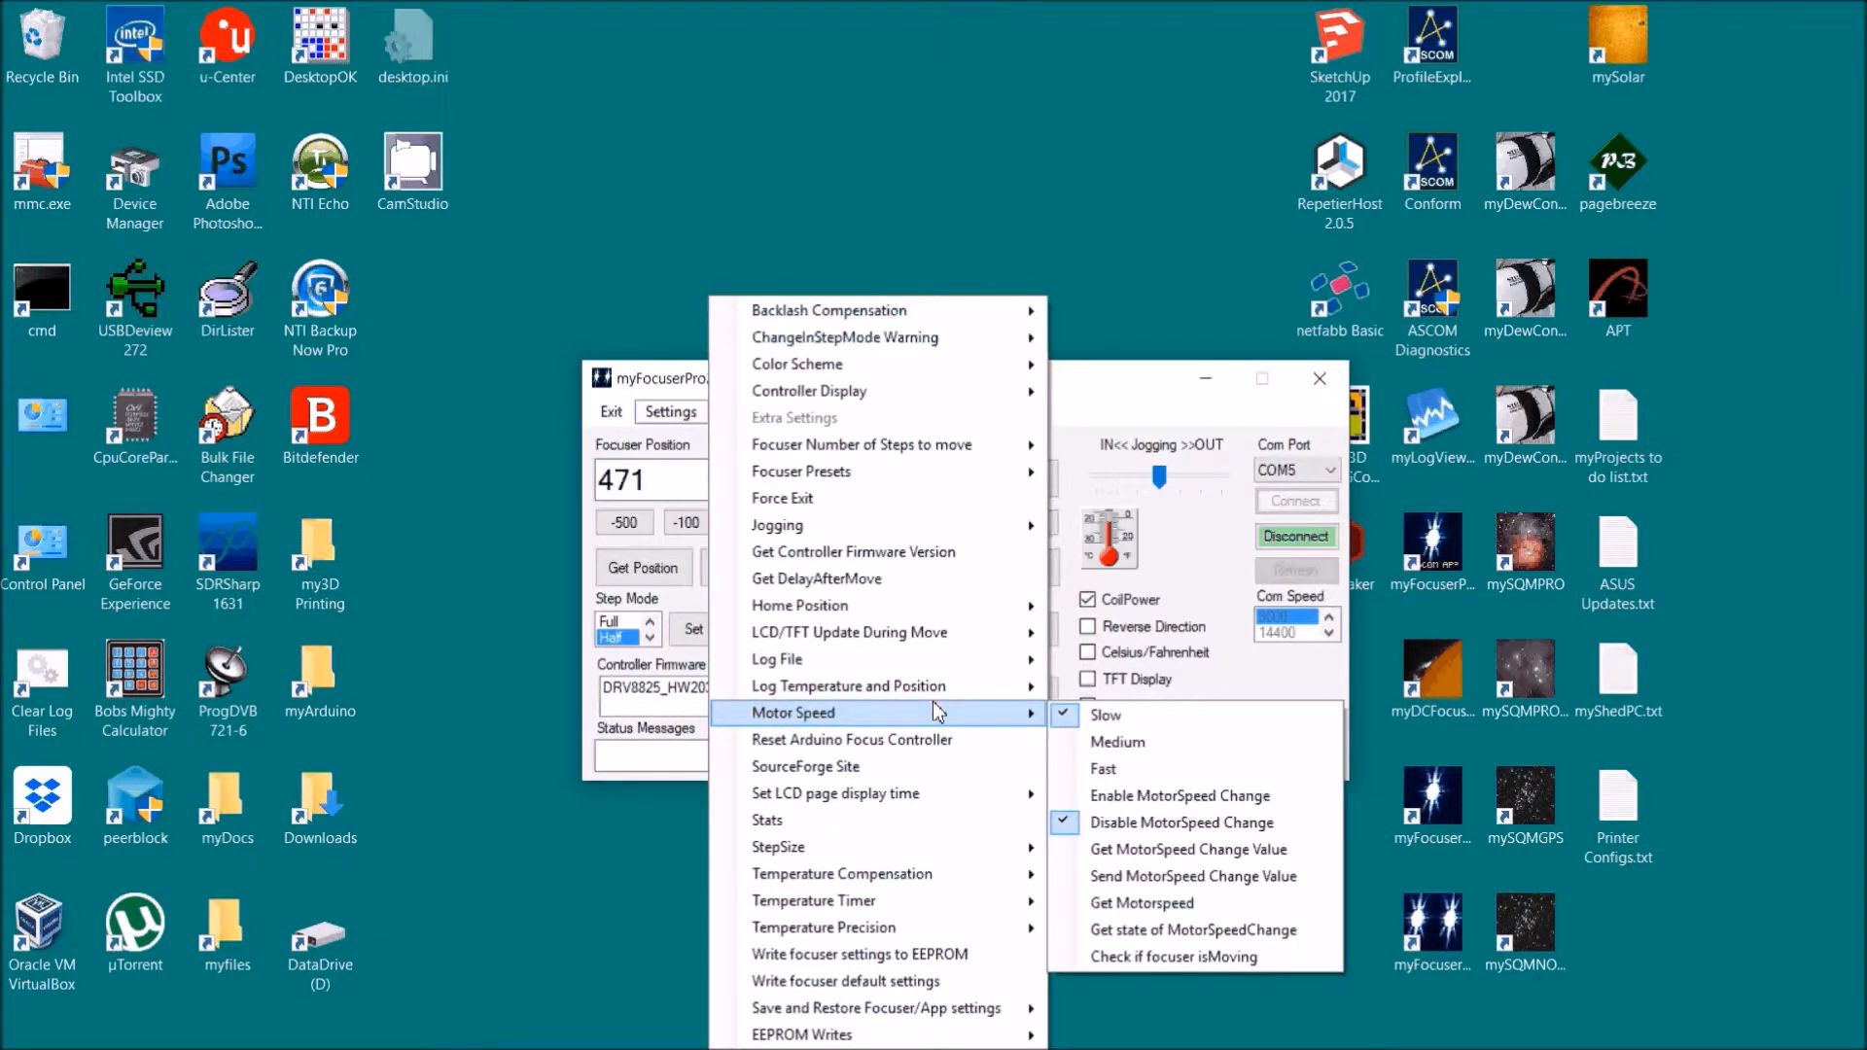
pyautogui.moveTo(1140, 715)
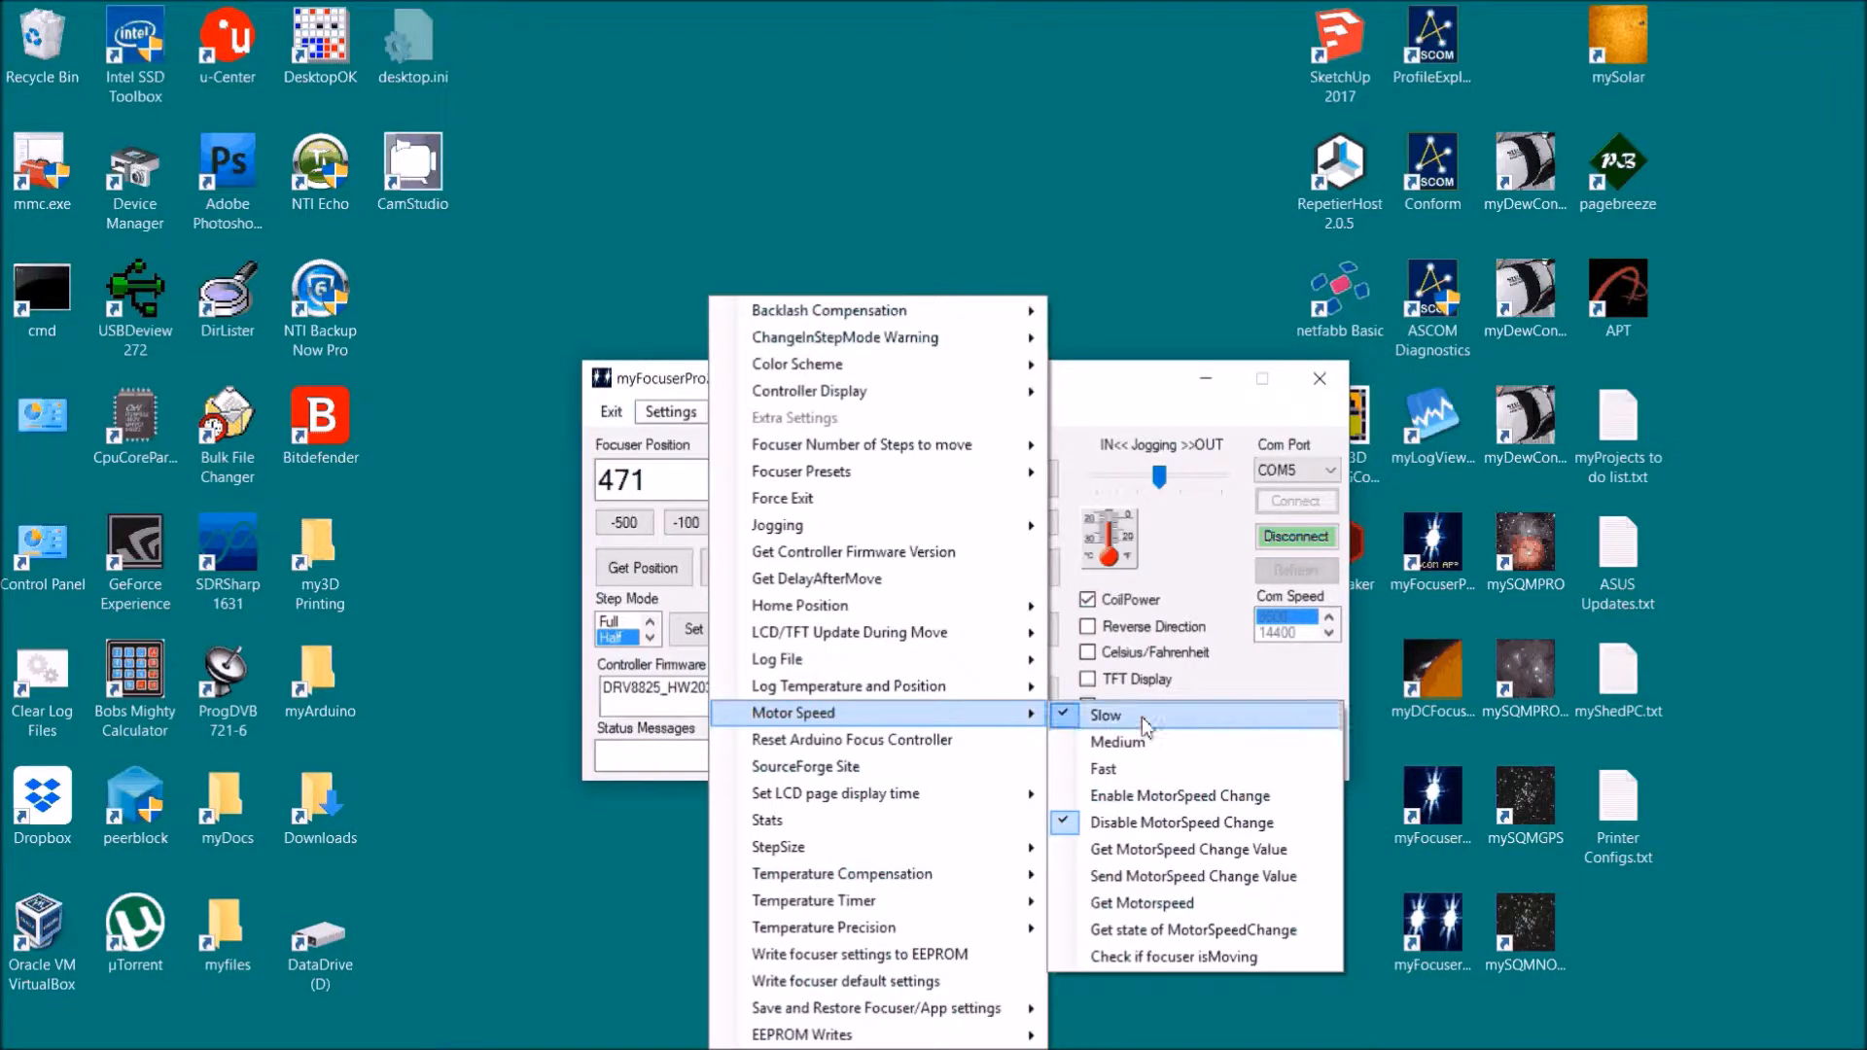
pyautogui.moveTo(1136, 742)
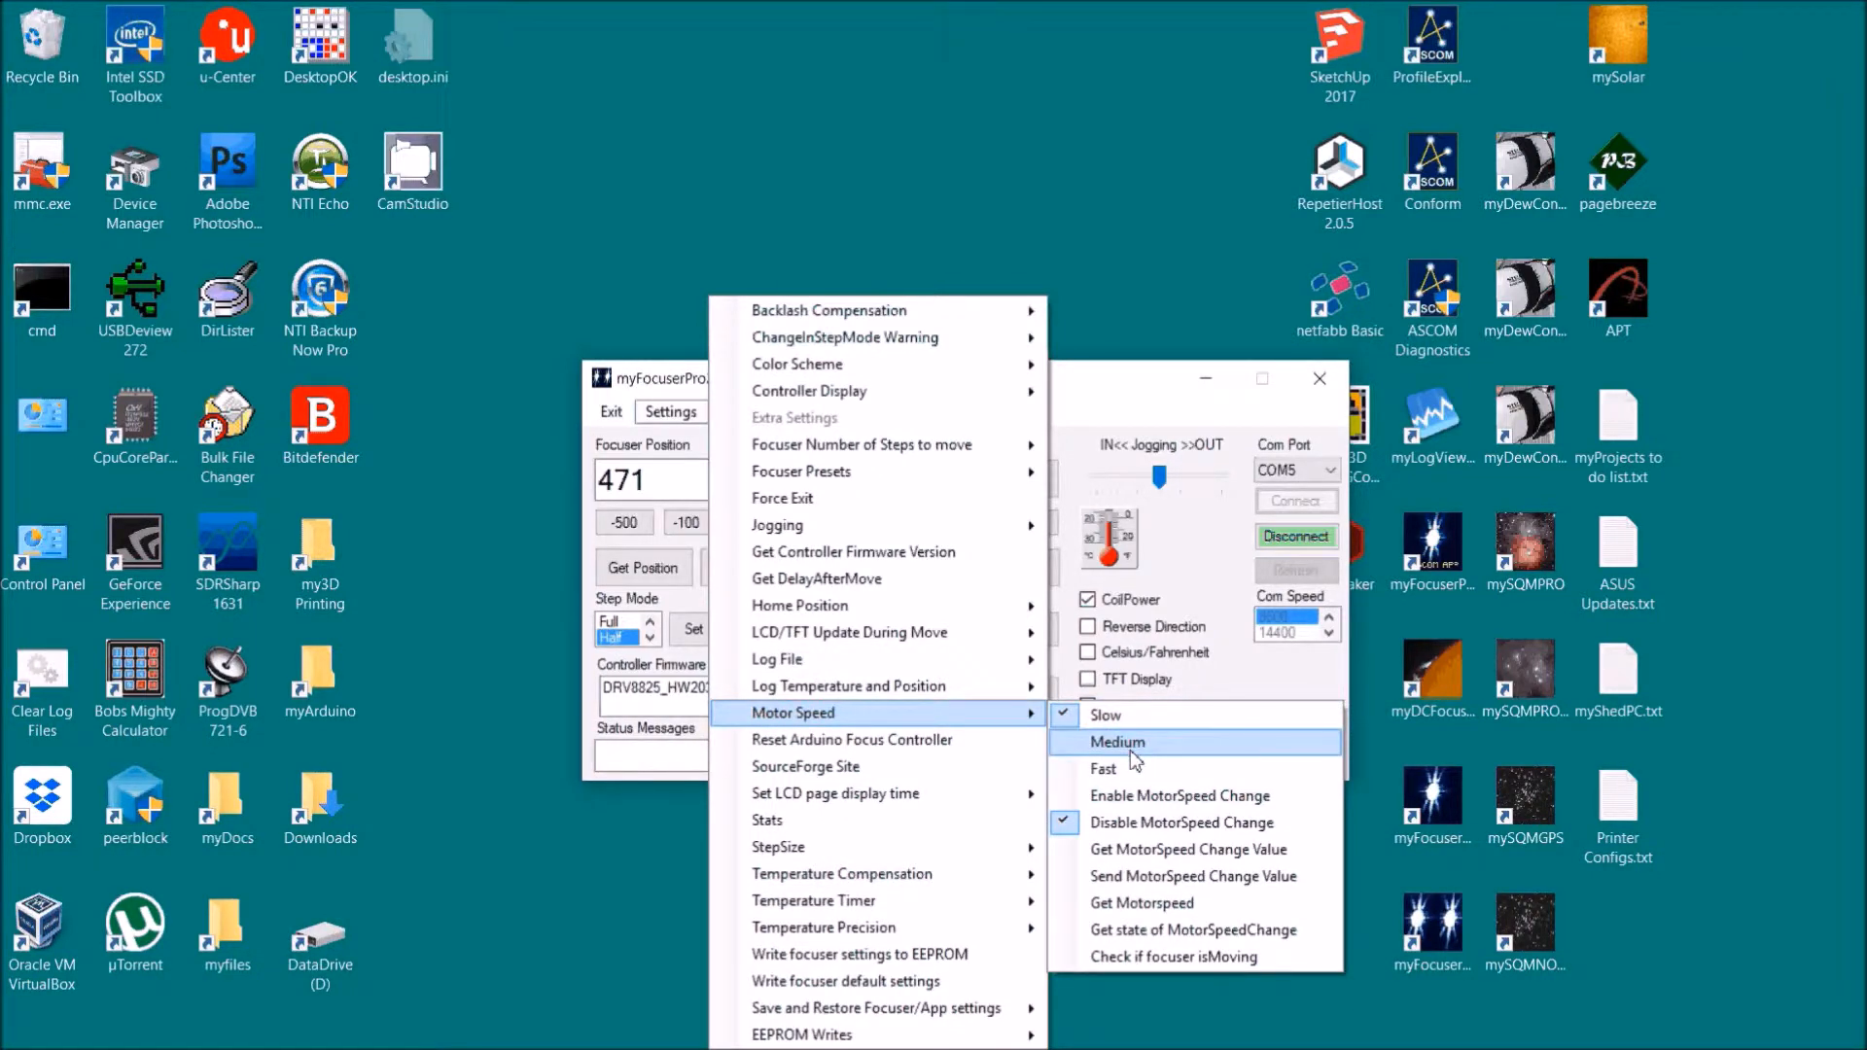
# Step: Set motor speed to Fast and turn on Enable MotorSpeed Change
pyautogui.click(1118, 741)
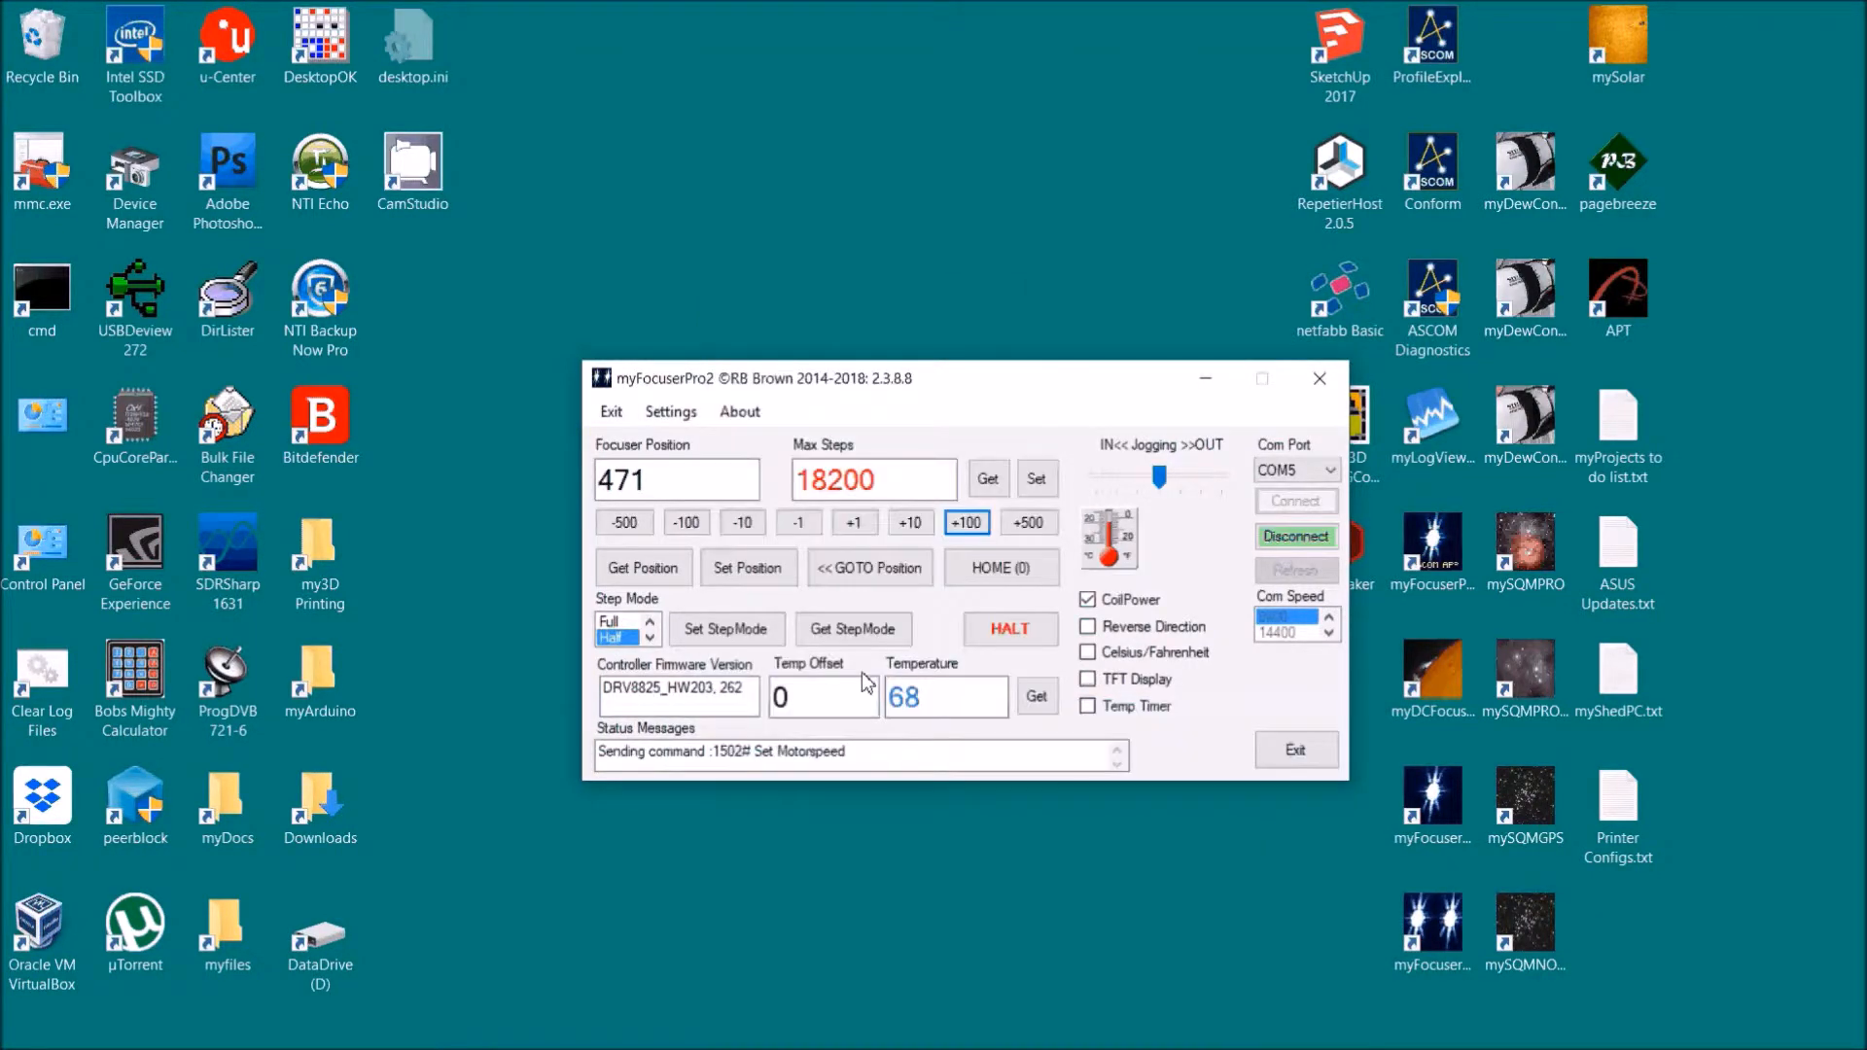
pyautogui.click(670, 411)
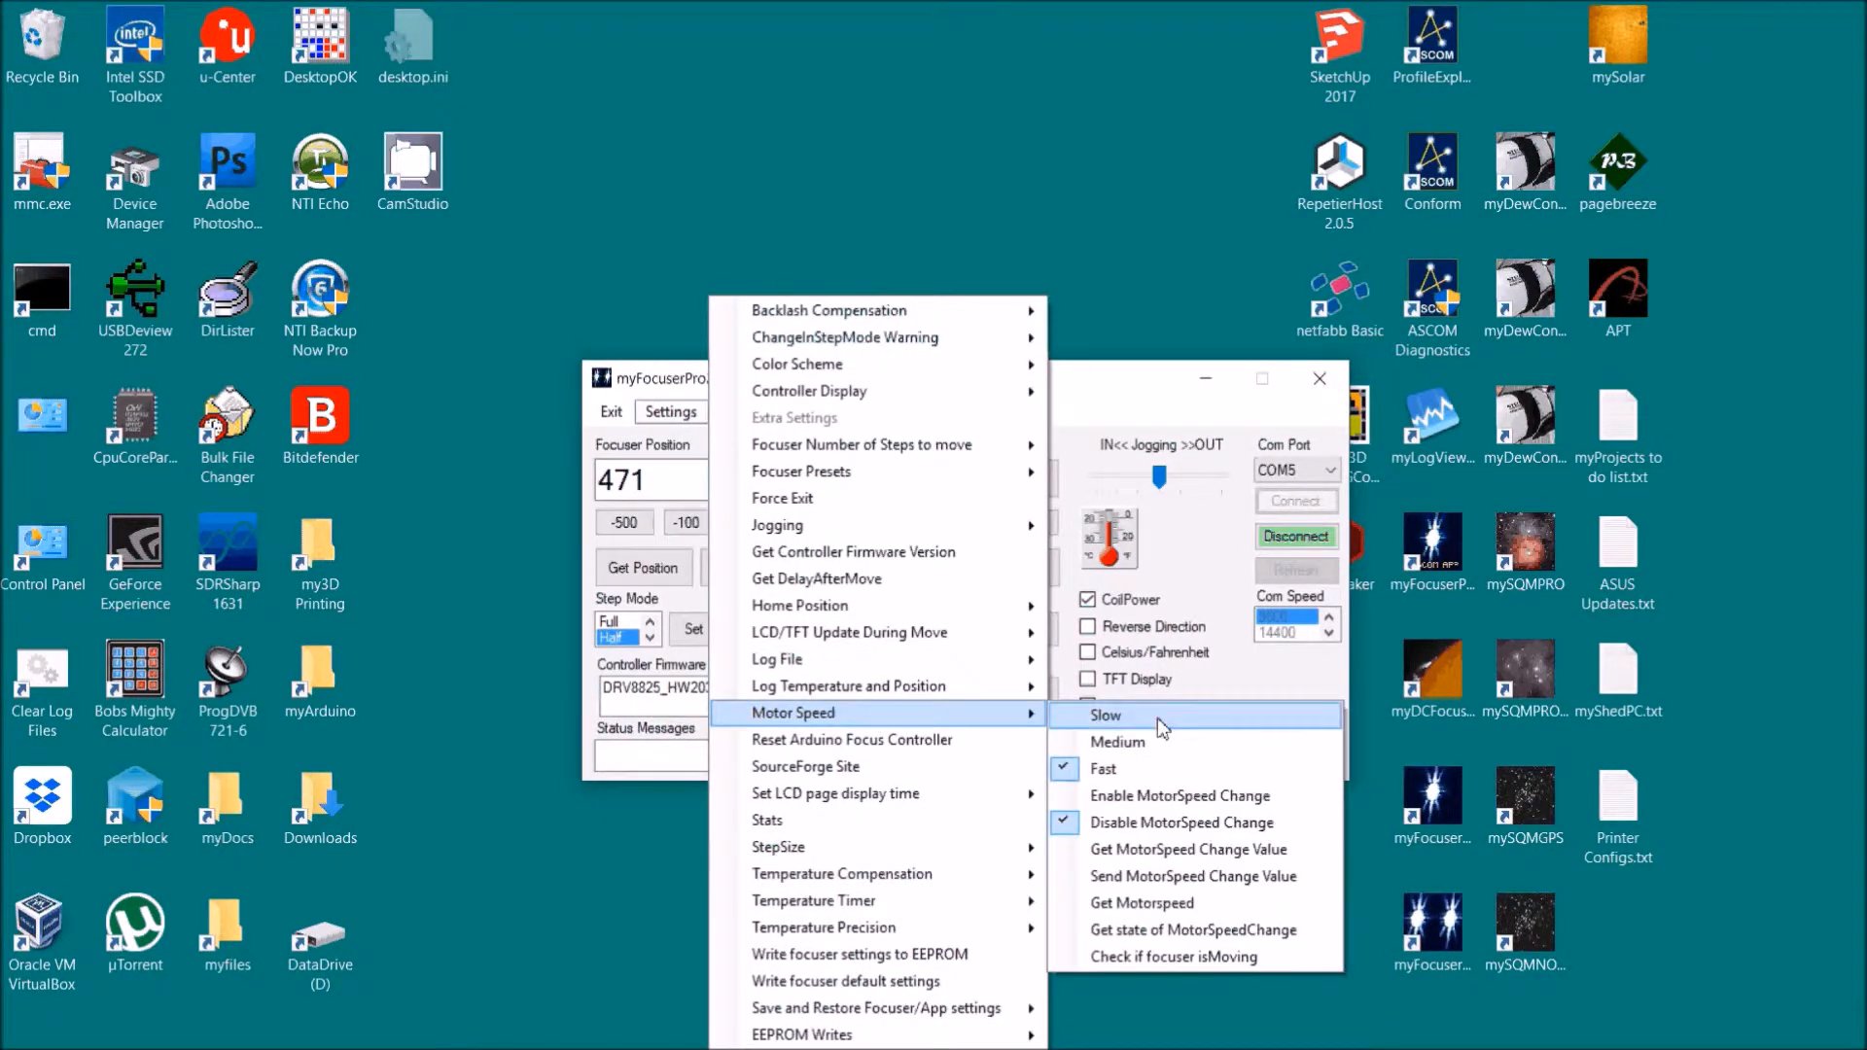
pyautogui.moveTo(1183, 795)
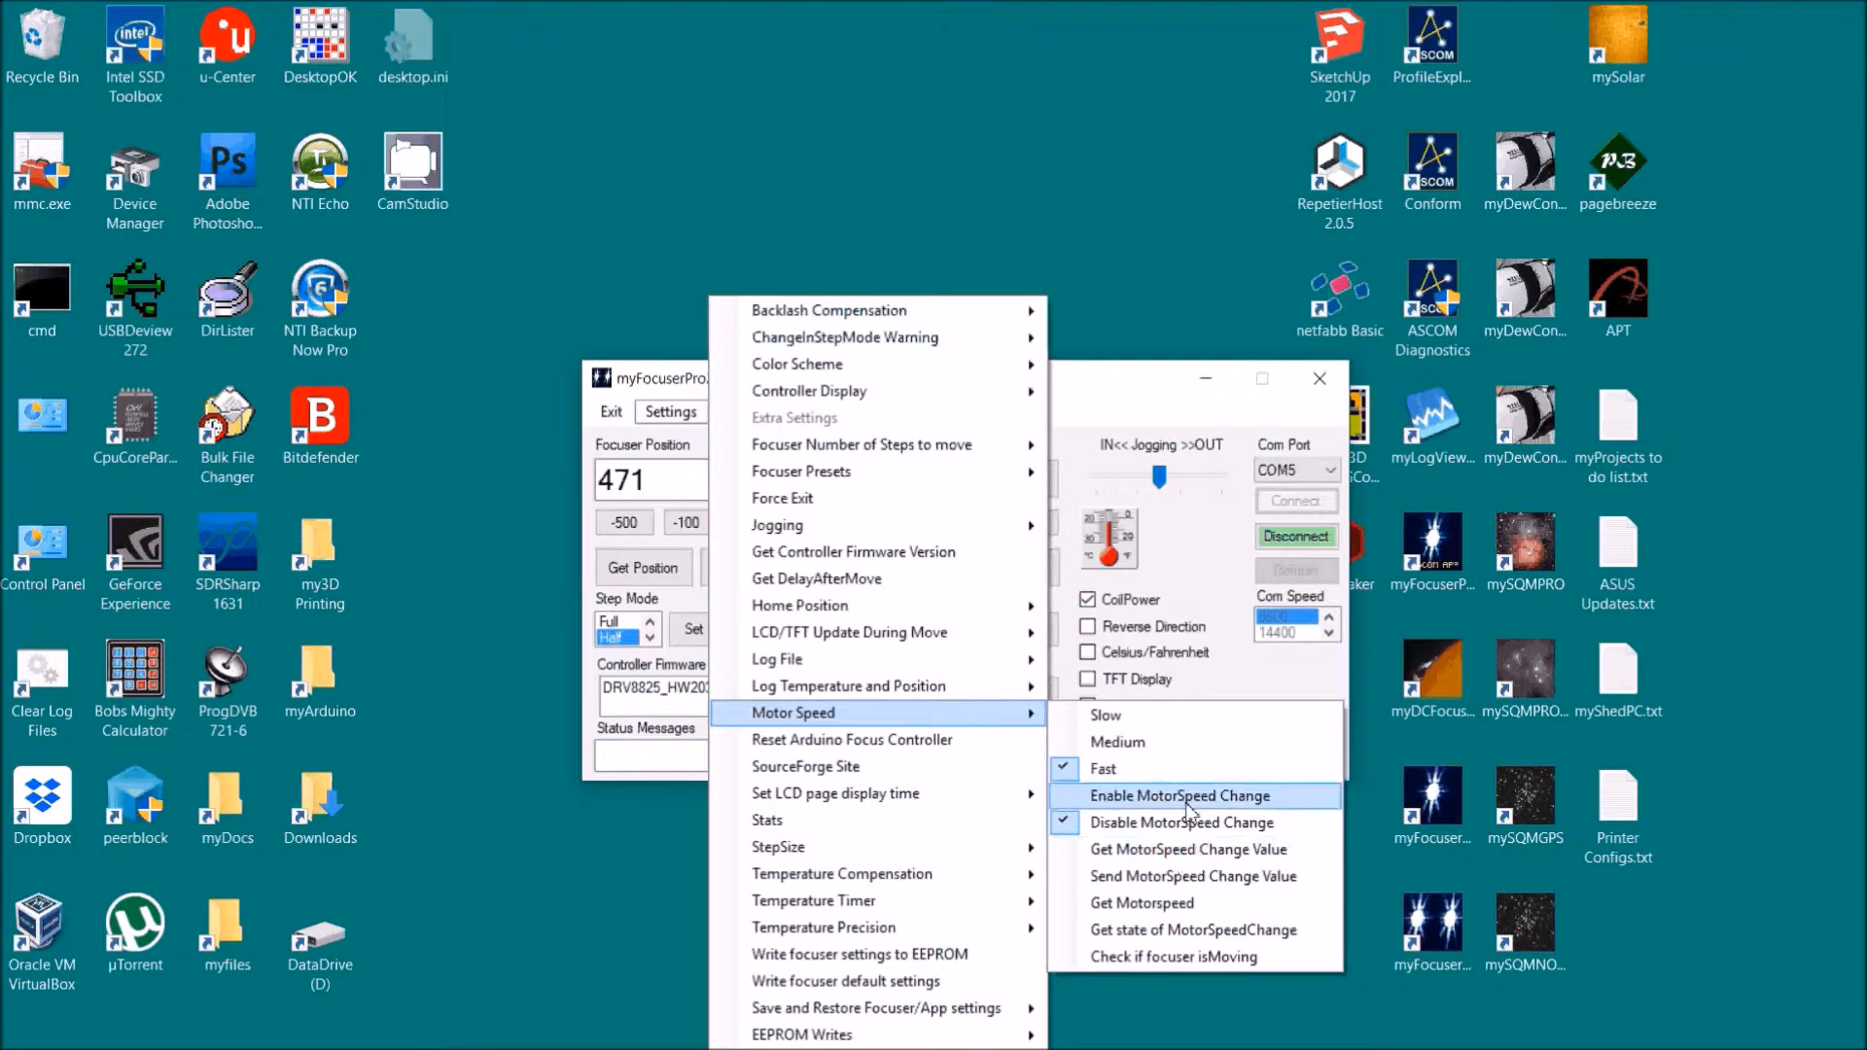
pyautogui.click(1181, 795)
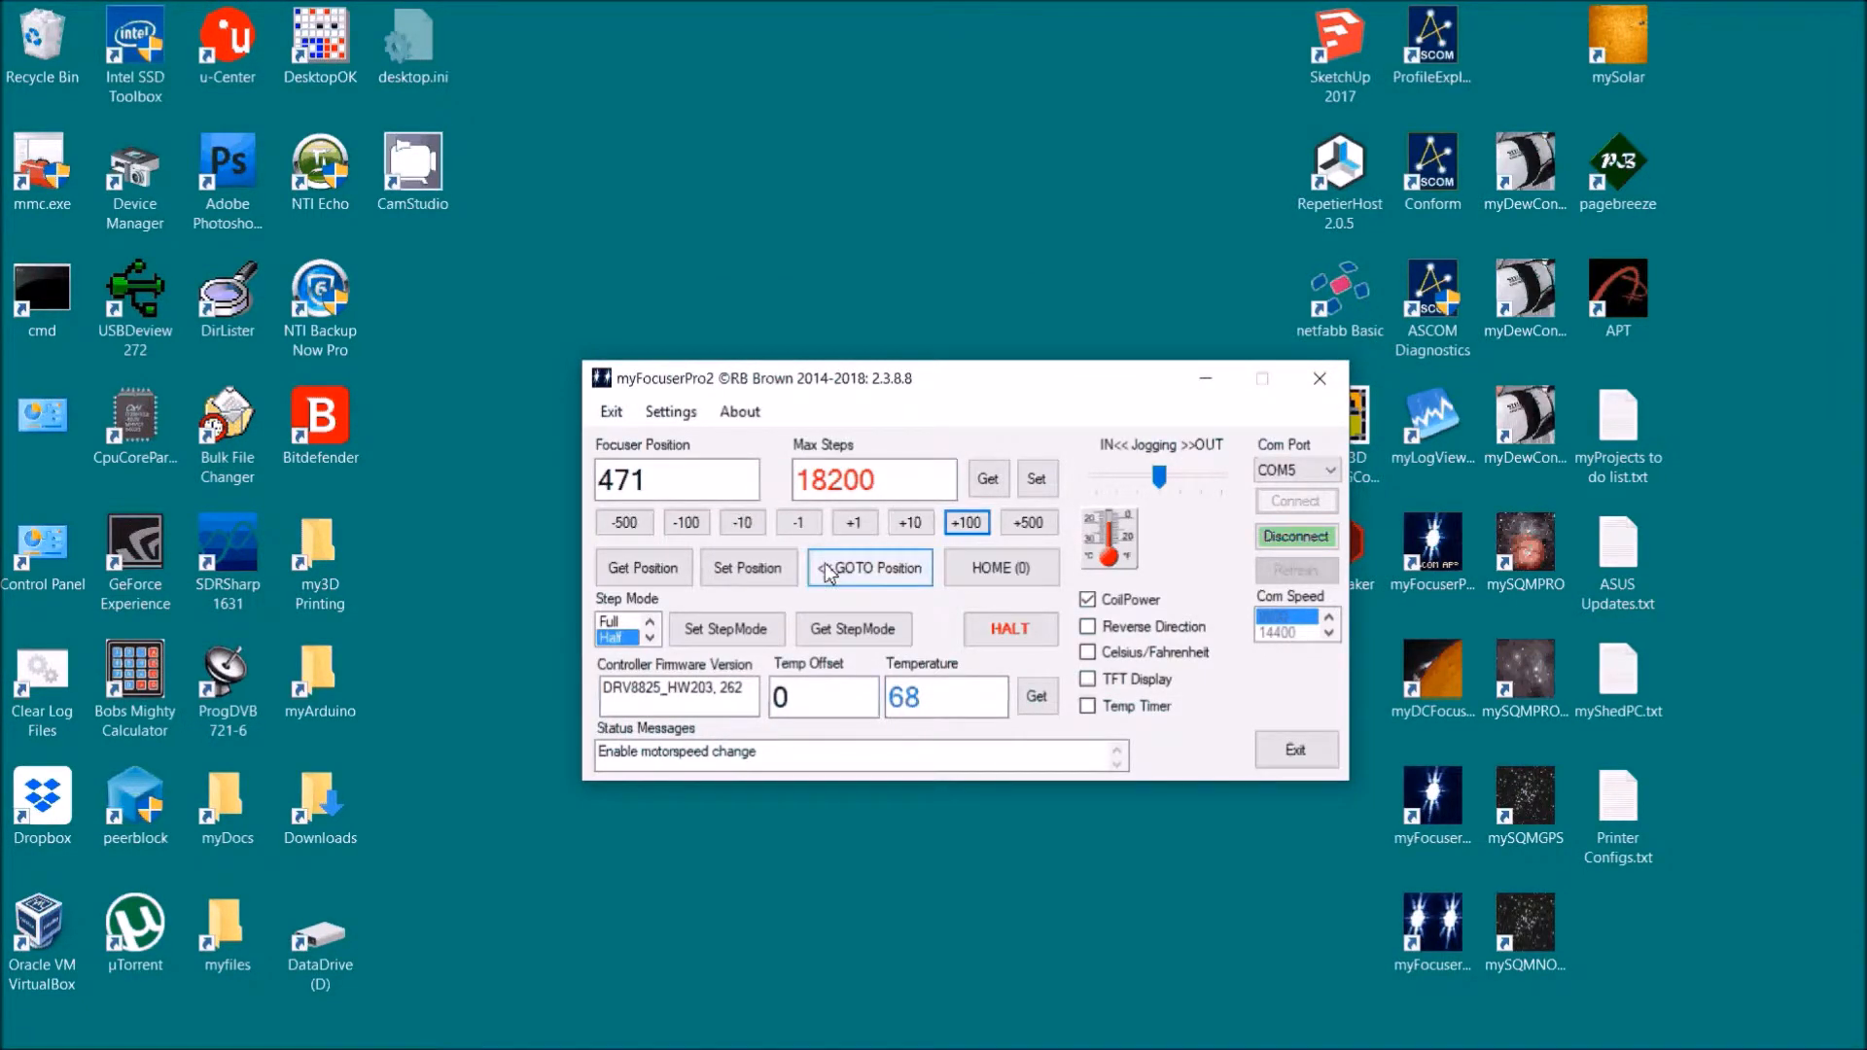
pyautogui.click(670, 410)
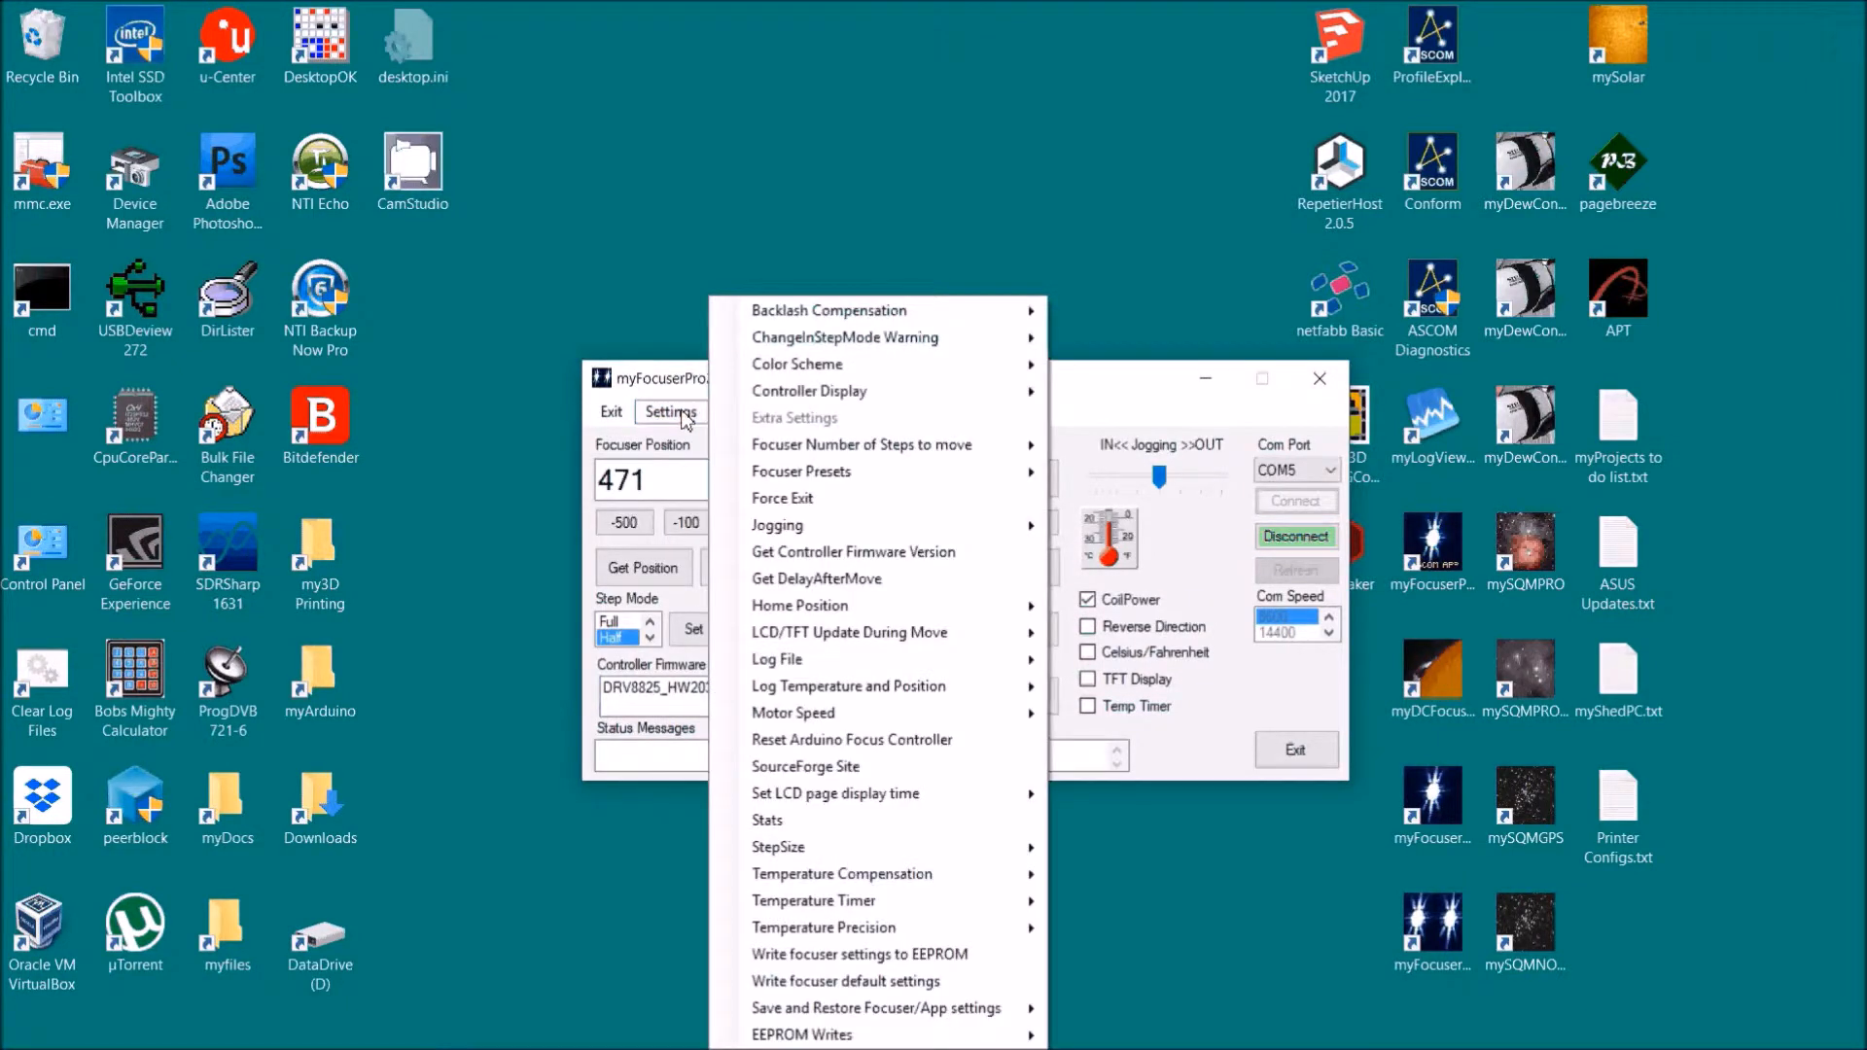
pyautogui.moveTo(938, 739)
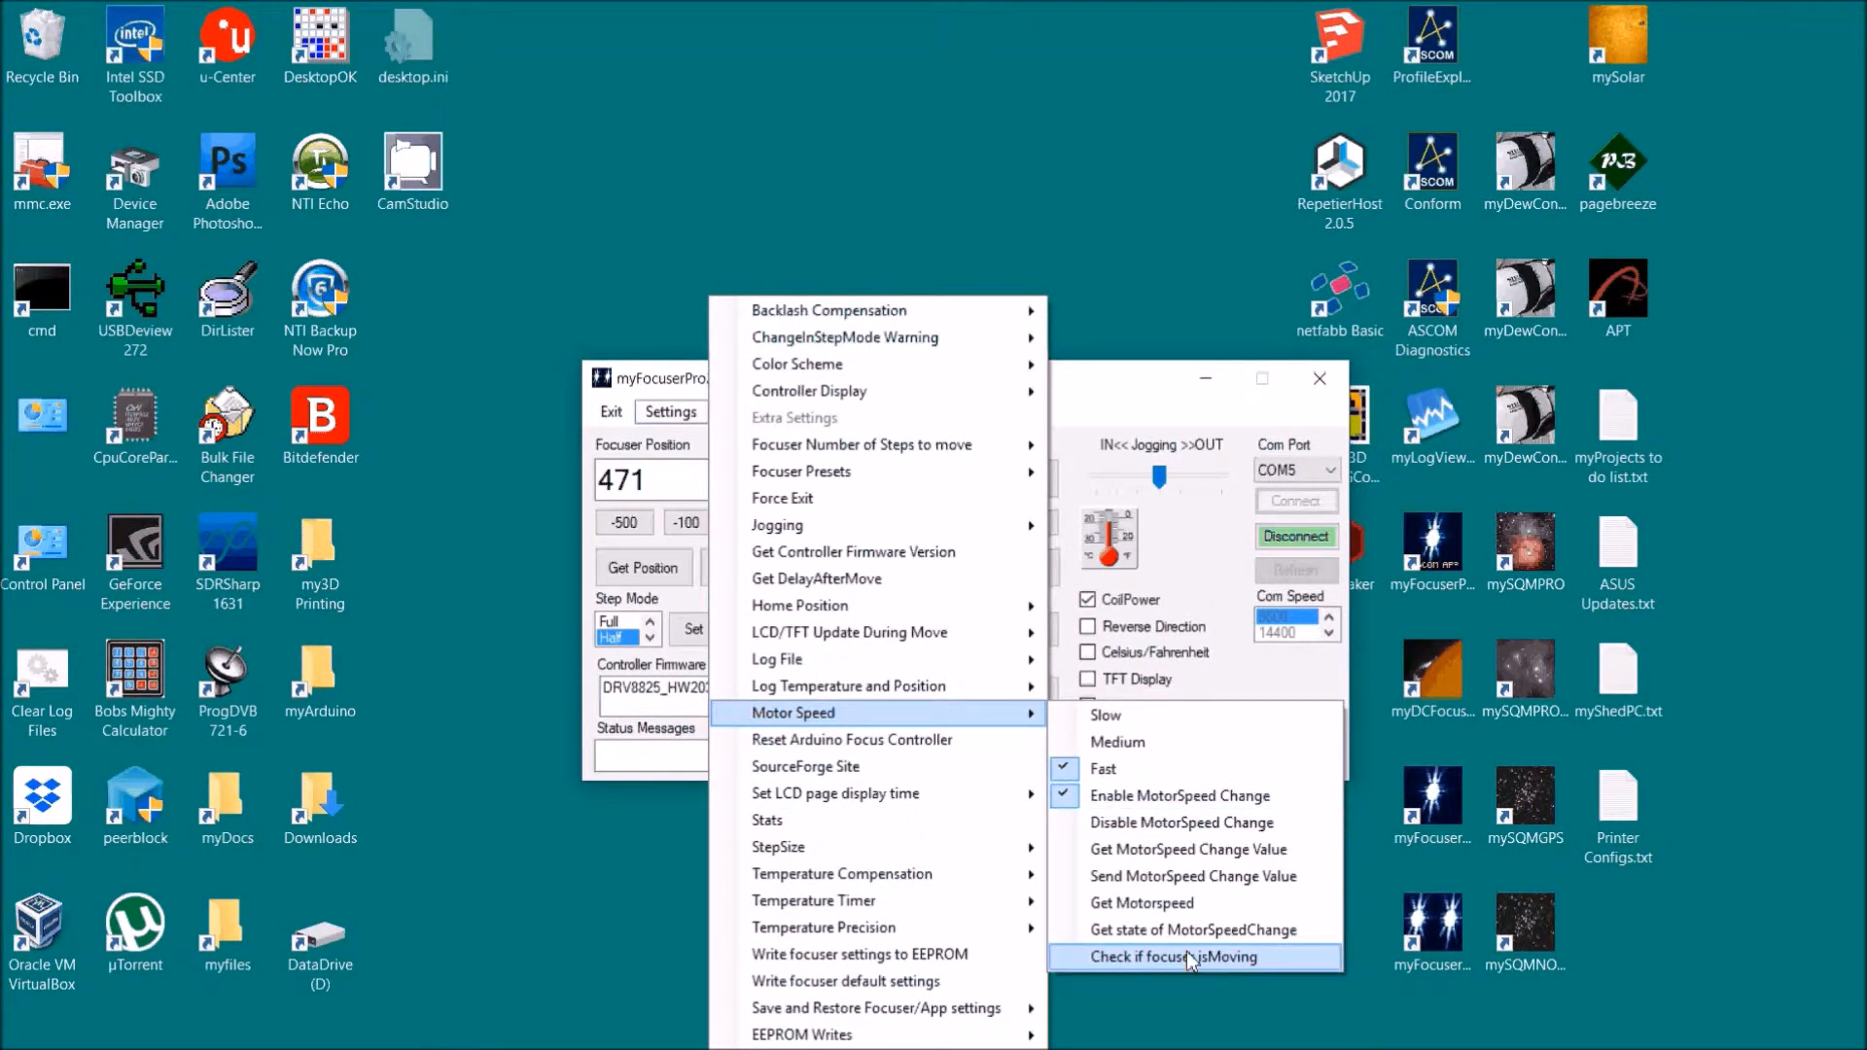
pyautogui.moveTo(1178, 795)
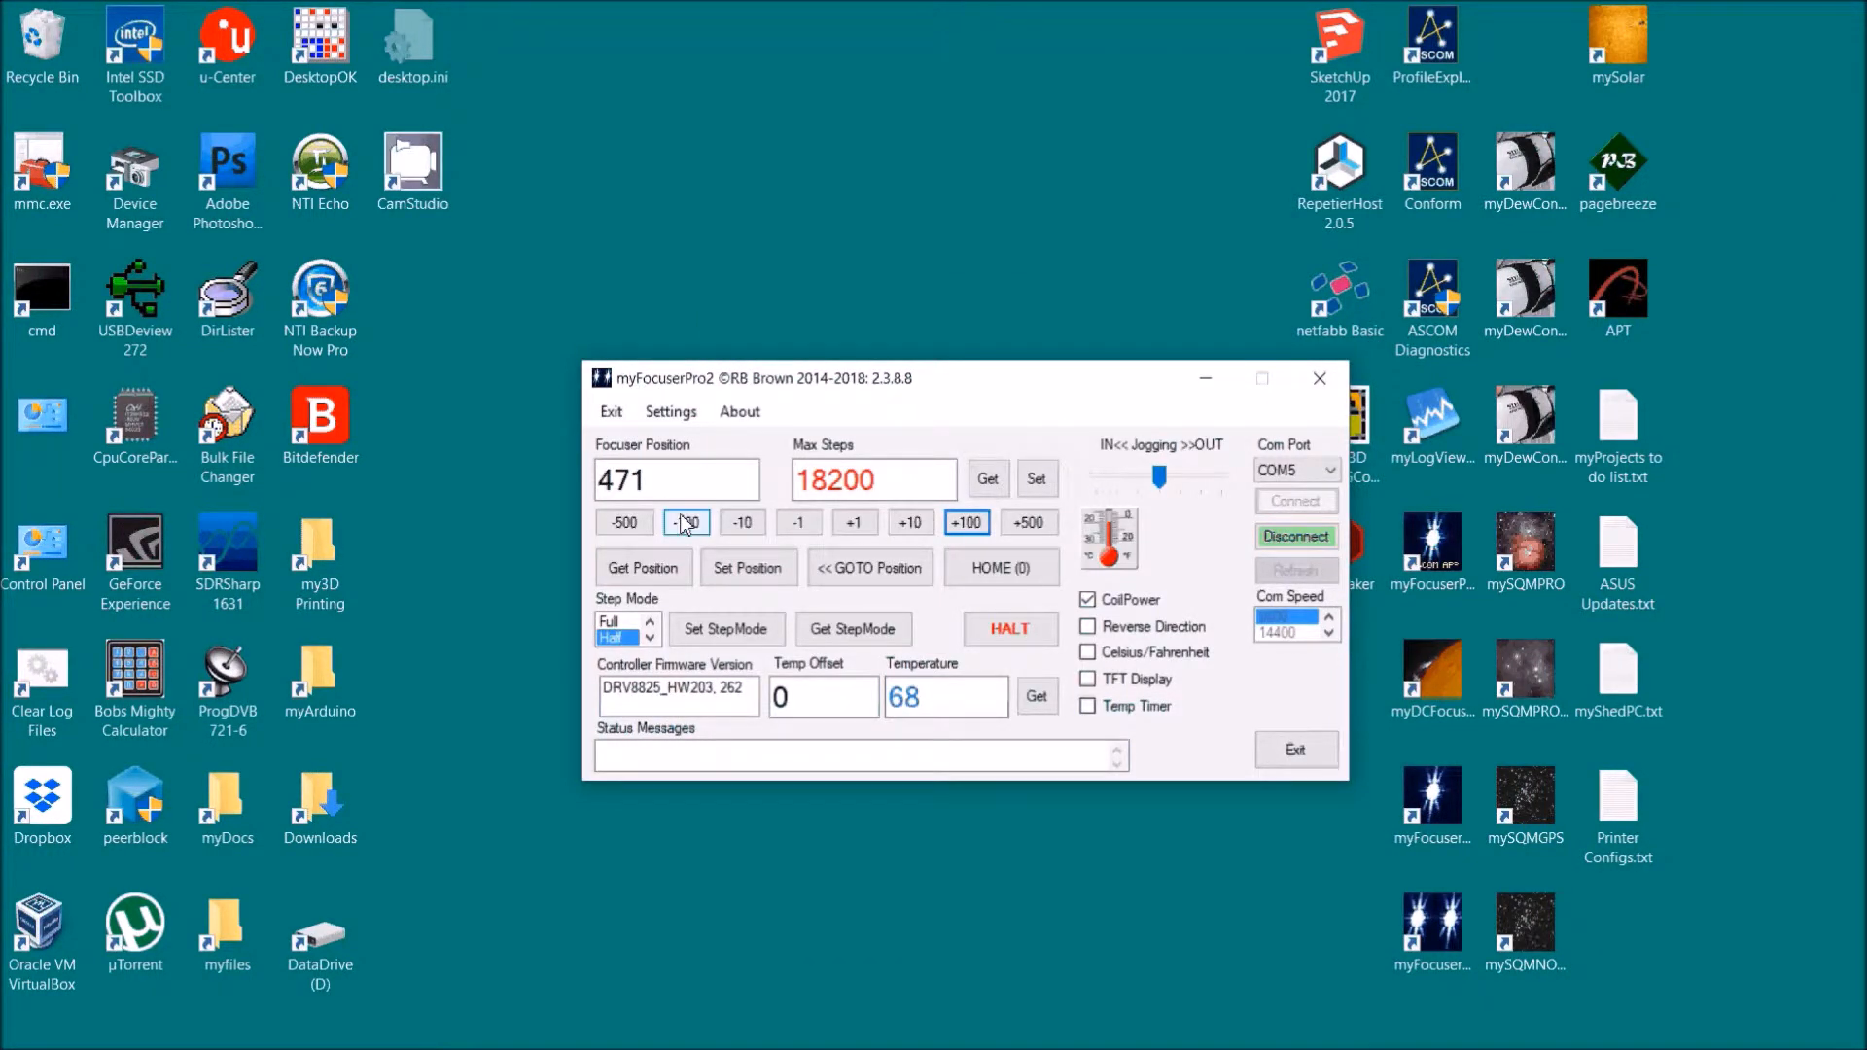
pyautogui.moveTo(965, 521)
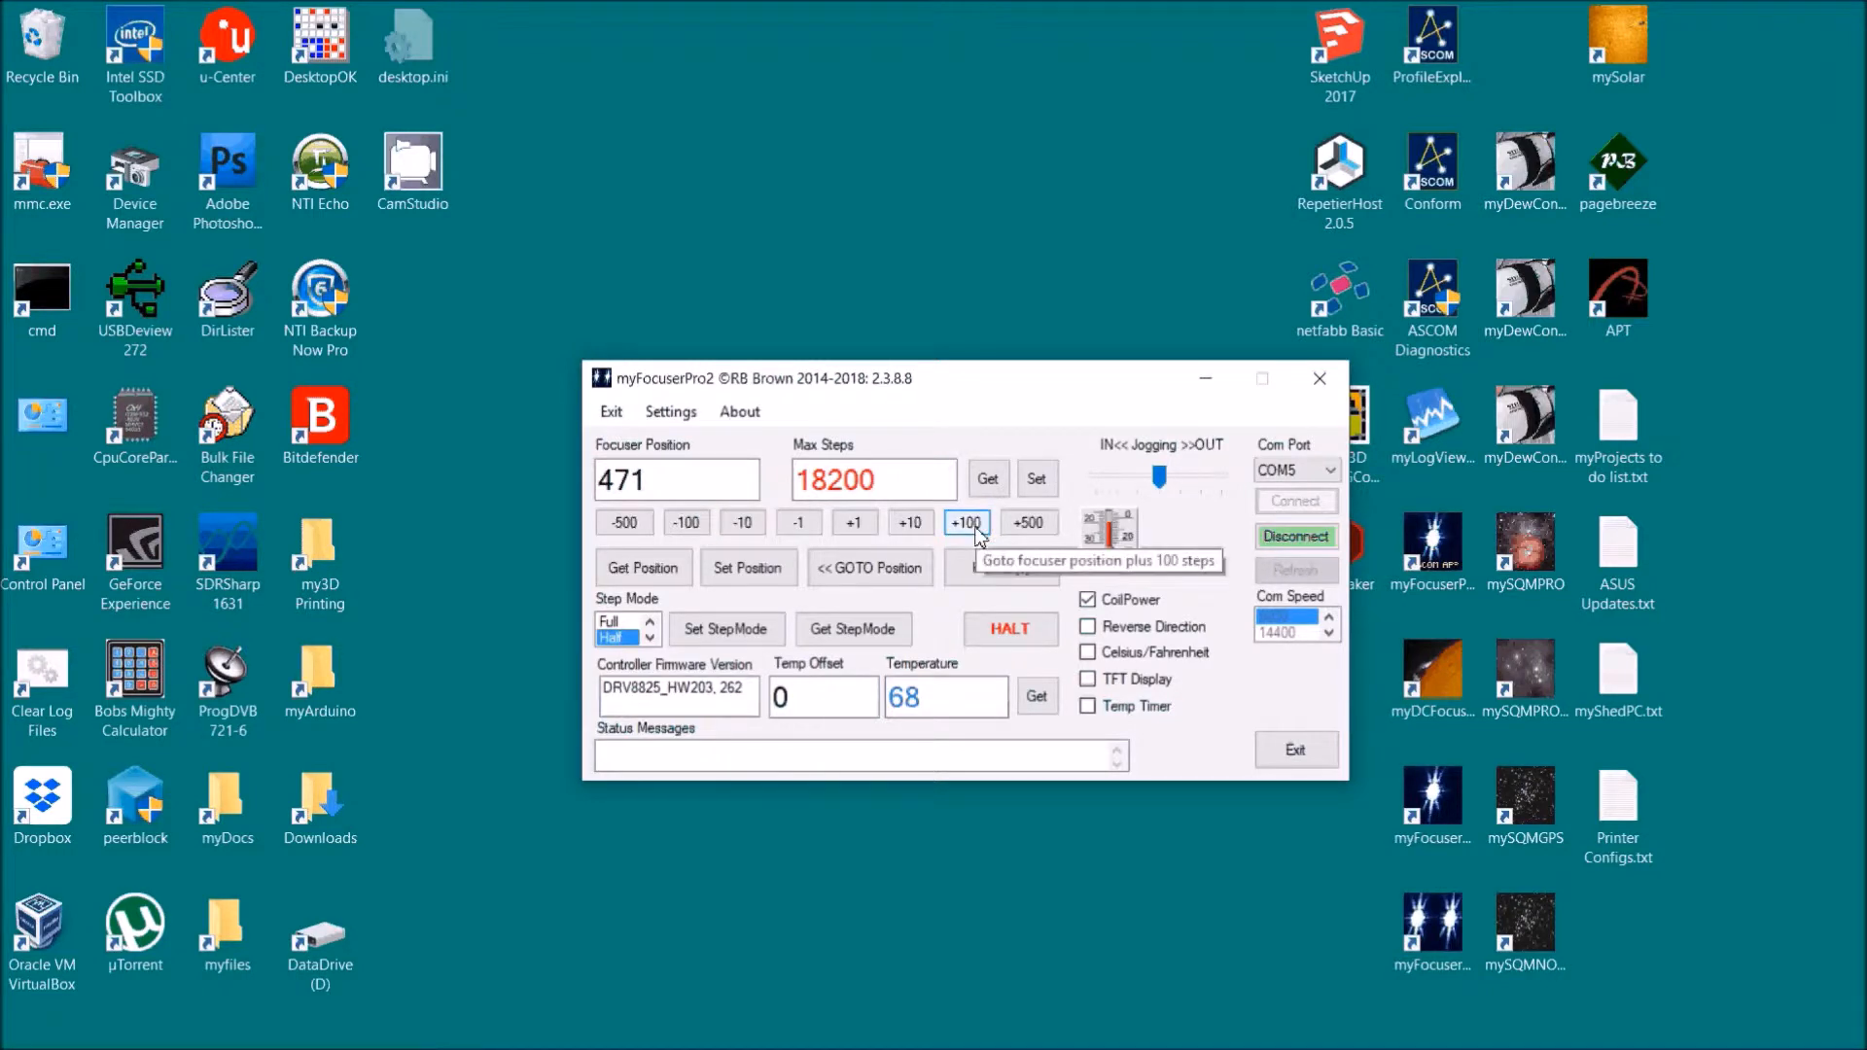
# Step: Move the focuser out 100 steps to 571, keep speed Fast, and disable motor speed changes
pyautogui.click(964, 523)
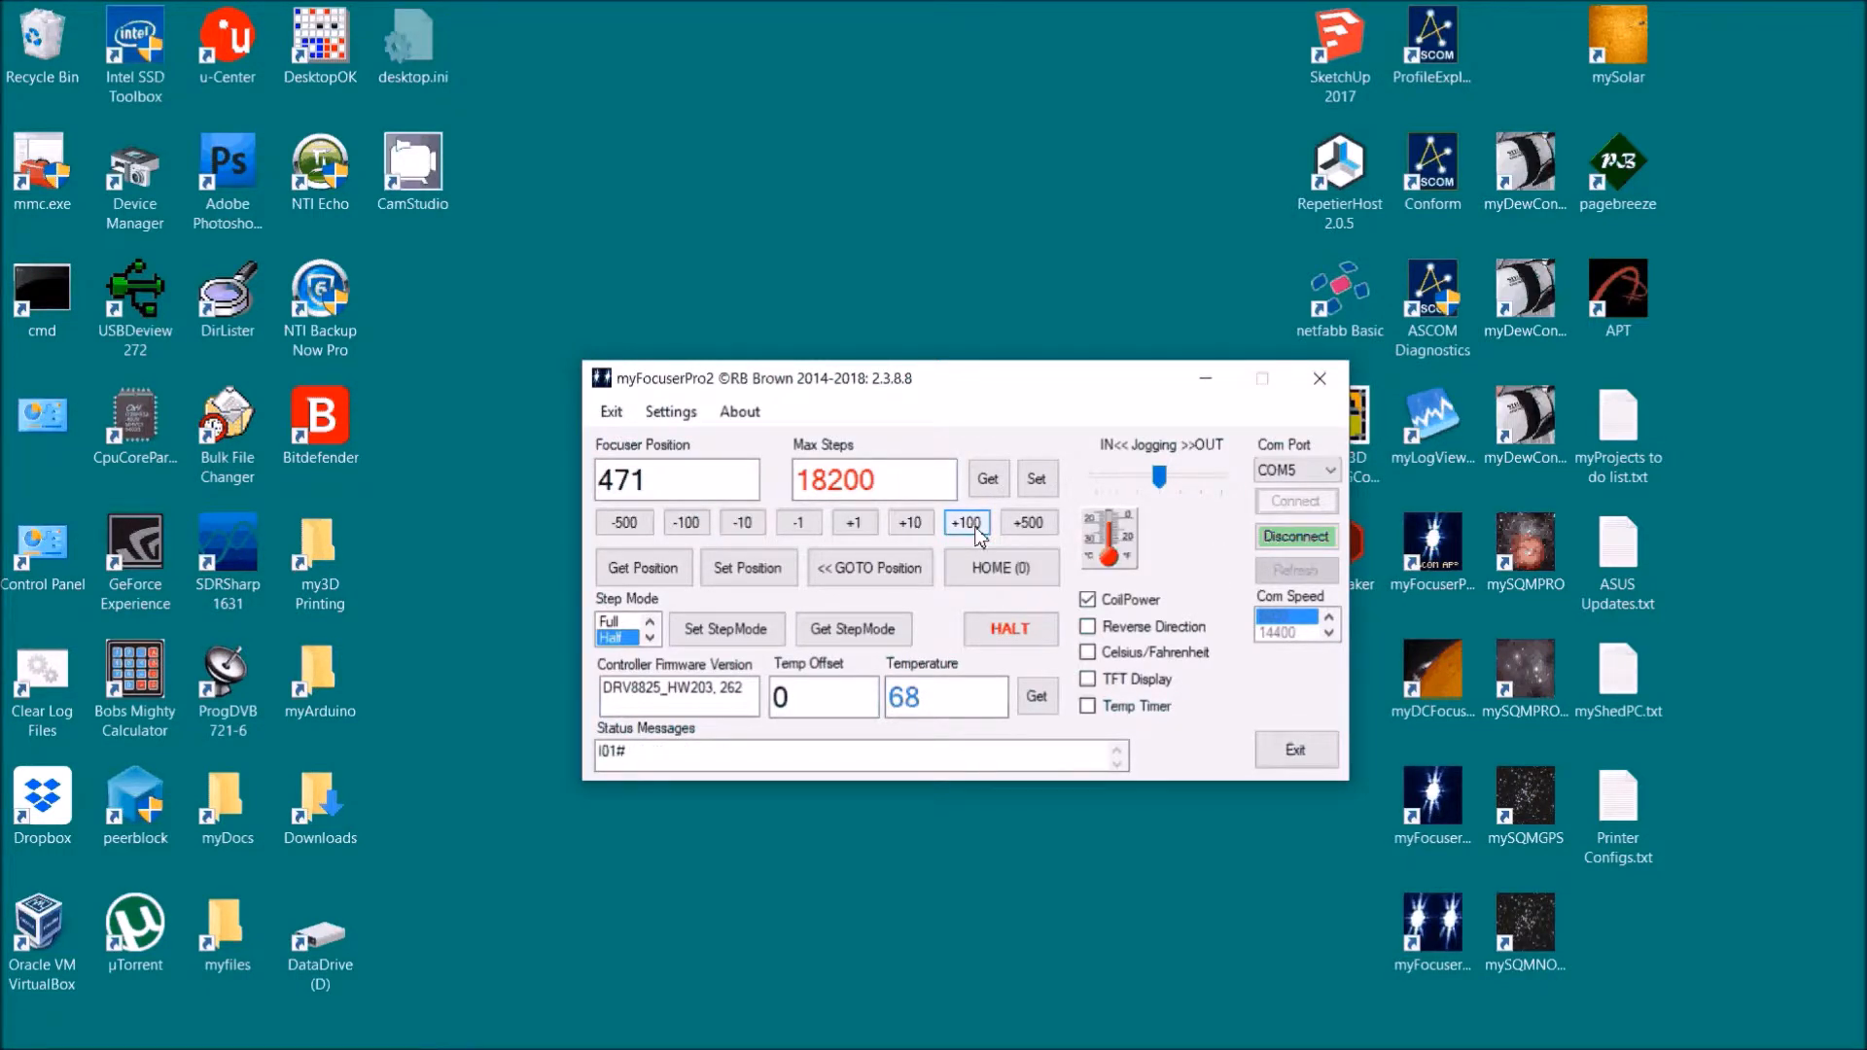
pyautogui.click(965, 521)
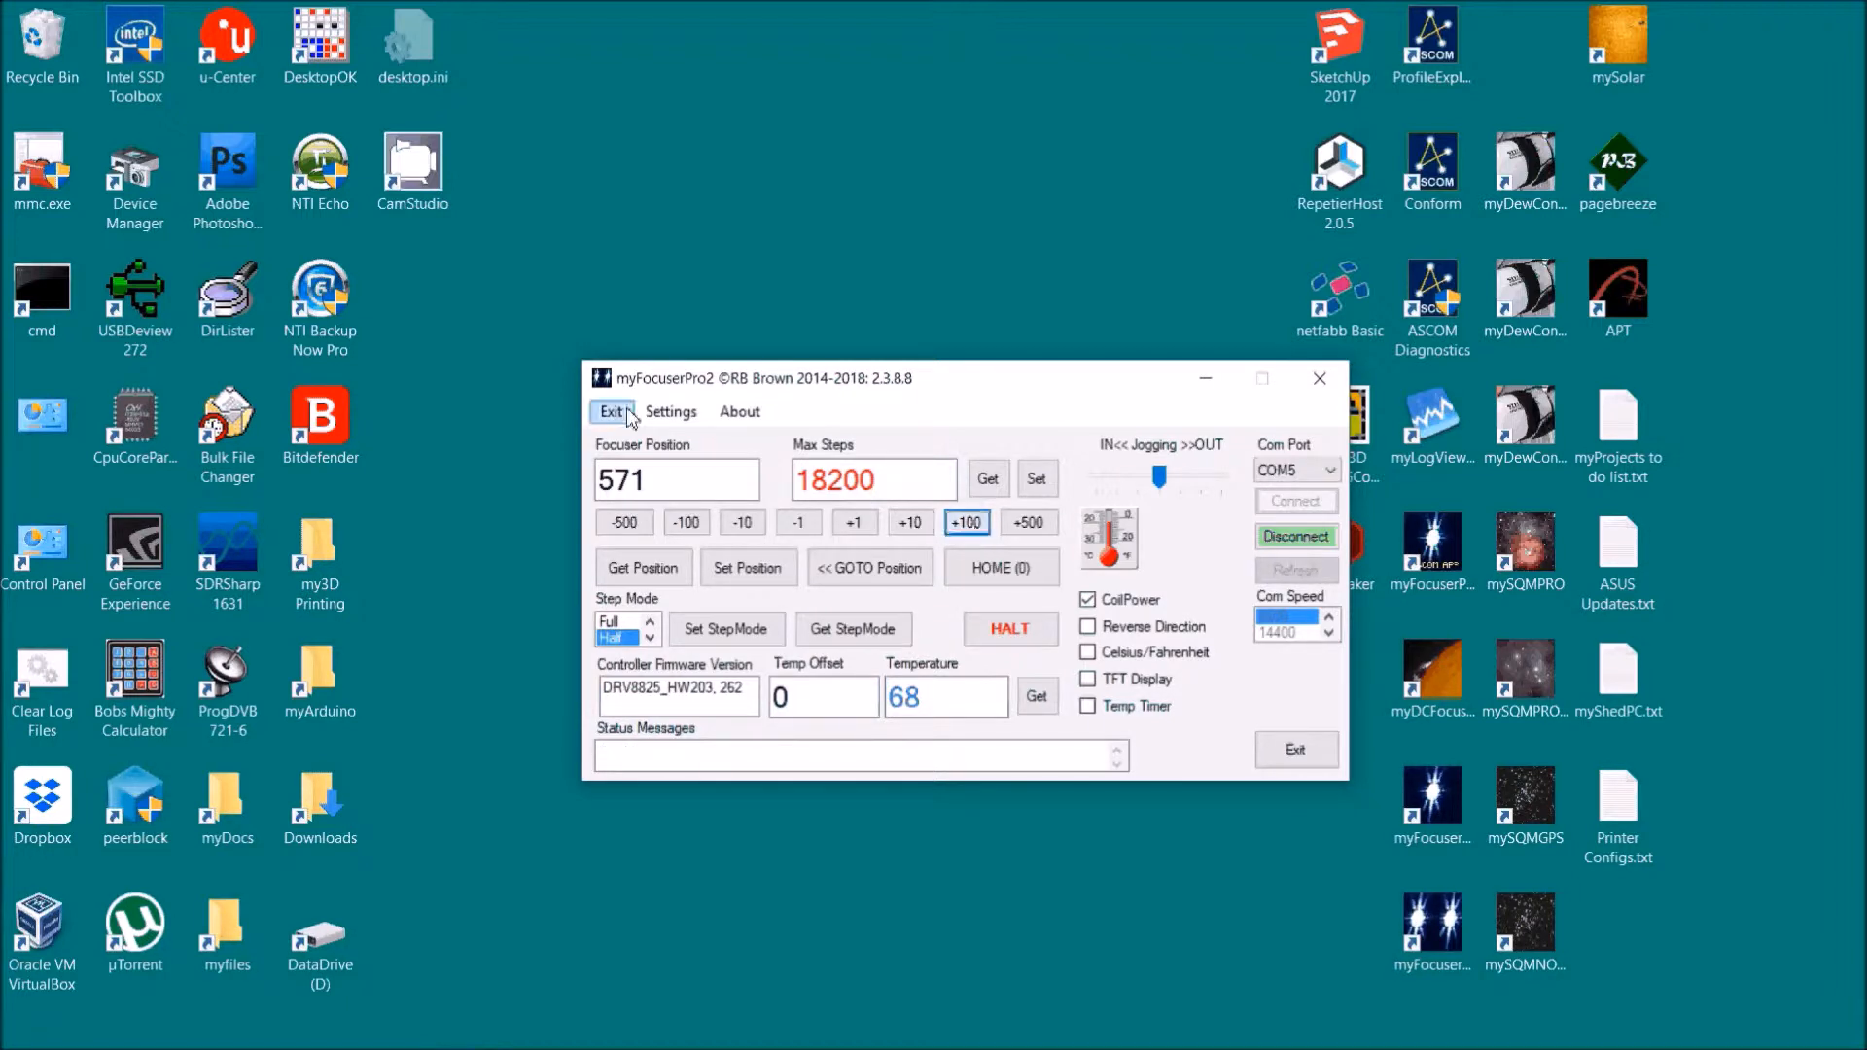
pyautogui.click(670, 410)
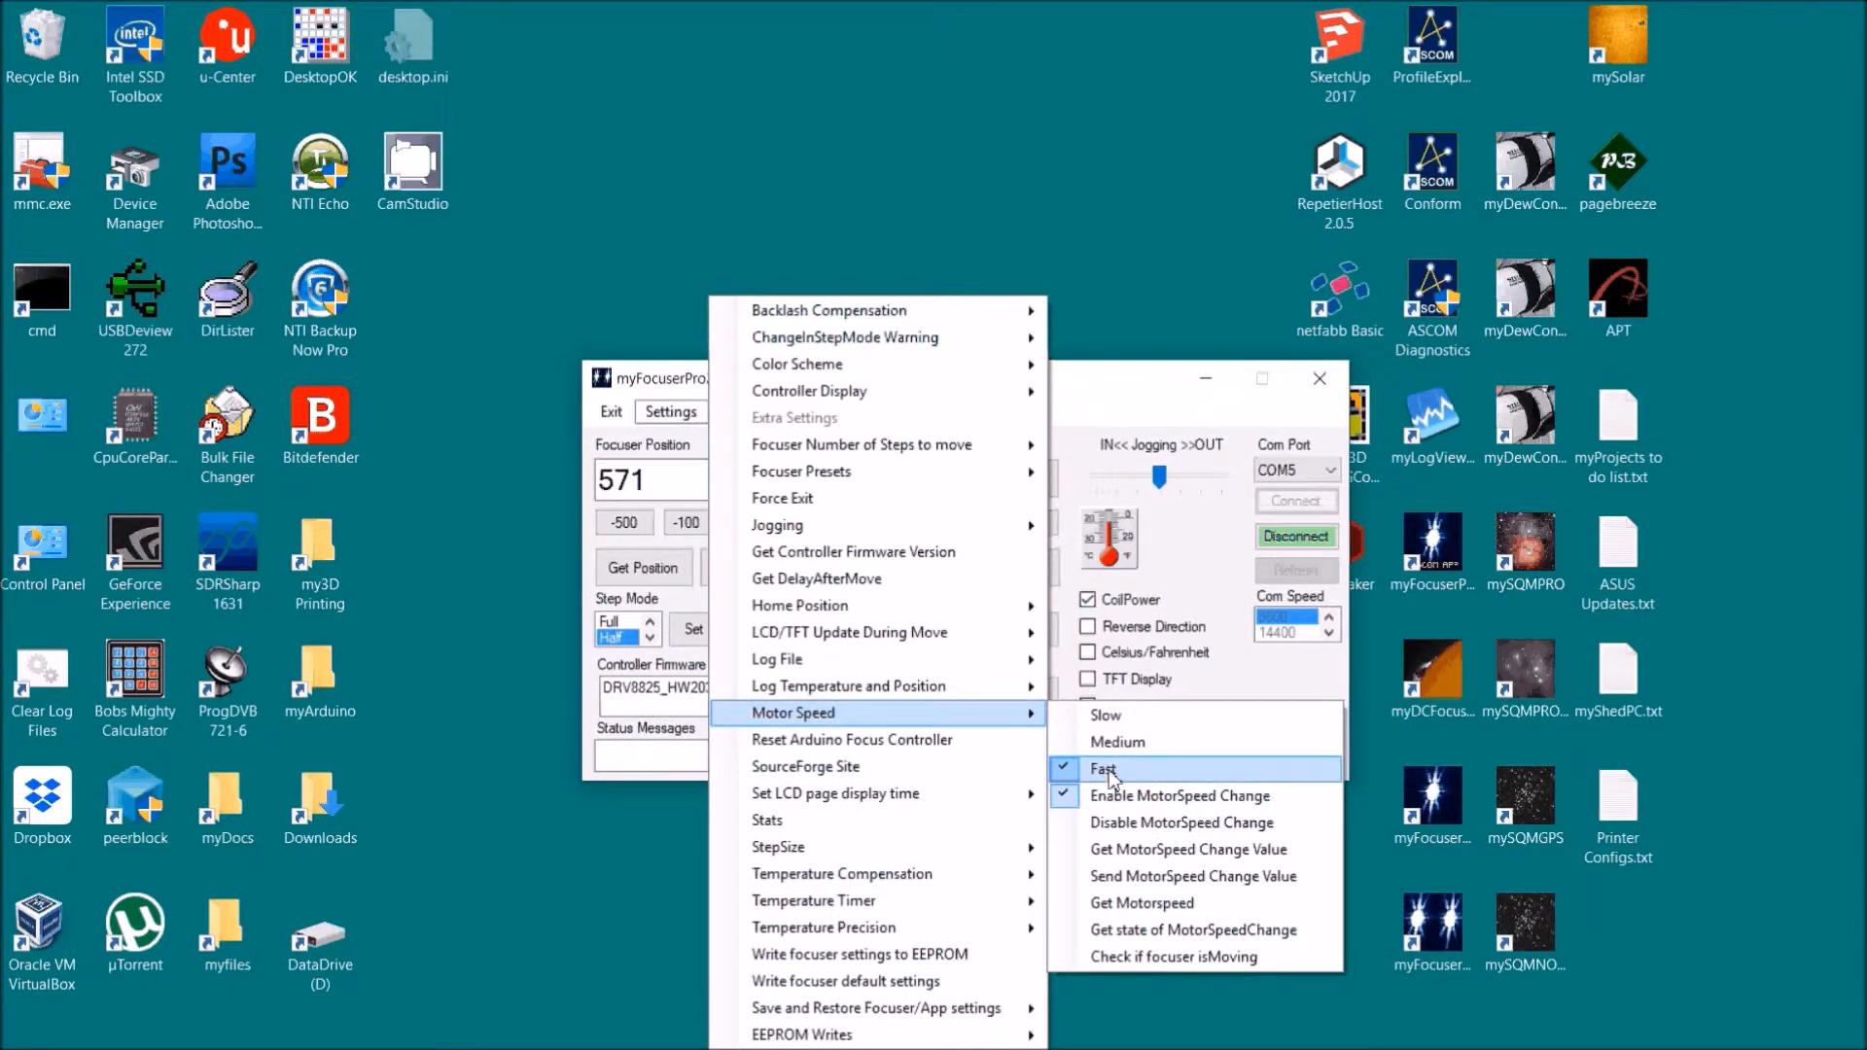
pyautogui.click(1103, 768)
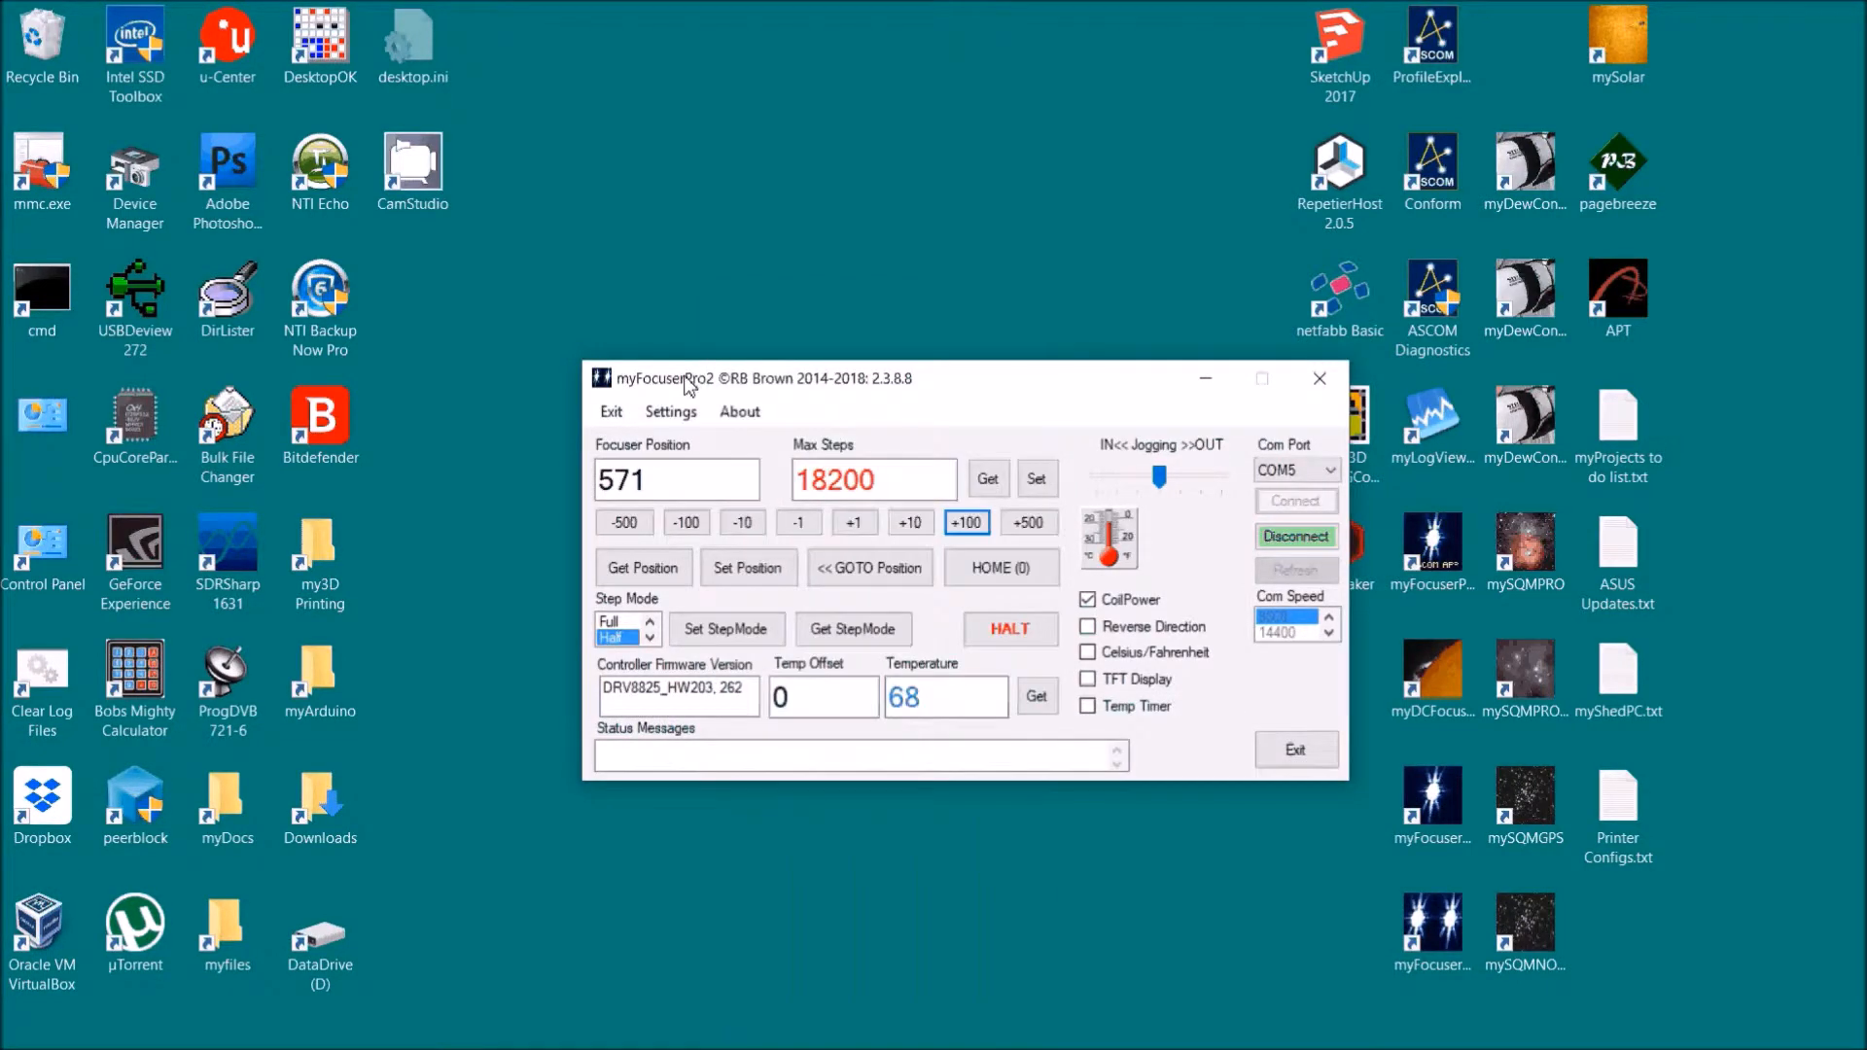
pyautogui.click(669, 410)
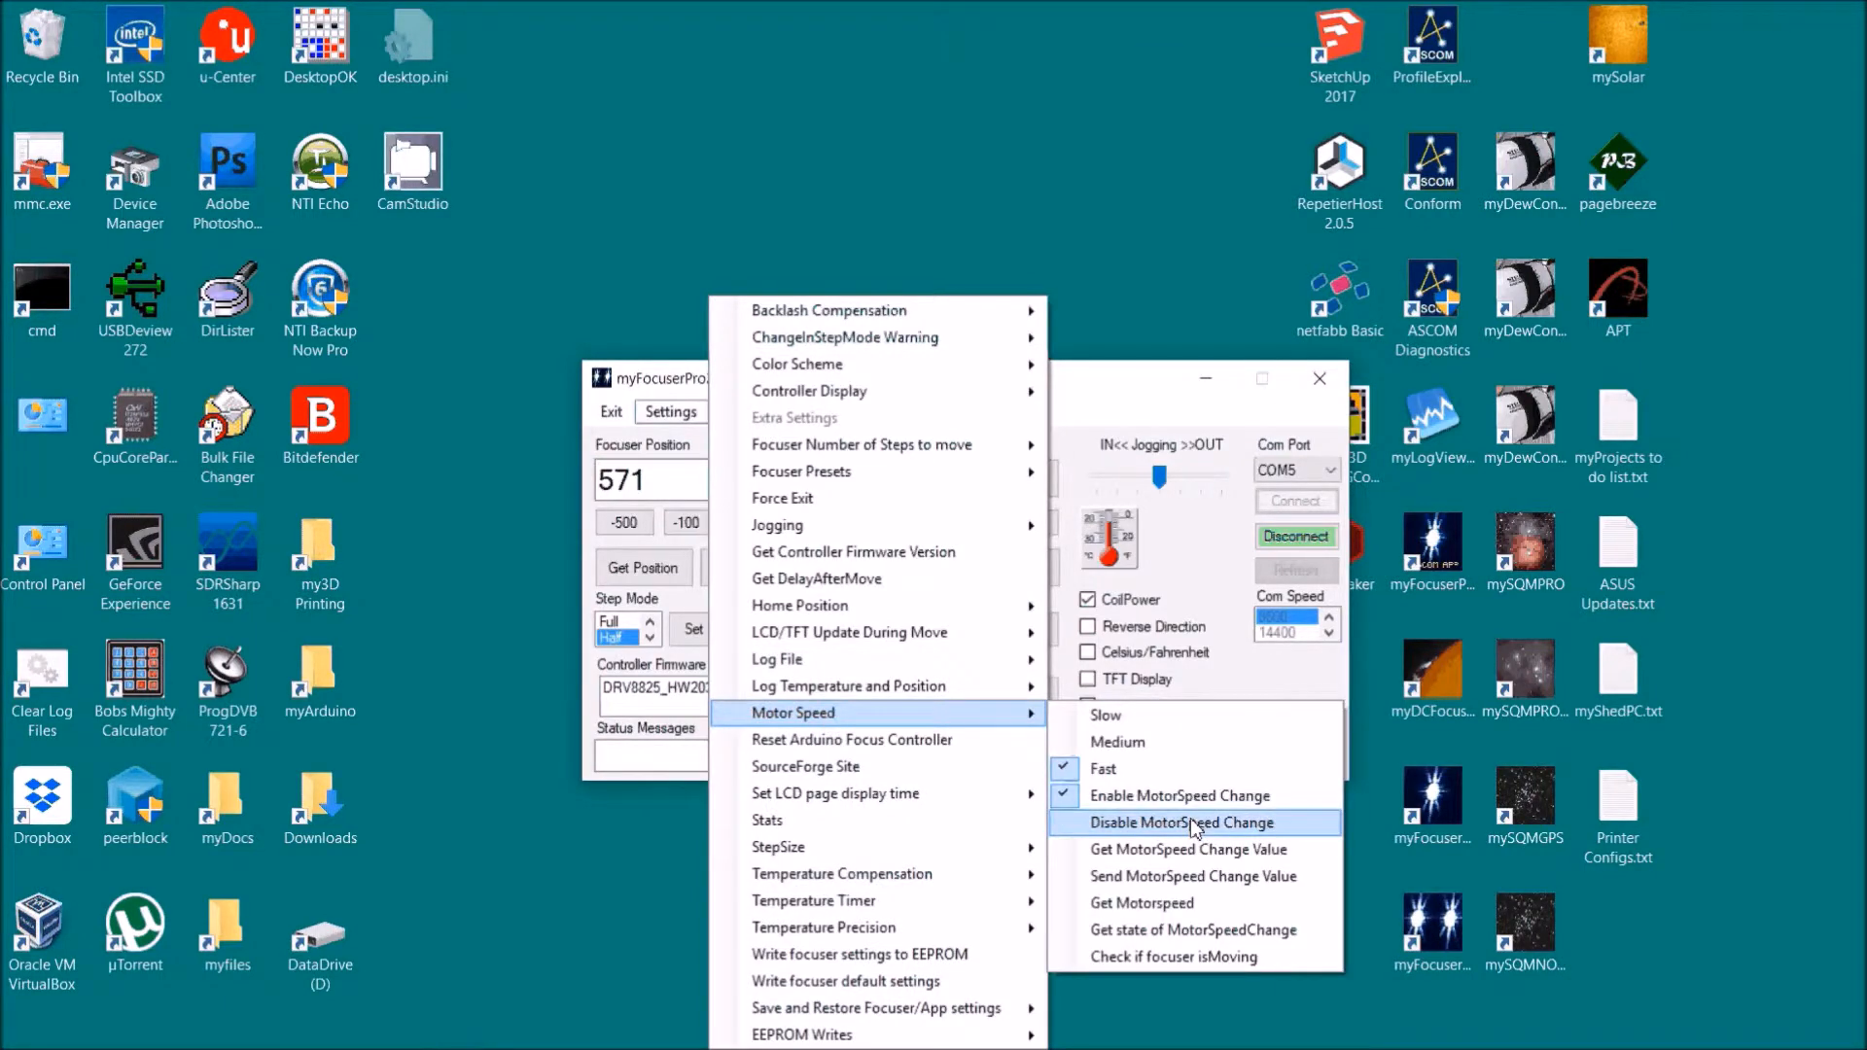
pyautogui.click(1183, 822)
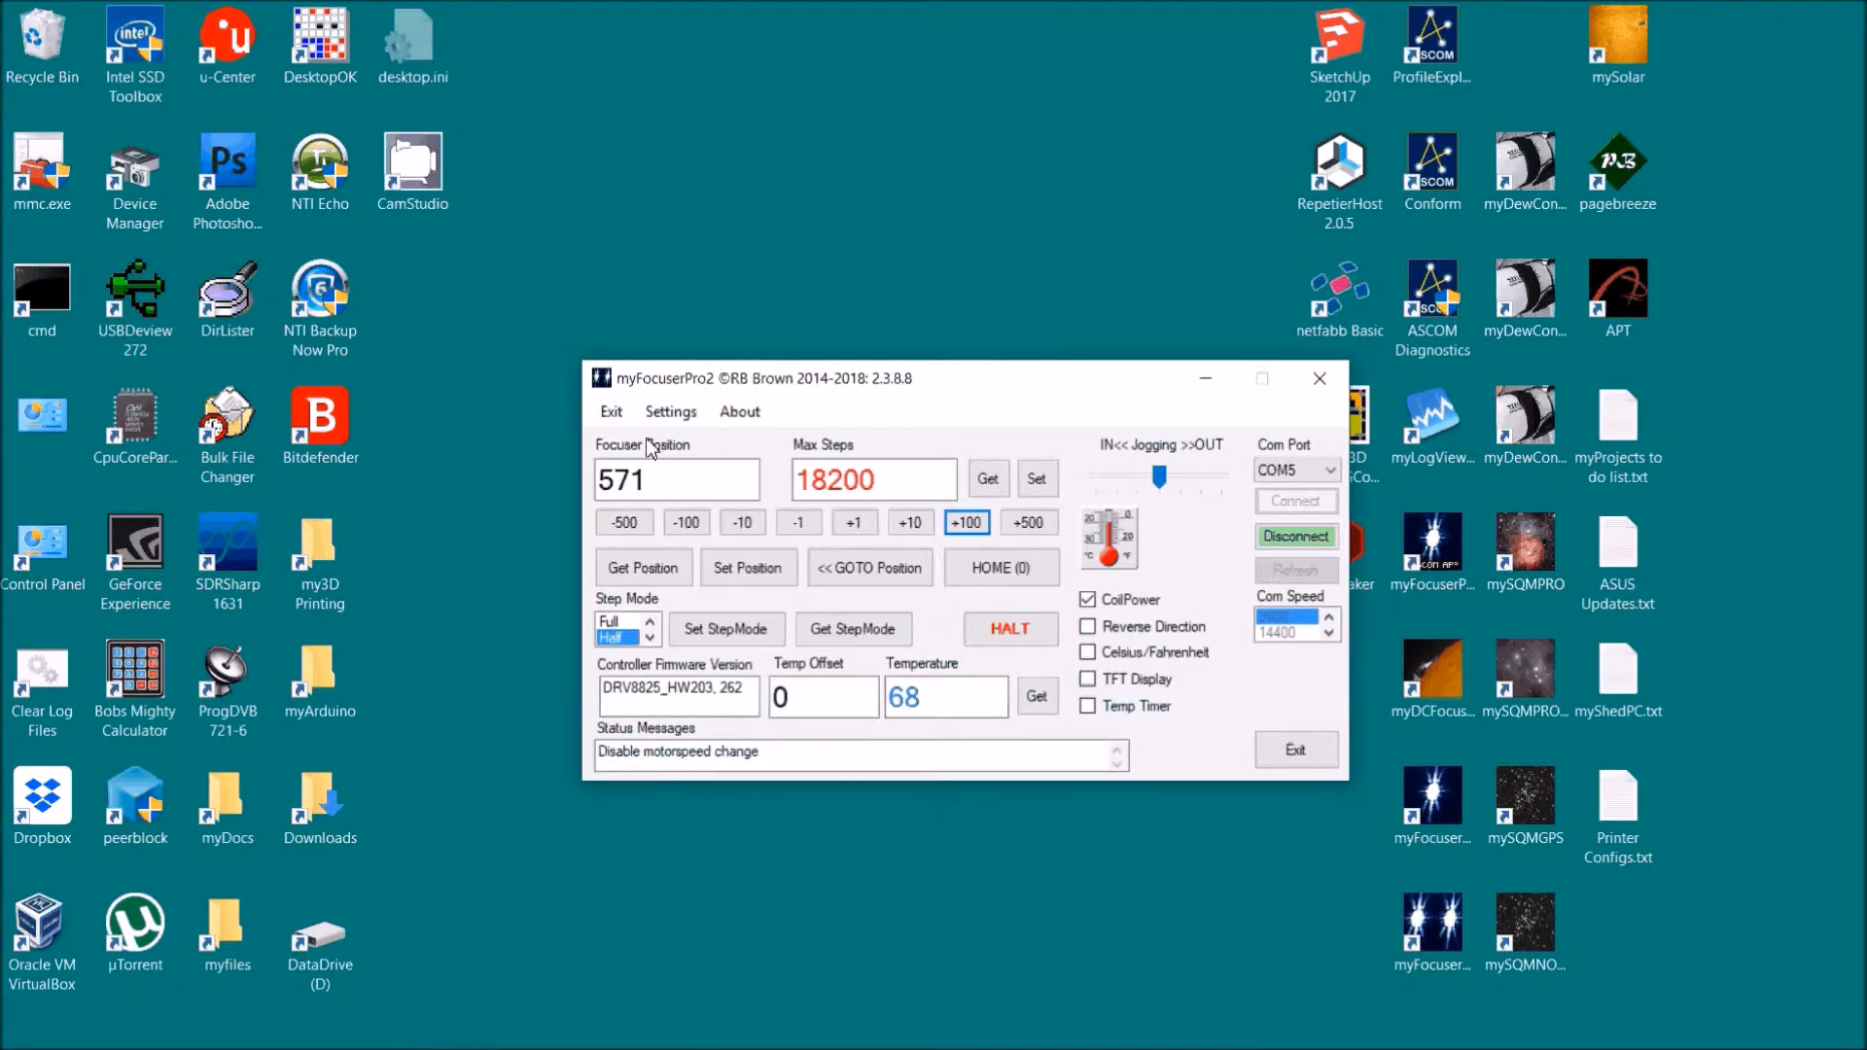
# Step: Read the motor speed (Fast) and confirm the focuser is not moving
pyautogui.click(669, 411)
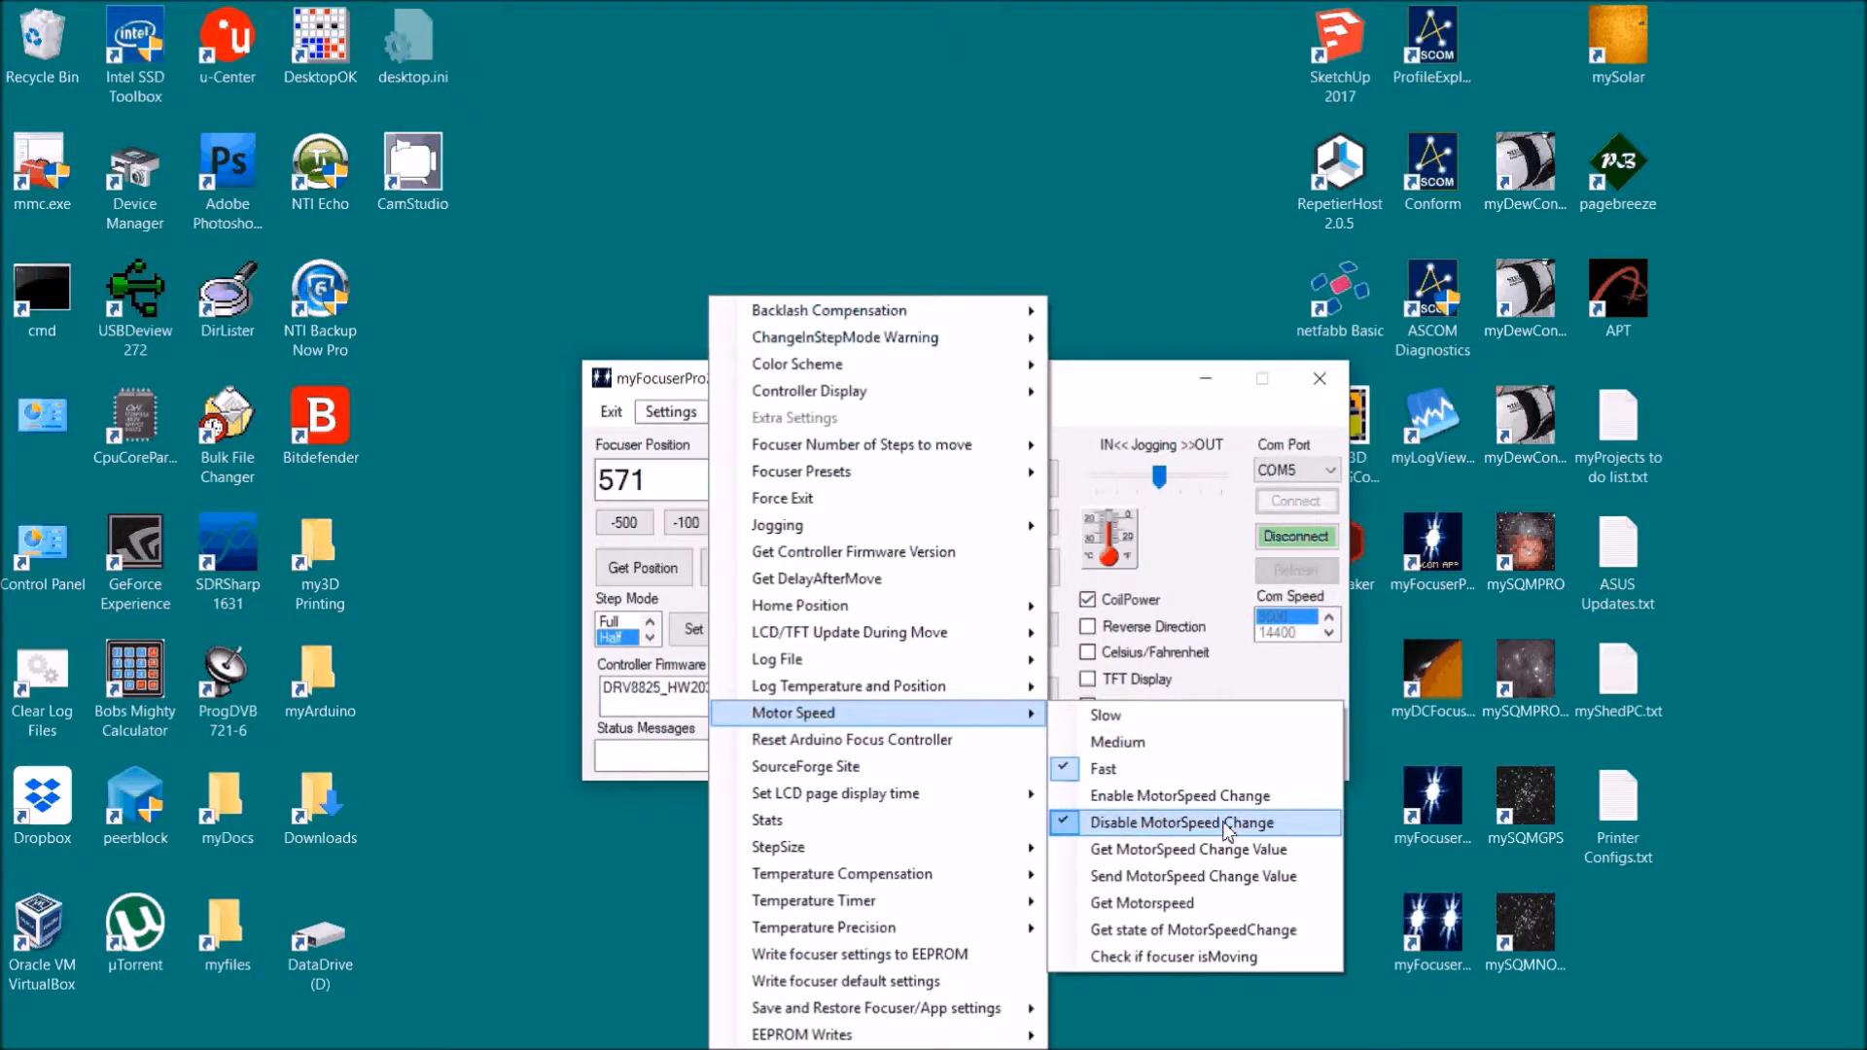
pyautogui.moveTo(1144, 902)
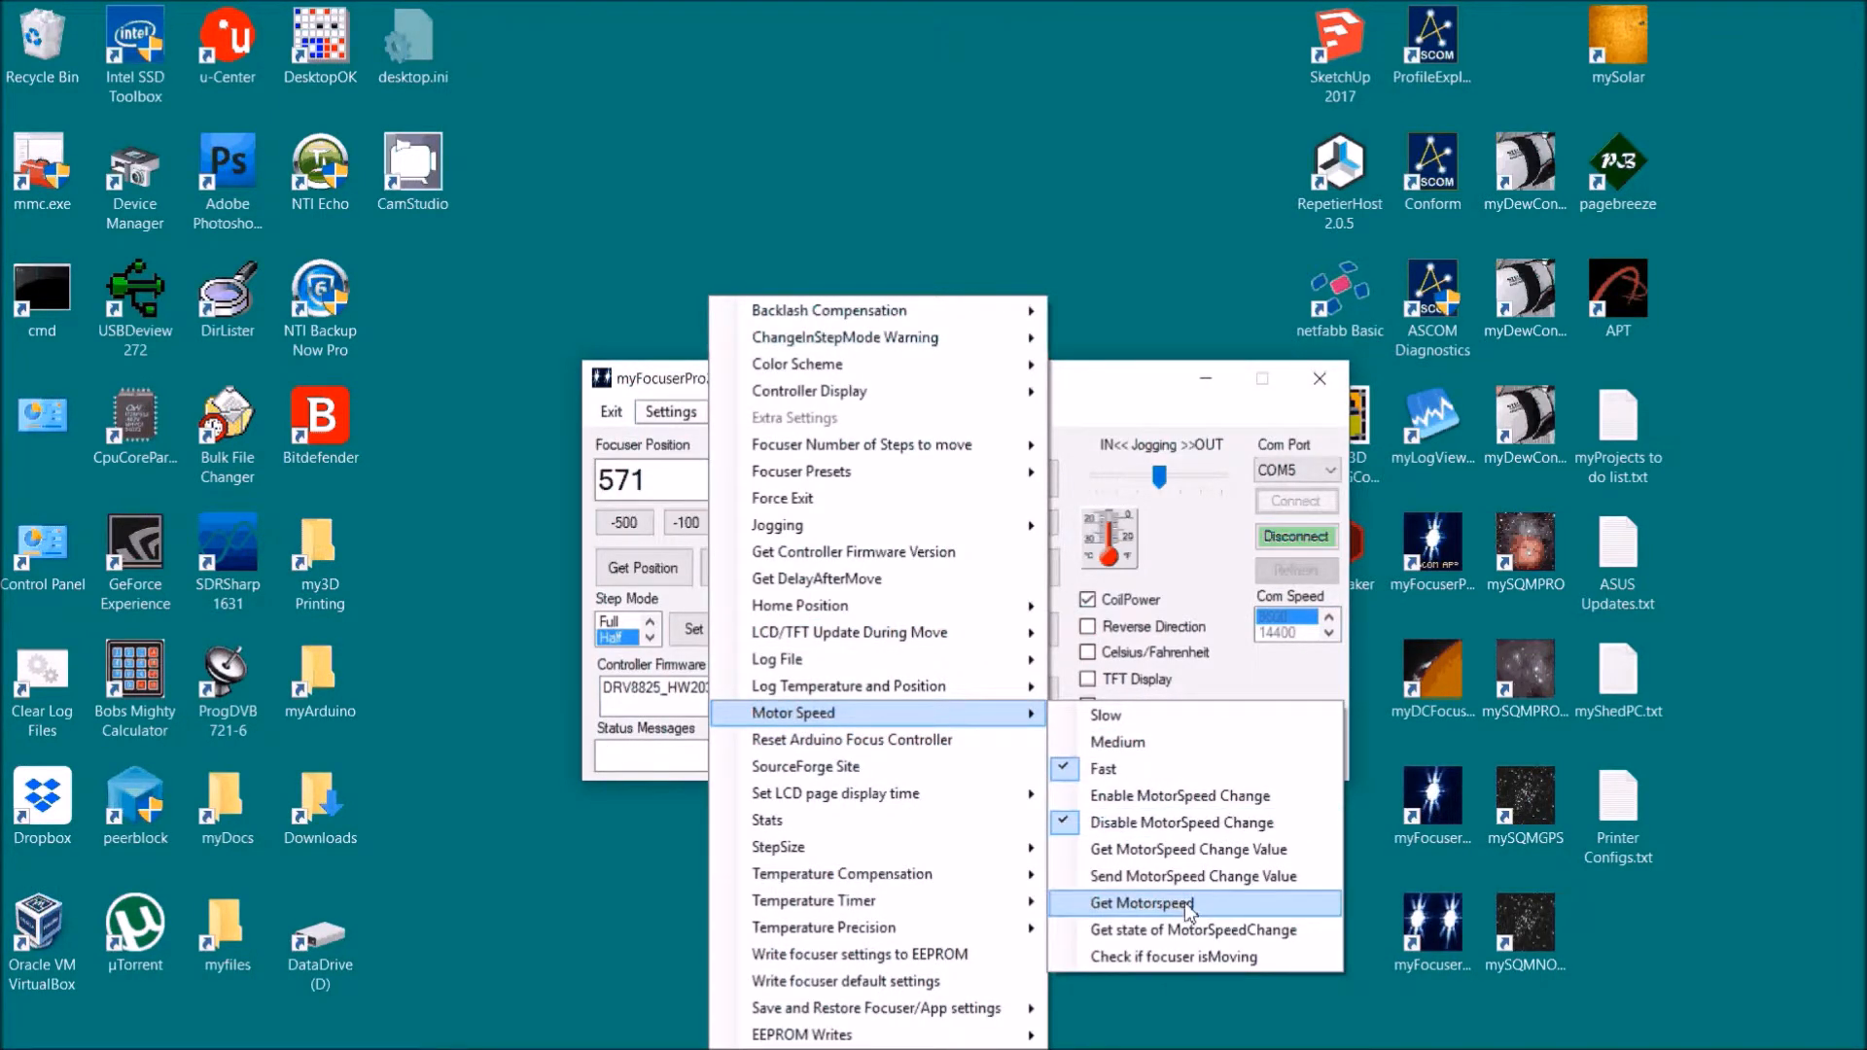
pyautogui.click(1152, 902)
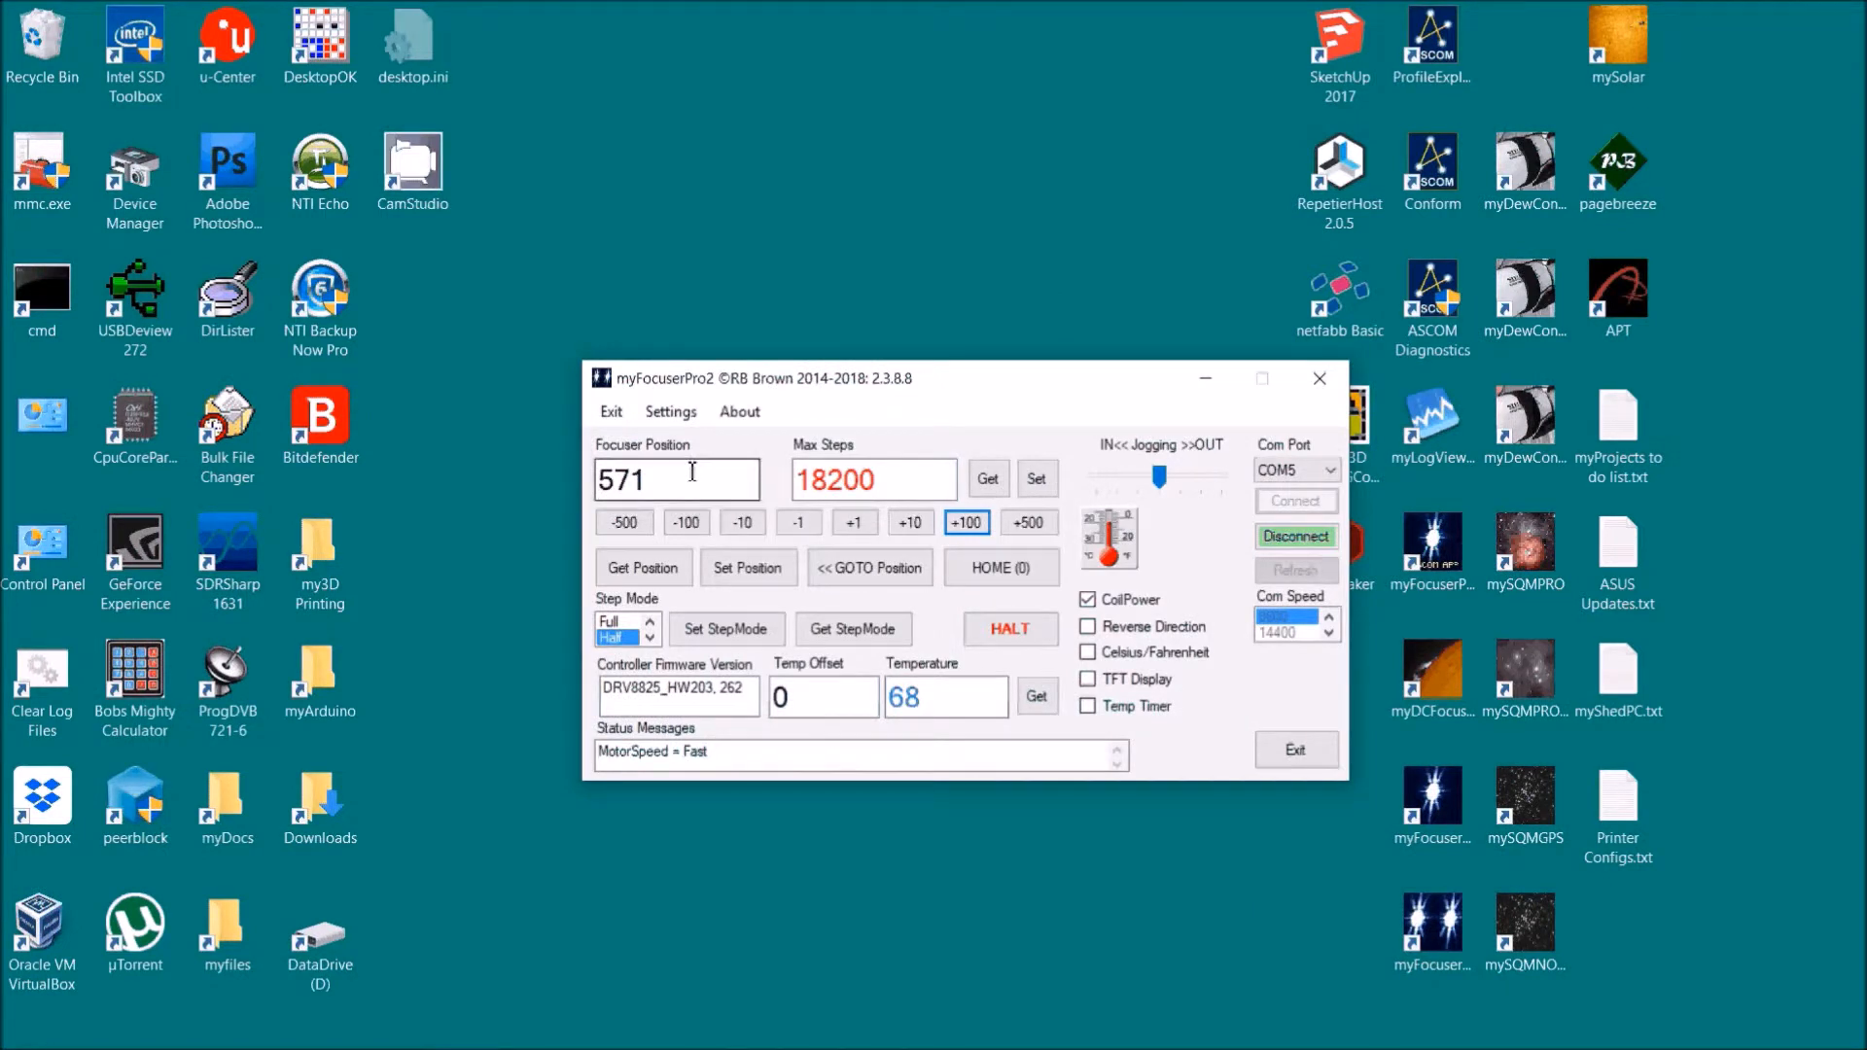
pyautogui.click(670, 410)
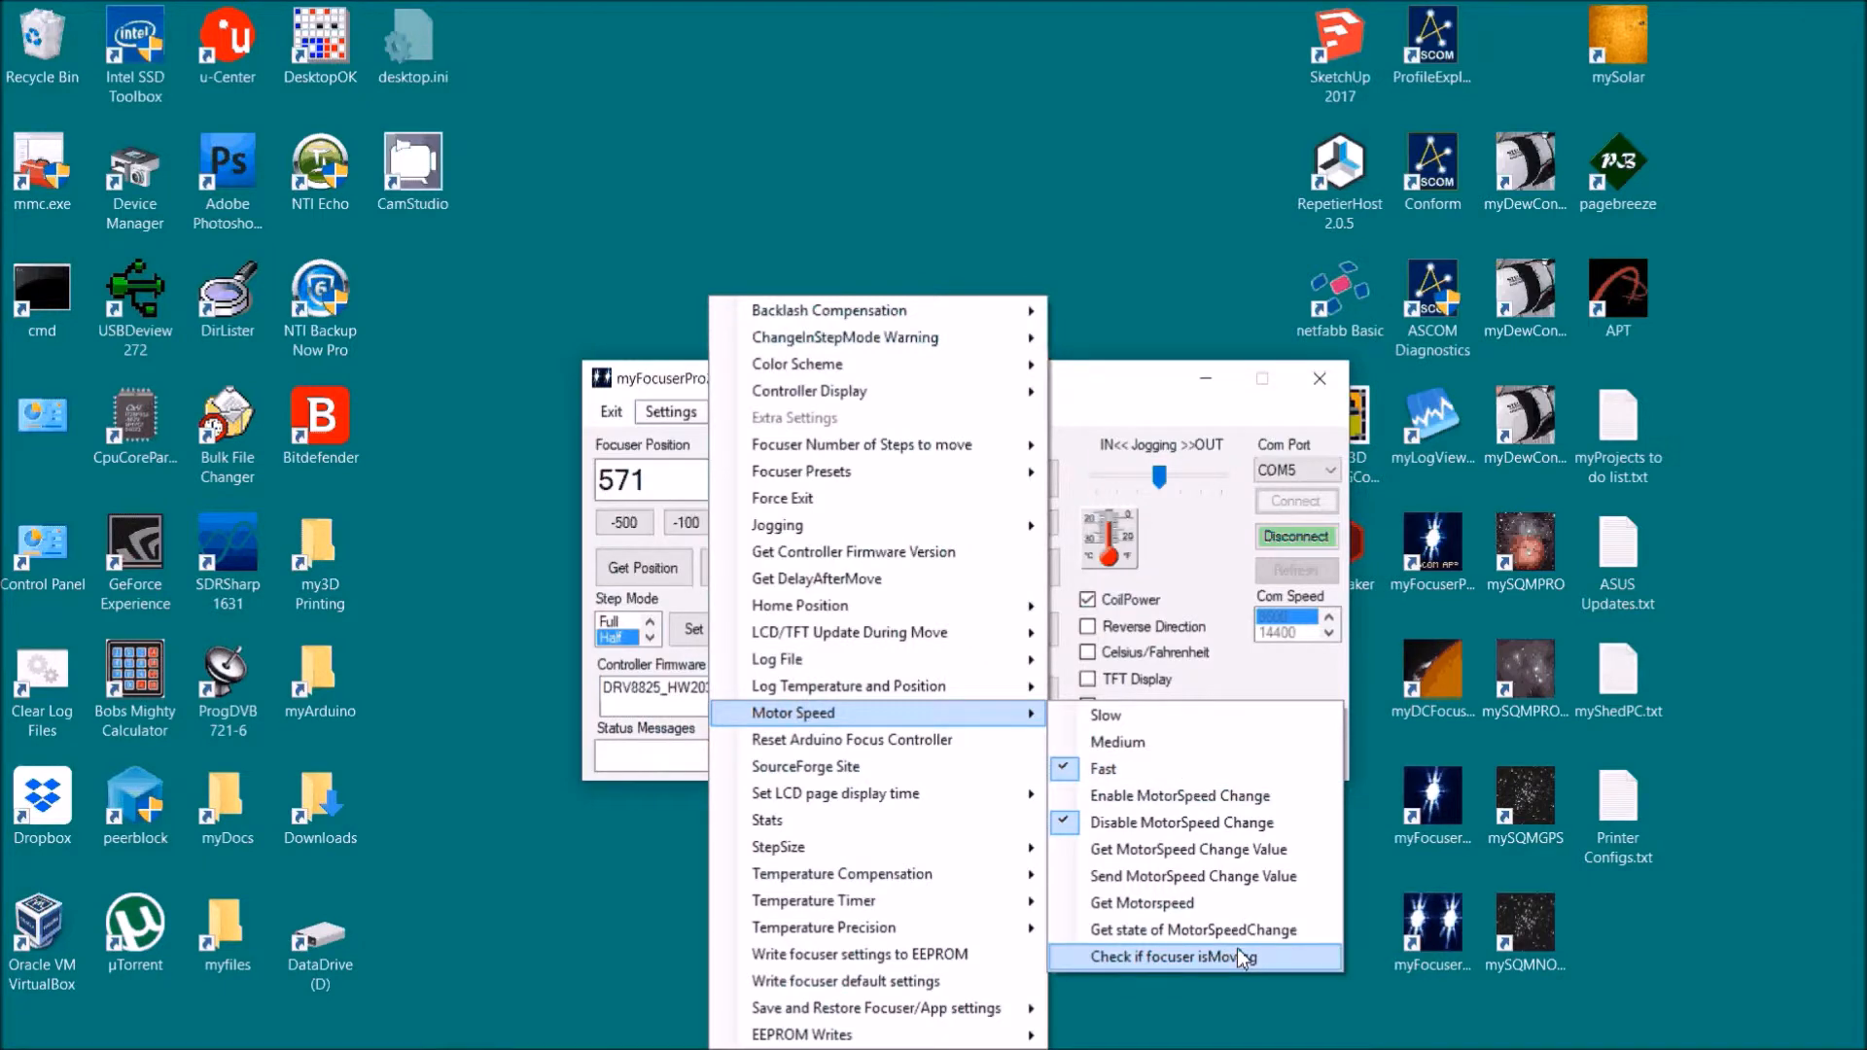
pyautogui.click(1182, 956)
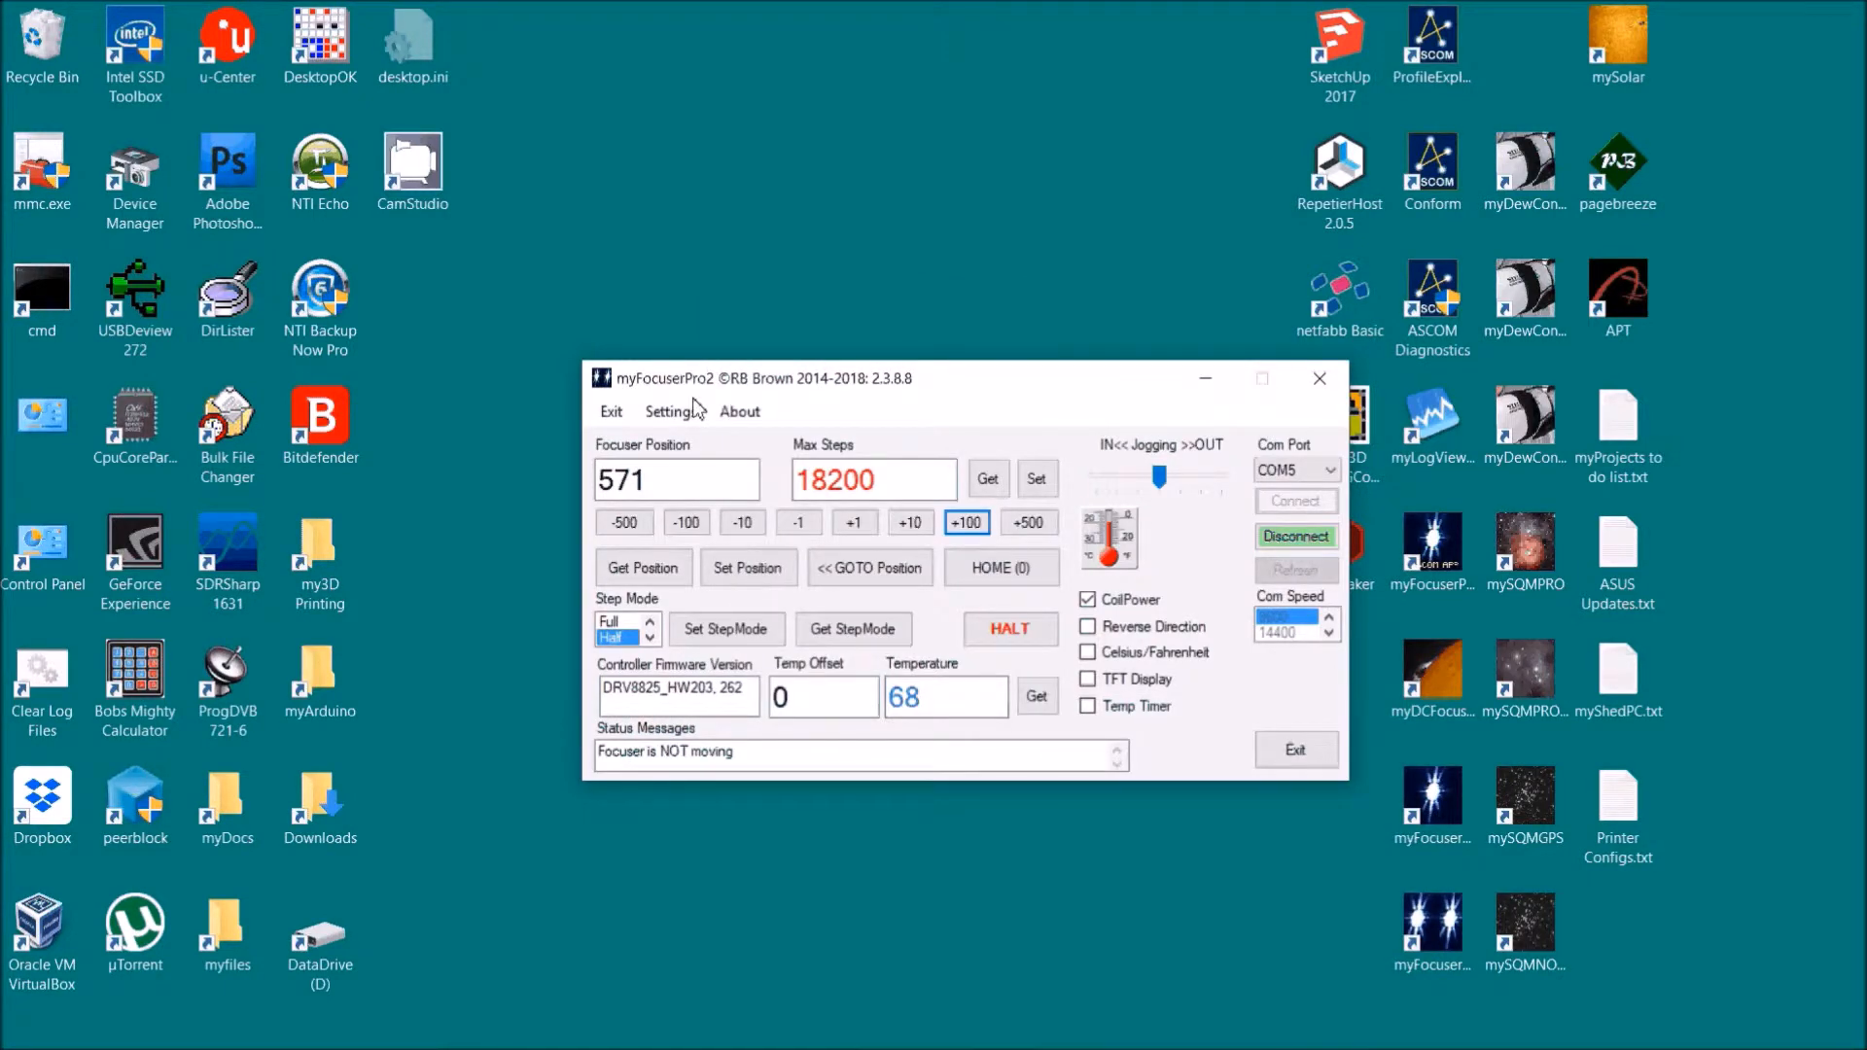
pyautogui.click(670, 411)
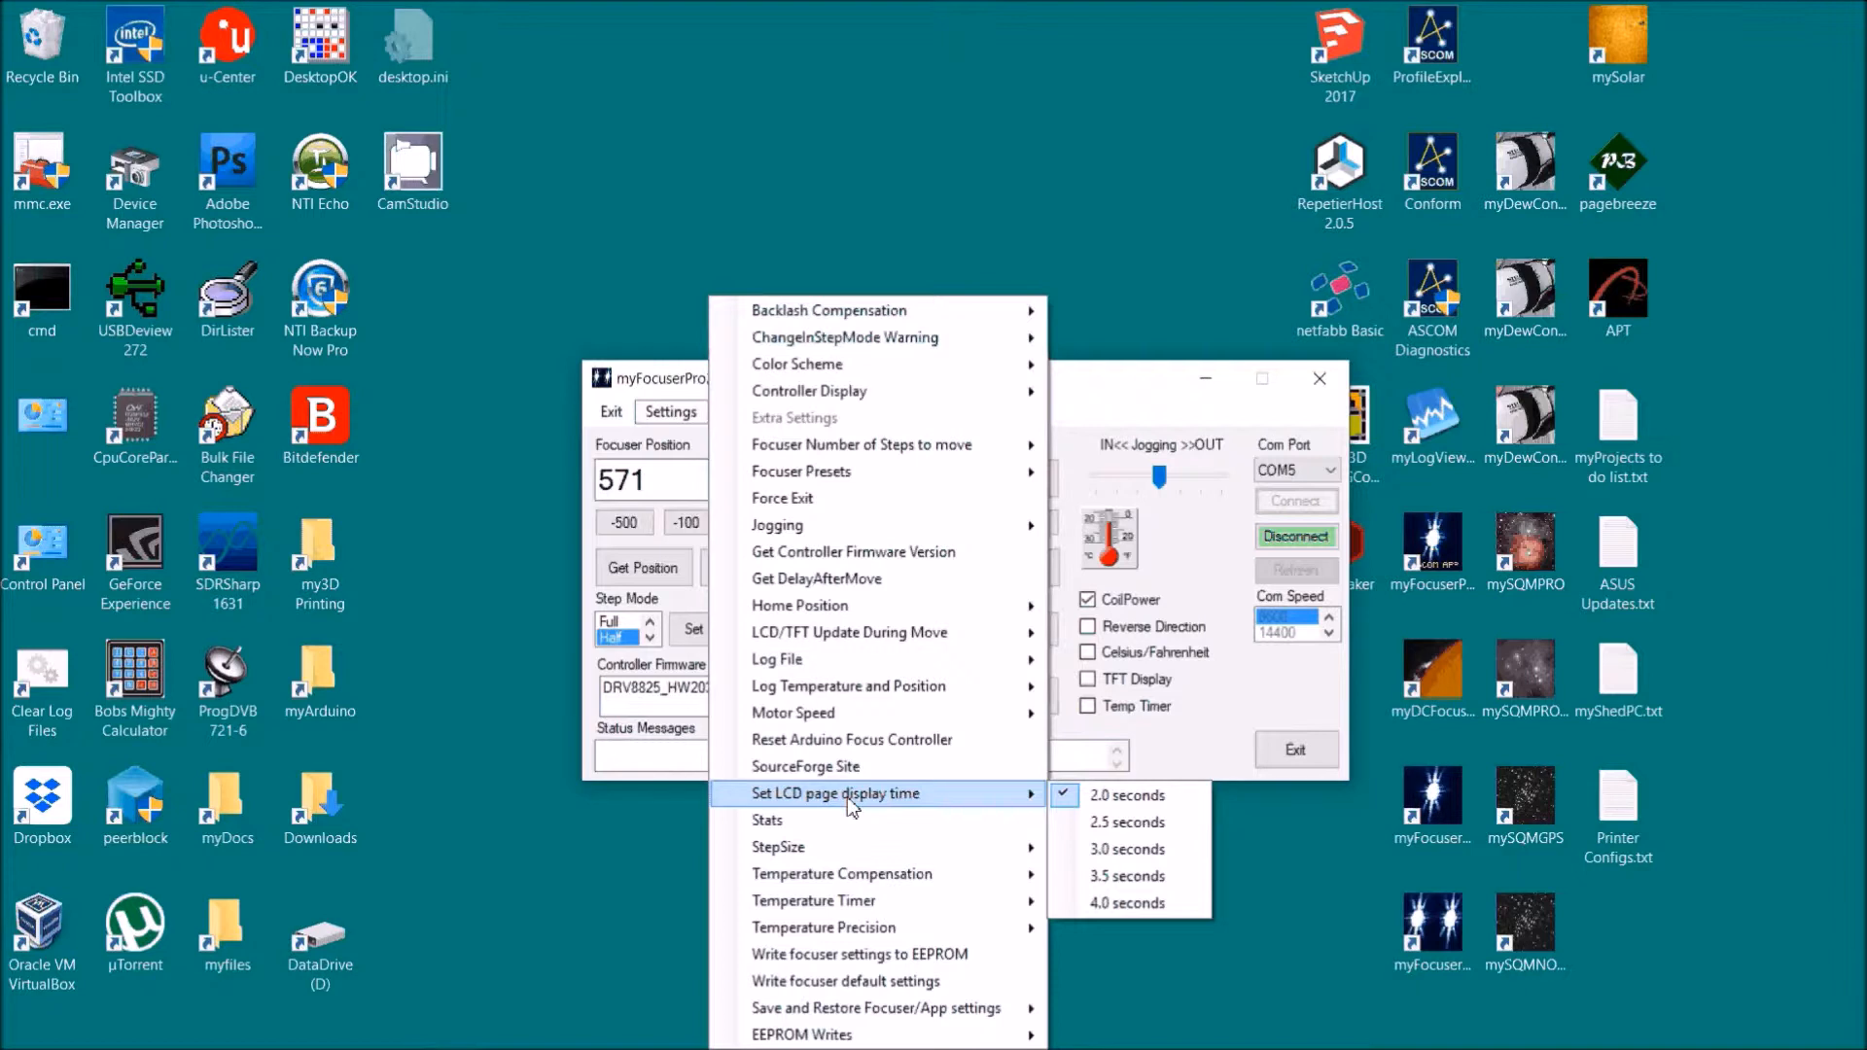
pyautogui.moveTo(914, 797)
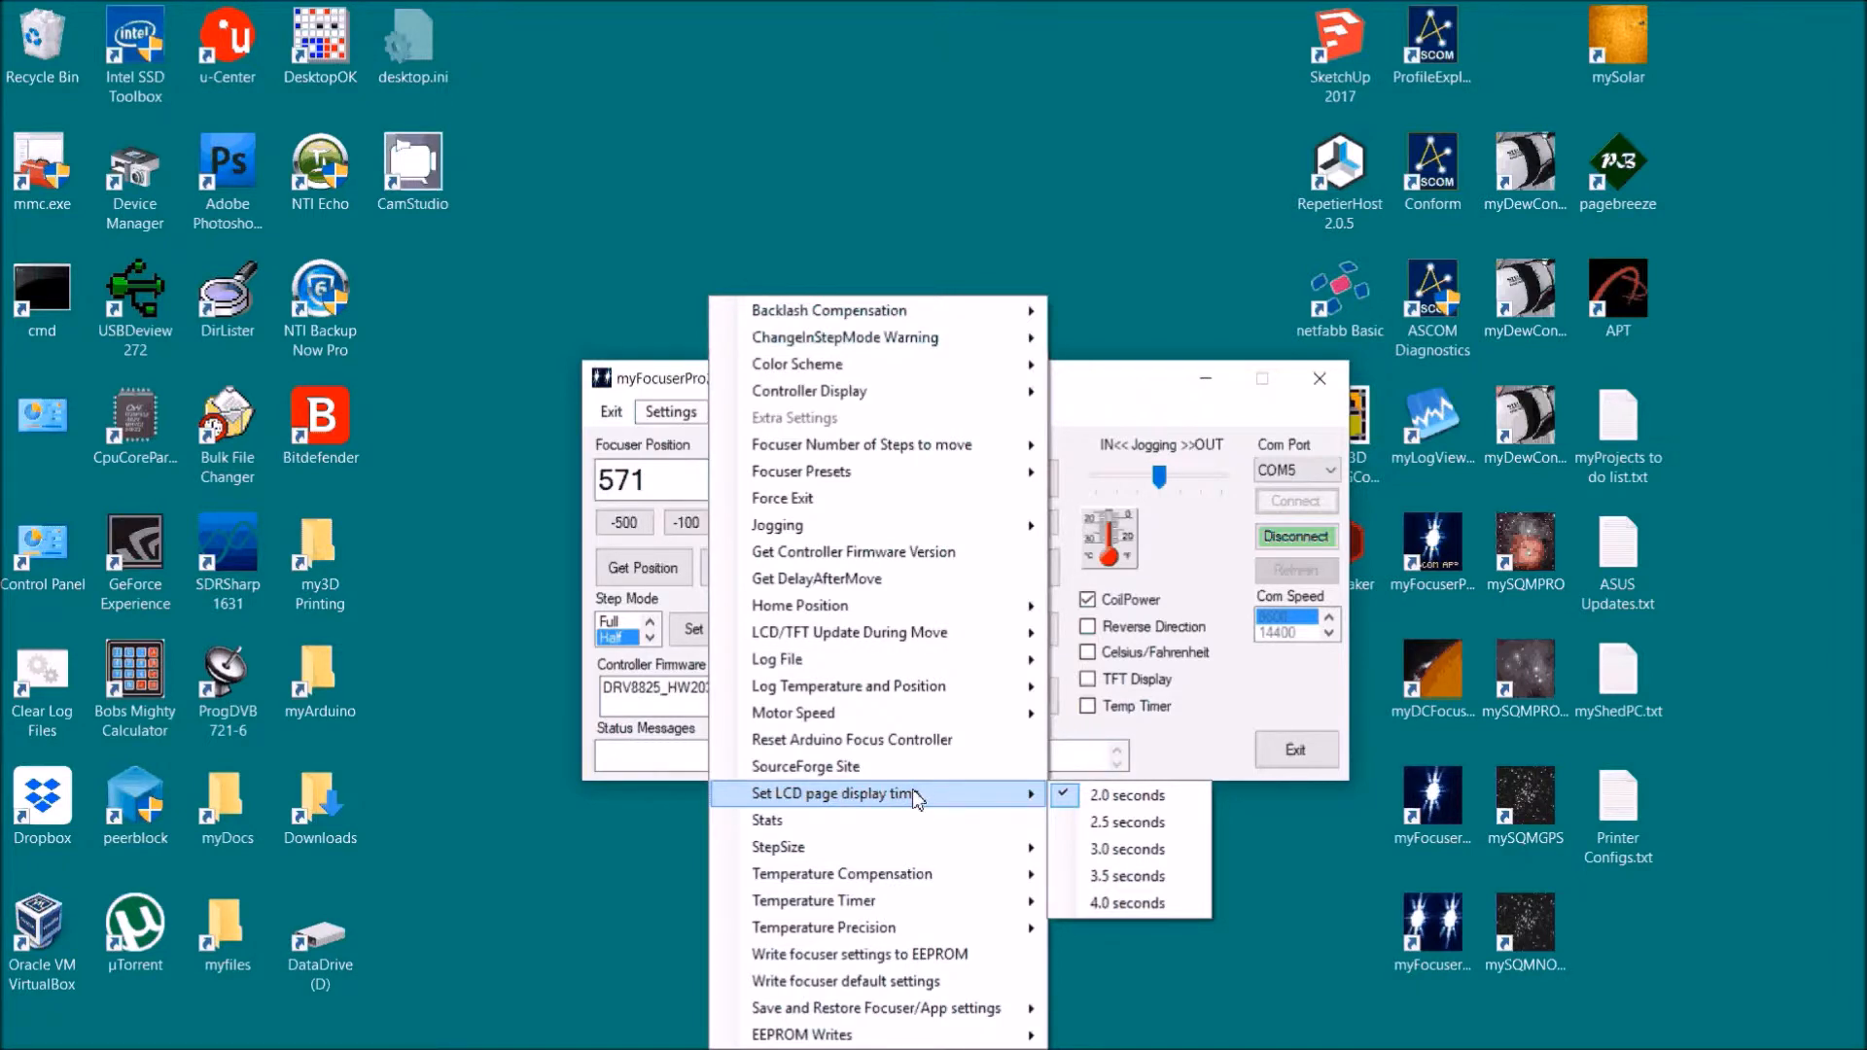
pyautogui.moveTo(1129, 795)
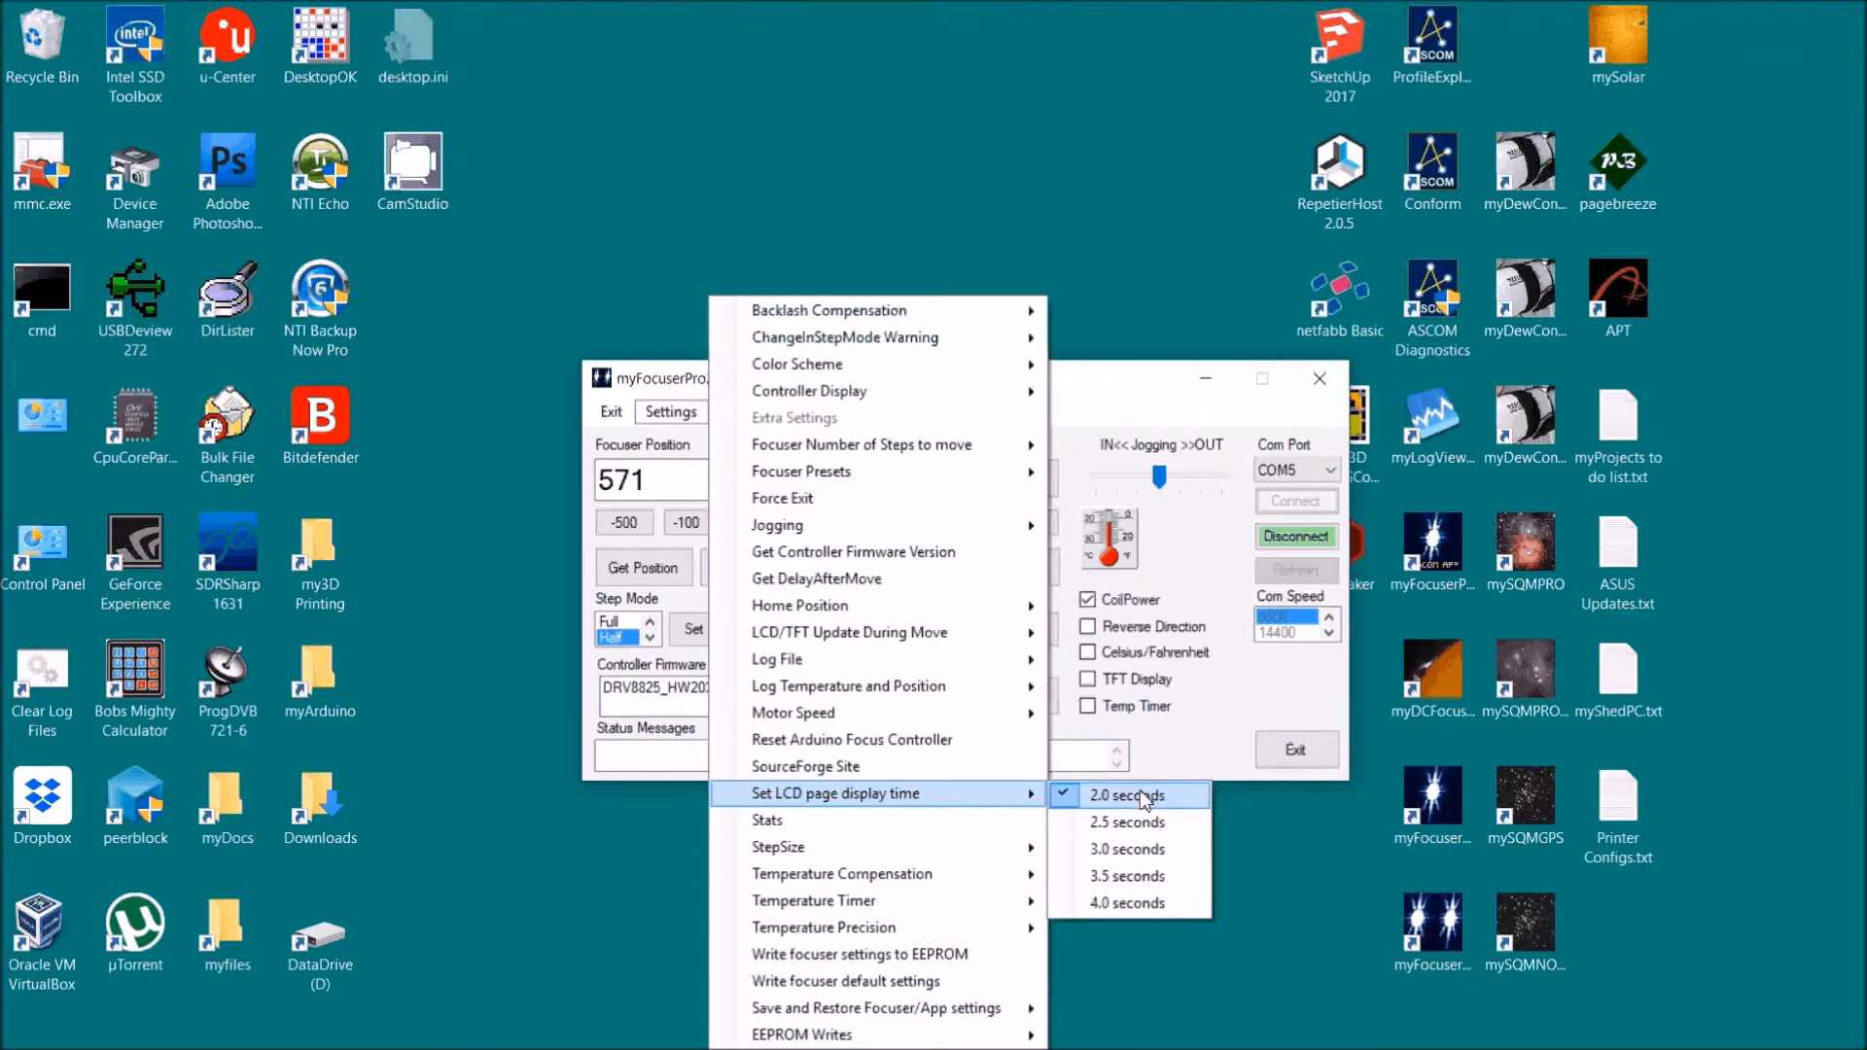
pyautogui.moveTo(1126, 903)
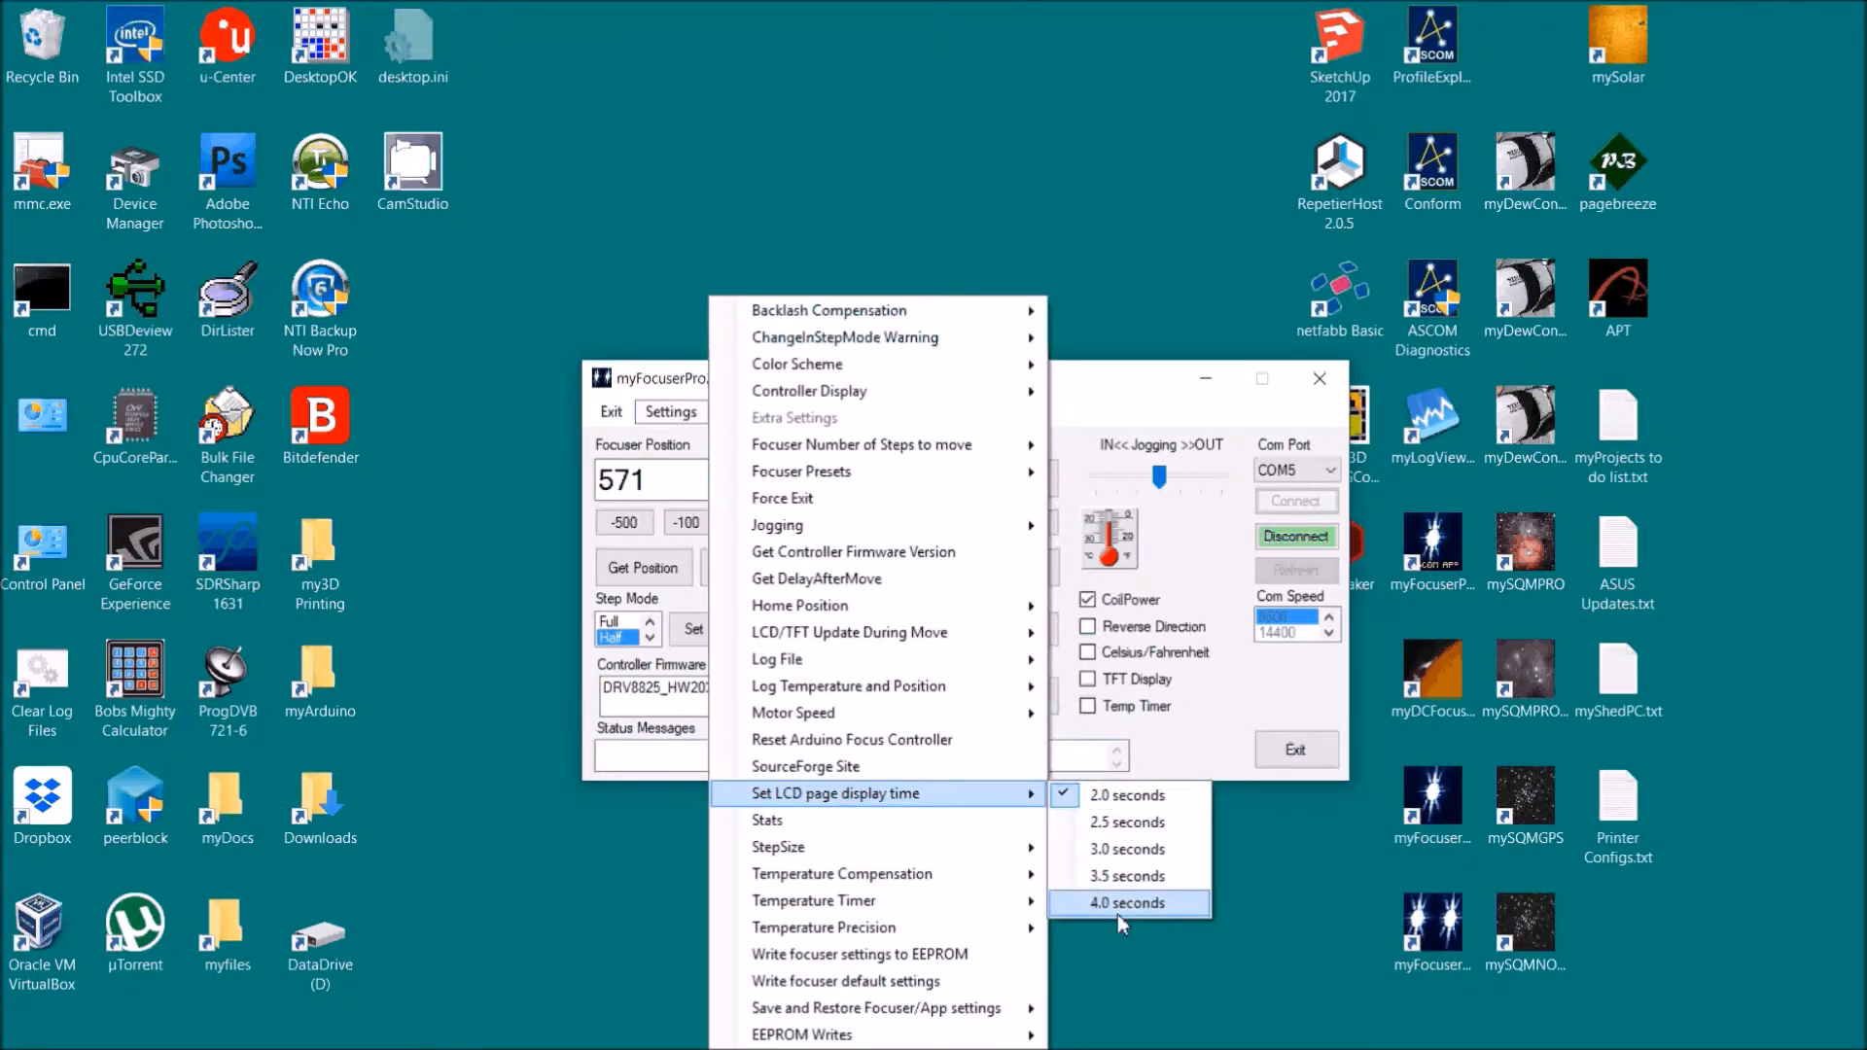
# Step: Set LCD page display time to 4.0 seconds and request the controller stats
pyautogui.click(1128, 903)
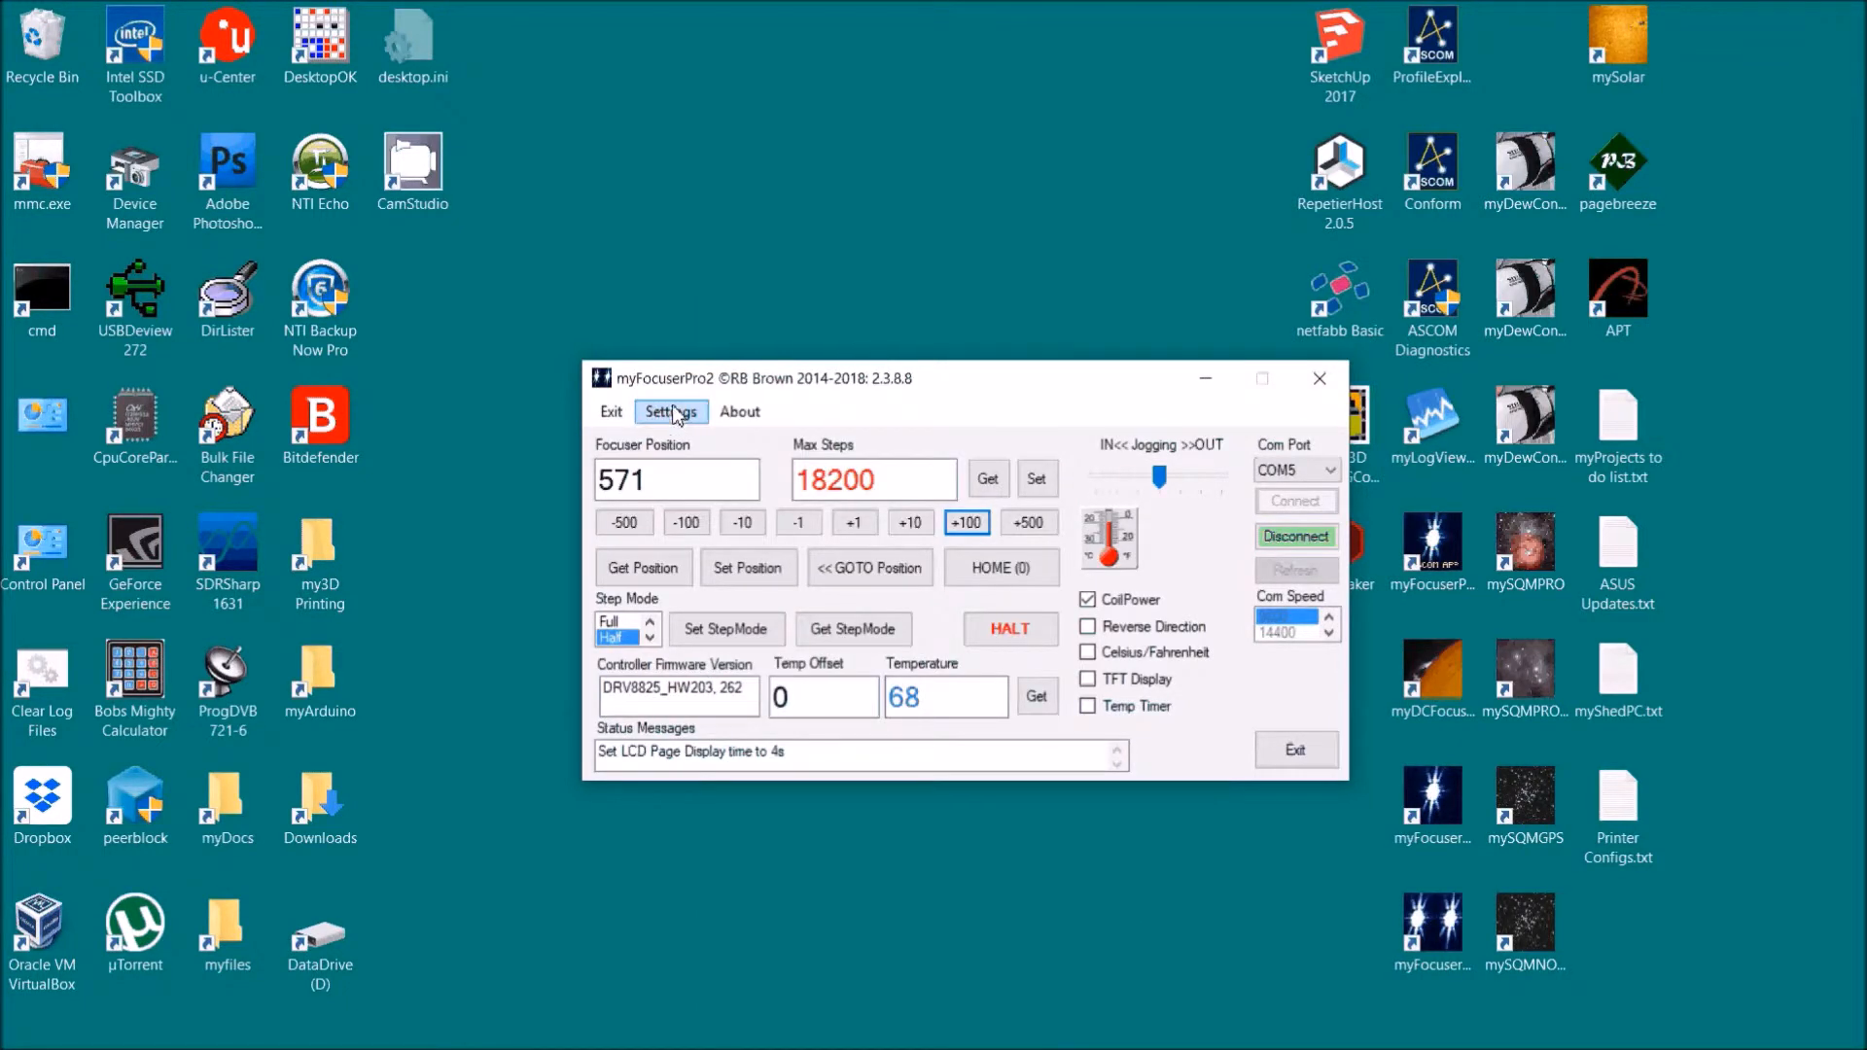
pyautogui.click(670, 410)
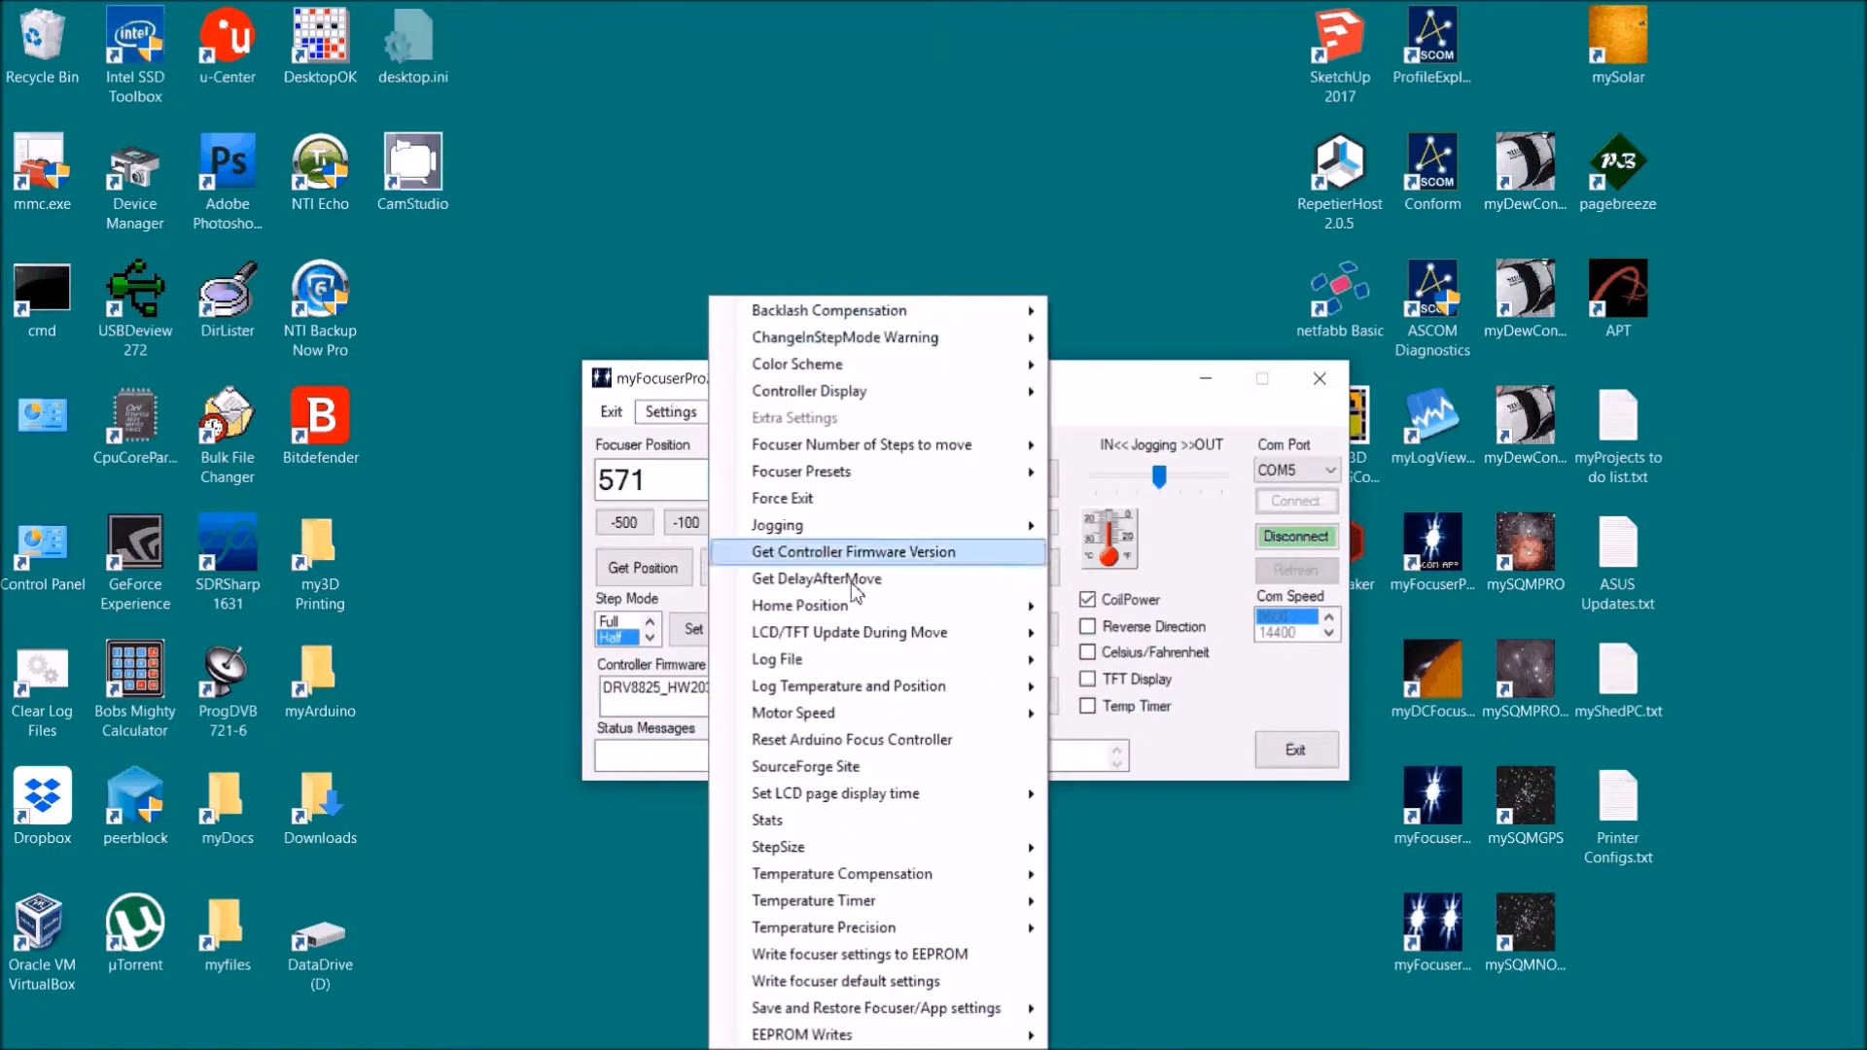
pyautogui.moveTo(852, 824)
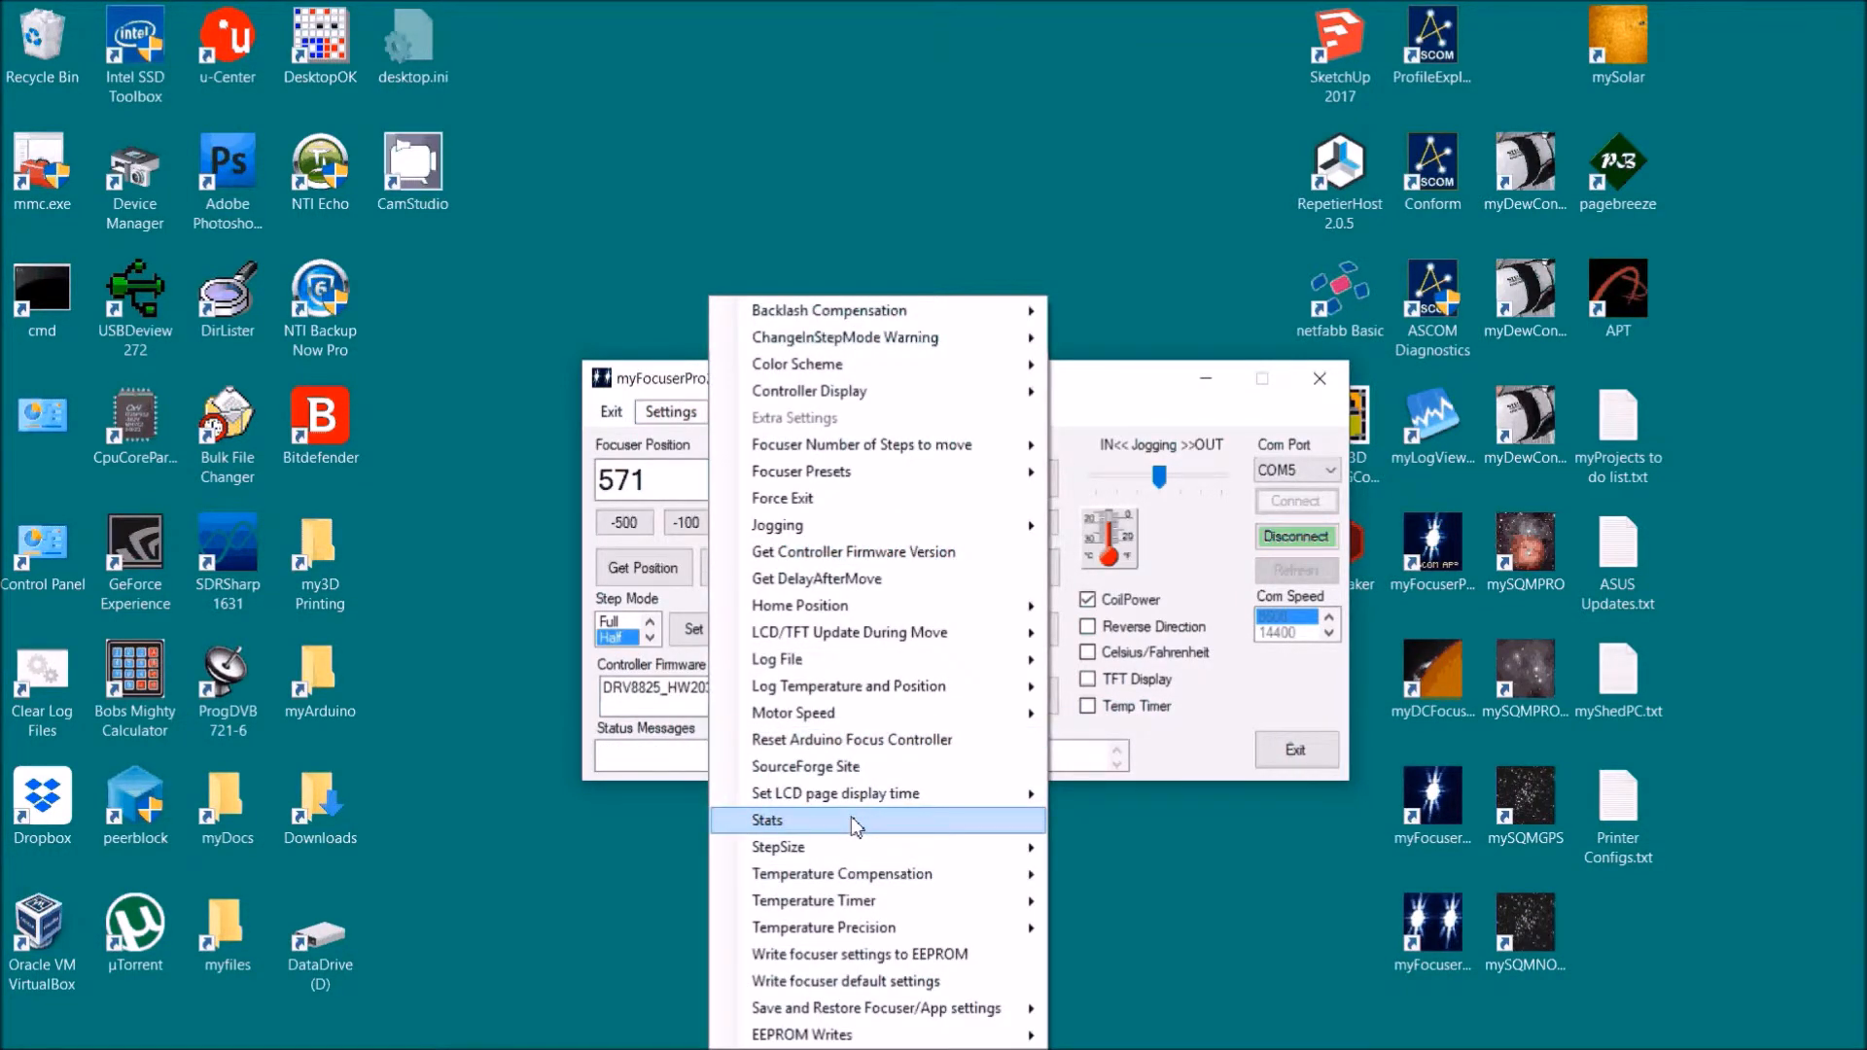
pyautogui.click(785, 819)
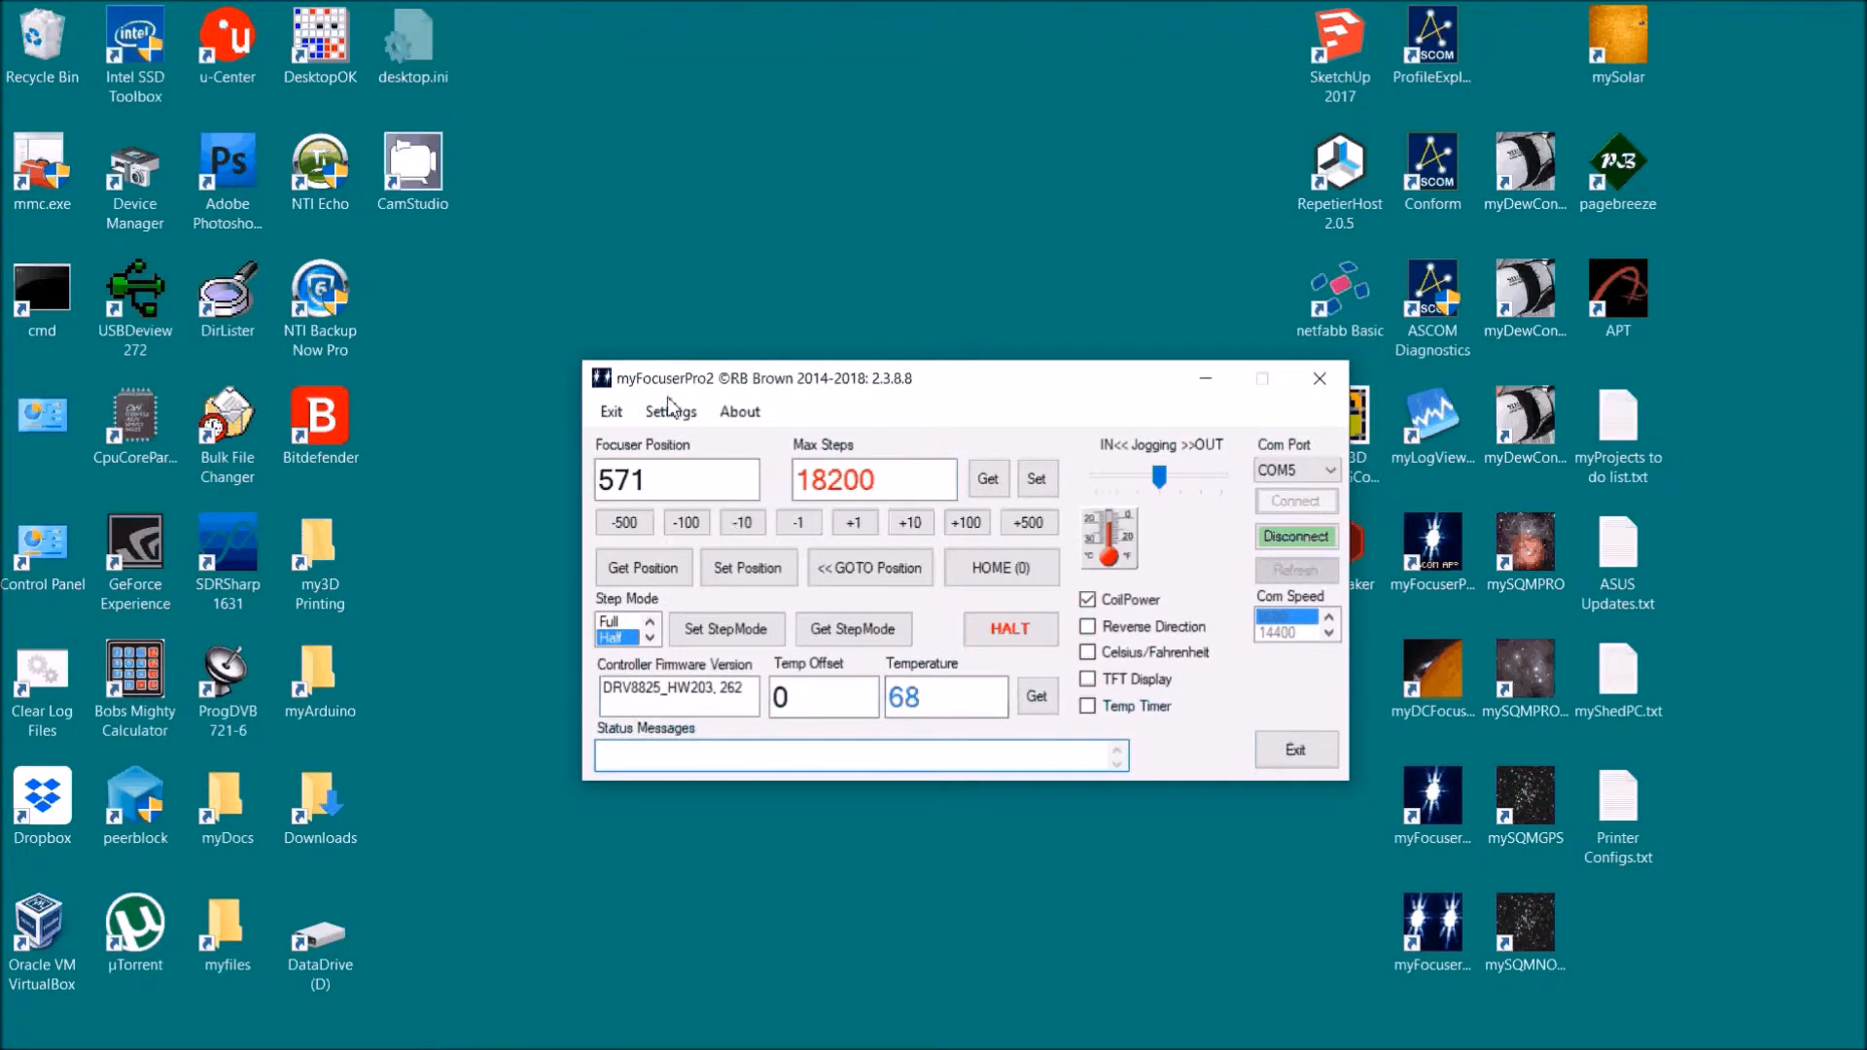
pyautogui.click(670, 410)
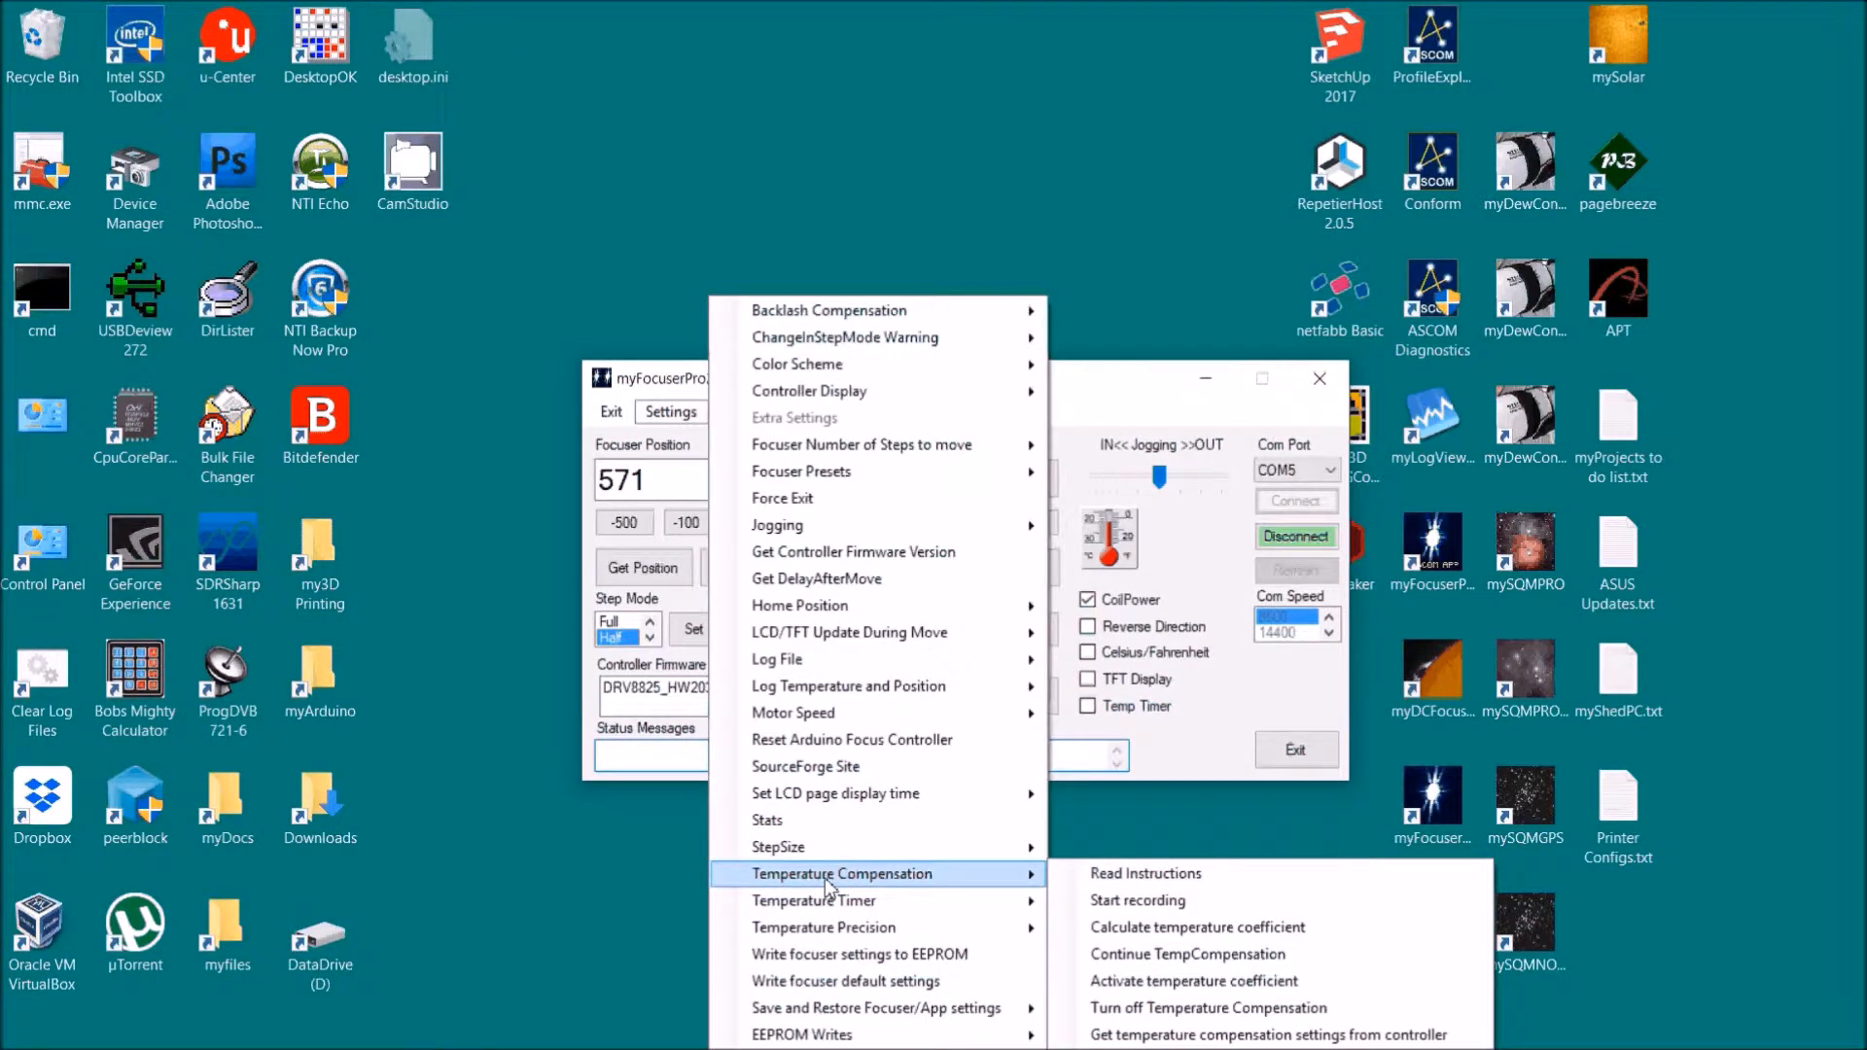
pyautogui.moveTo(816, 900)
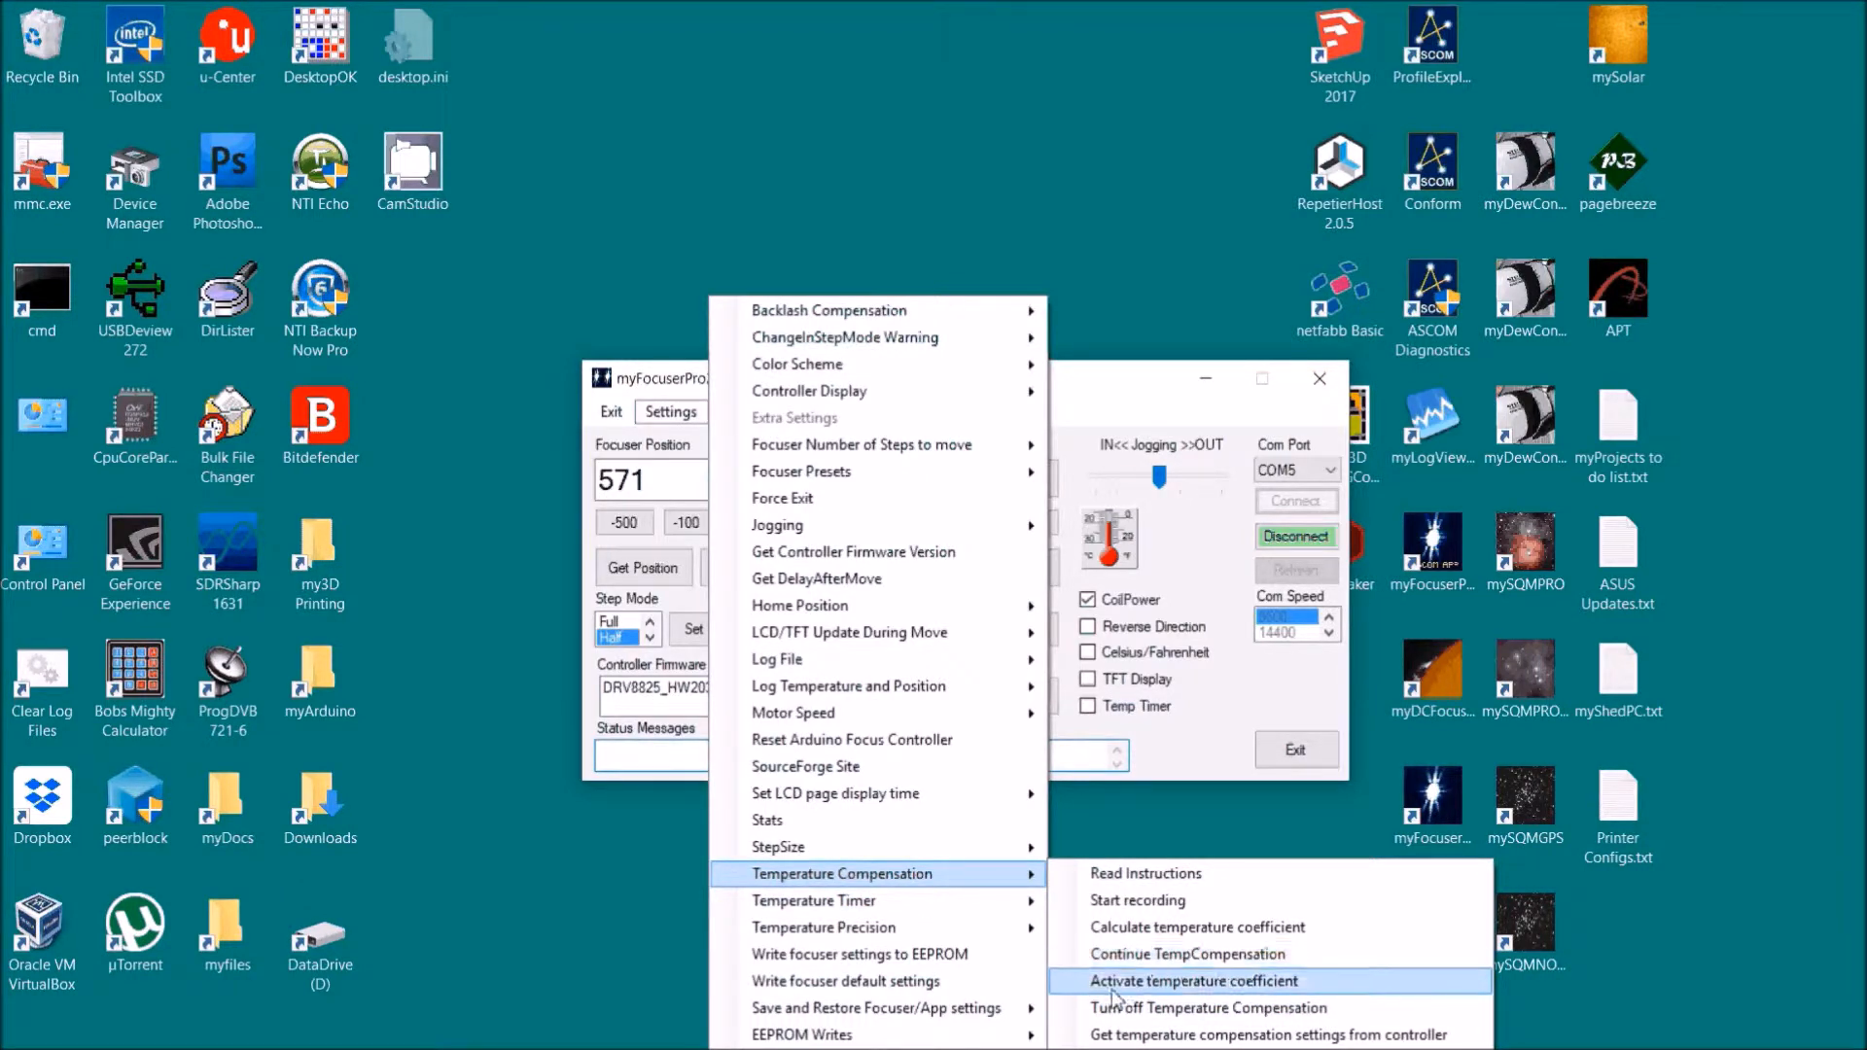
pyautogui.moveTo(1167, 901)
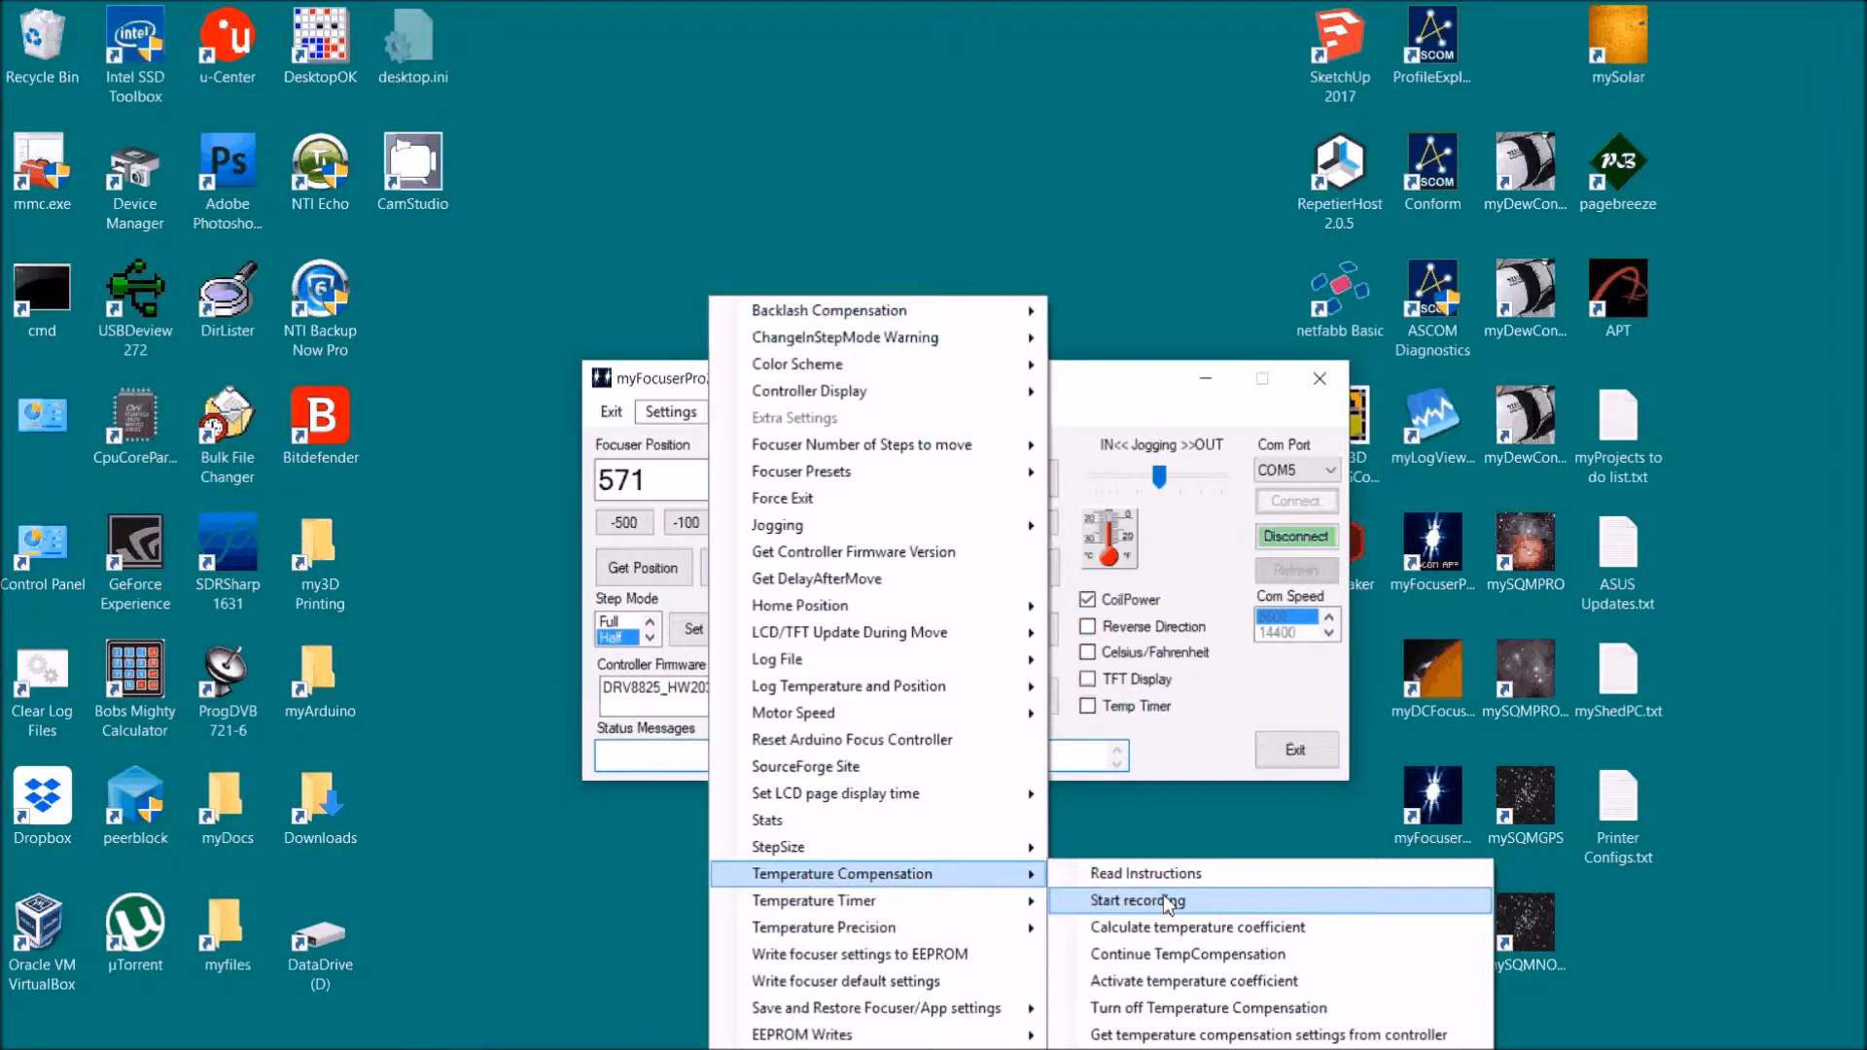
pyautogui.moveTo(988, 885)
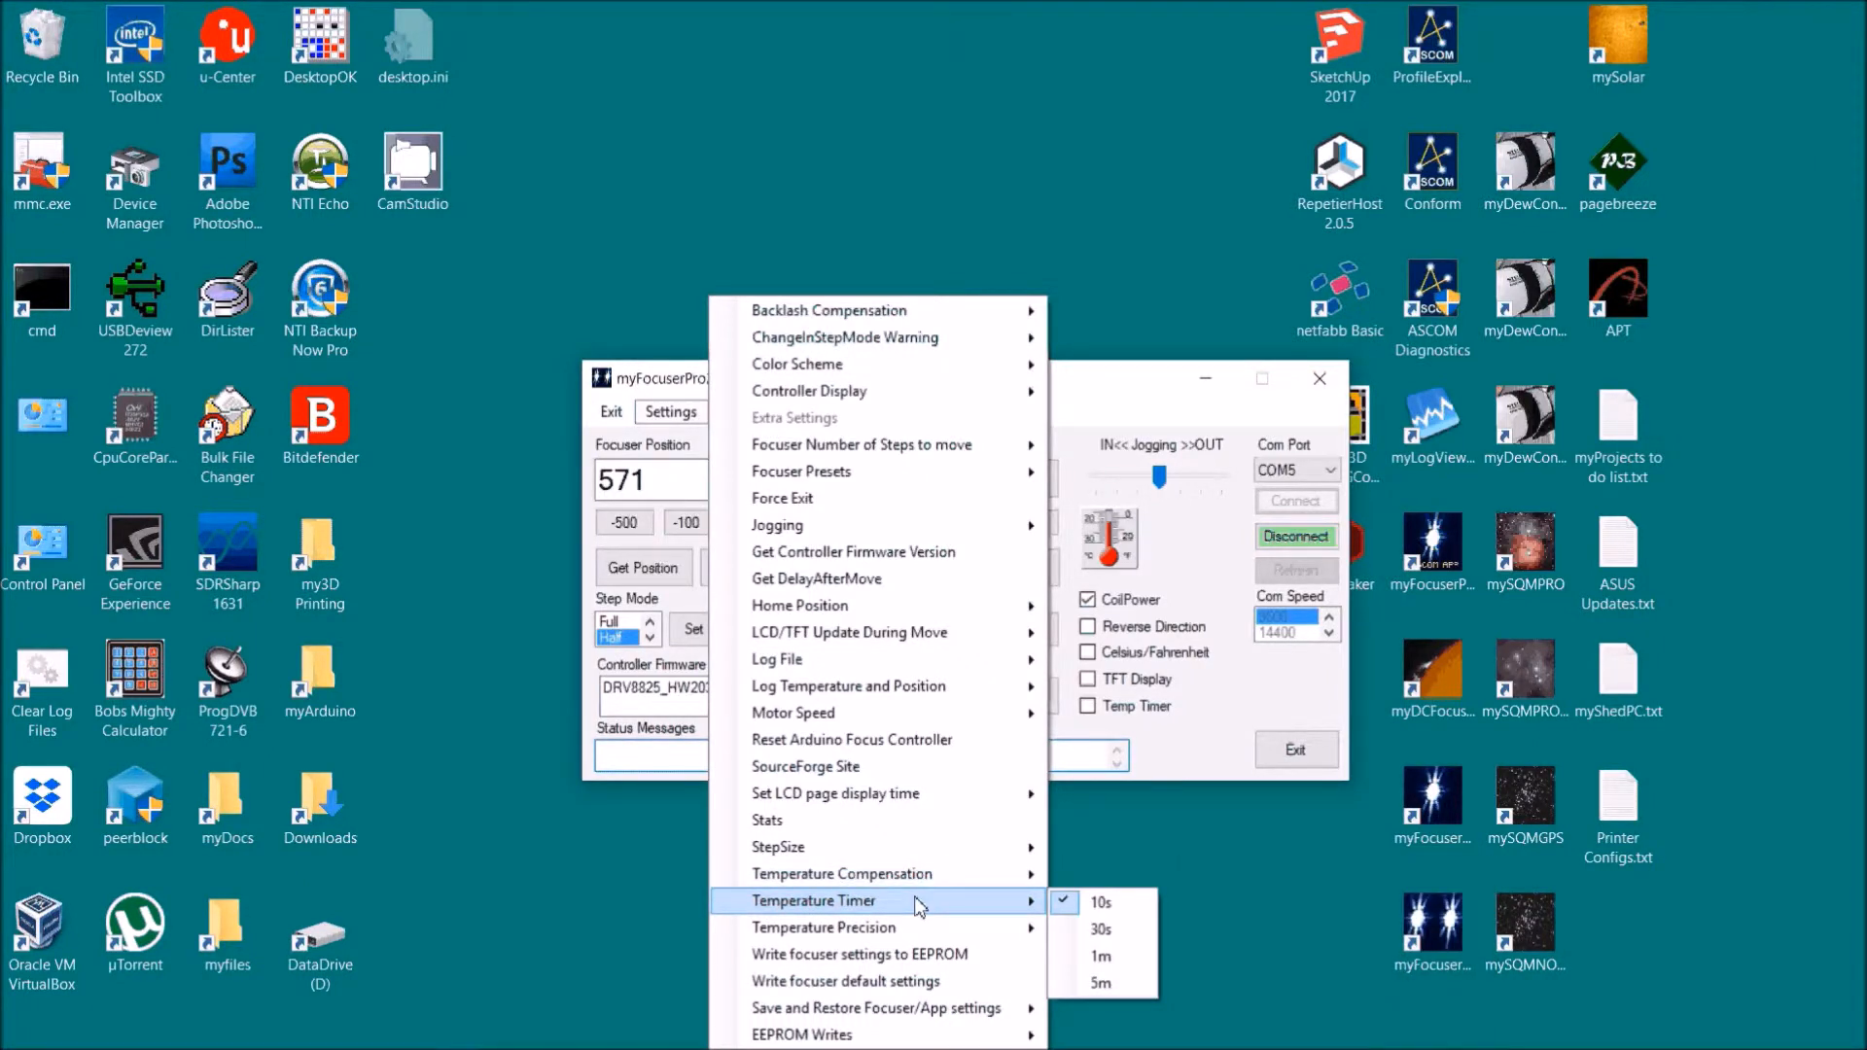
pyautogui.moveTo(908, 907)
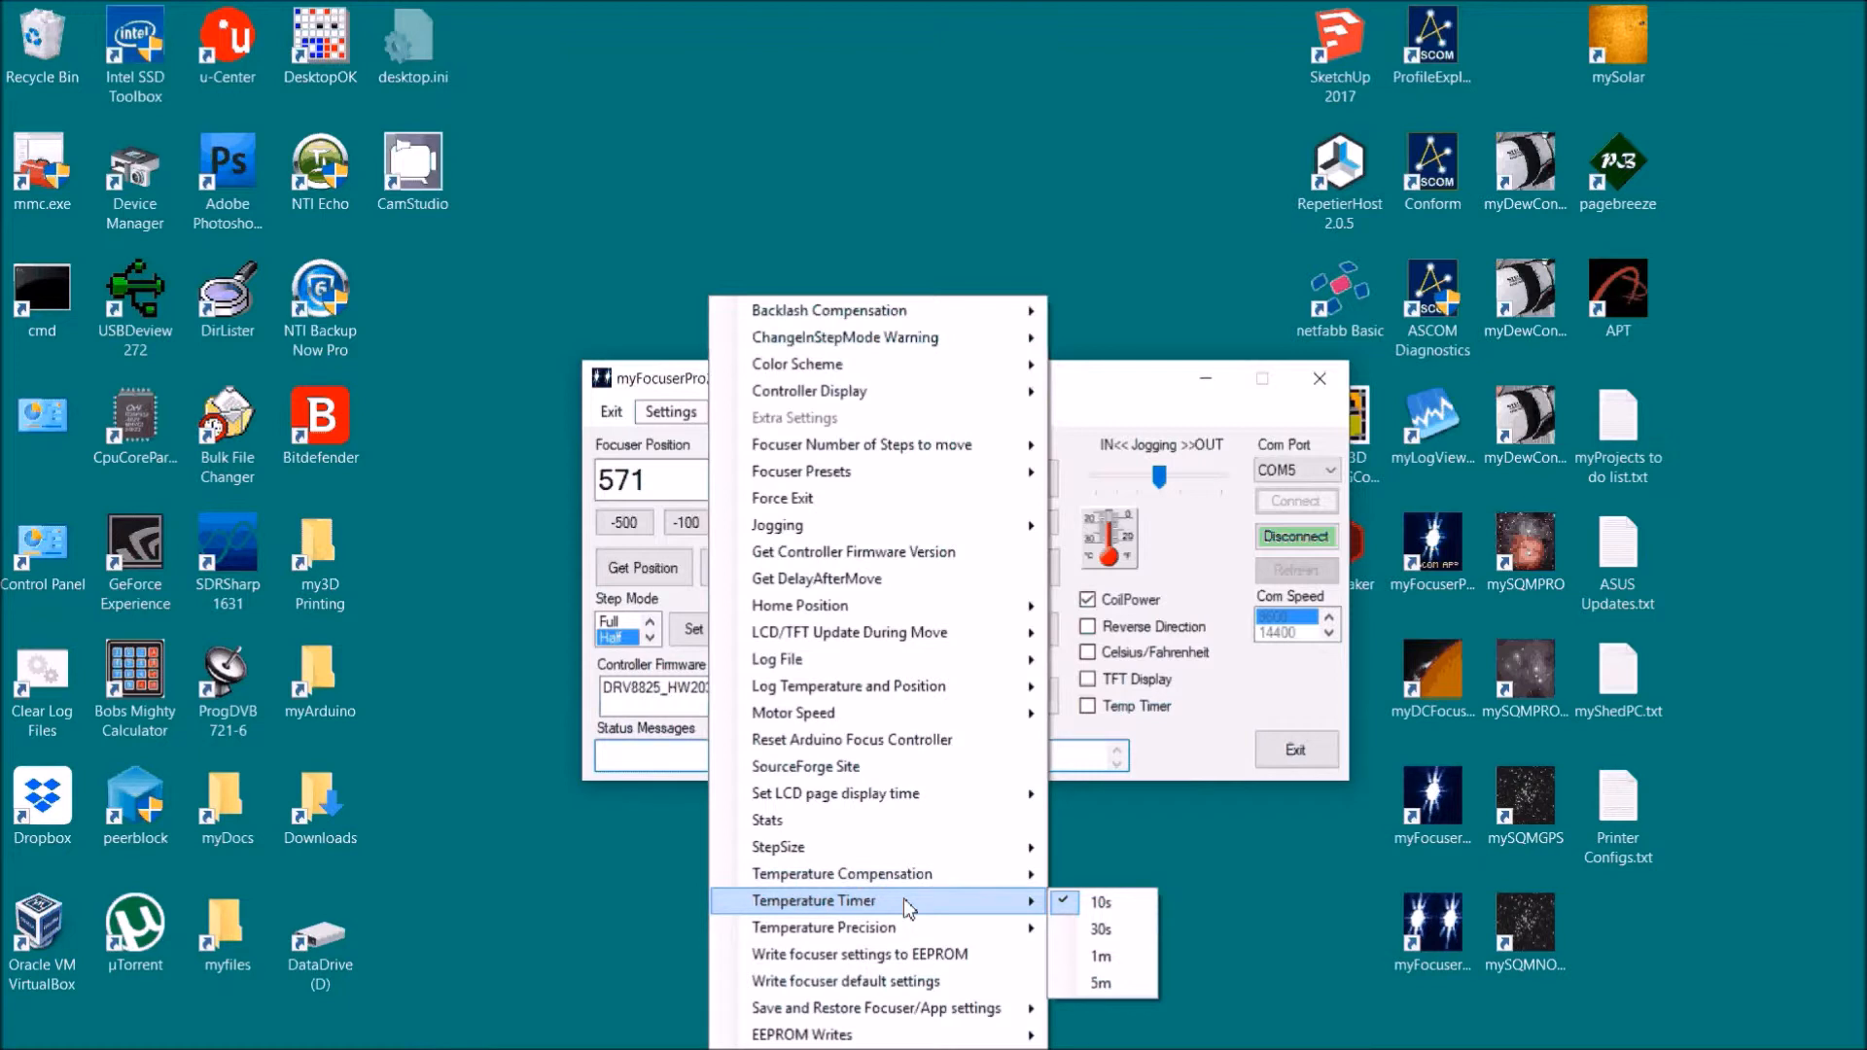
pyautogui.moveTo(1098, 907)
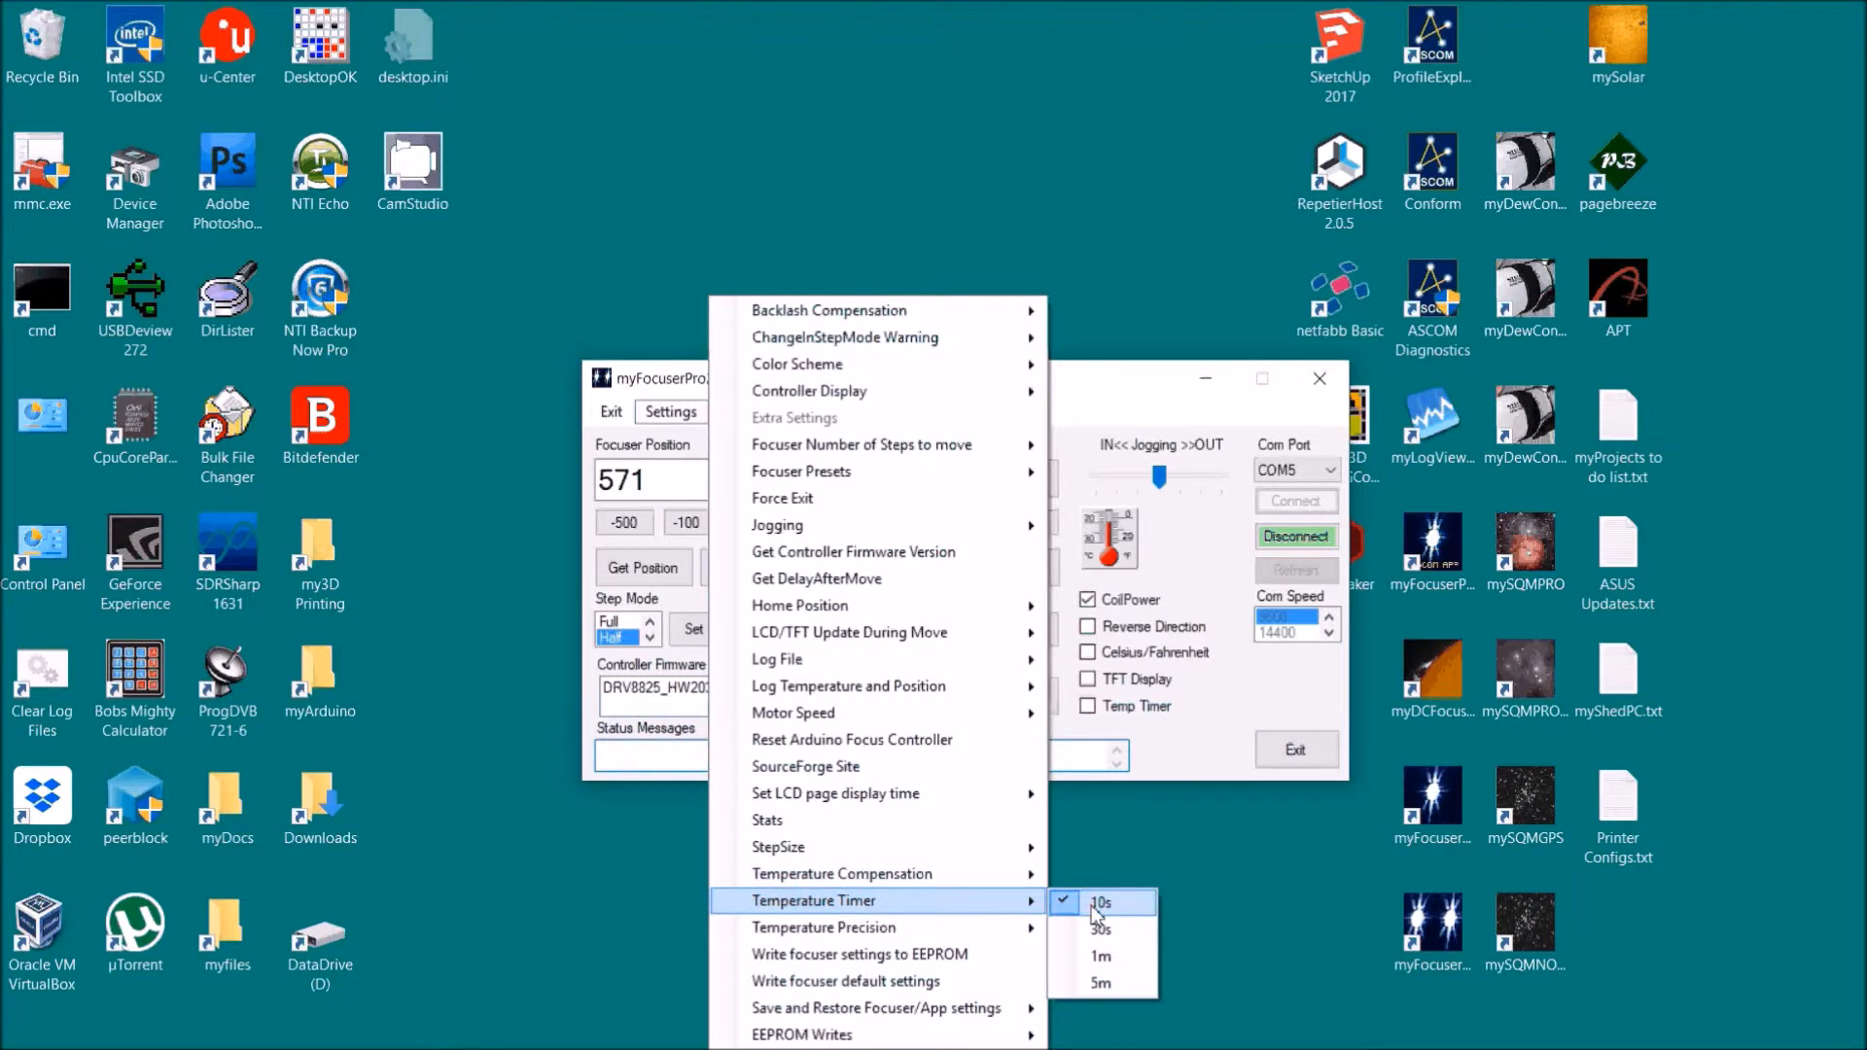
pyautogui.moveTo(1102, 714)
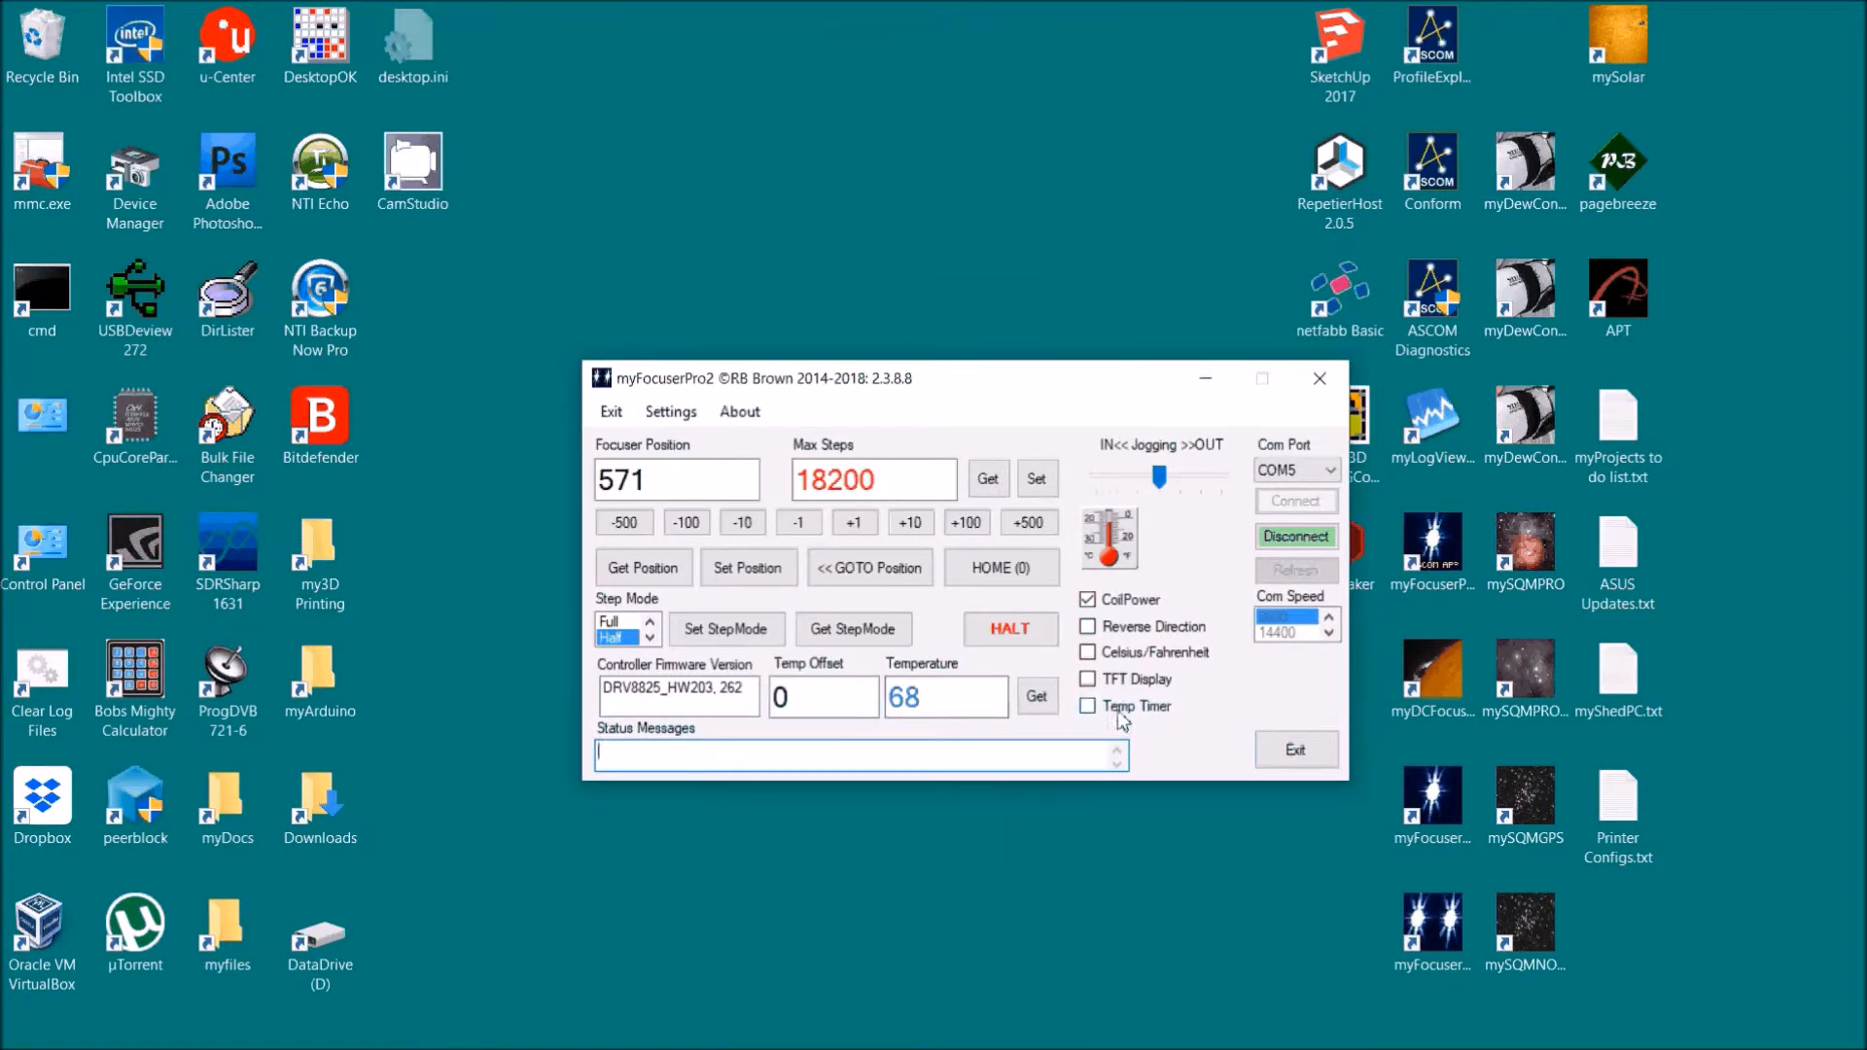
# Step: Tick the Temp Timer checkbox to start the 10-second temperature timer
pyautogui.click(1086, 705)
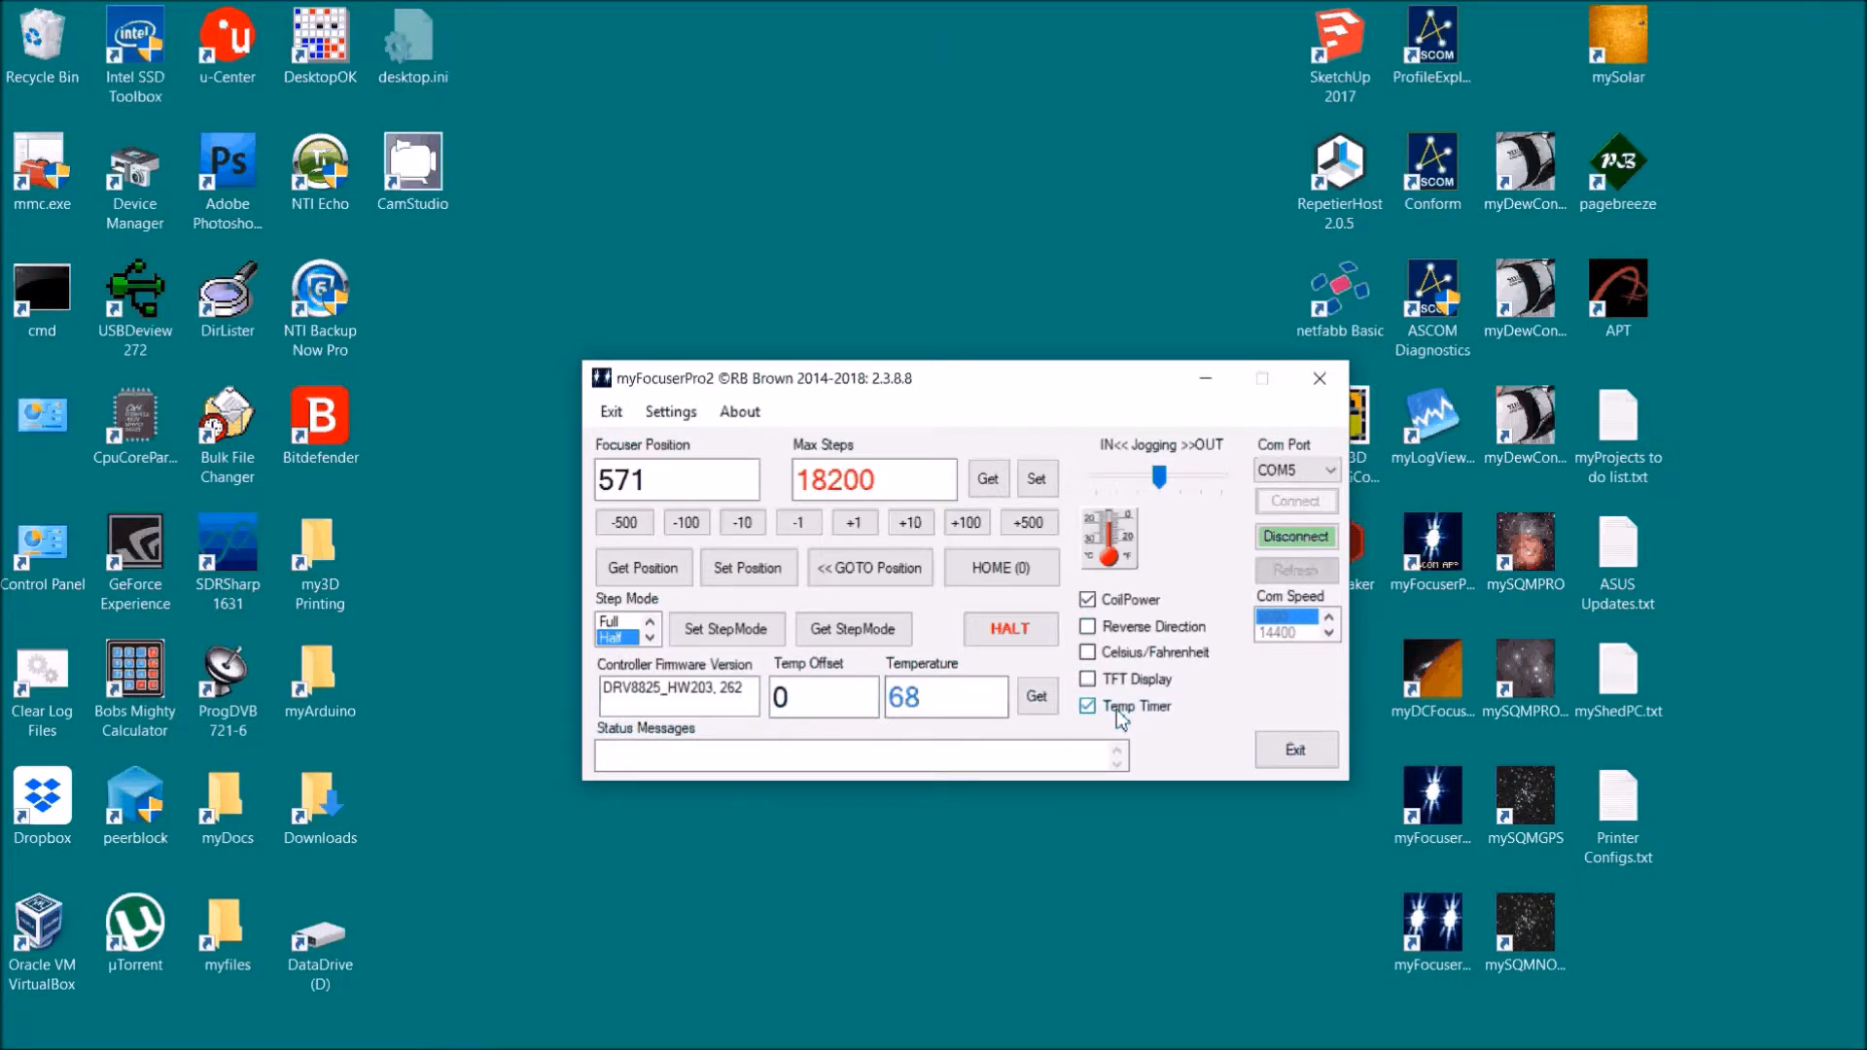
pyautogui.moveTo(670, 410)
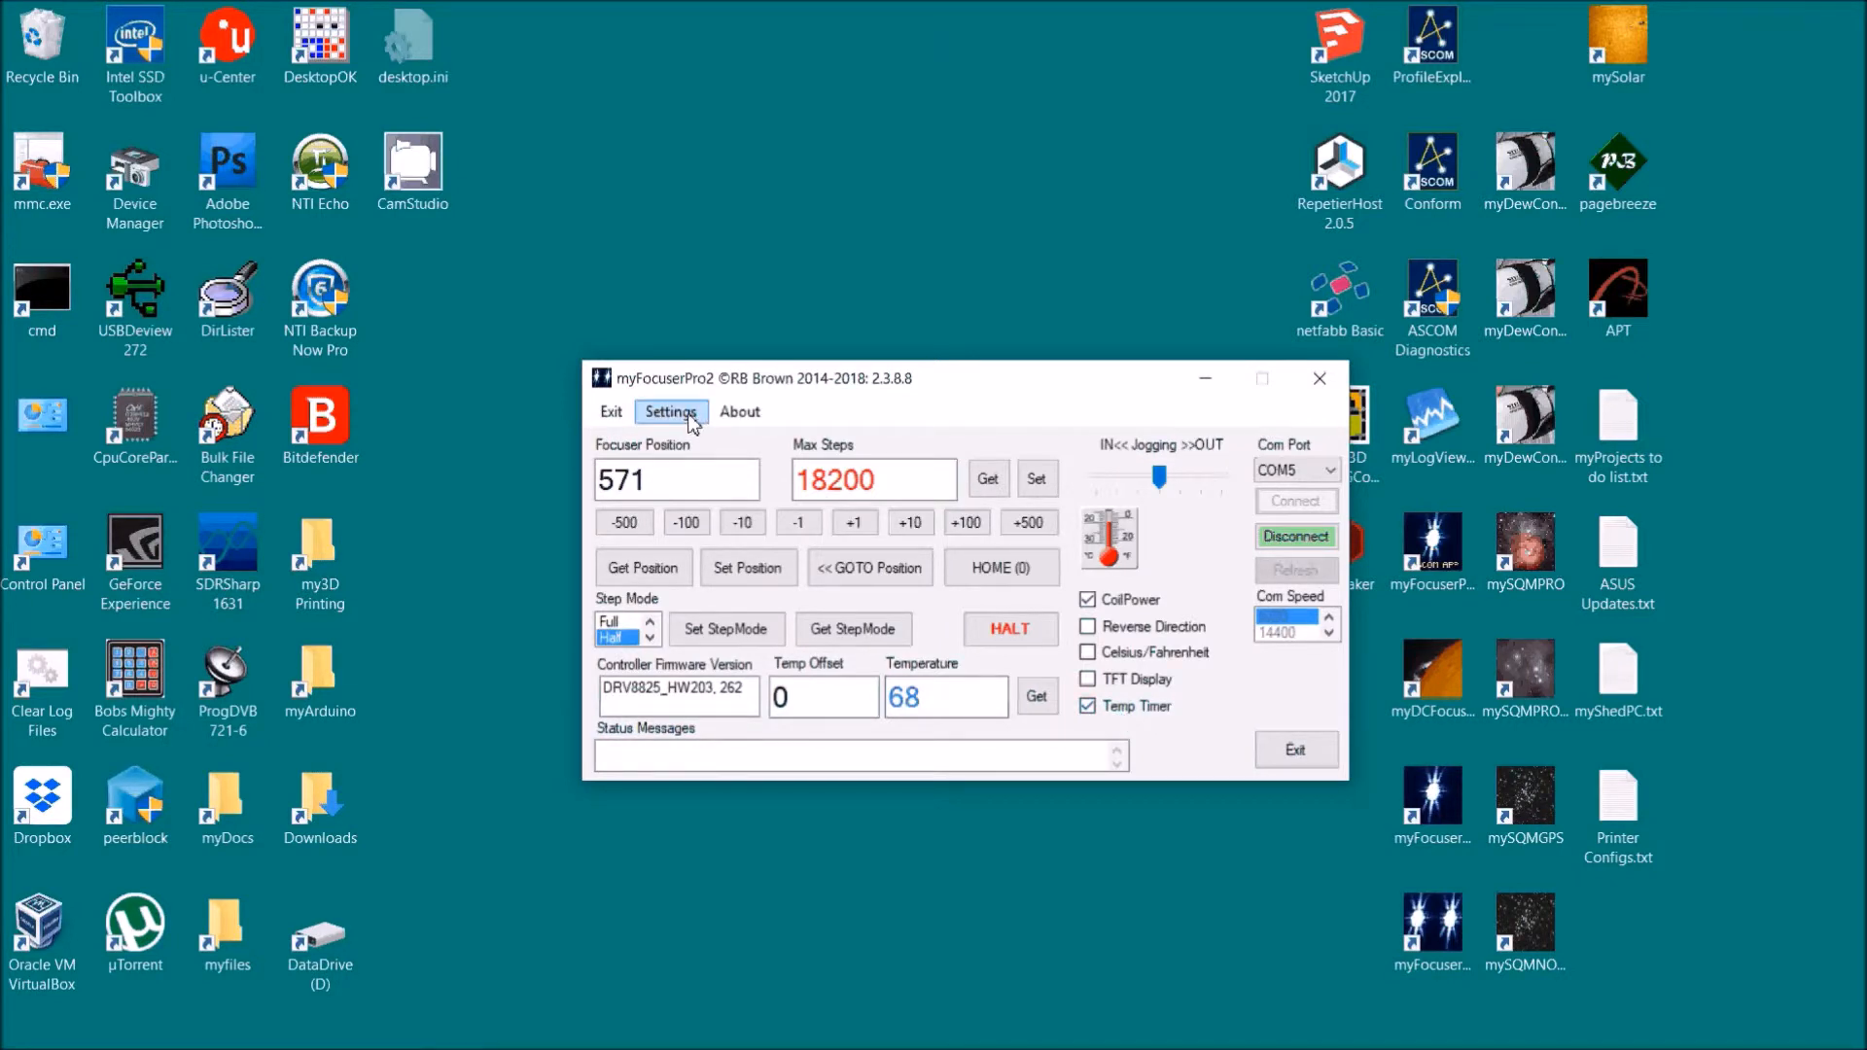
pyautogui.click(670, 411)
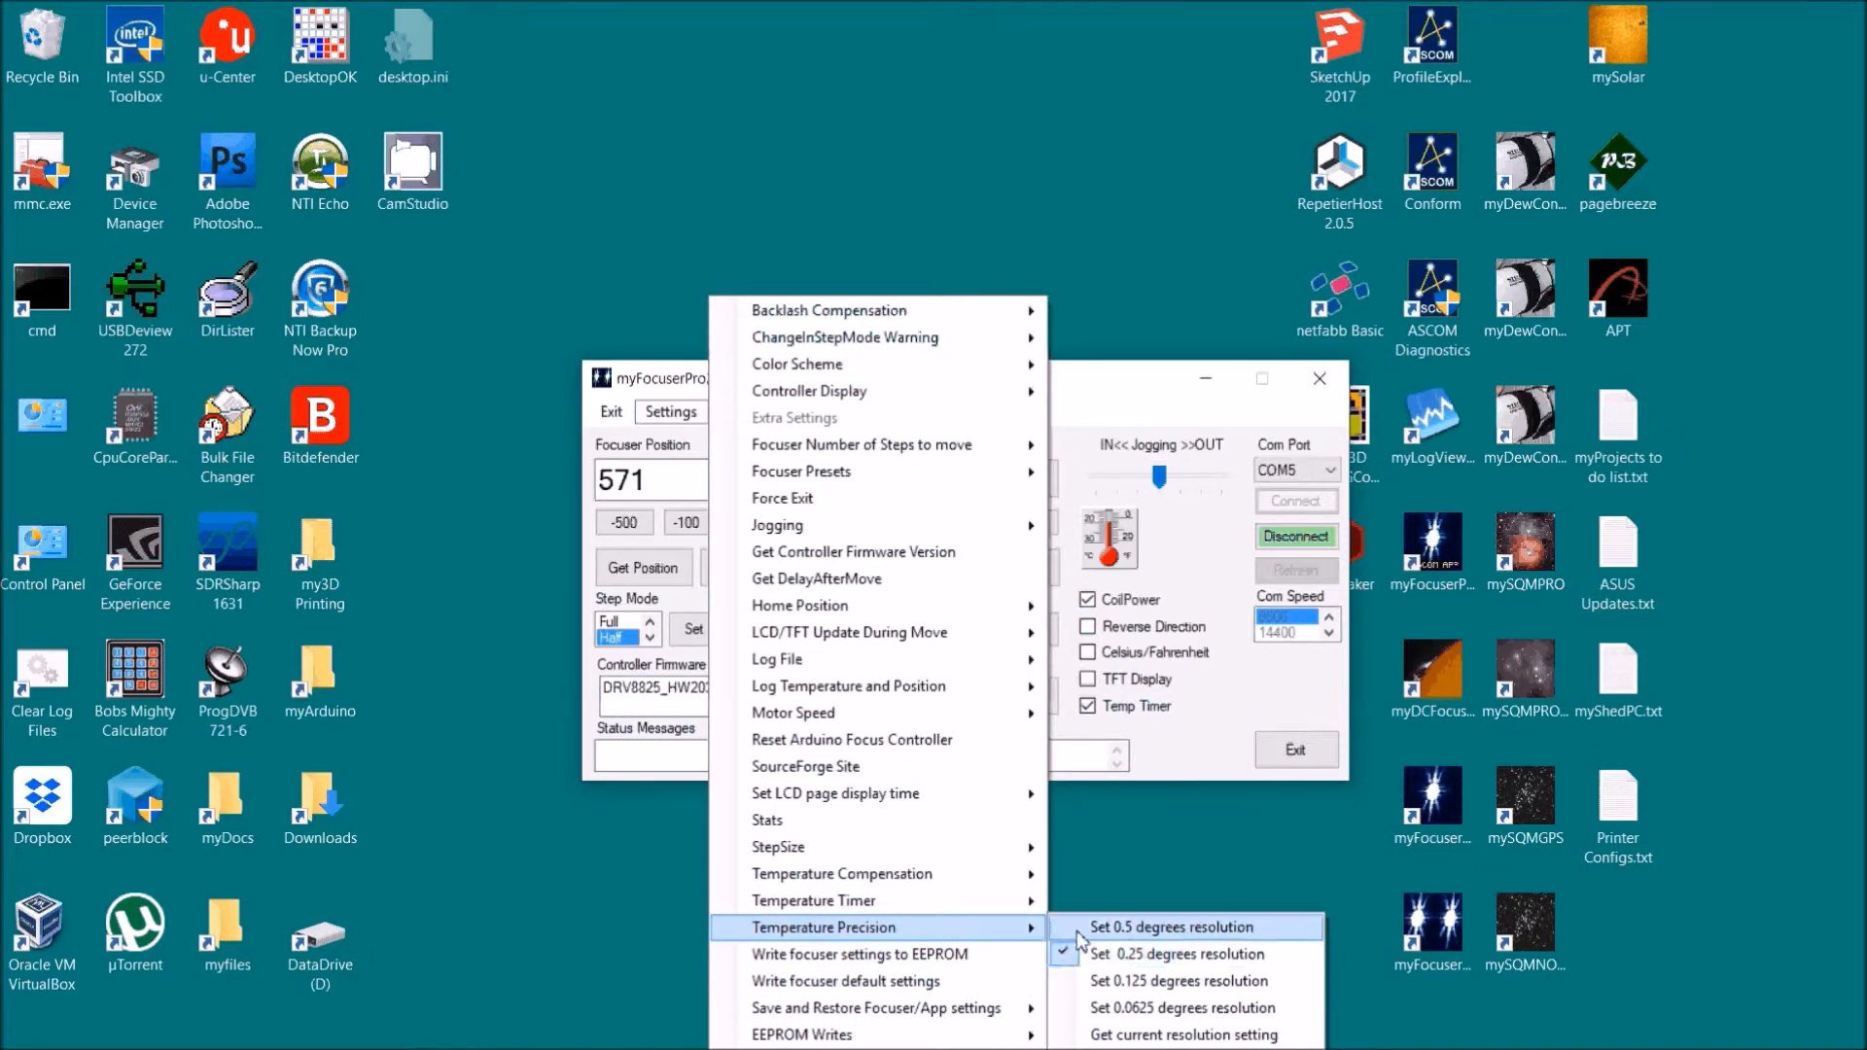
pyautogui.moveTo(1151, 1033)
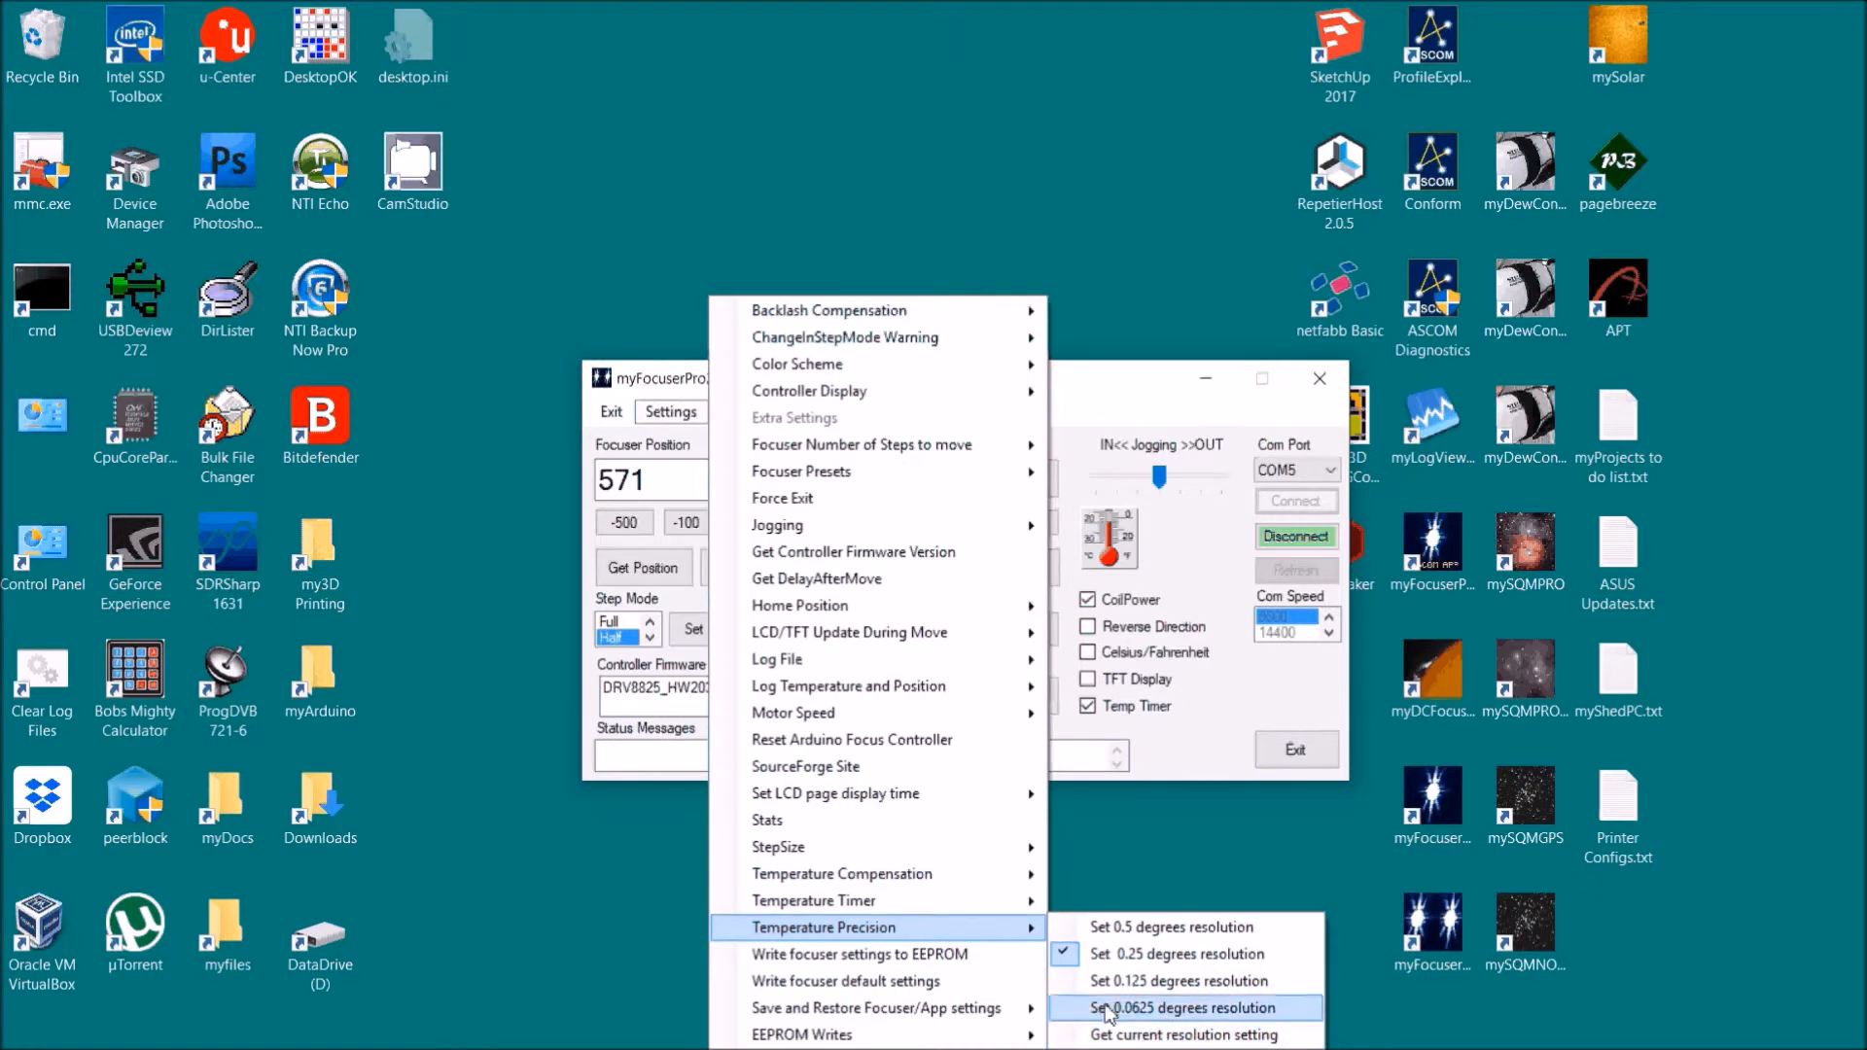
pyautogui.moveTo(858, 954)
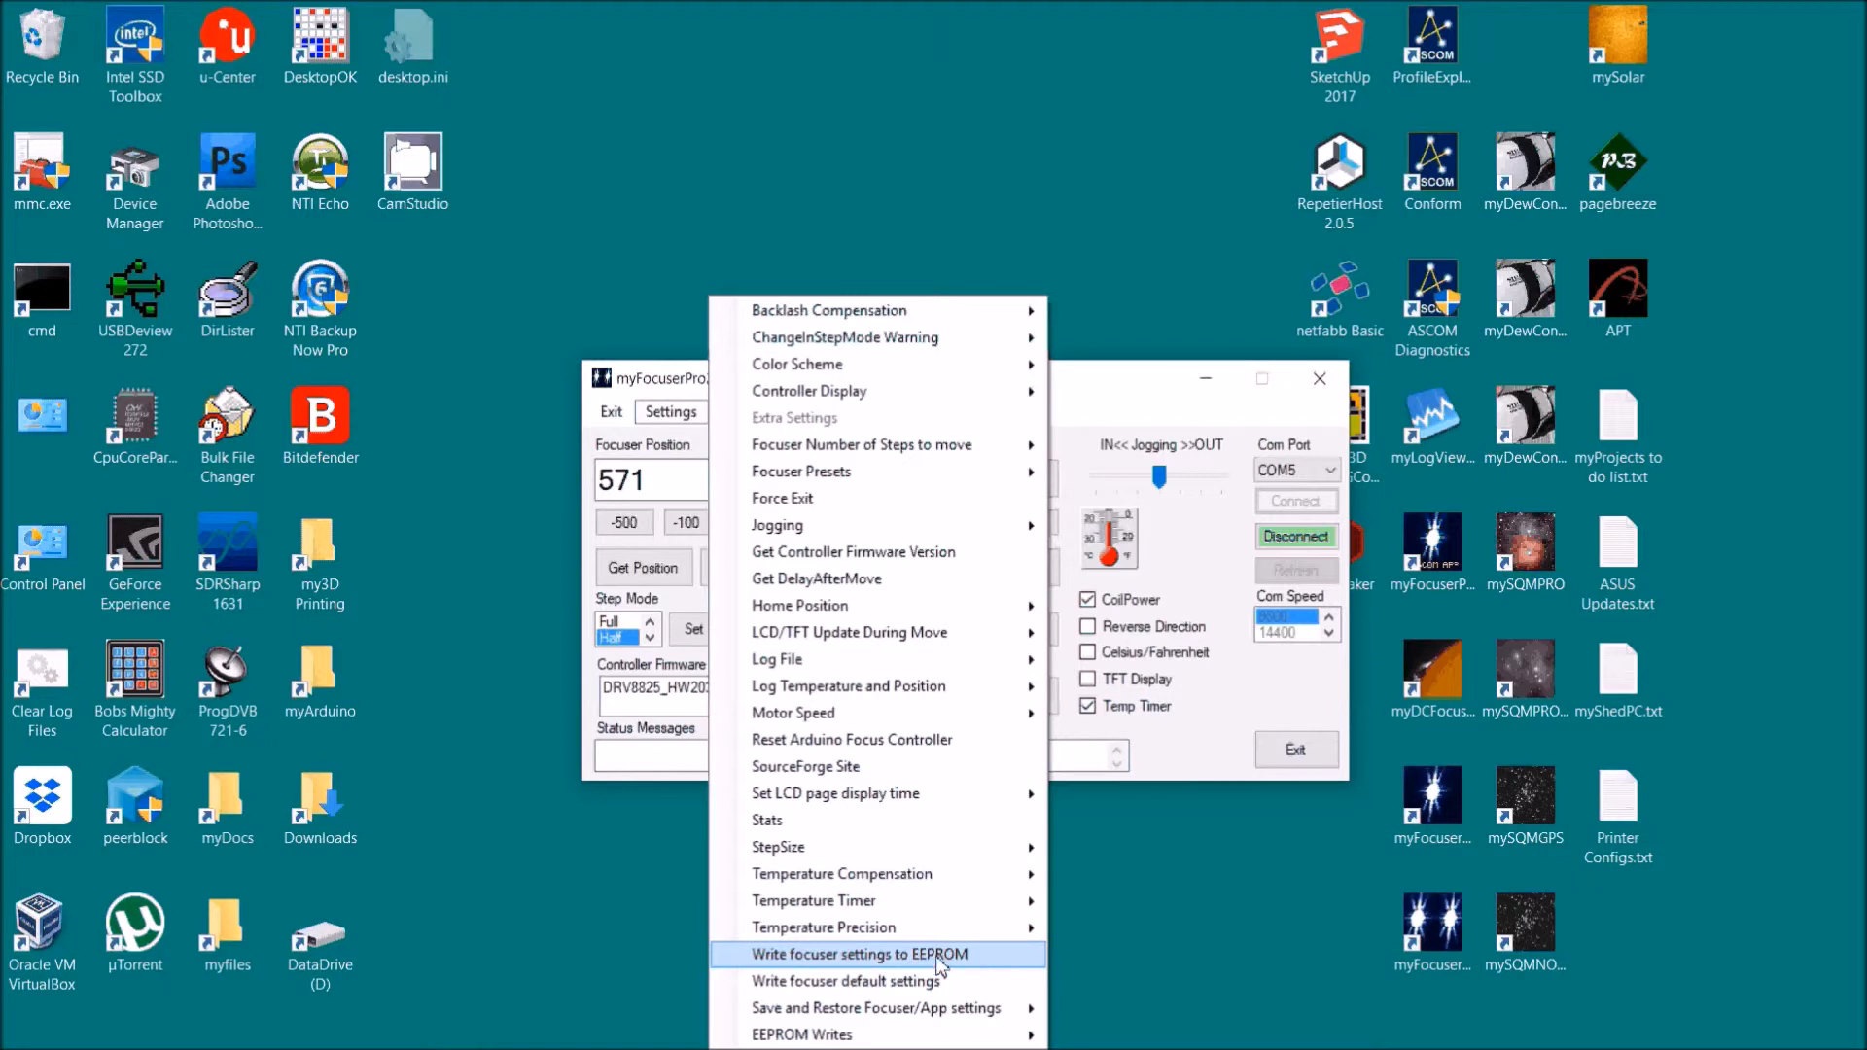
pyautogui.moveTo(877, 981)
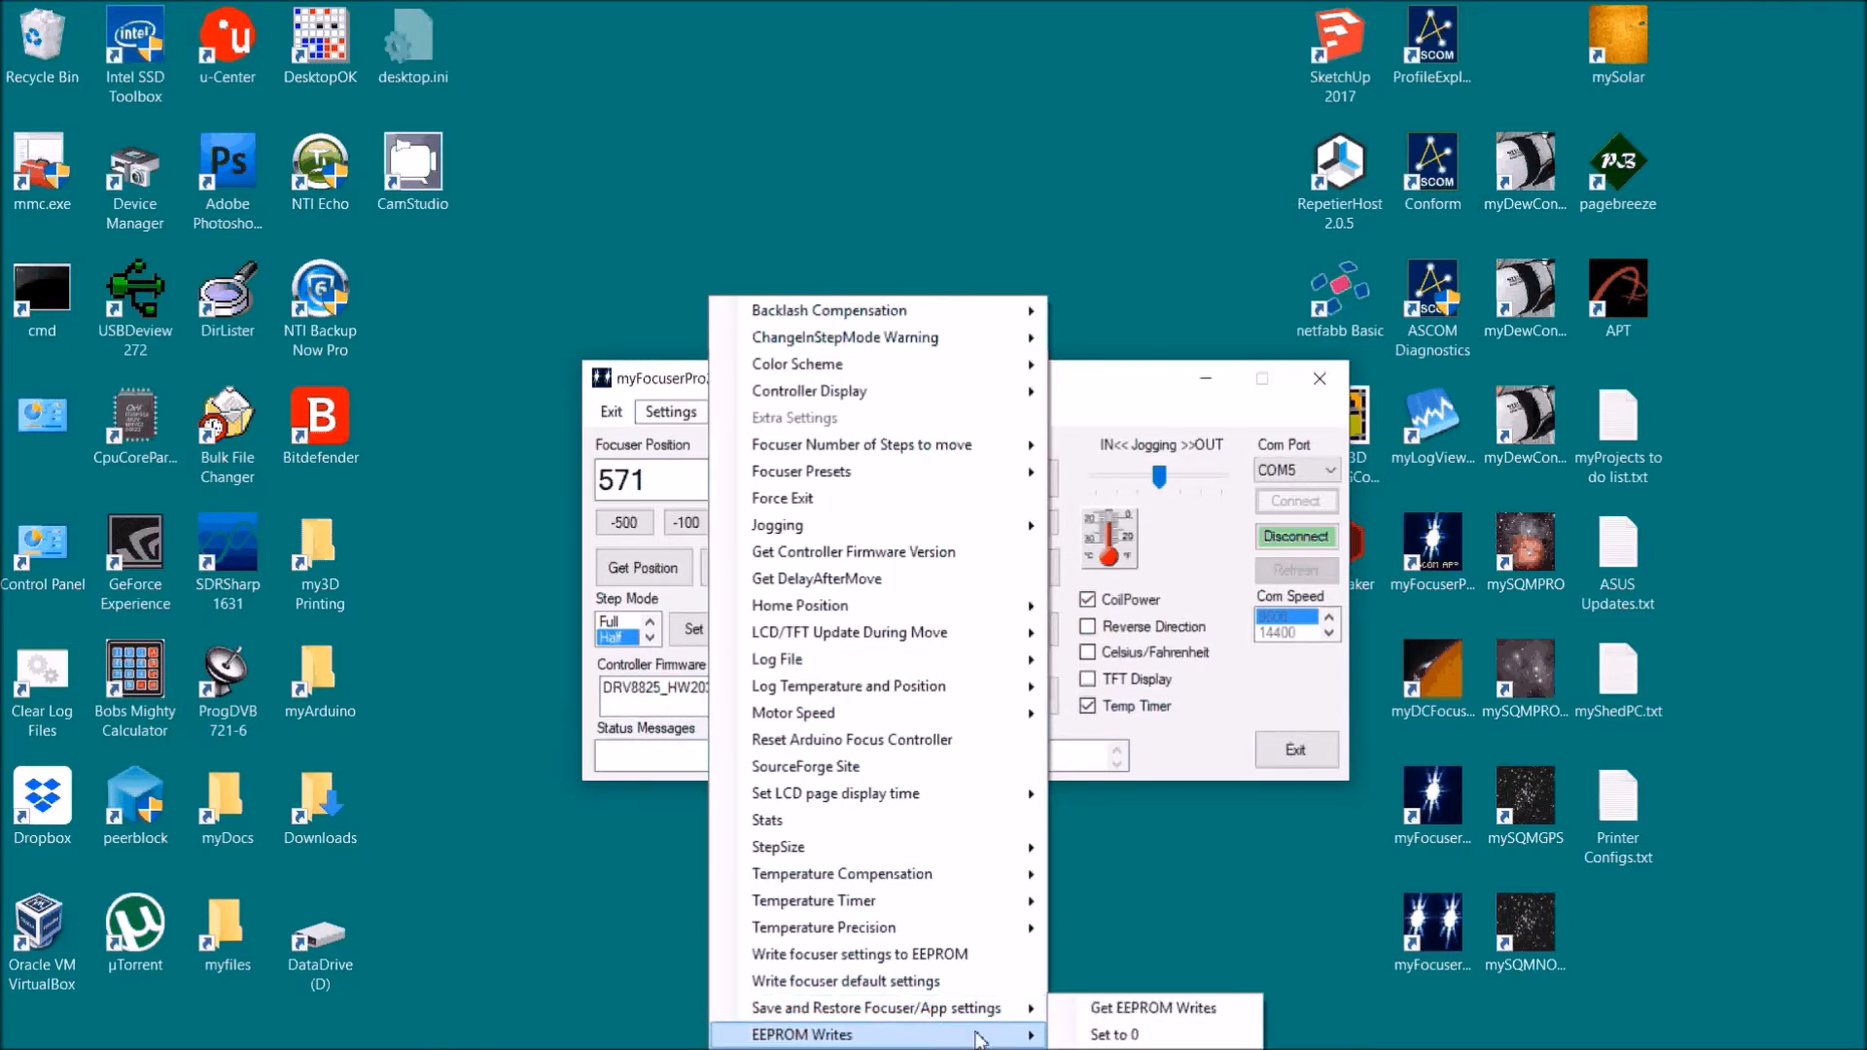
pyautogui.moveTo(776, 847)
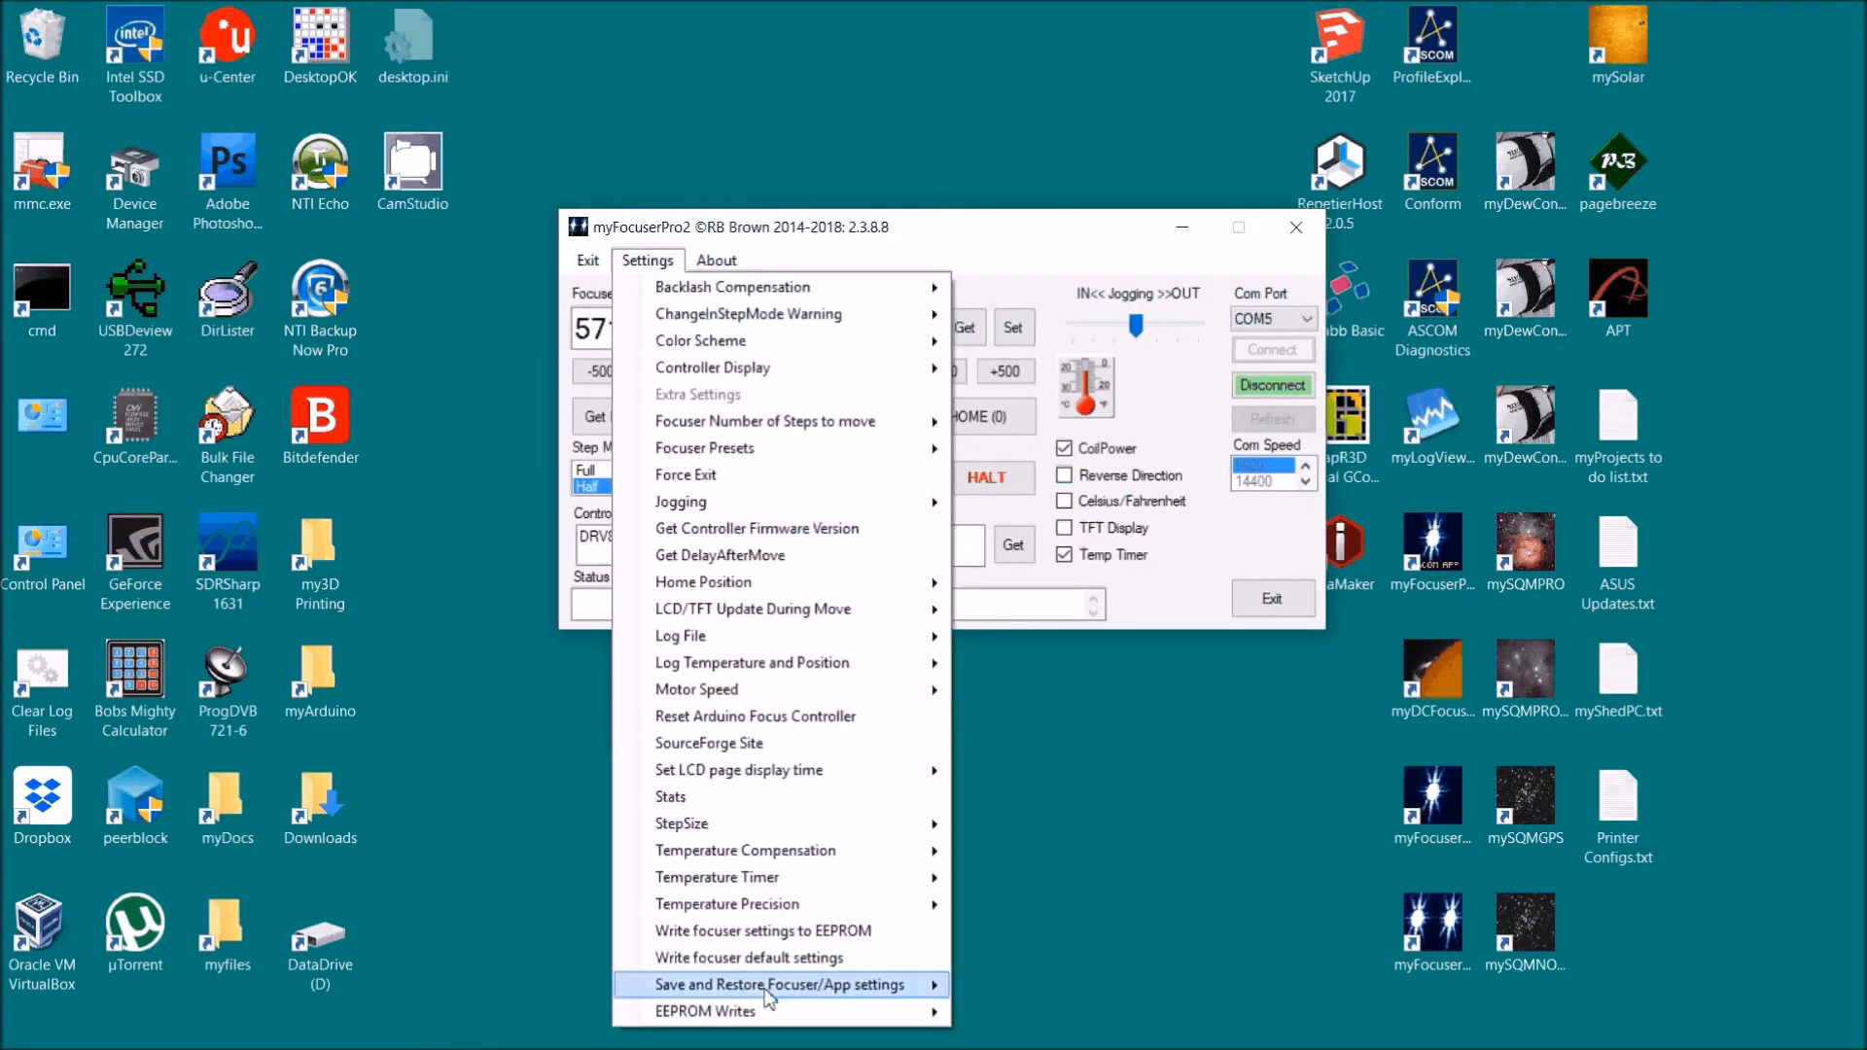
pyautogui.click(716, 260)
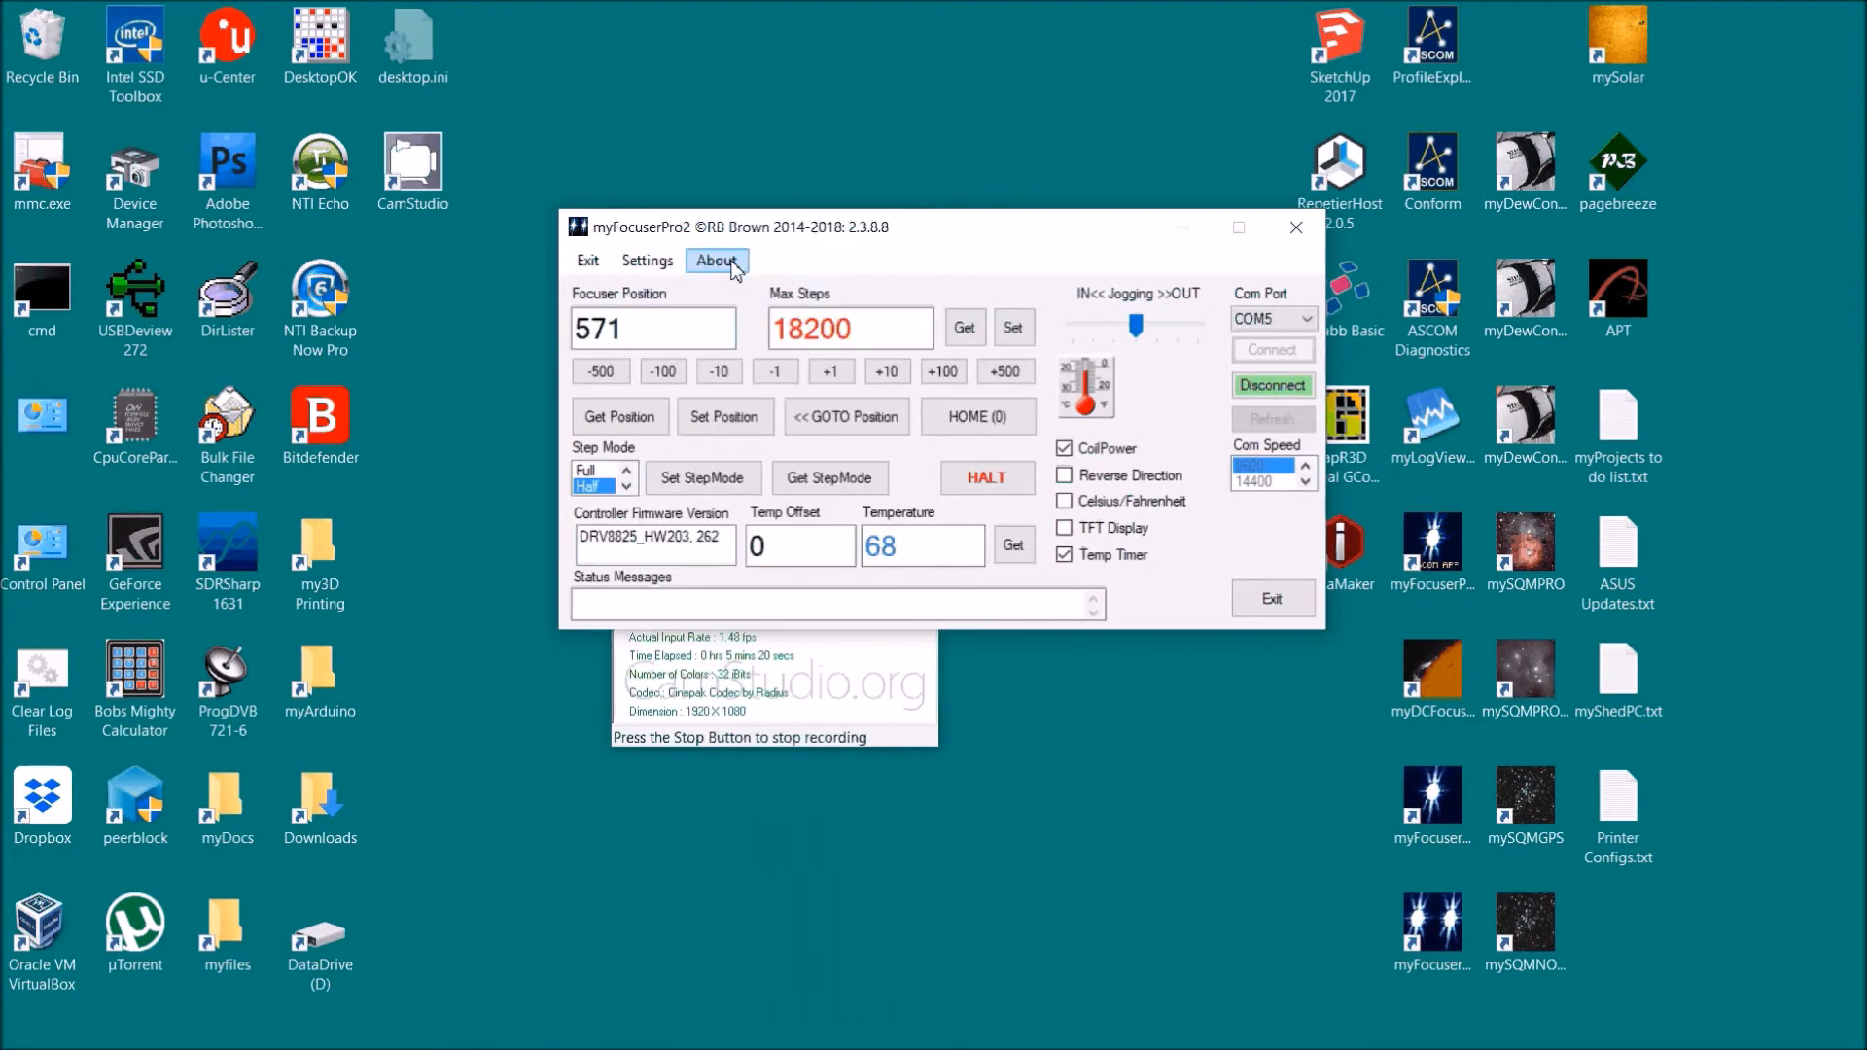
pyautogui.moveTo(744, 250)
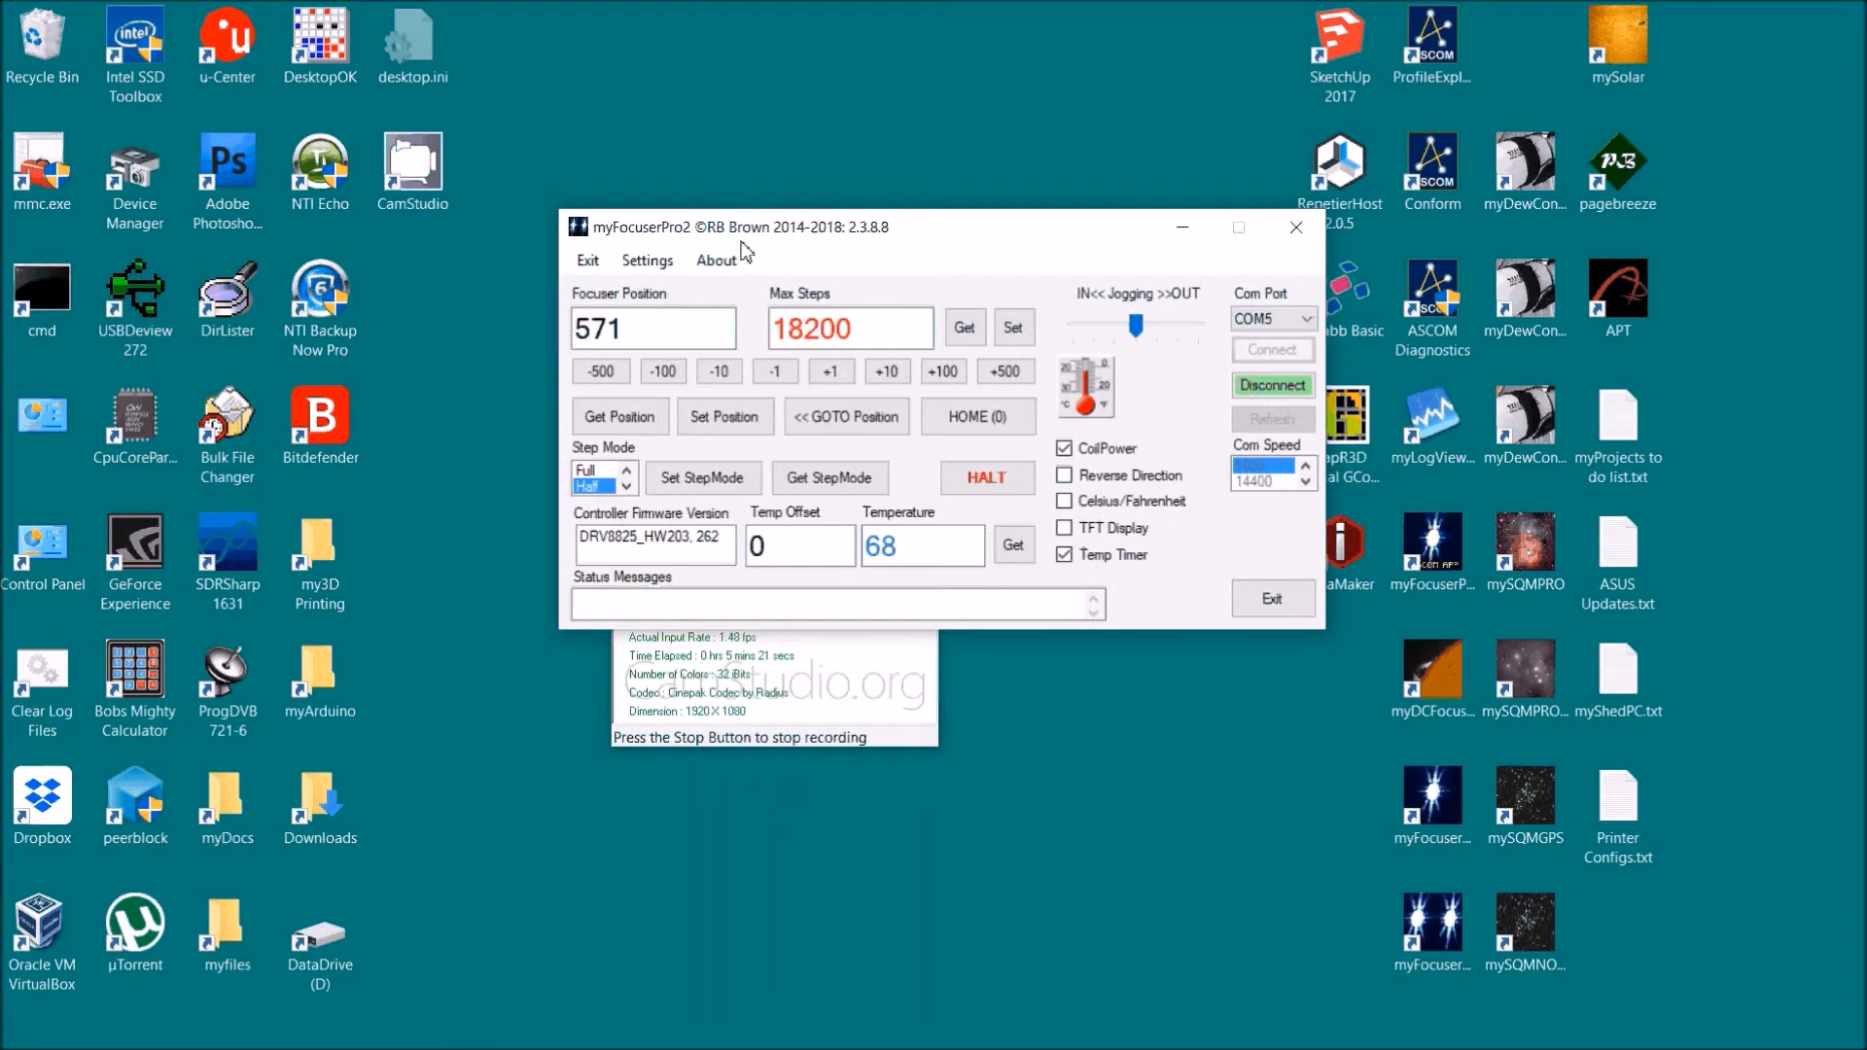